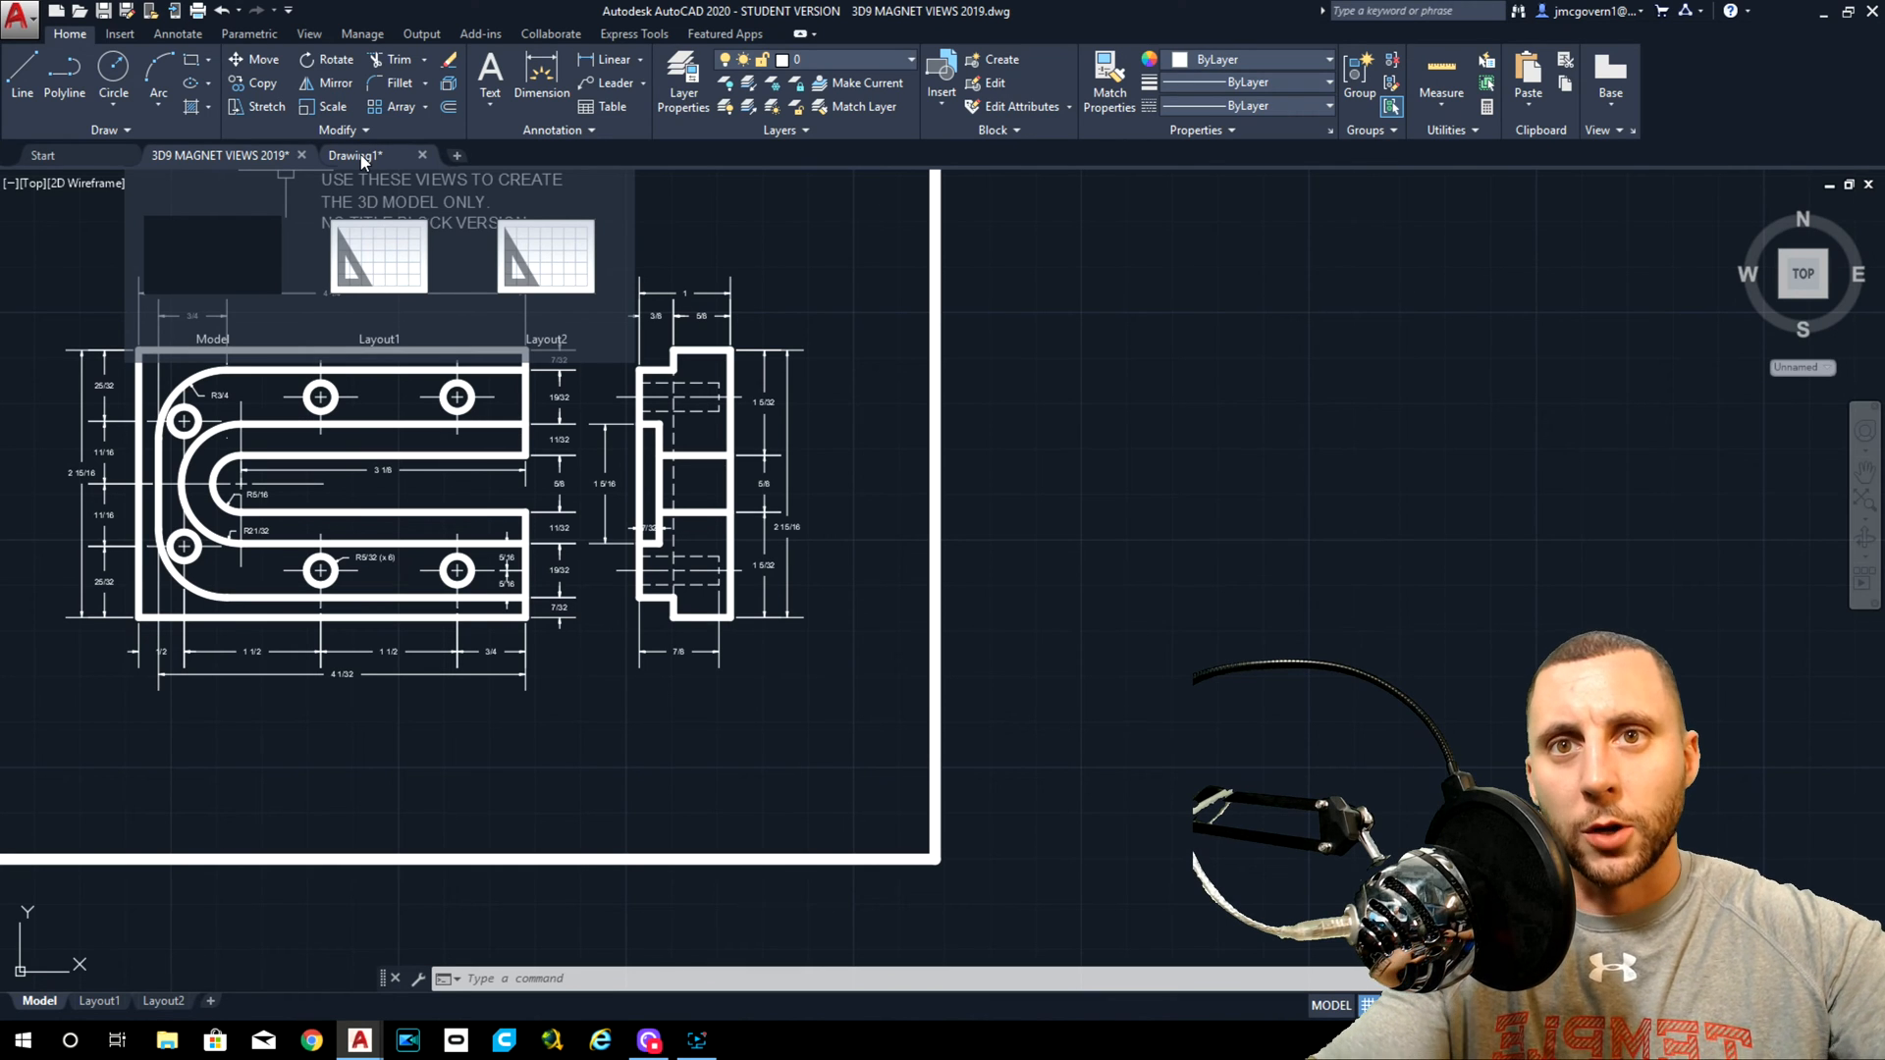
# Switch to the Drawing1 tab holding the finished 3D magnet model and orbit it.
pyautogui.click(361, 155)
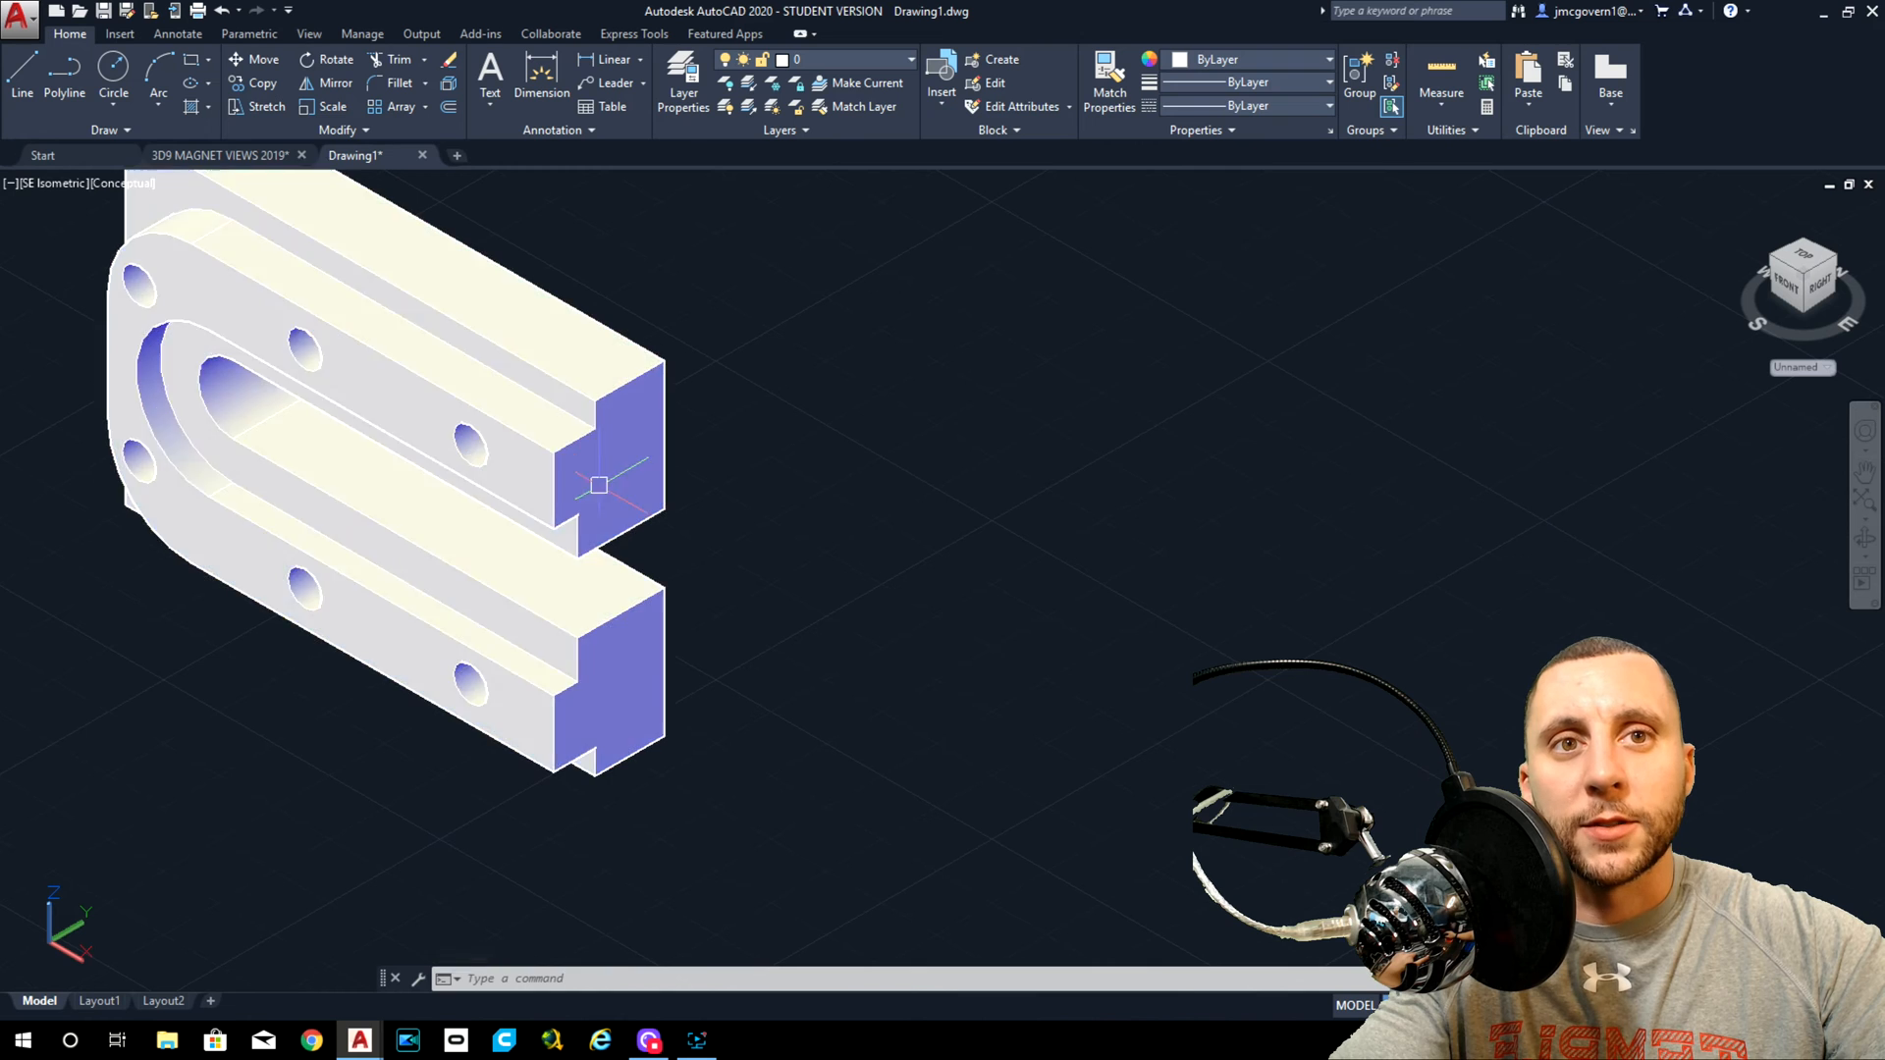
pyautogui.moveTo(603, 813)
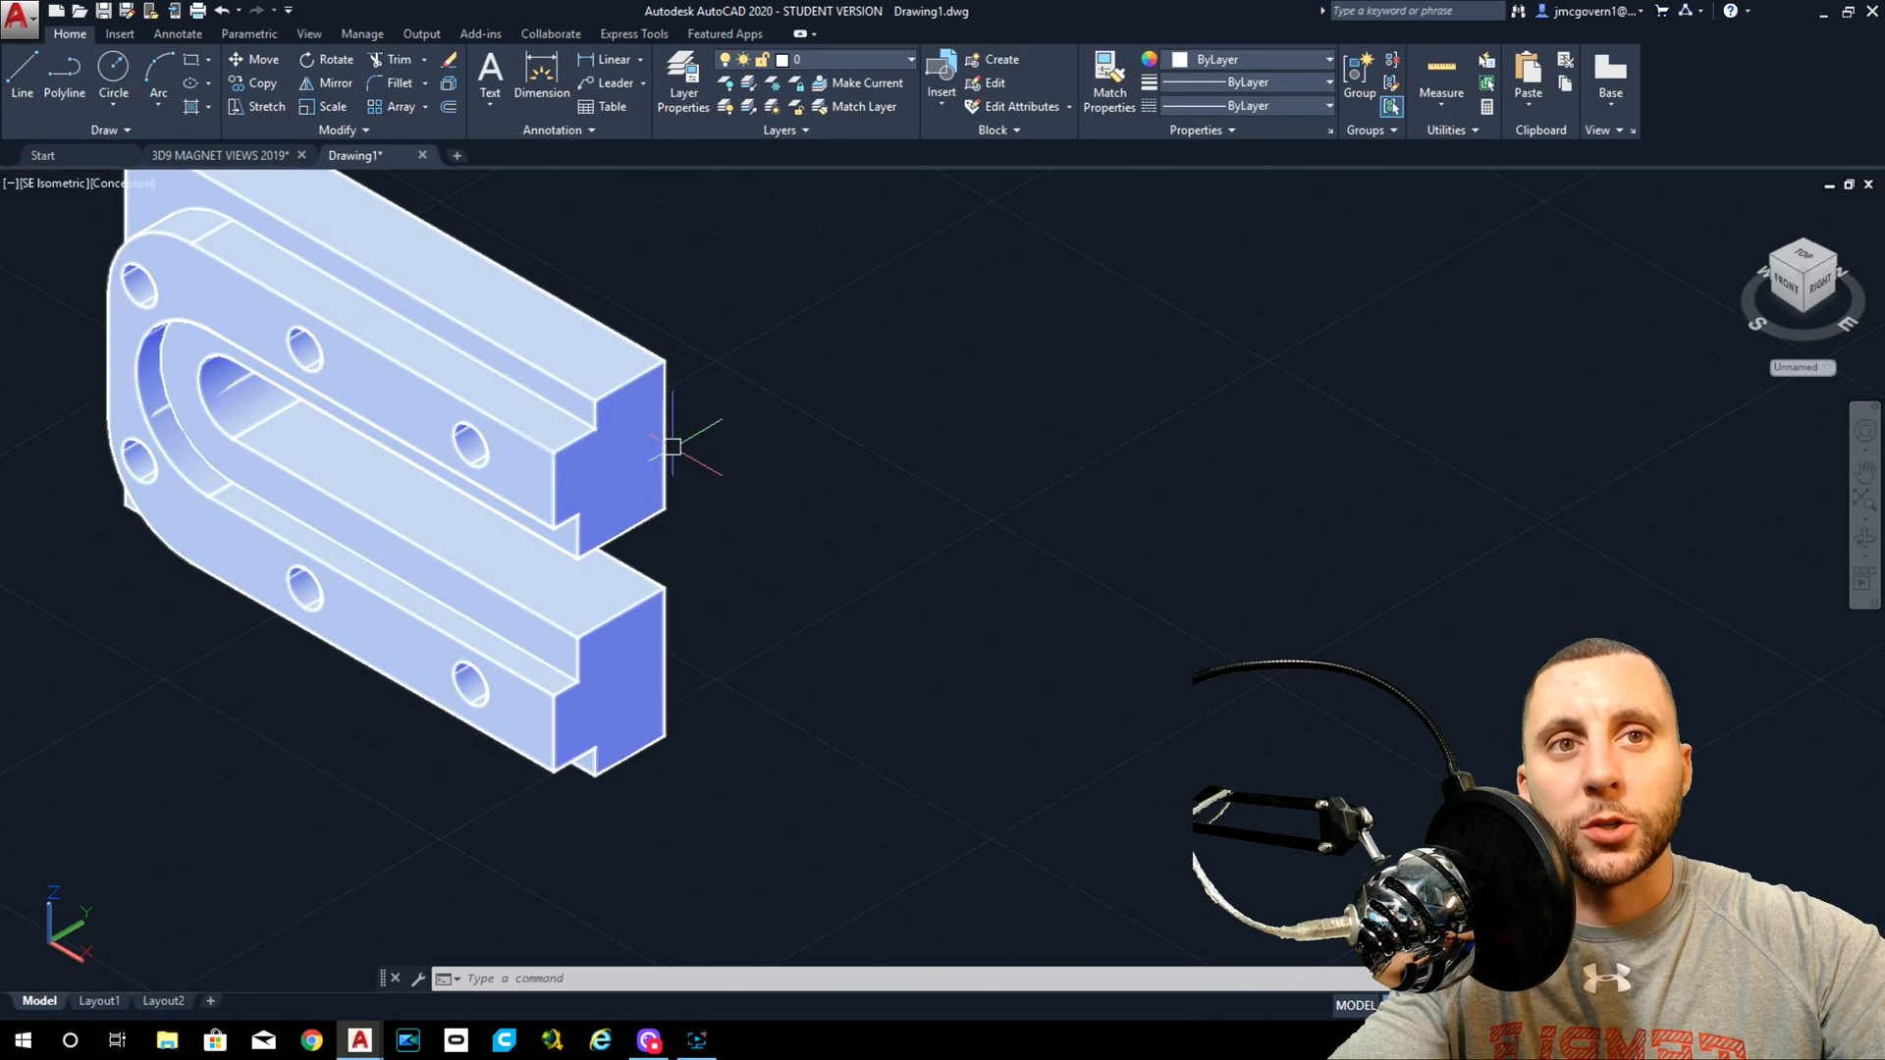
pyautogui.moveTo(454, 467)
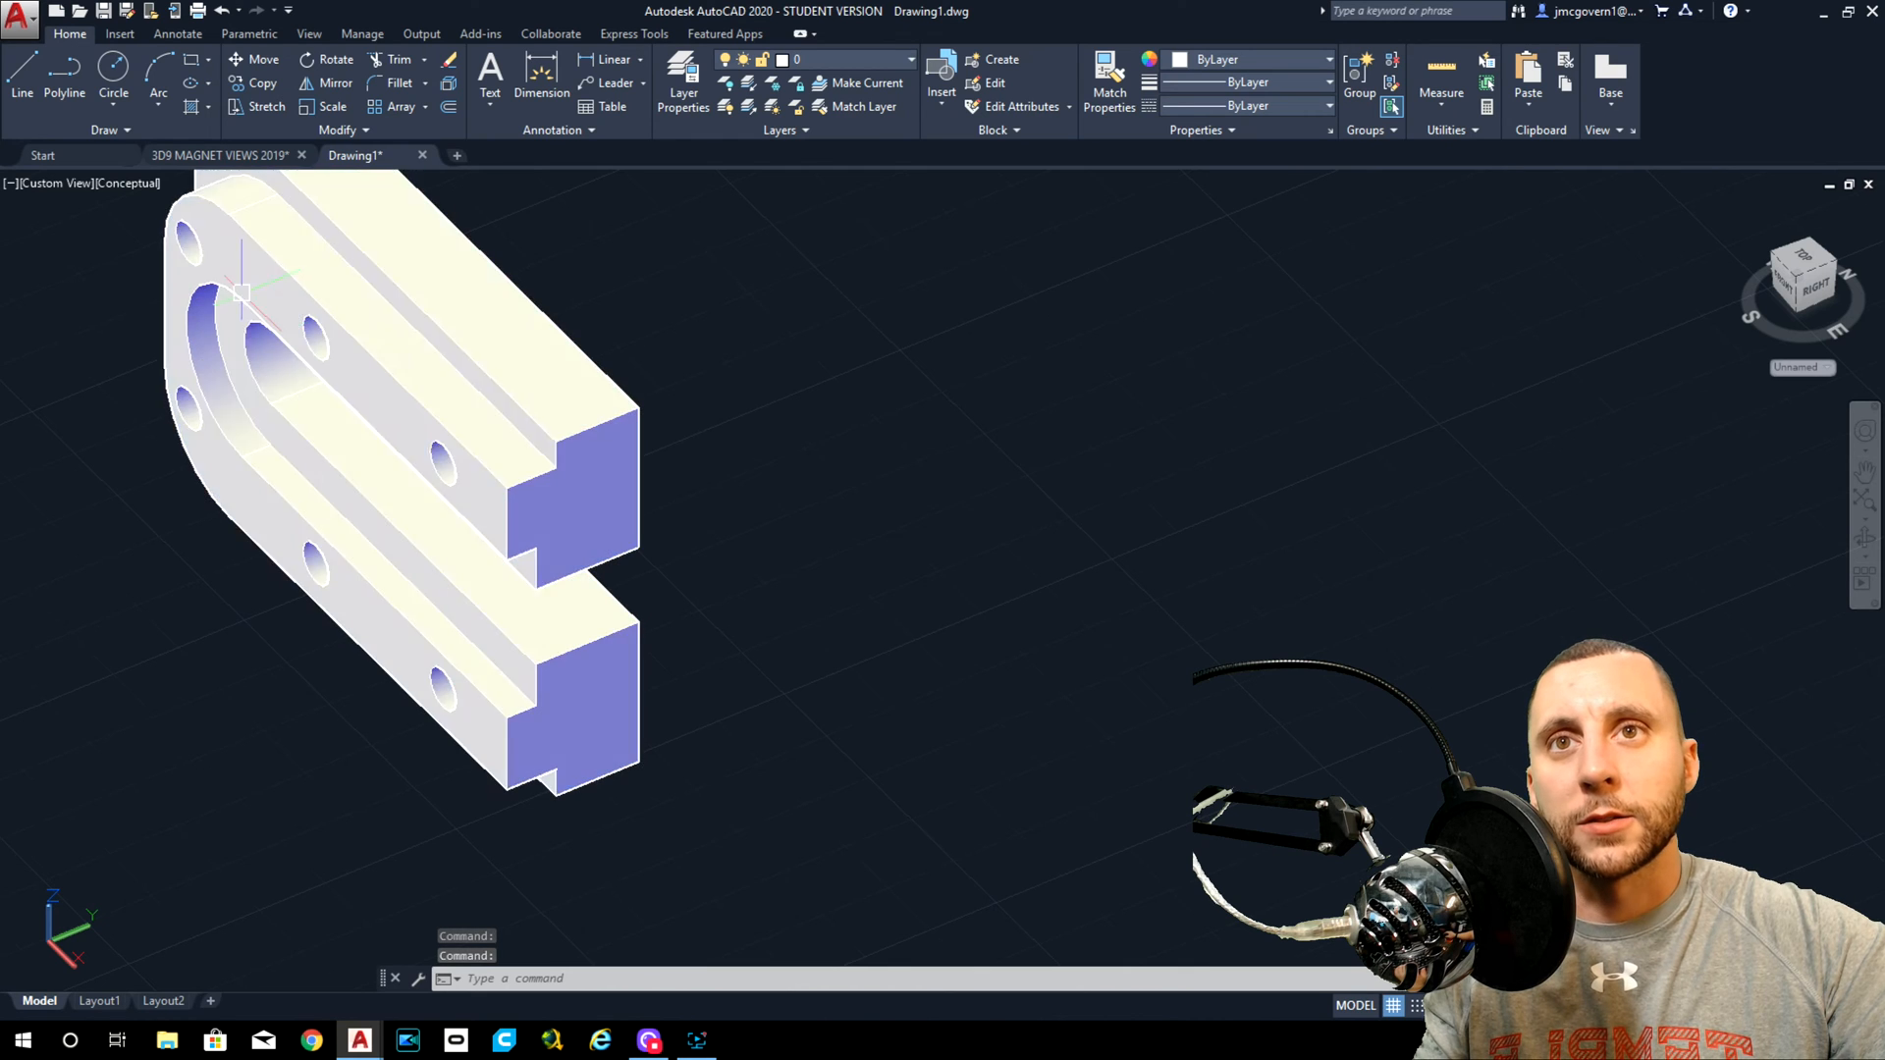
# Return to the 3D9 MAGNET VIEWS tab and cancel the stray command after zooming the views.
pyautogui.click(227, 155)
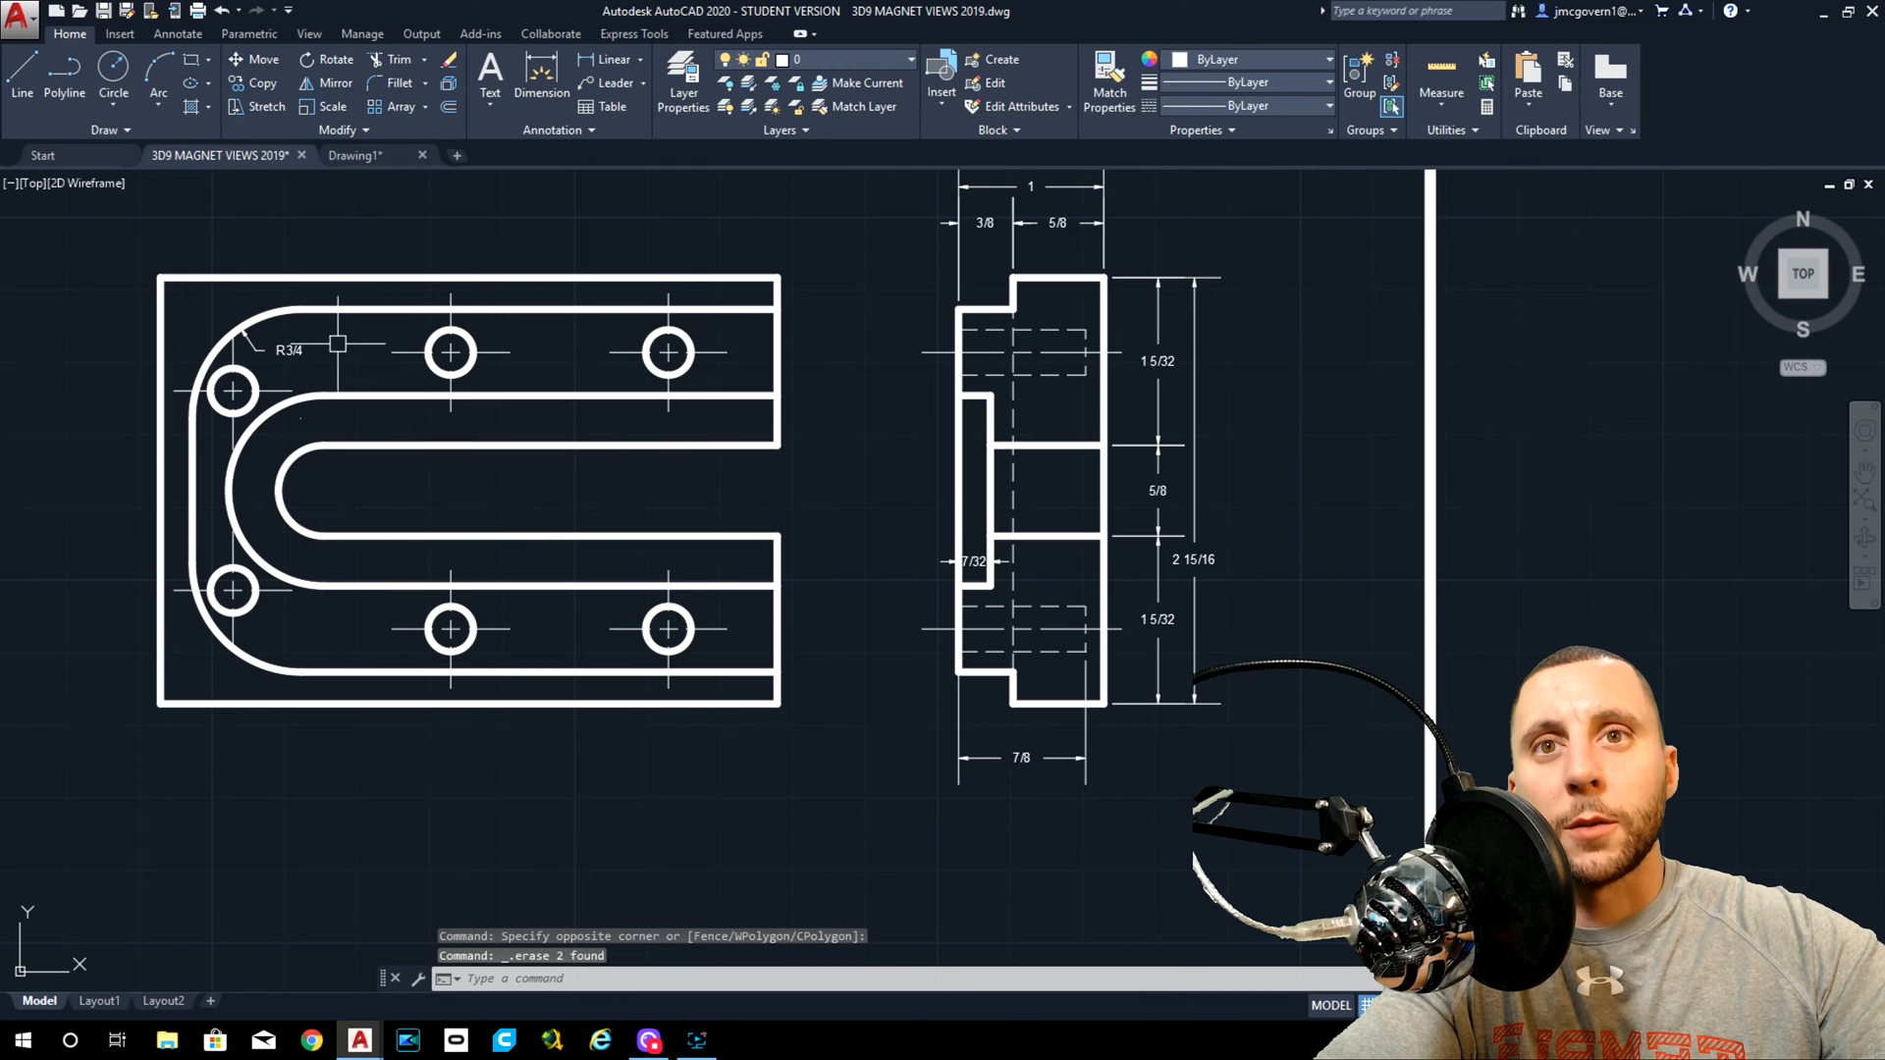
pyautogui.moveTo(626, 671)
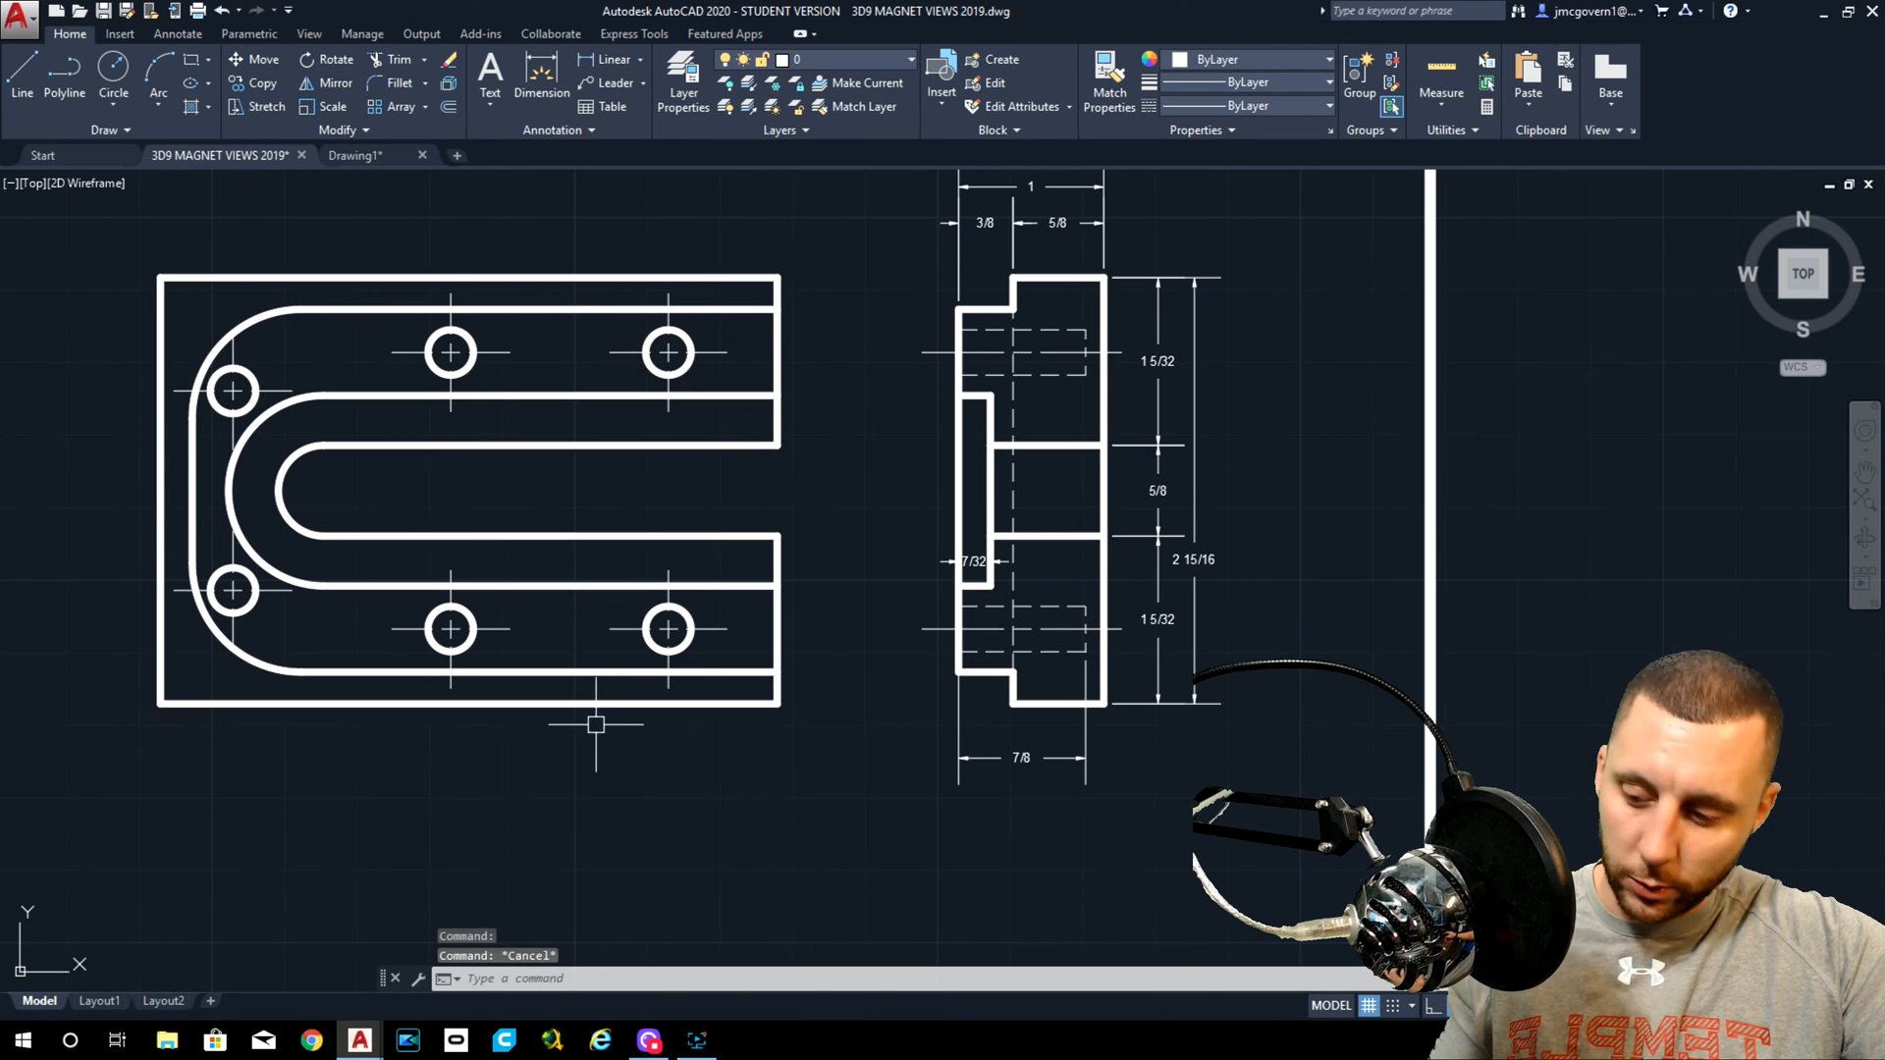
pyautogui.press('ctrl+z')
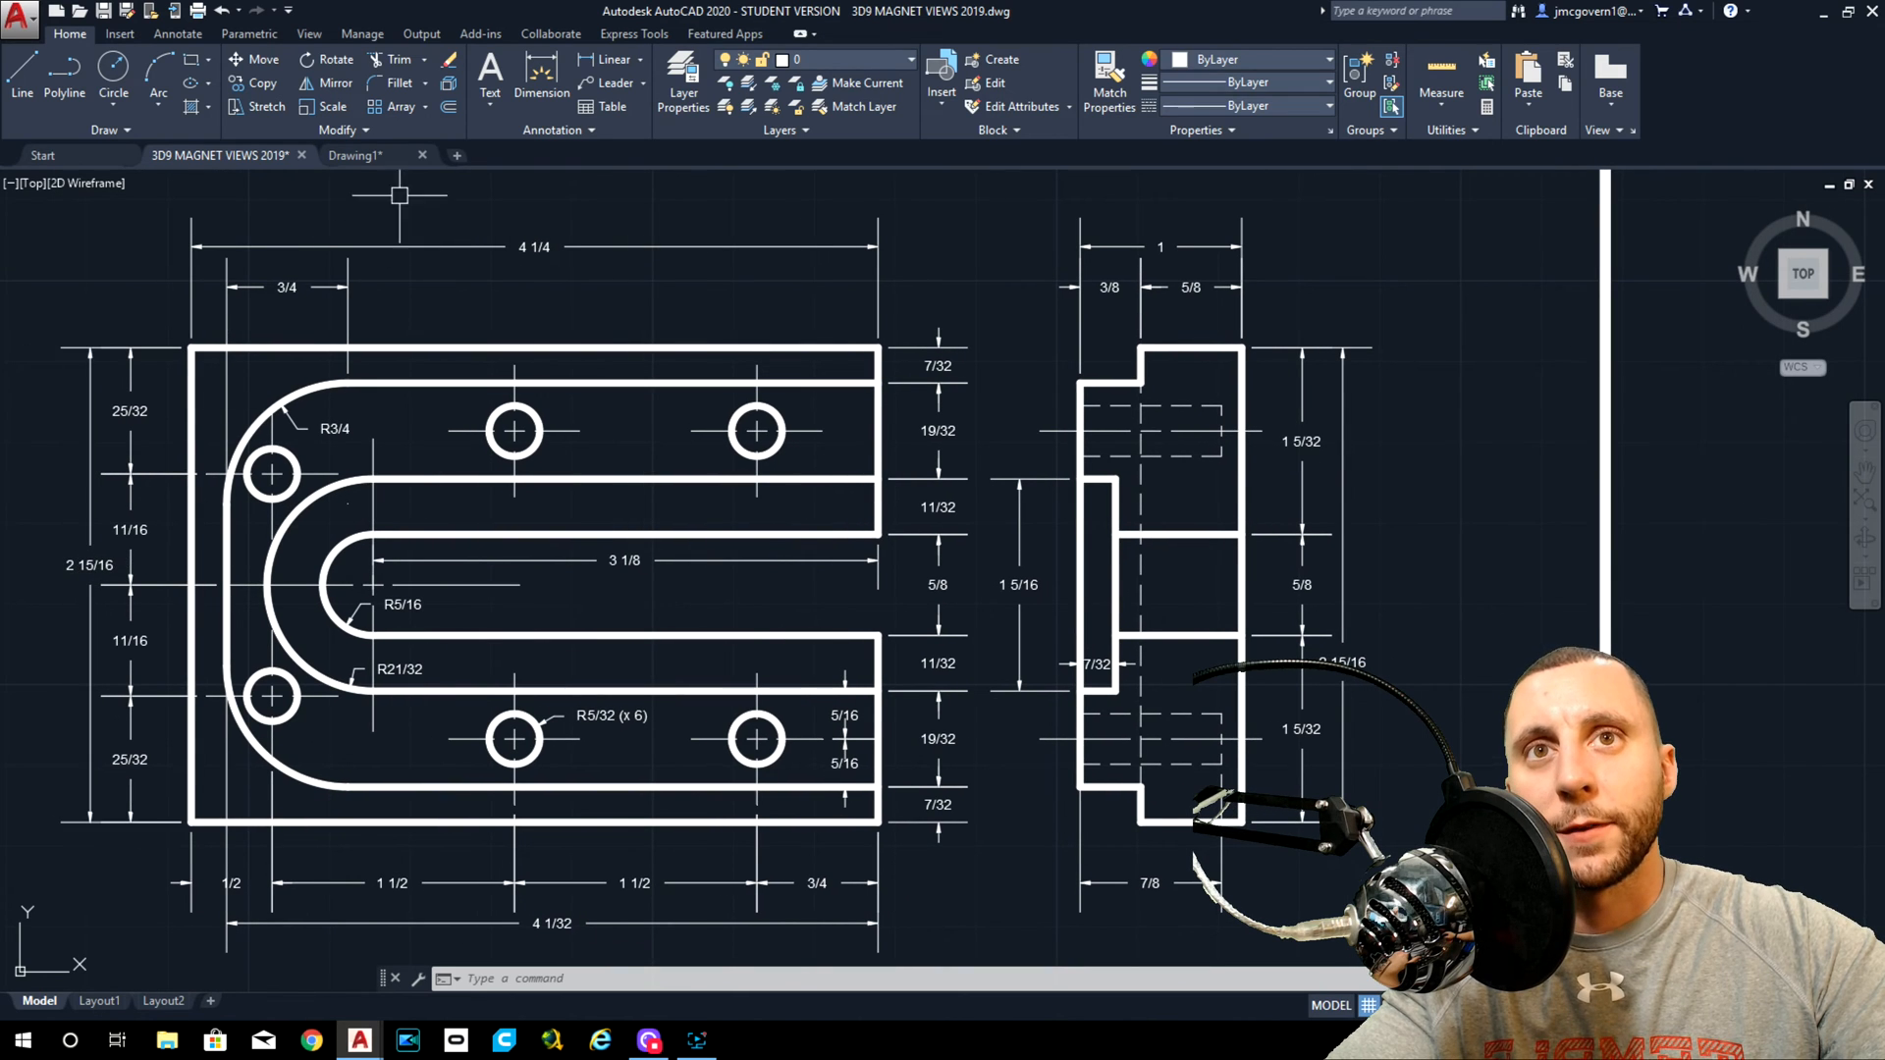
# In Drawing1 draw a closed 4-1/4 by 2-15/16 rectangle with LINE, closing back at the start corner.
pyautogui.click(354, 155)
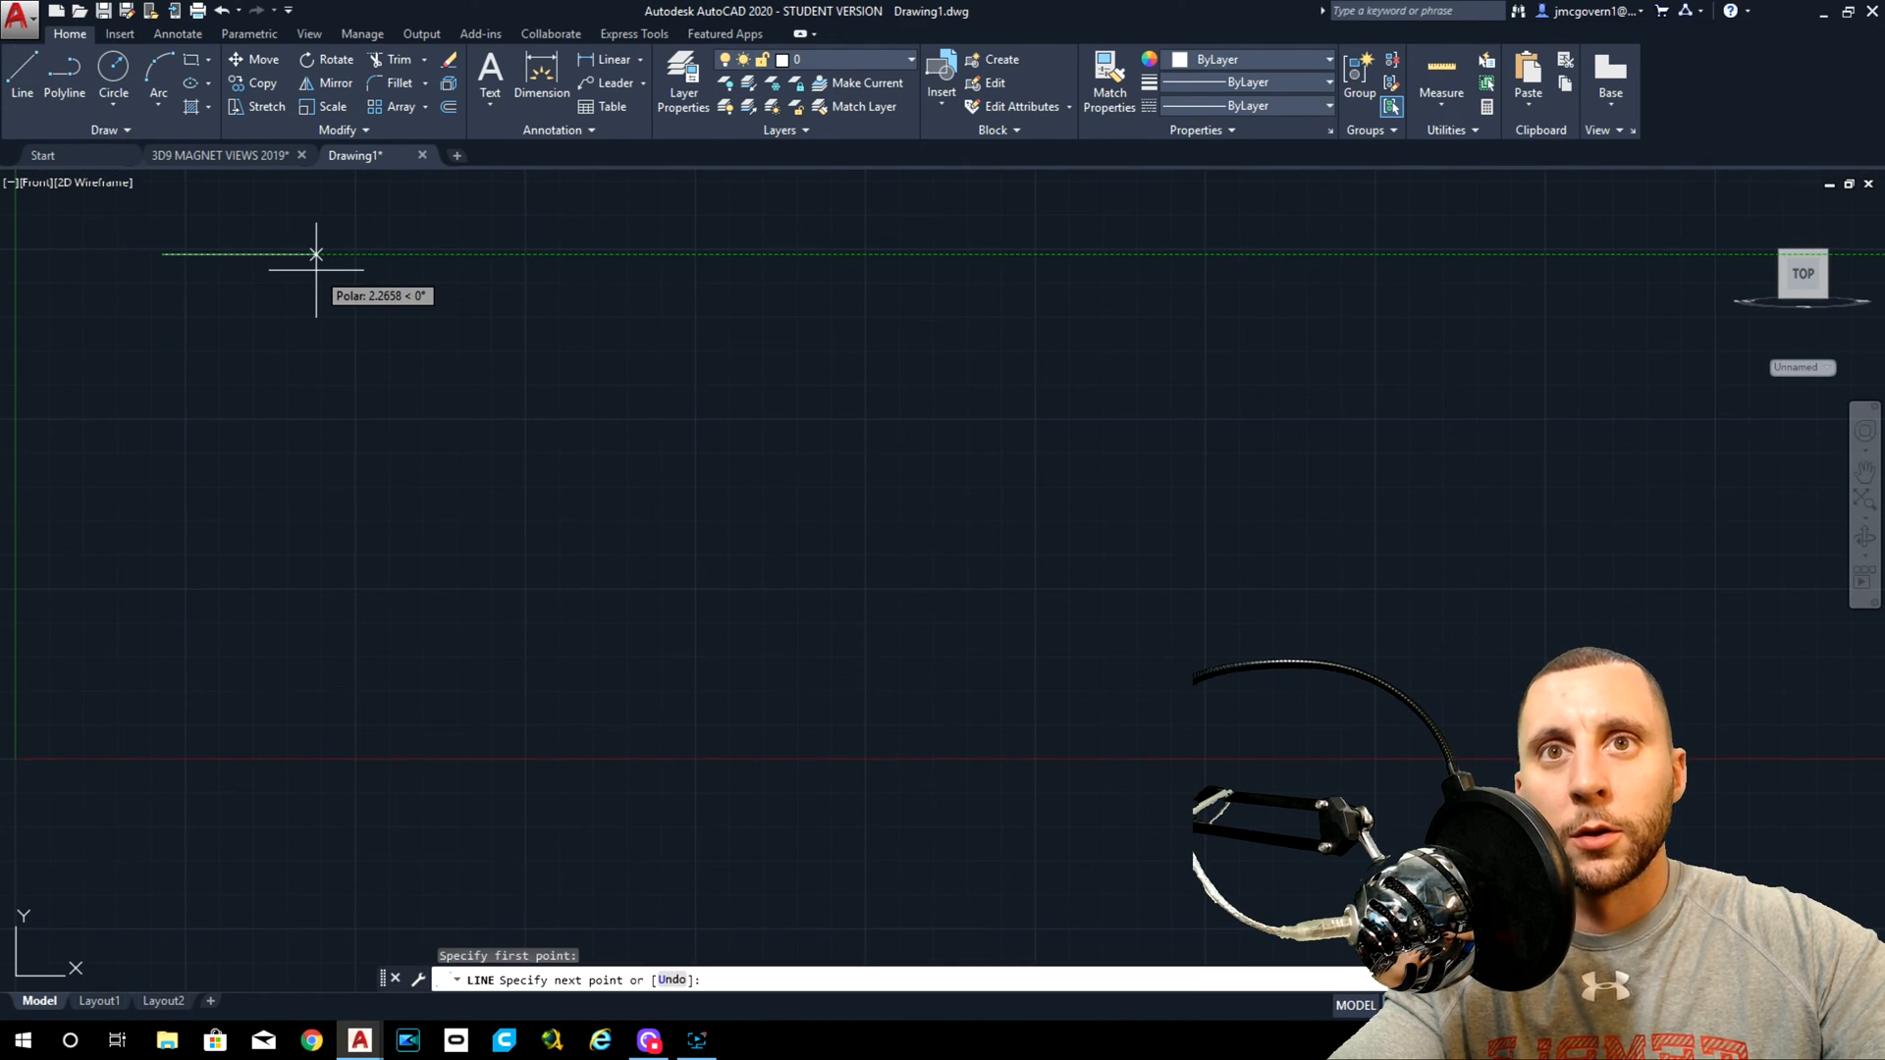
pyautogui.write('4-1/4')
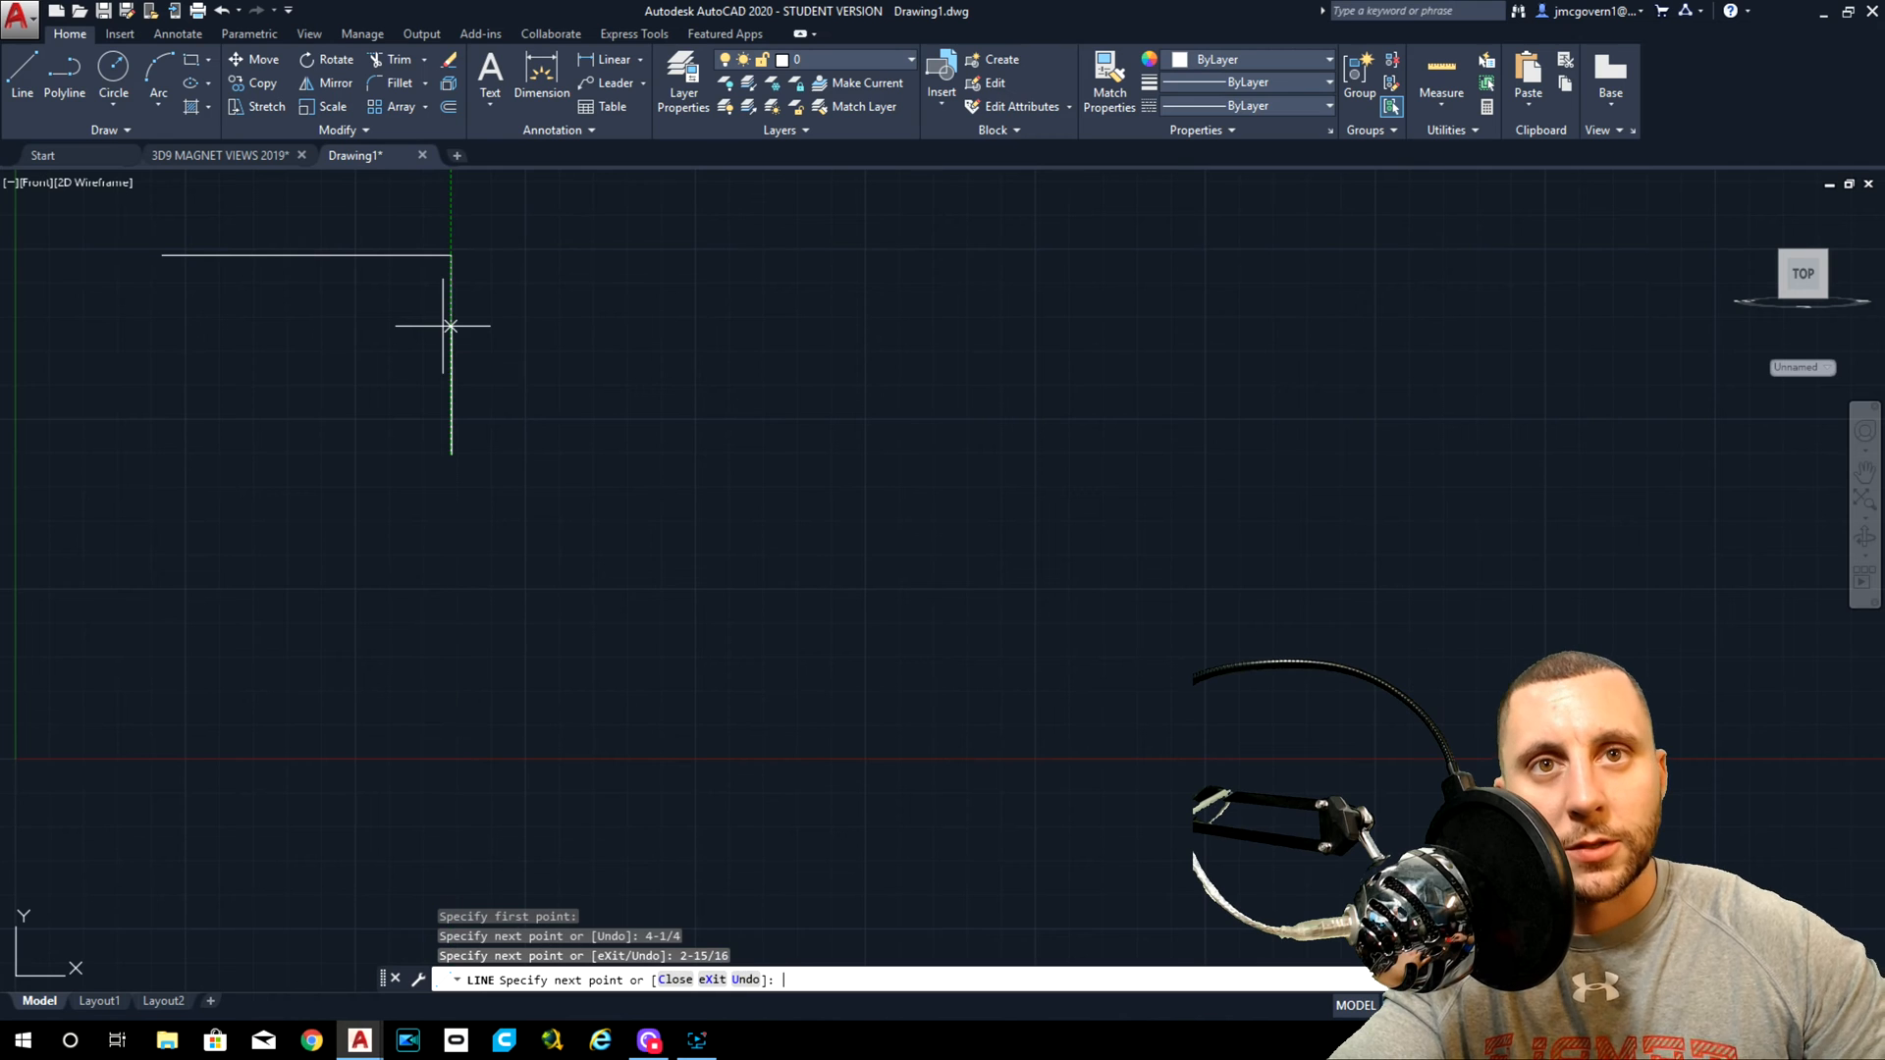
pyautogui.click(326, 455)
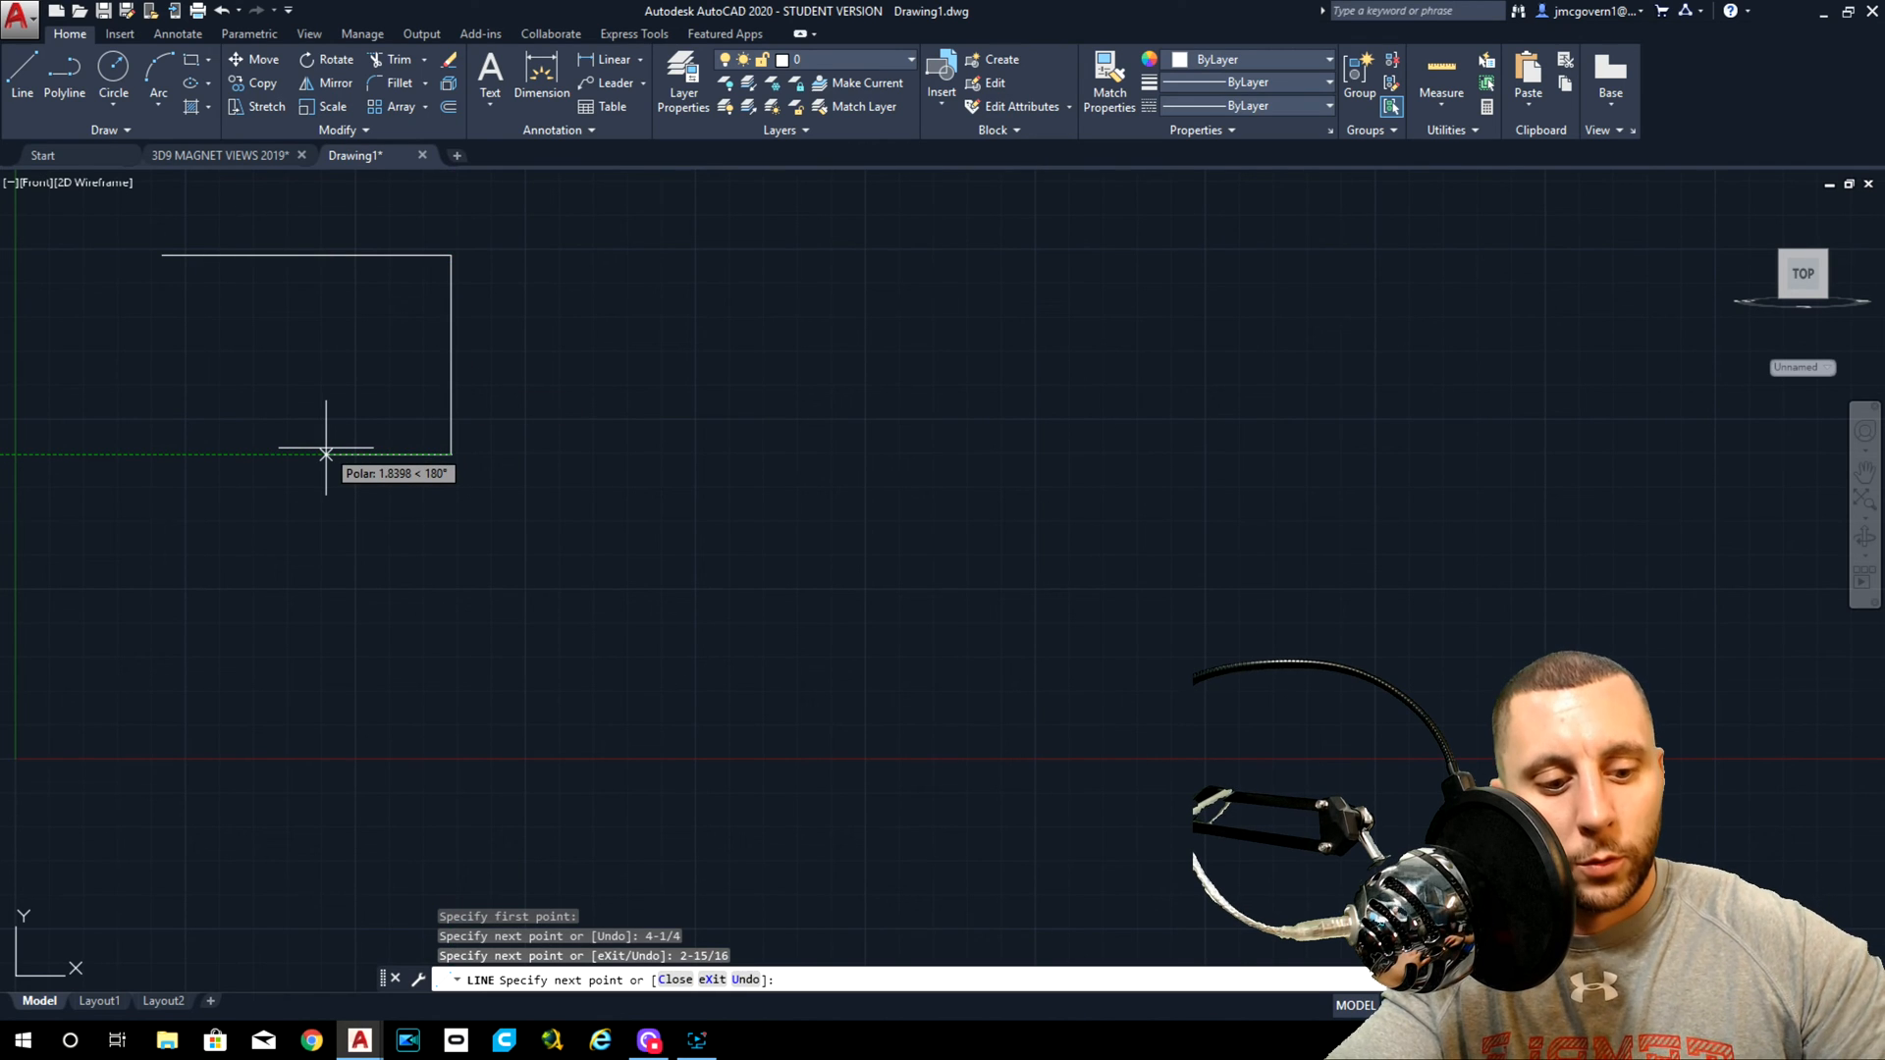
pyautogui.click(163, 251)
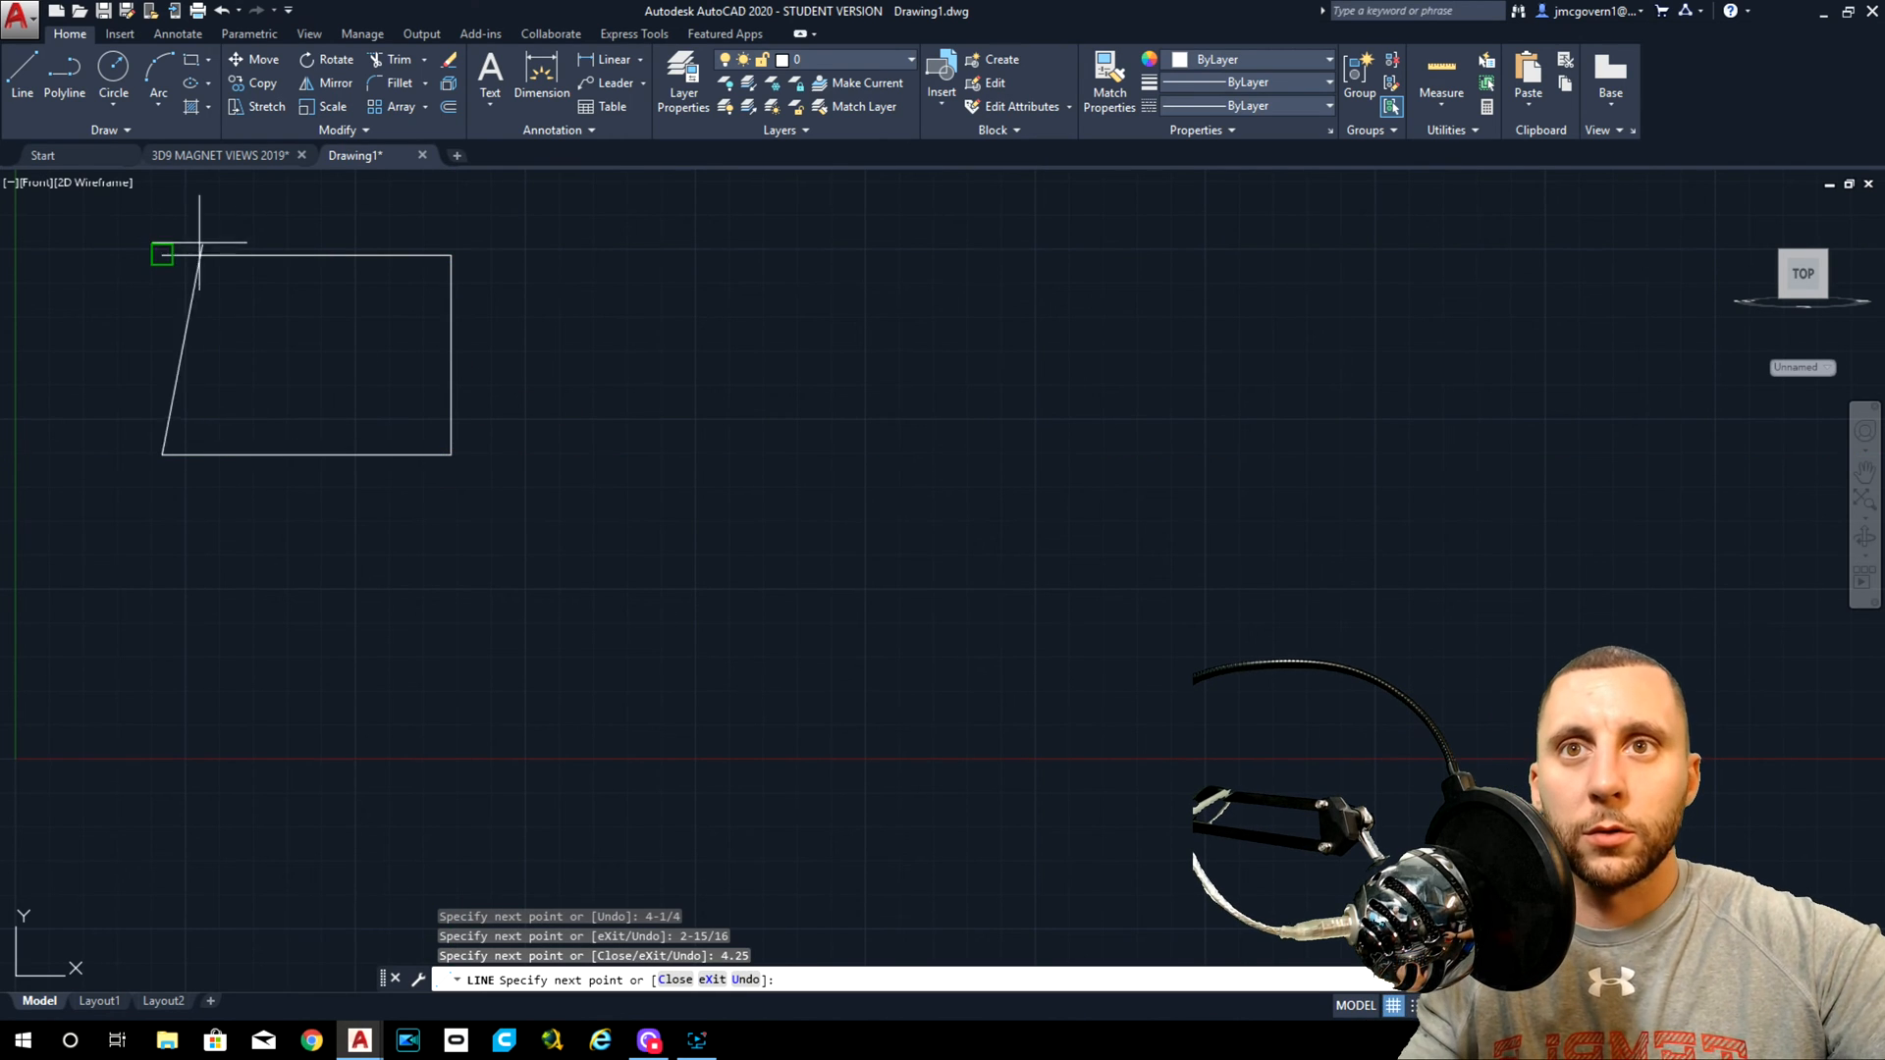
pyautogui.click(226, 155)
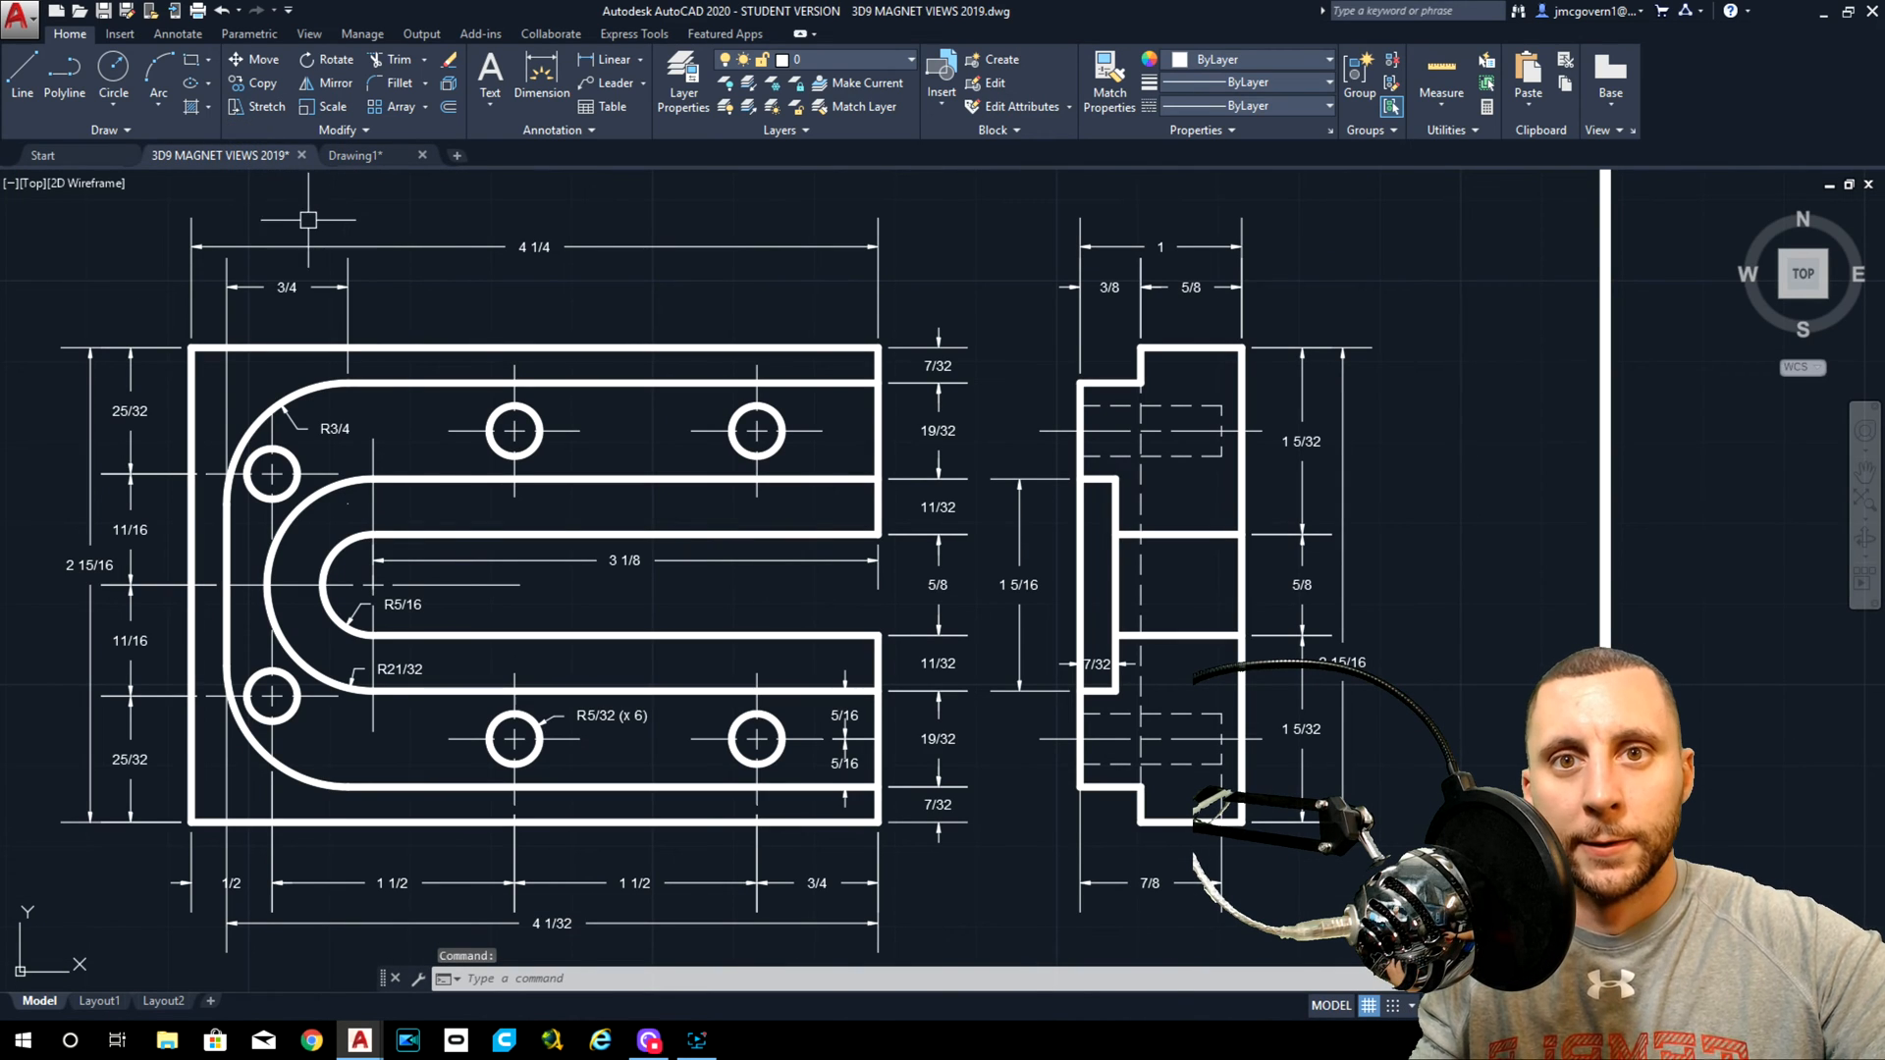
pyautogui.moveTo(573, 556)
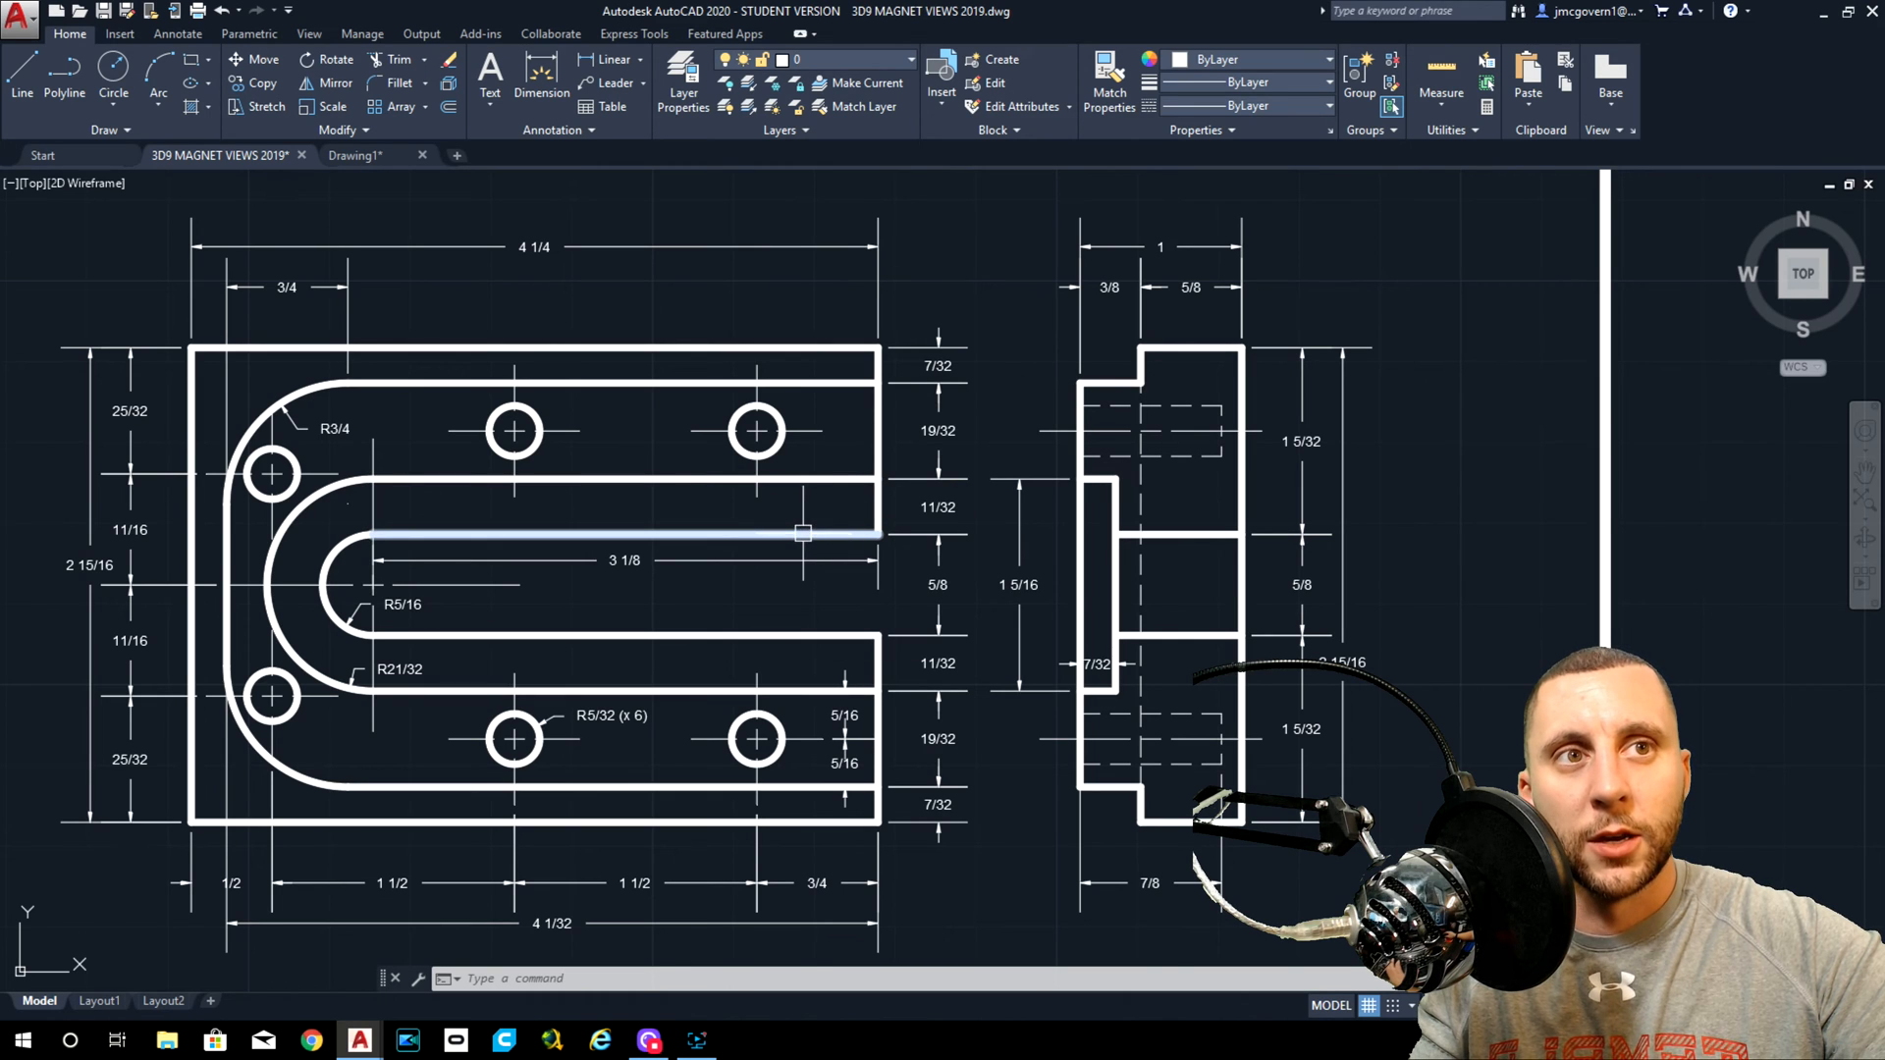
pyautogui.click(356, 155)
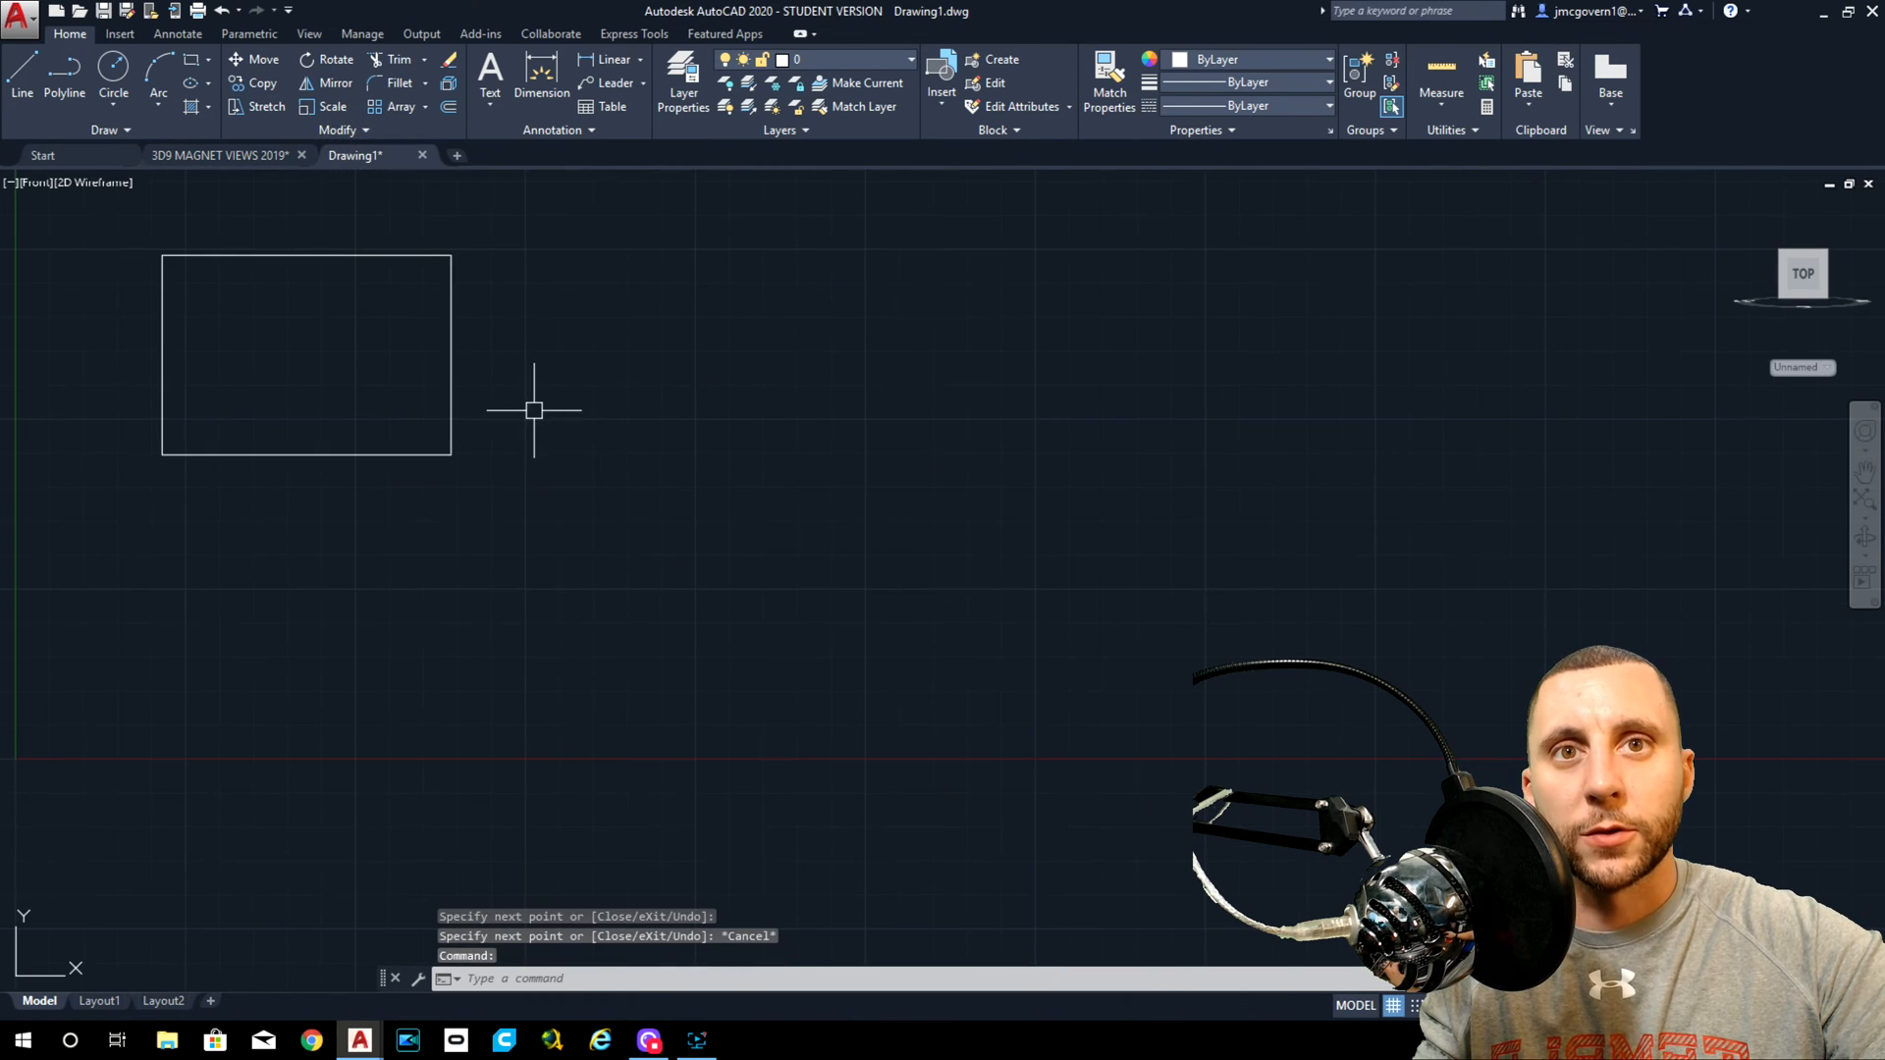
# Offset horizontal lines inside the rectangle at 7/32, 19/32, 11/32 and 5/8, reading spacings from the views tab.
pyautogui.click(448, 106)
pyautogui.write('19/32')
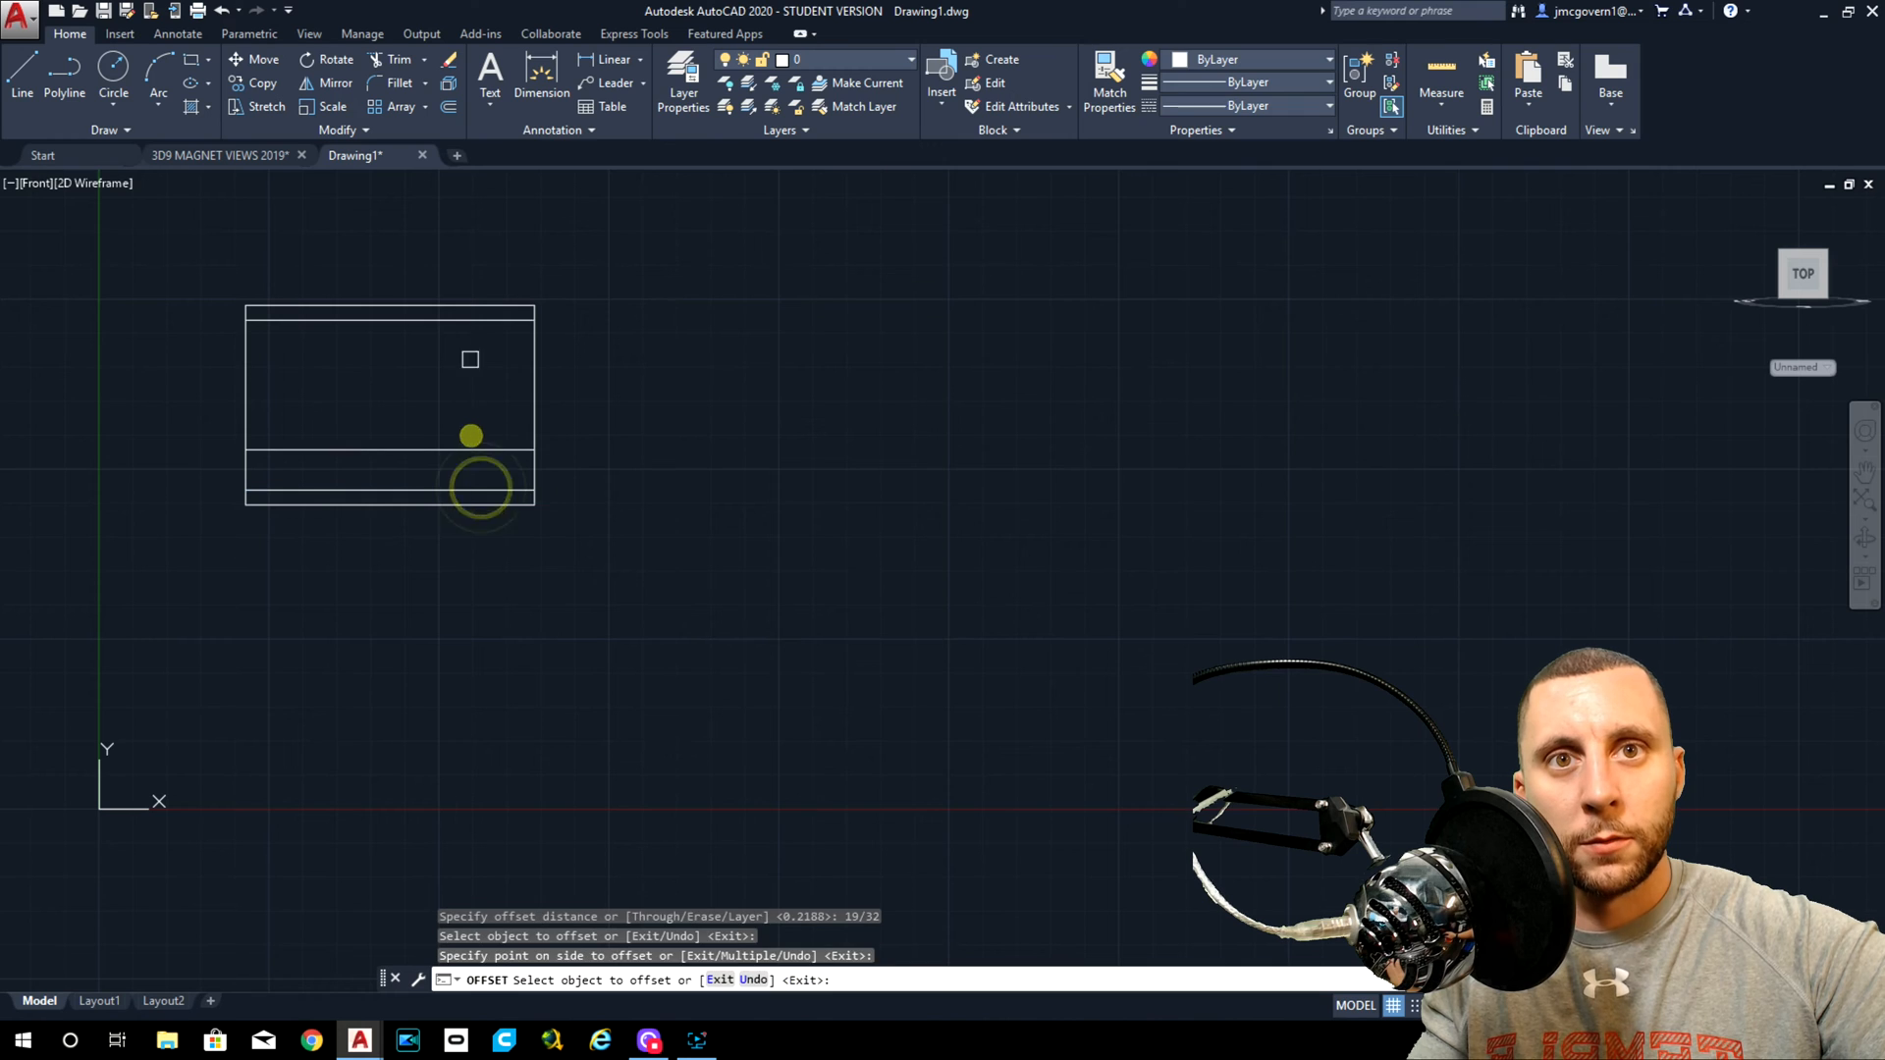
pyautogui.click(224, 155)
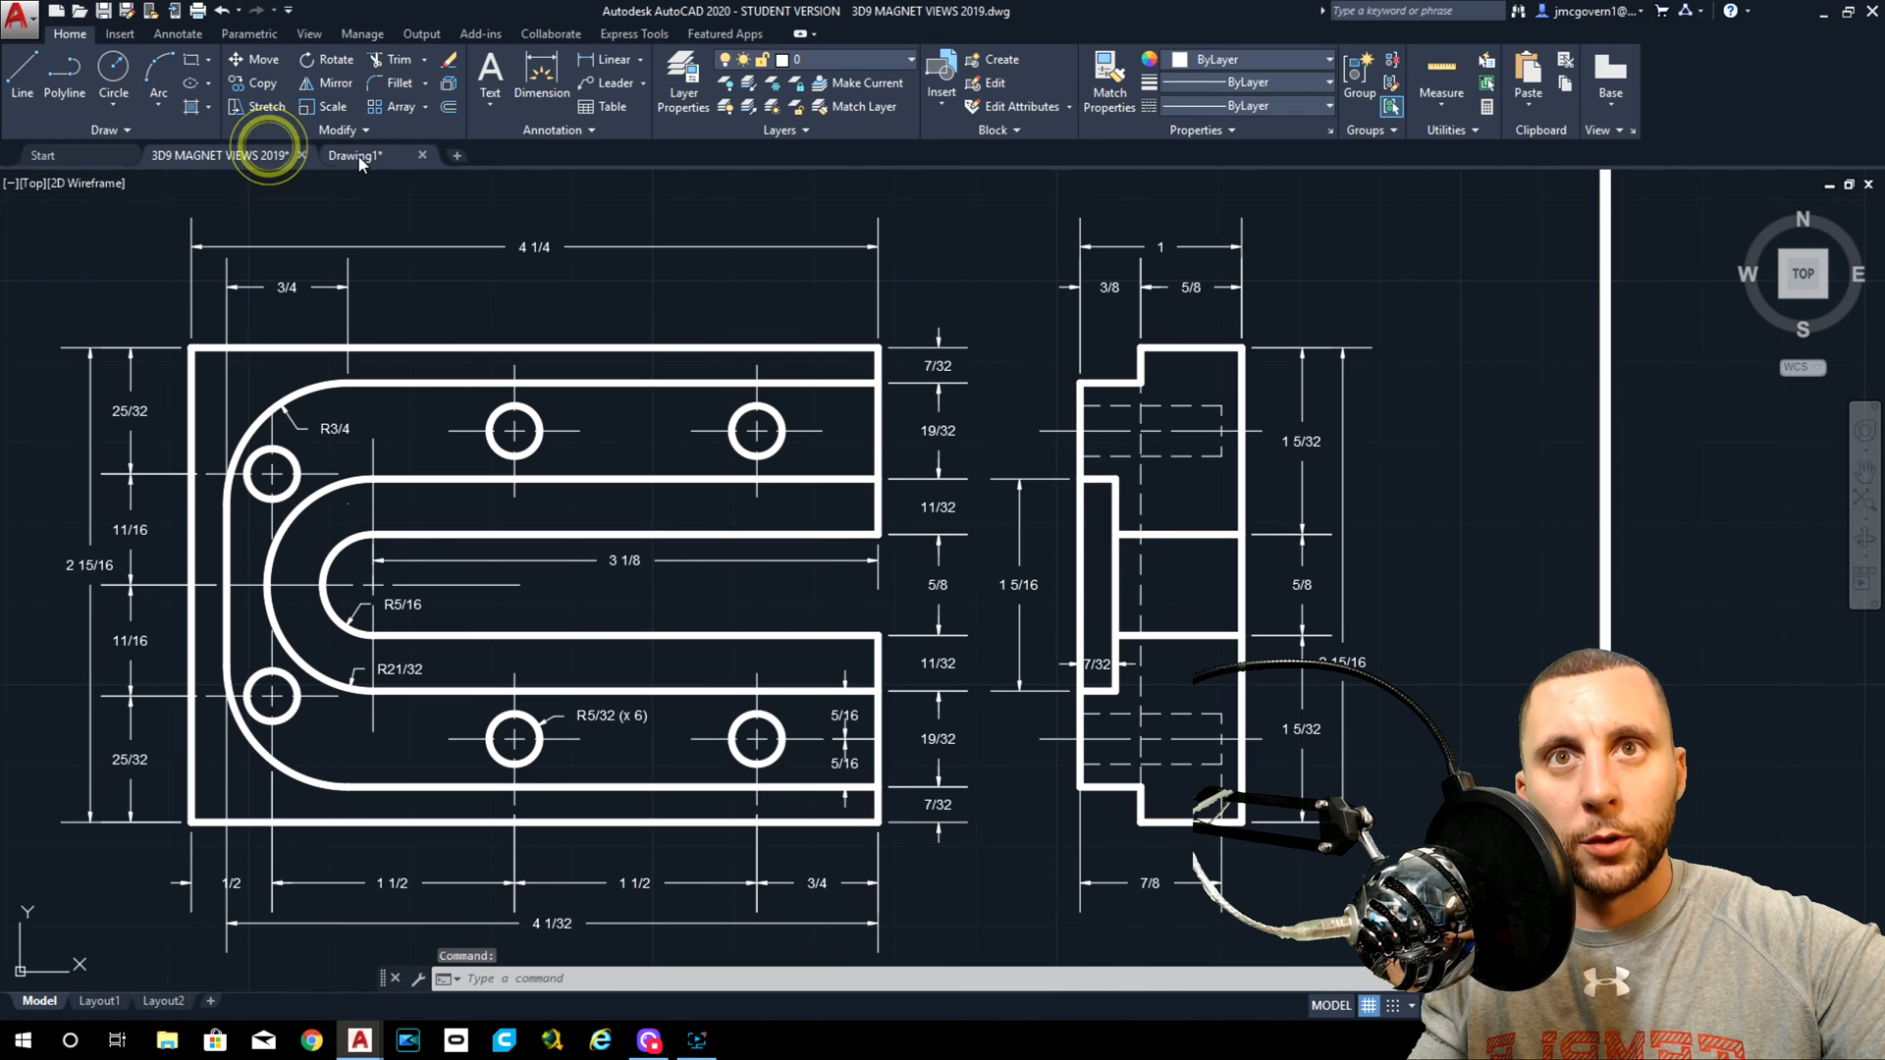
pyautogui.click(354, 155)
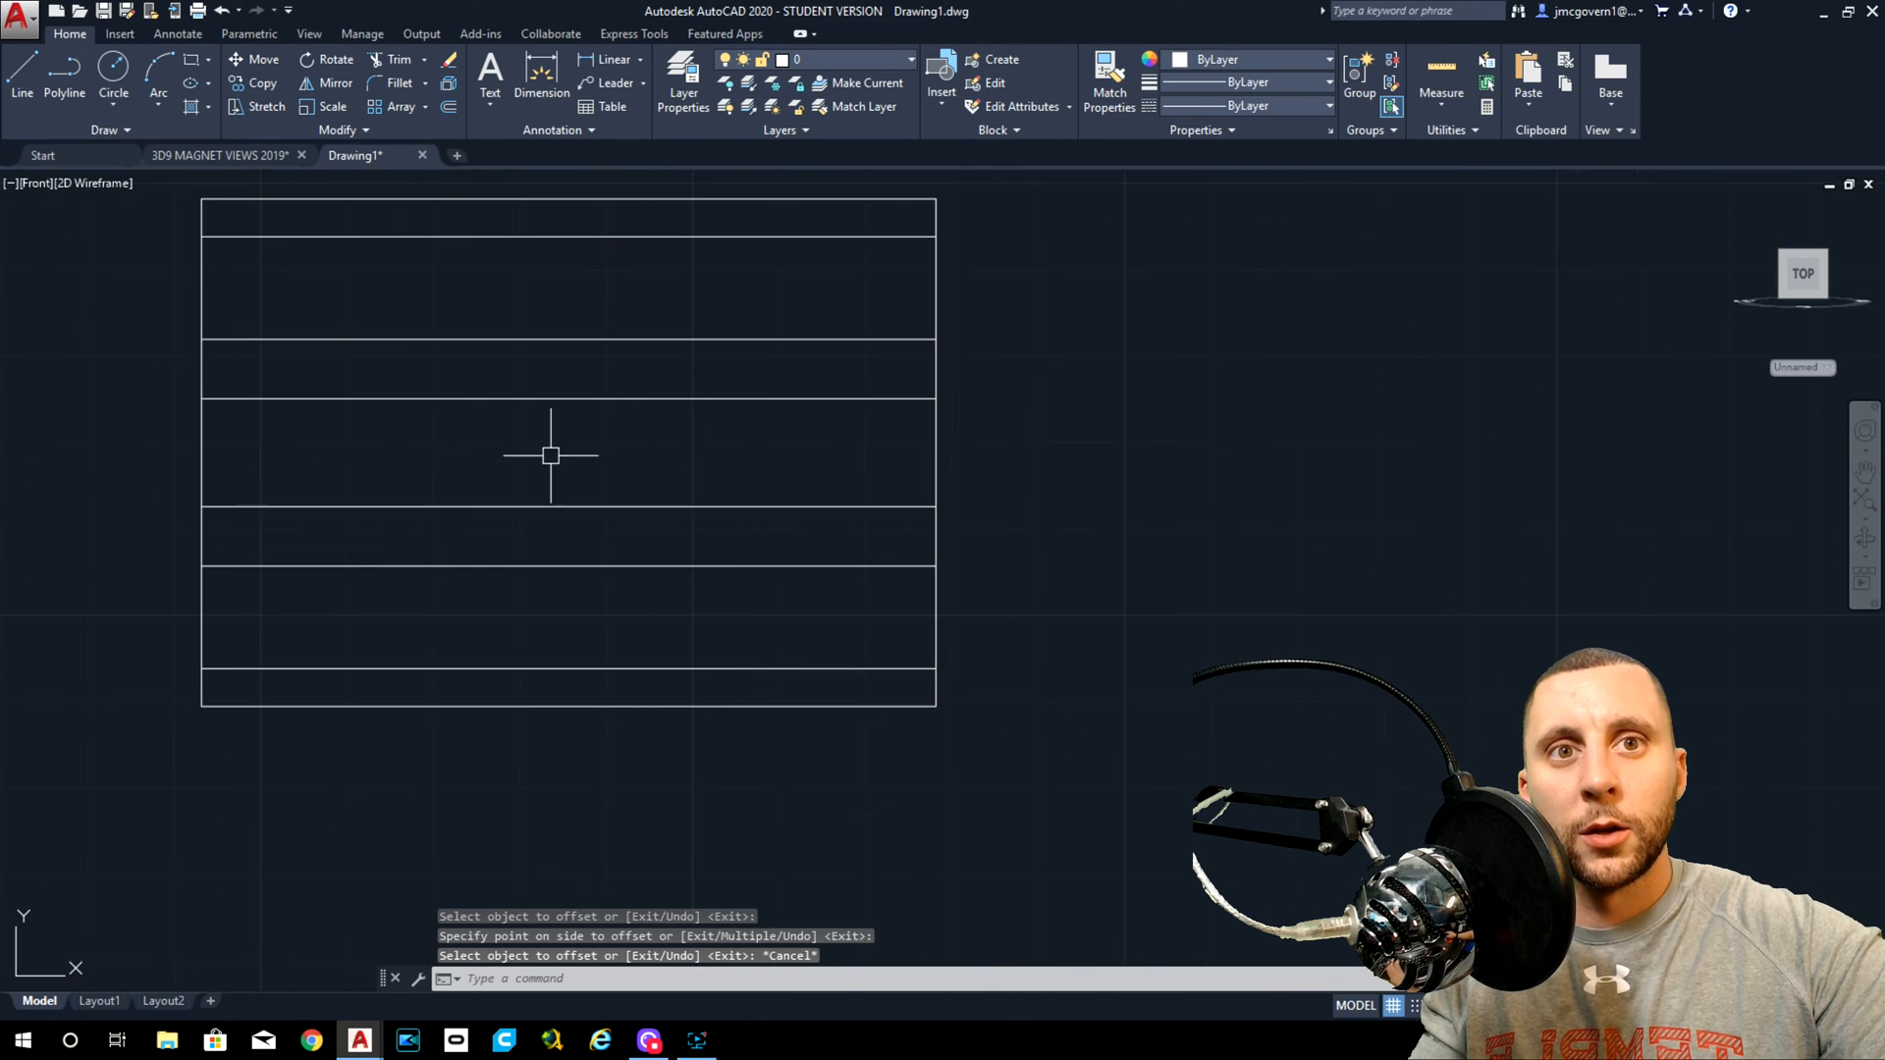
pyautogui.moveTo(411, 441)
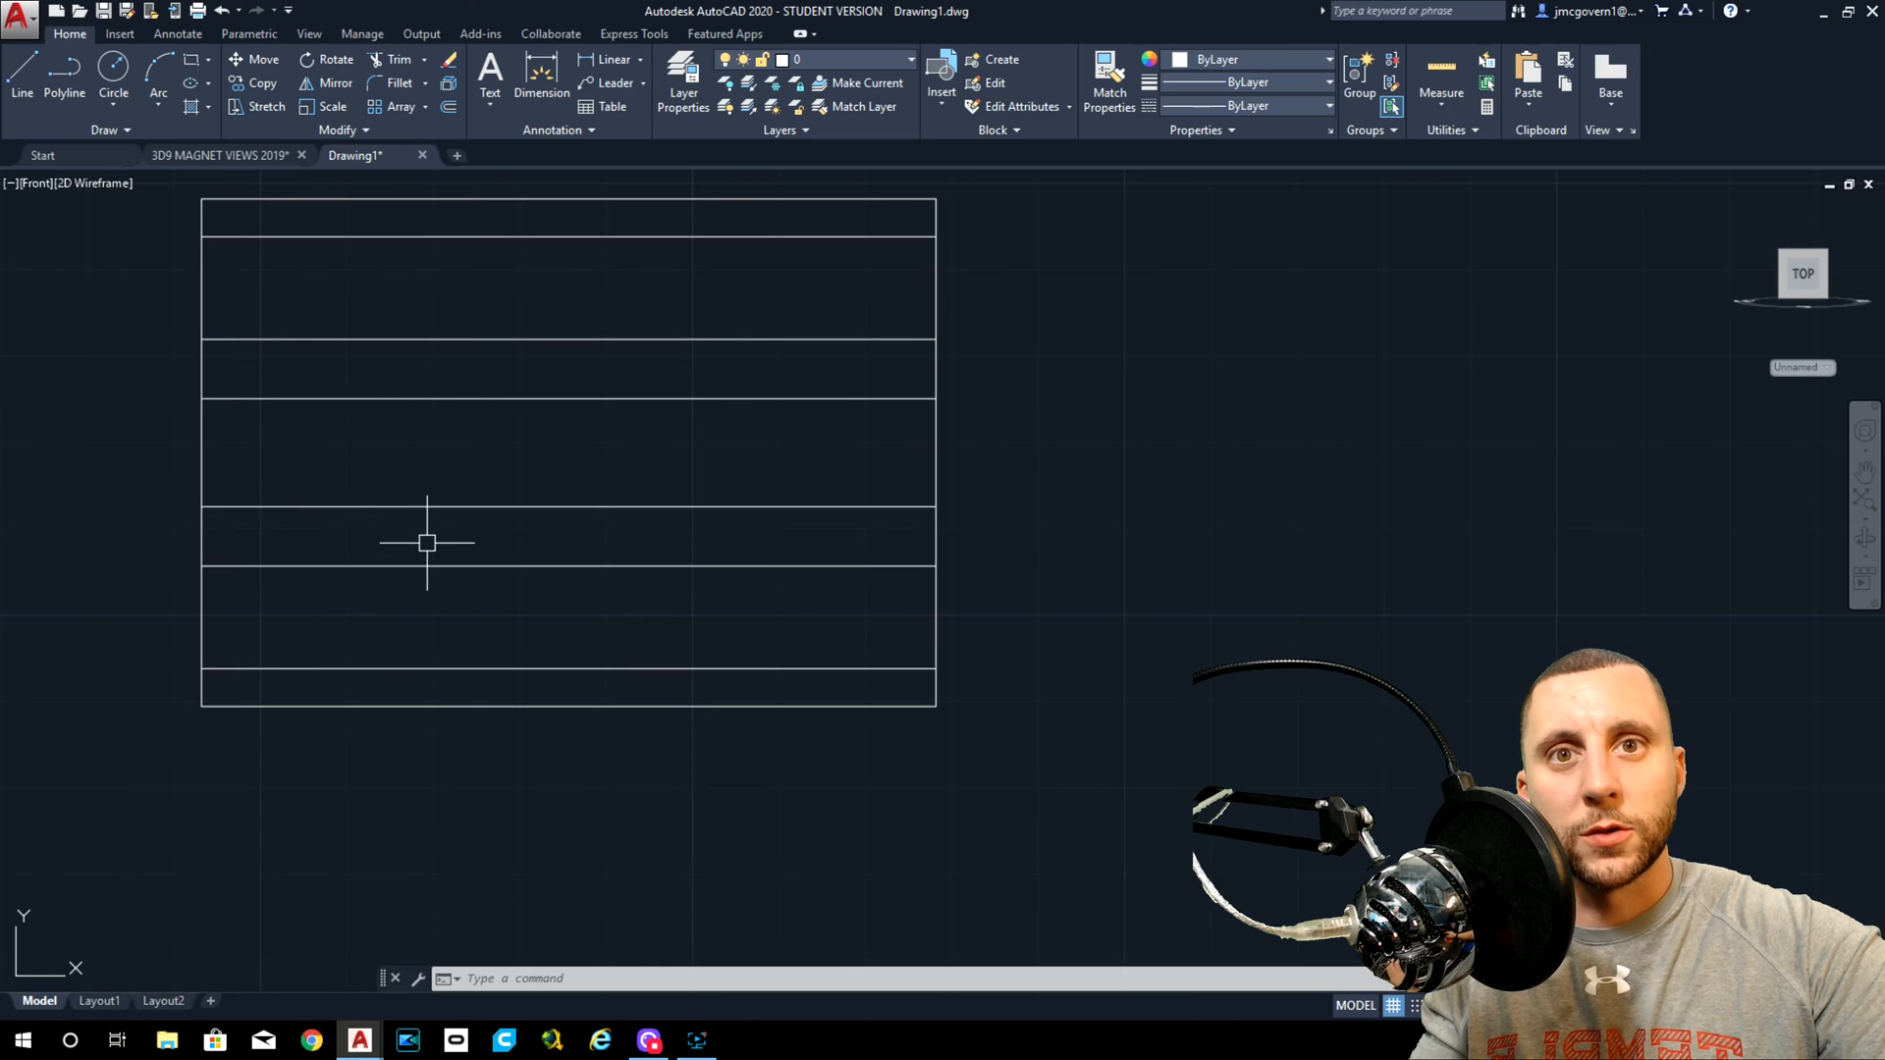
pyautogui.click(220, 155)
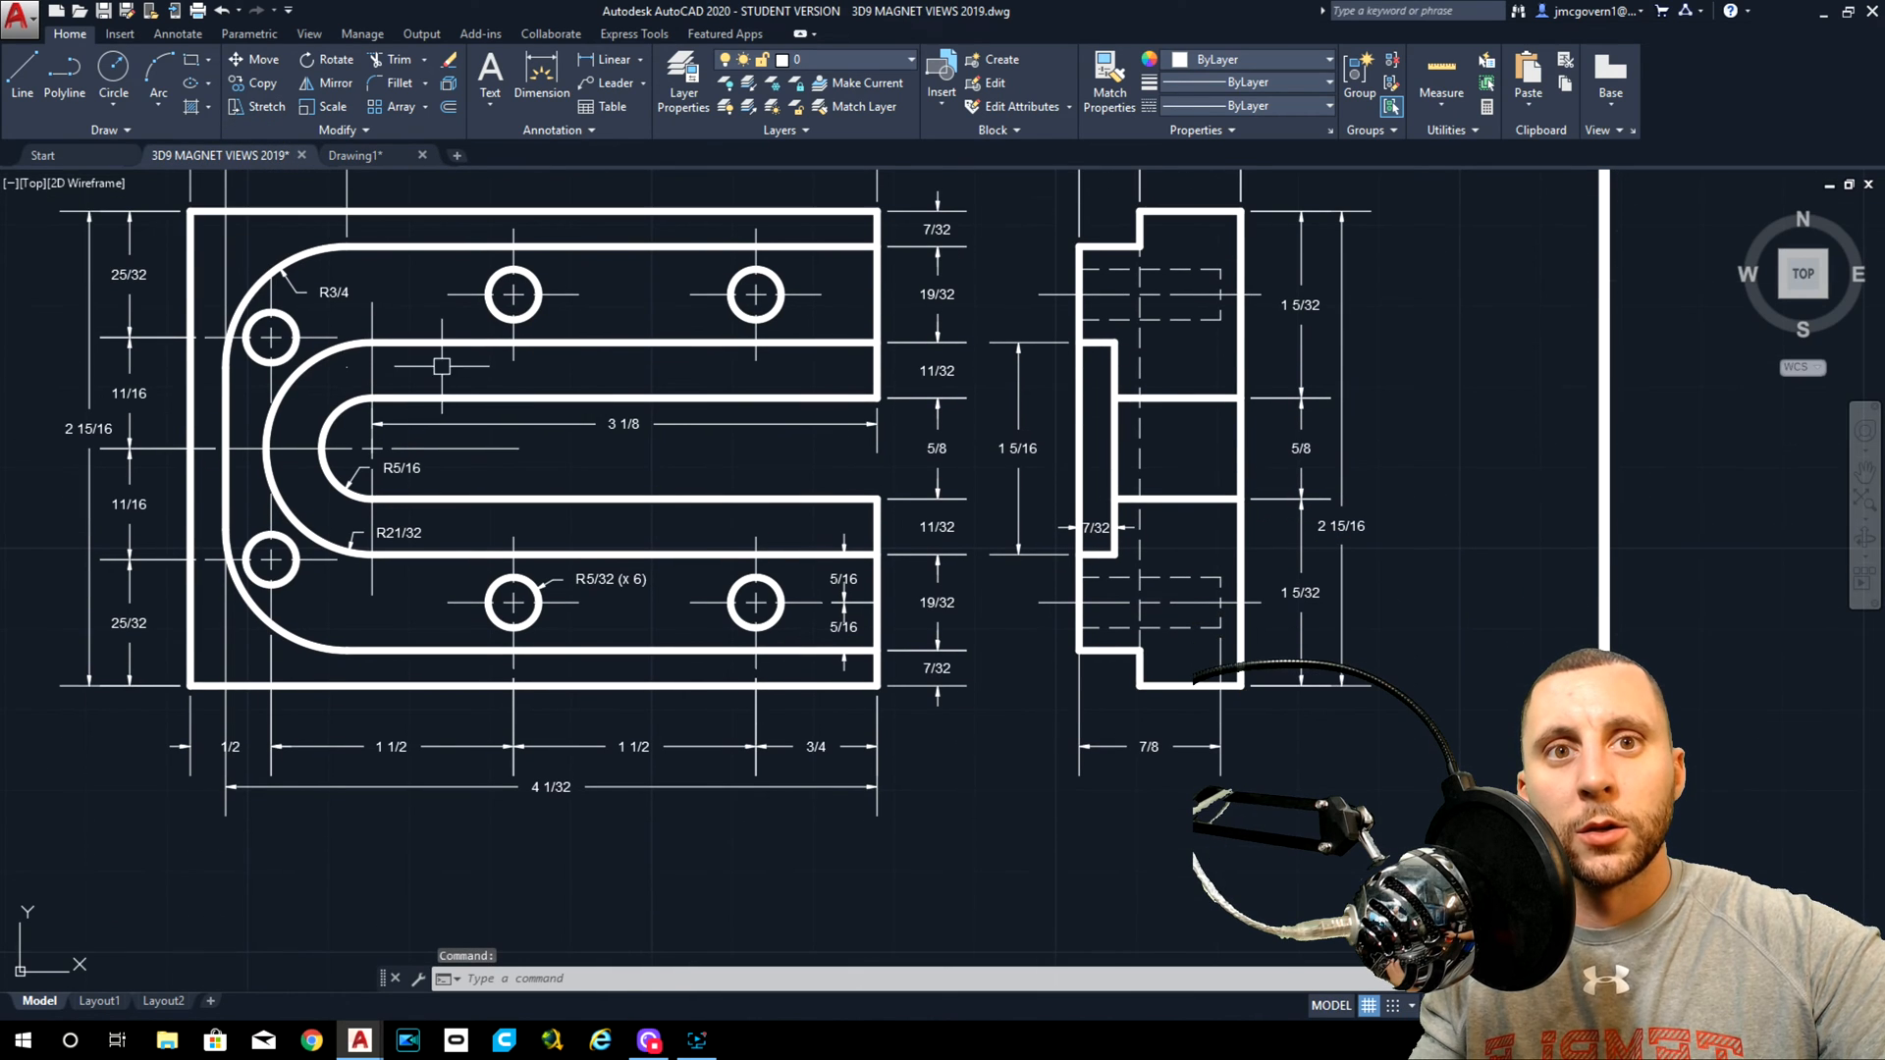
pyautogui.moveTo(894, 361)
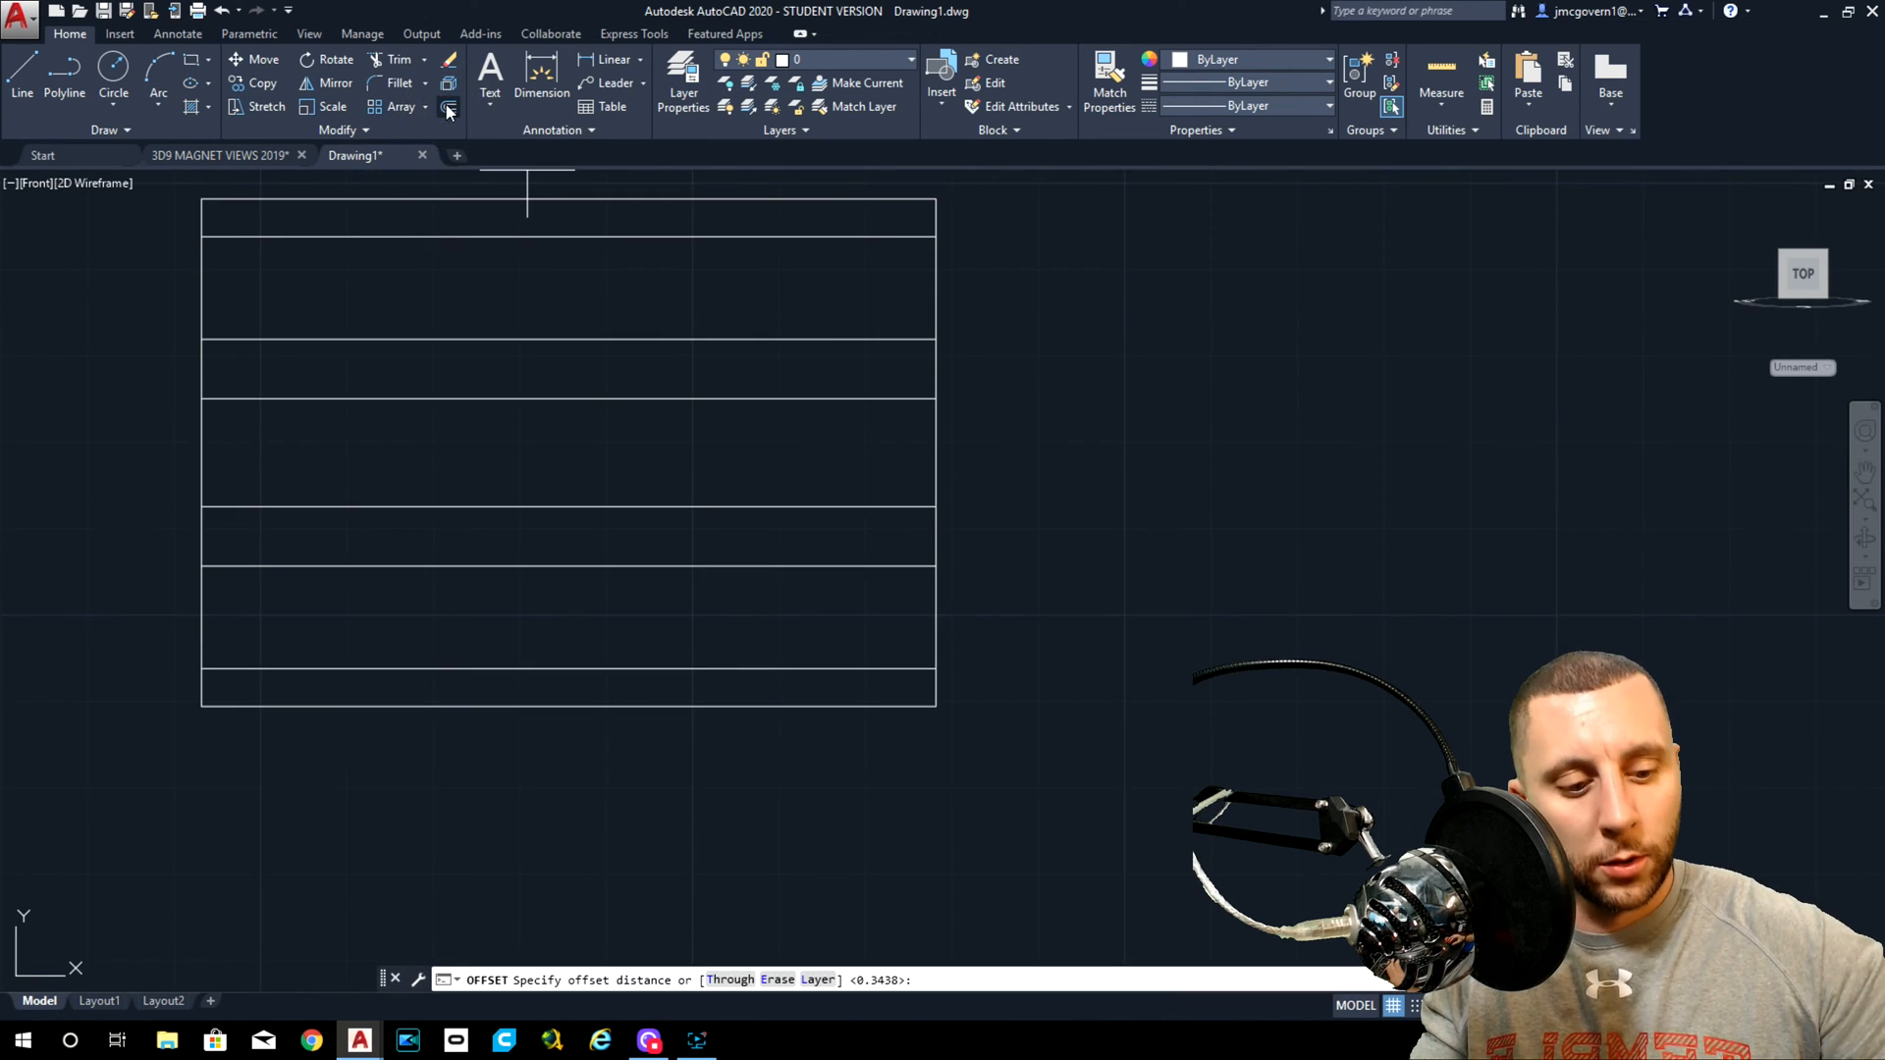
# Draw concentric slot-end circles on the vertical line at 3-1/8, sized from the views drawing.
pyautogui.write('3-1/8')
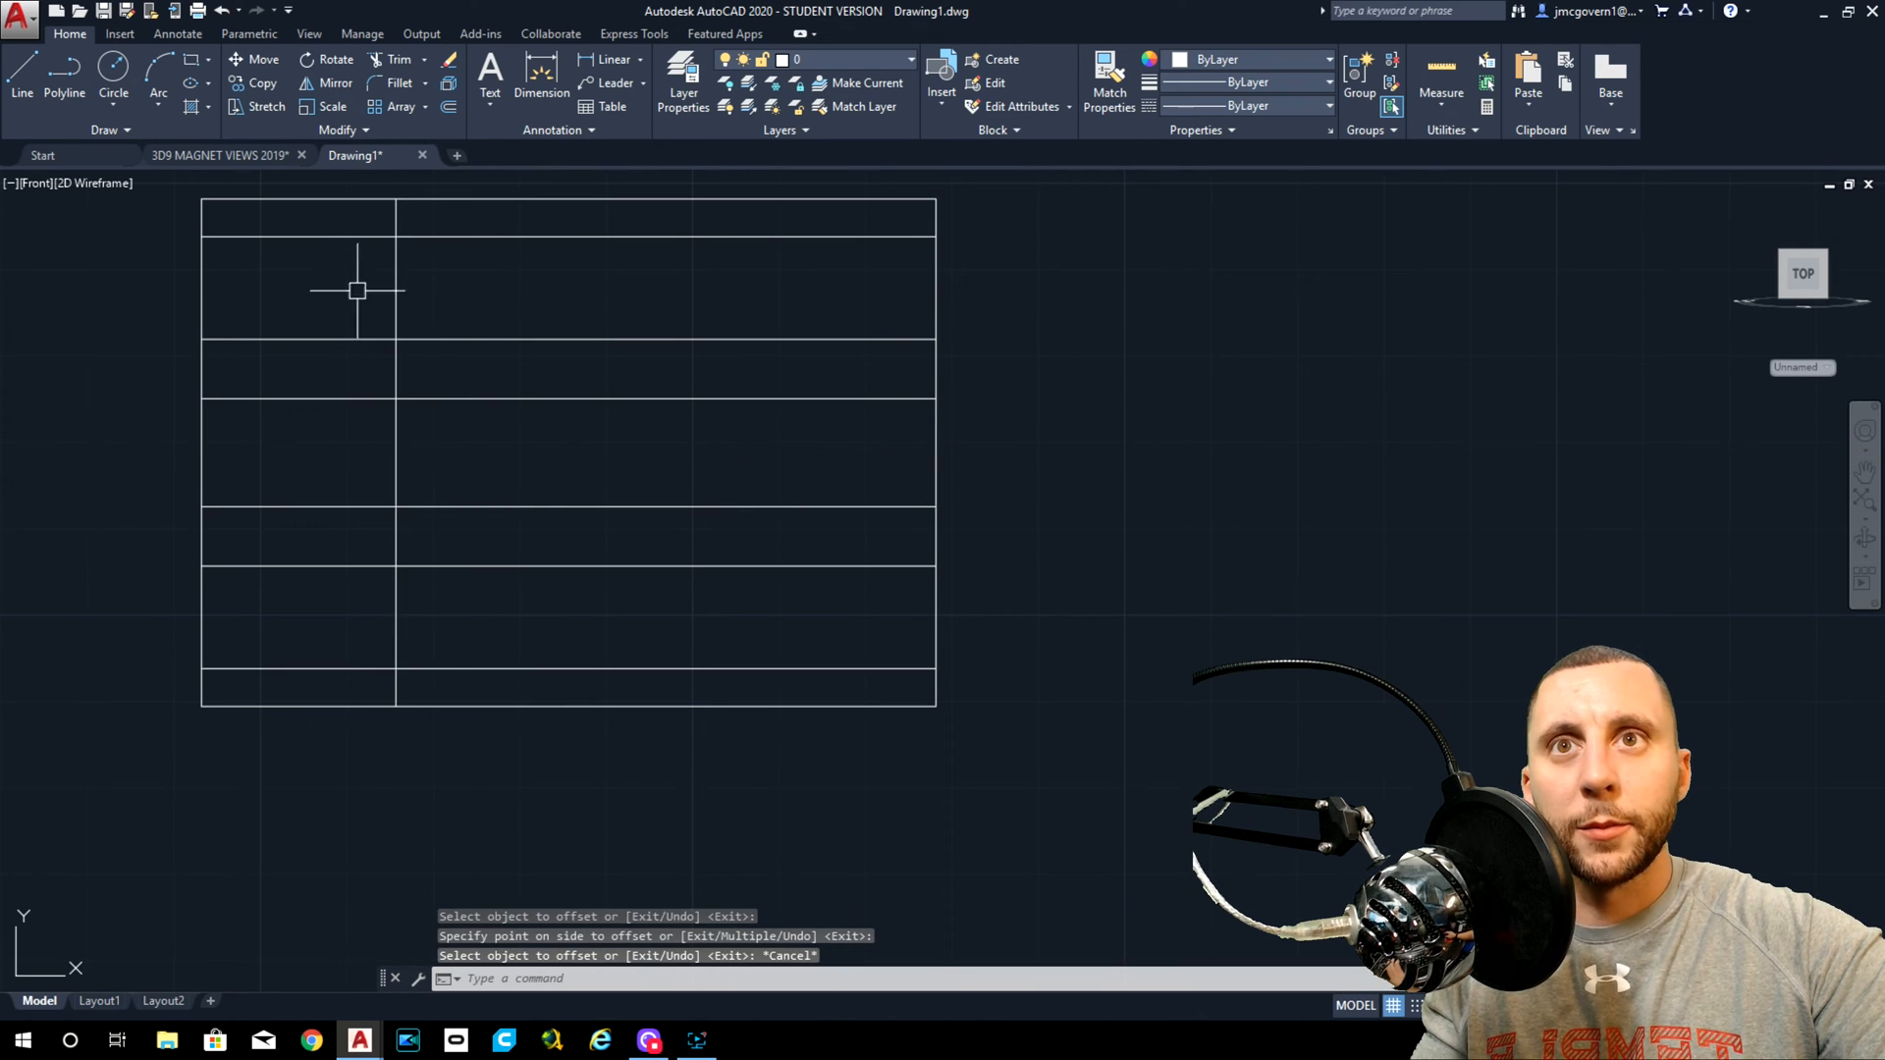
pyautogui.click(110, 92)
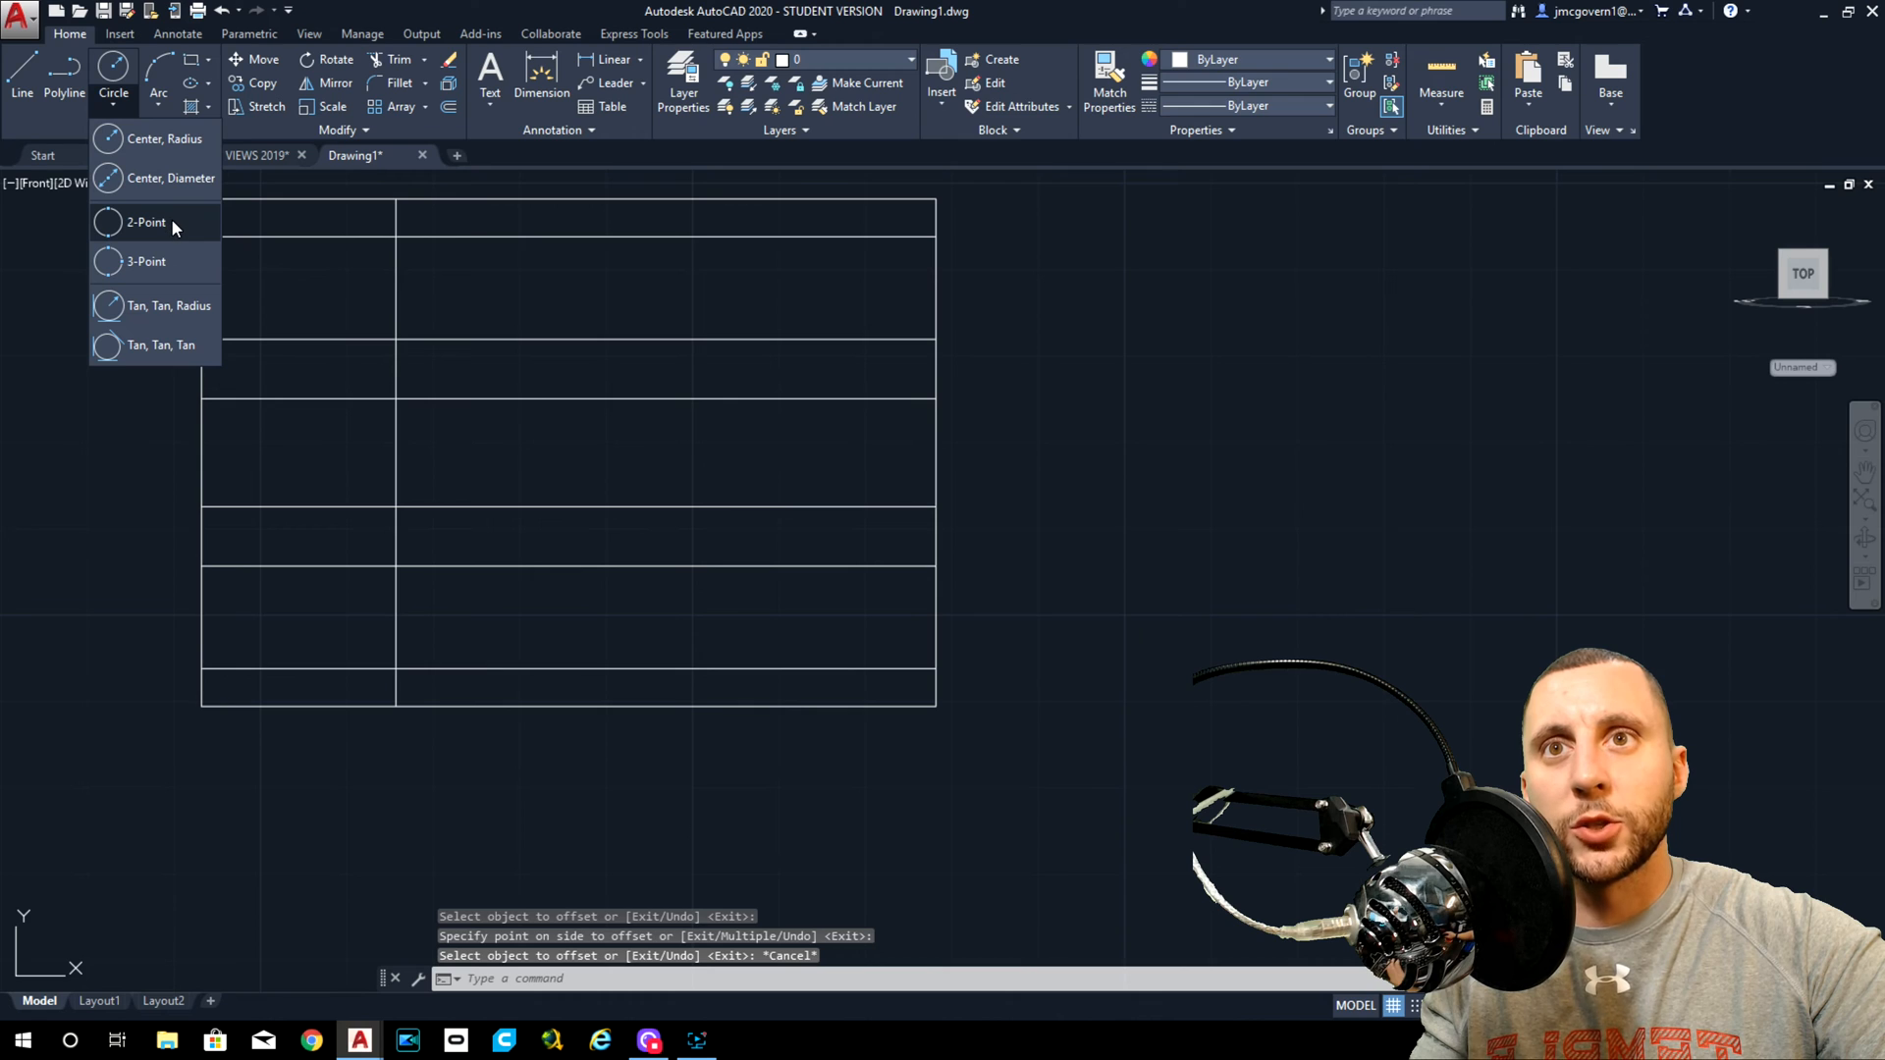
pyautogui.moveTo(175, 149)
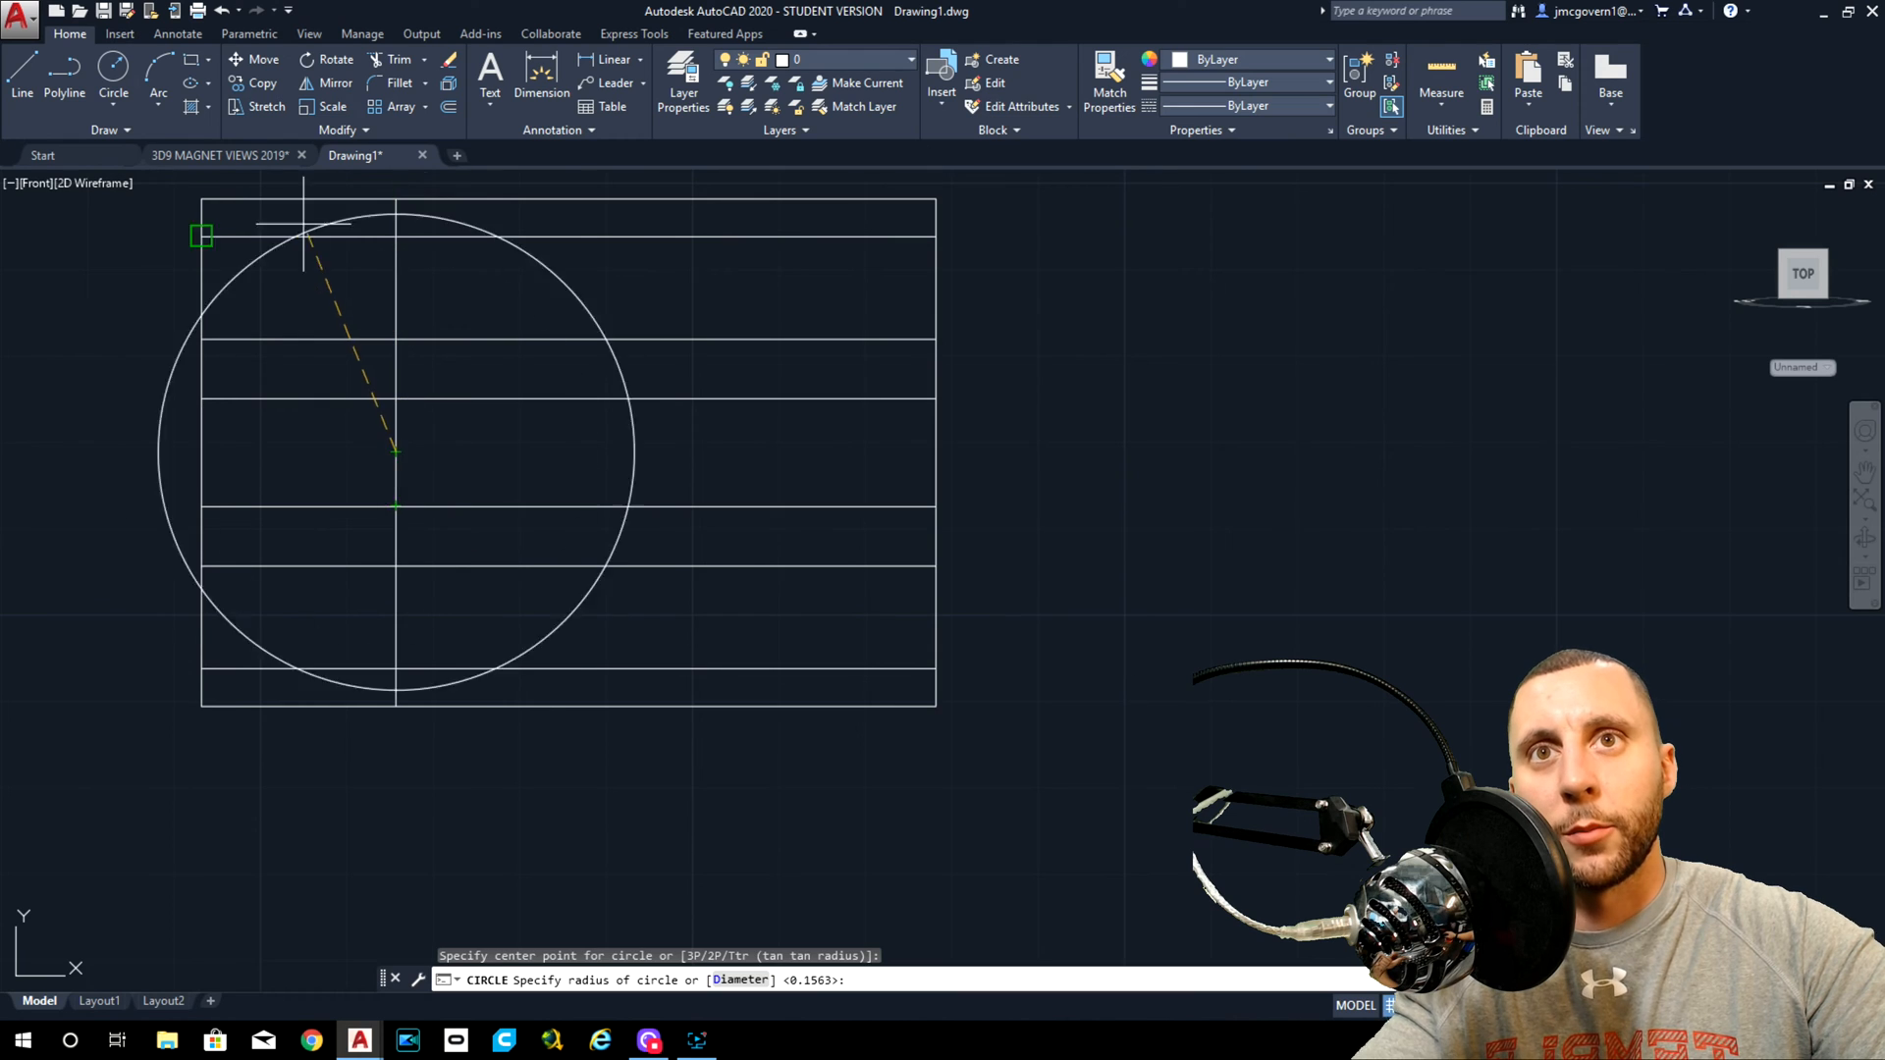
pyautogui.click(228, 155)
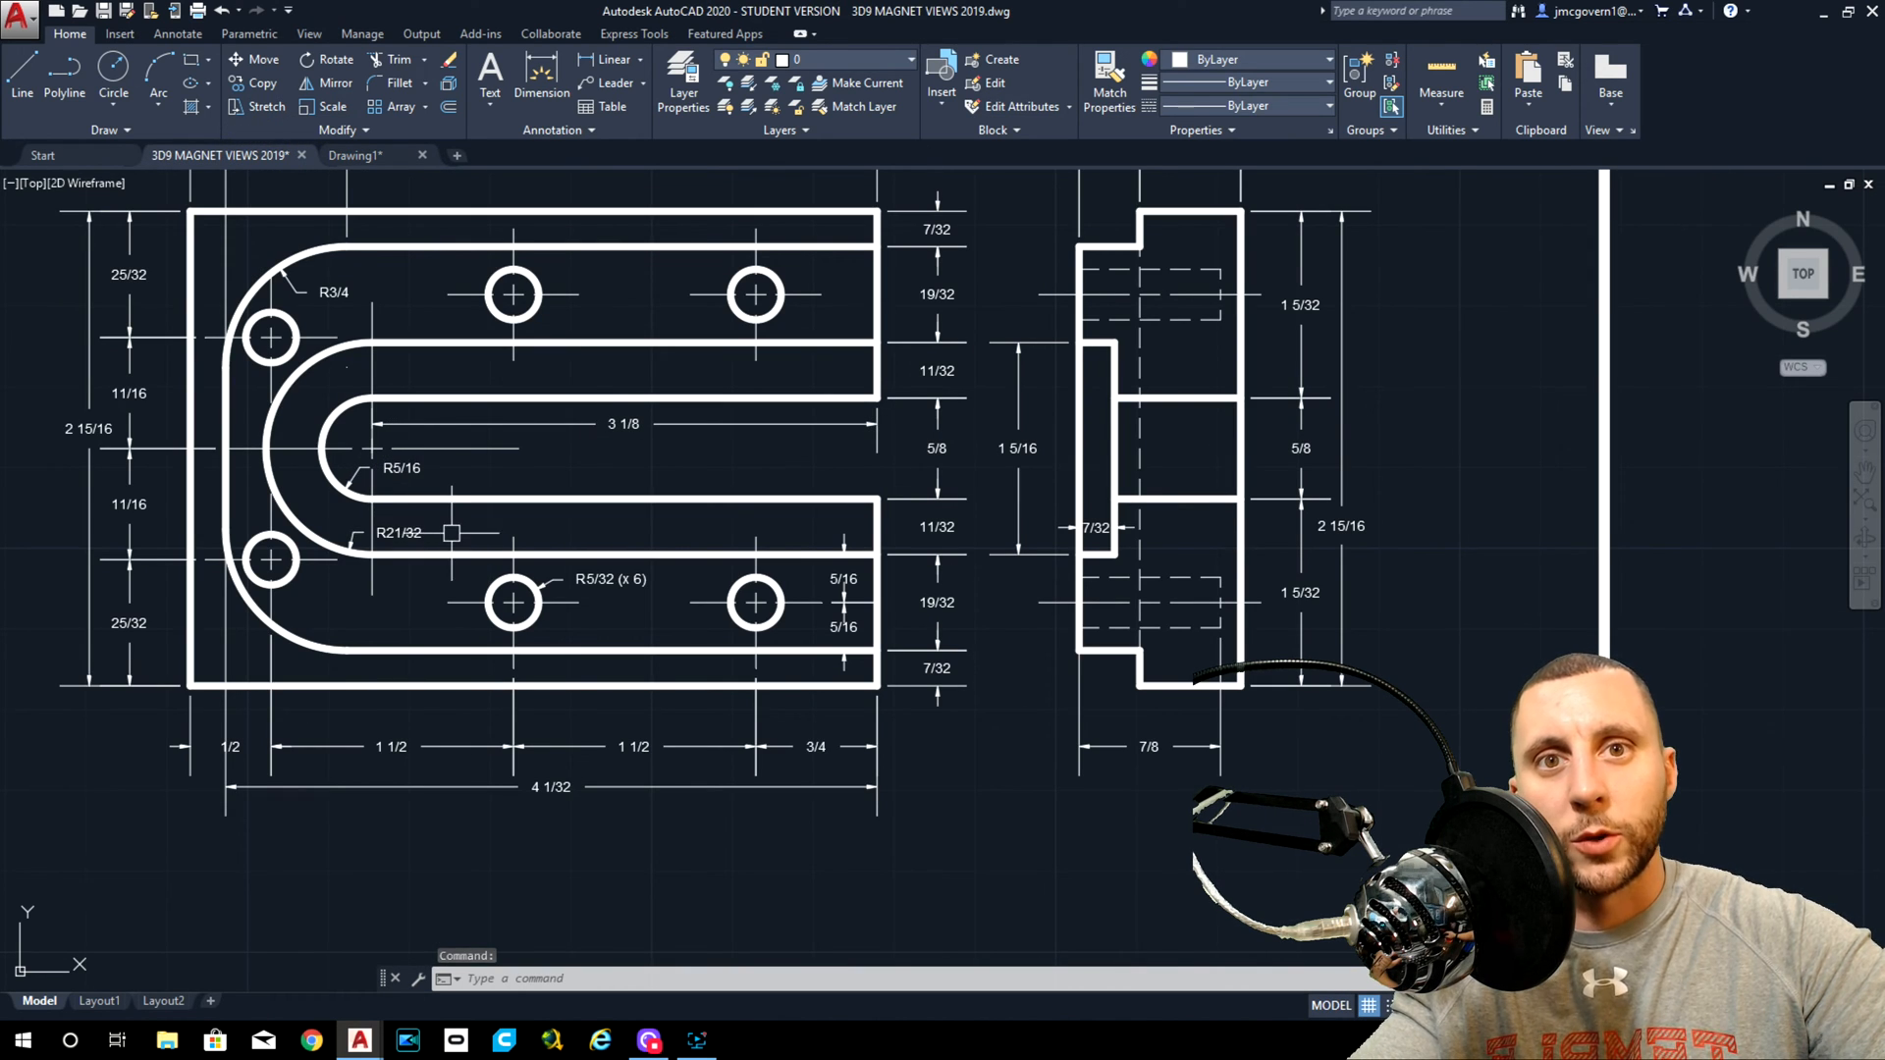
pyautogui.click(353, 155)
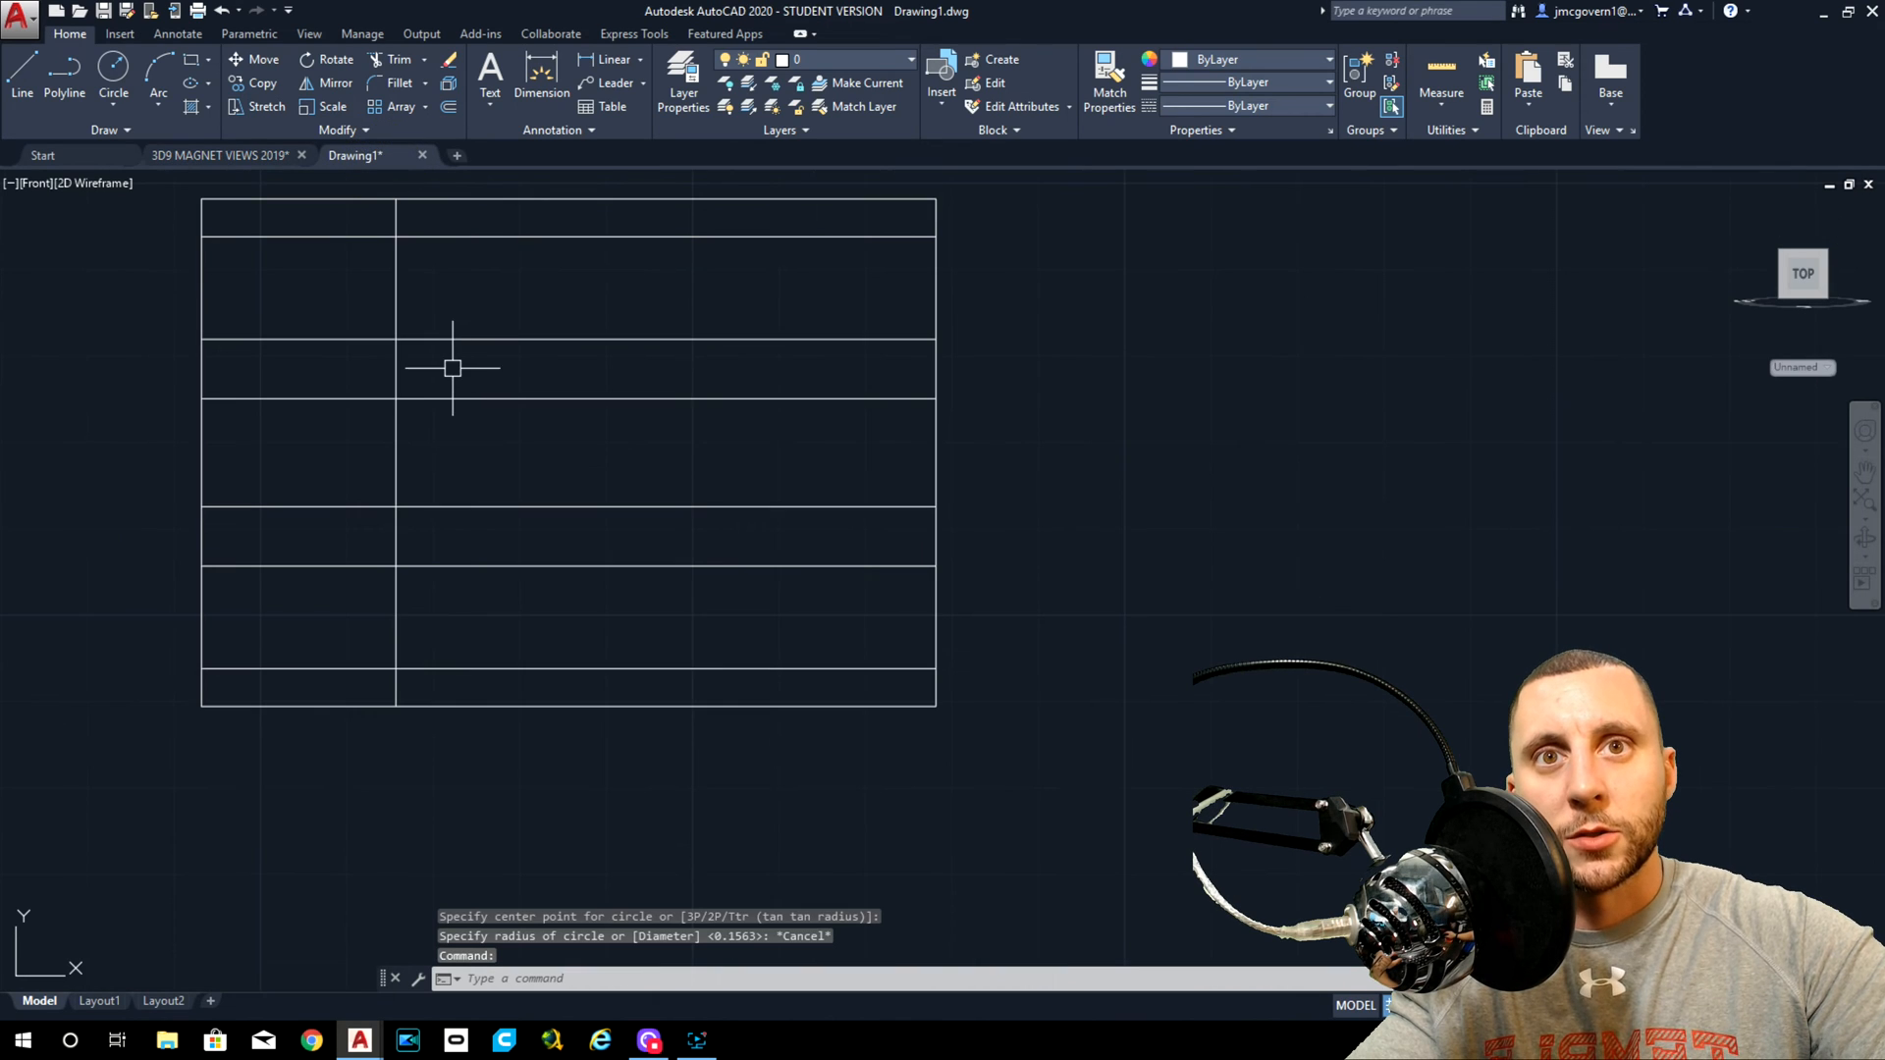
pyautogui.click(110, 90)
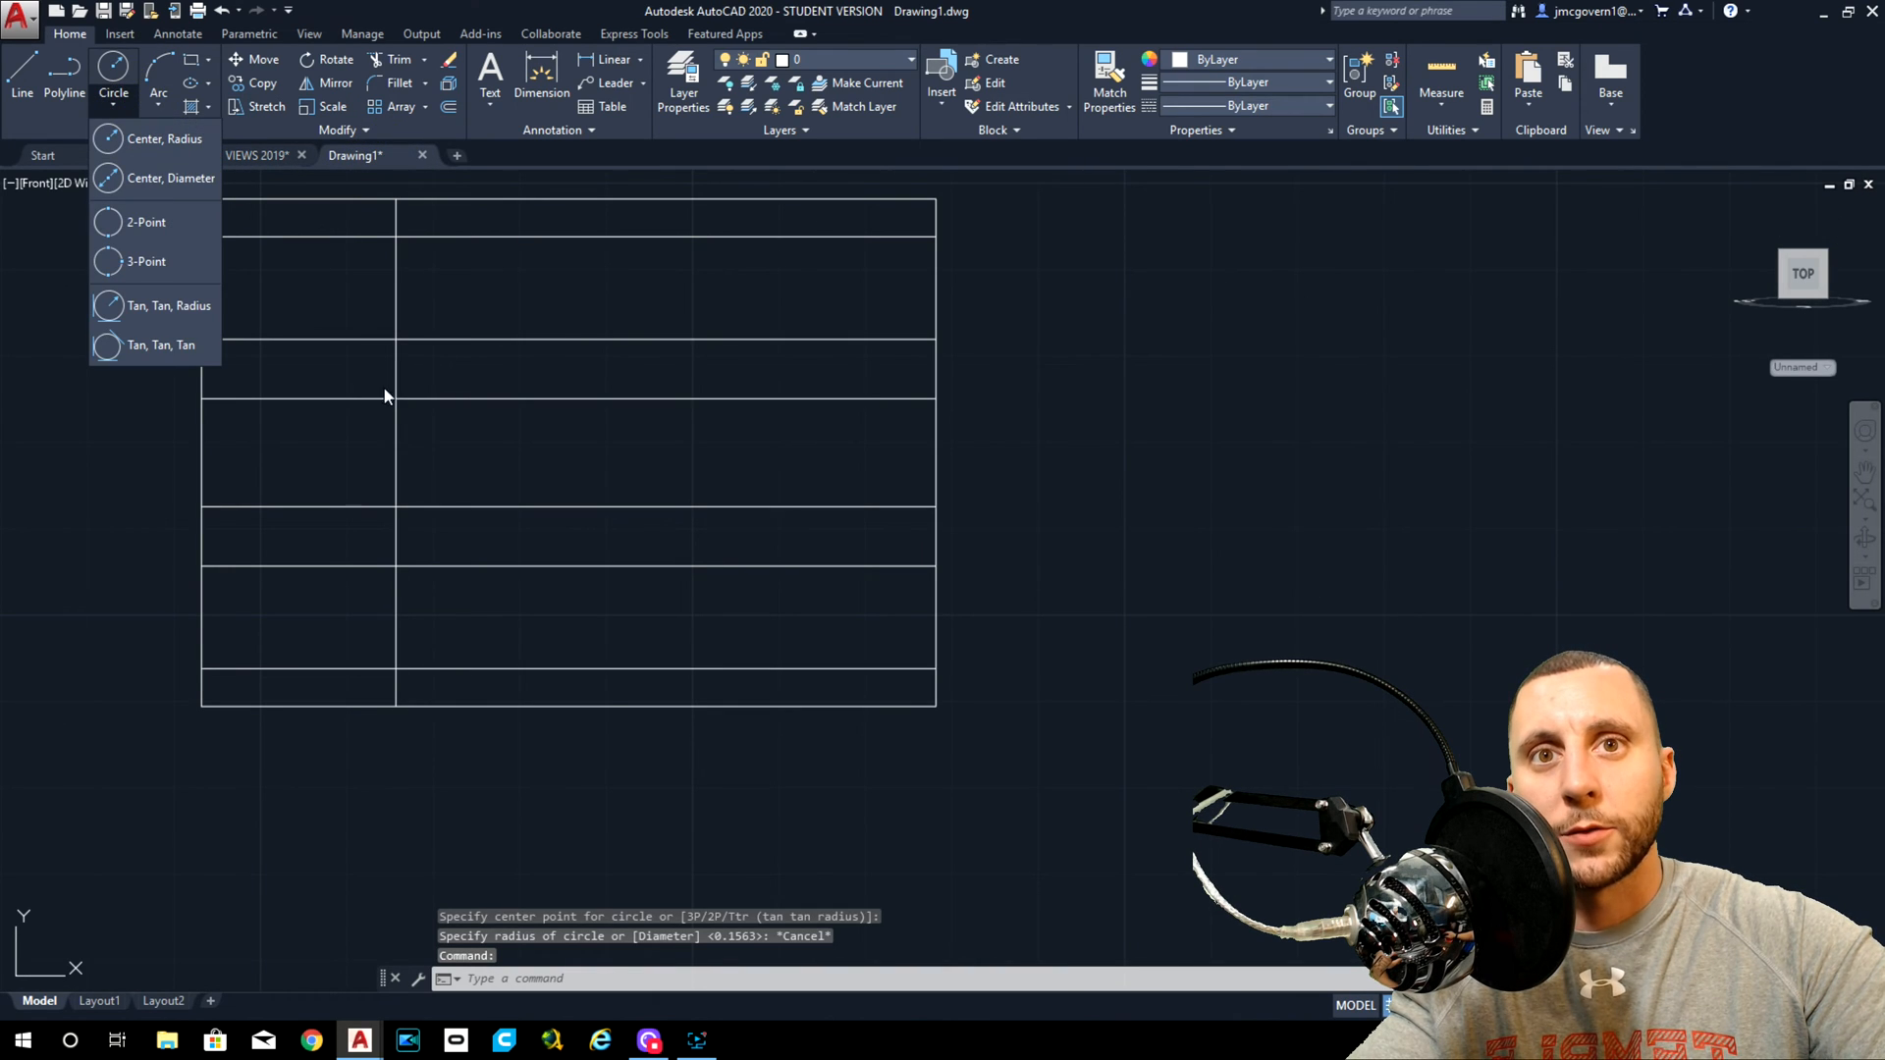
pyautogui.moveTo(151, 224)
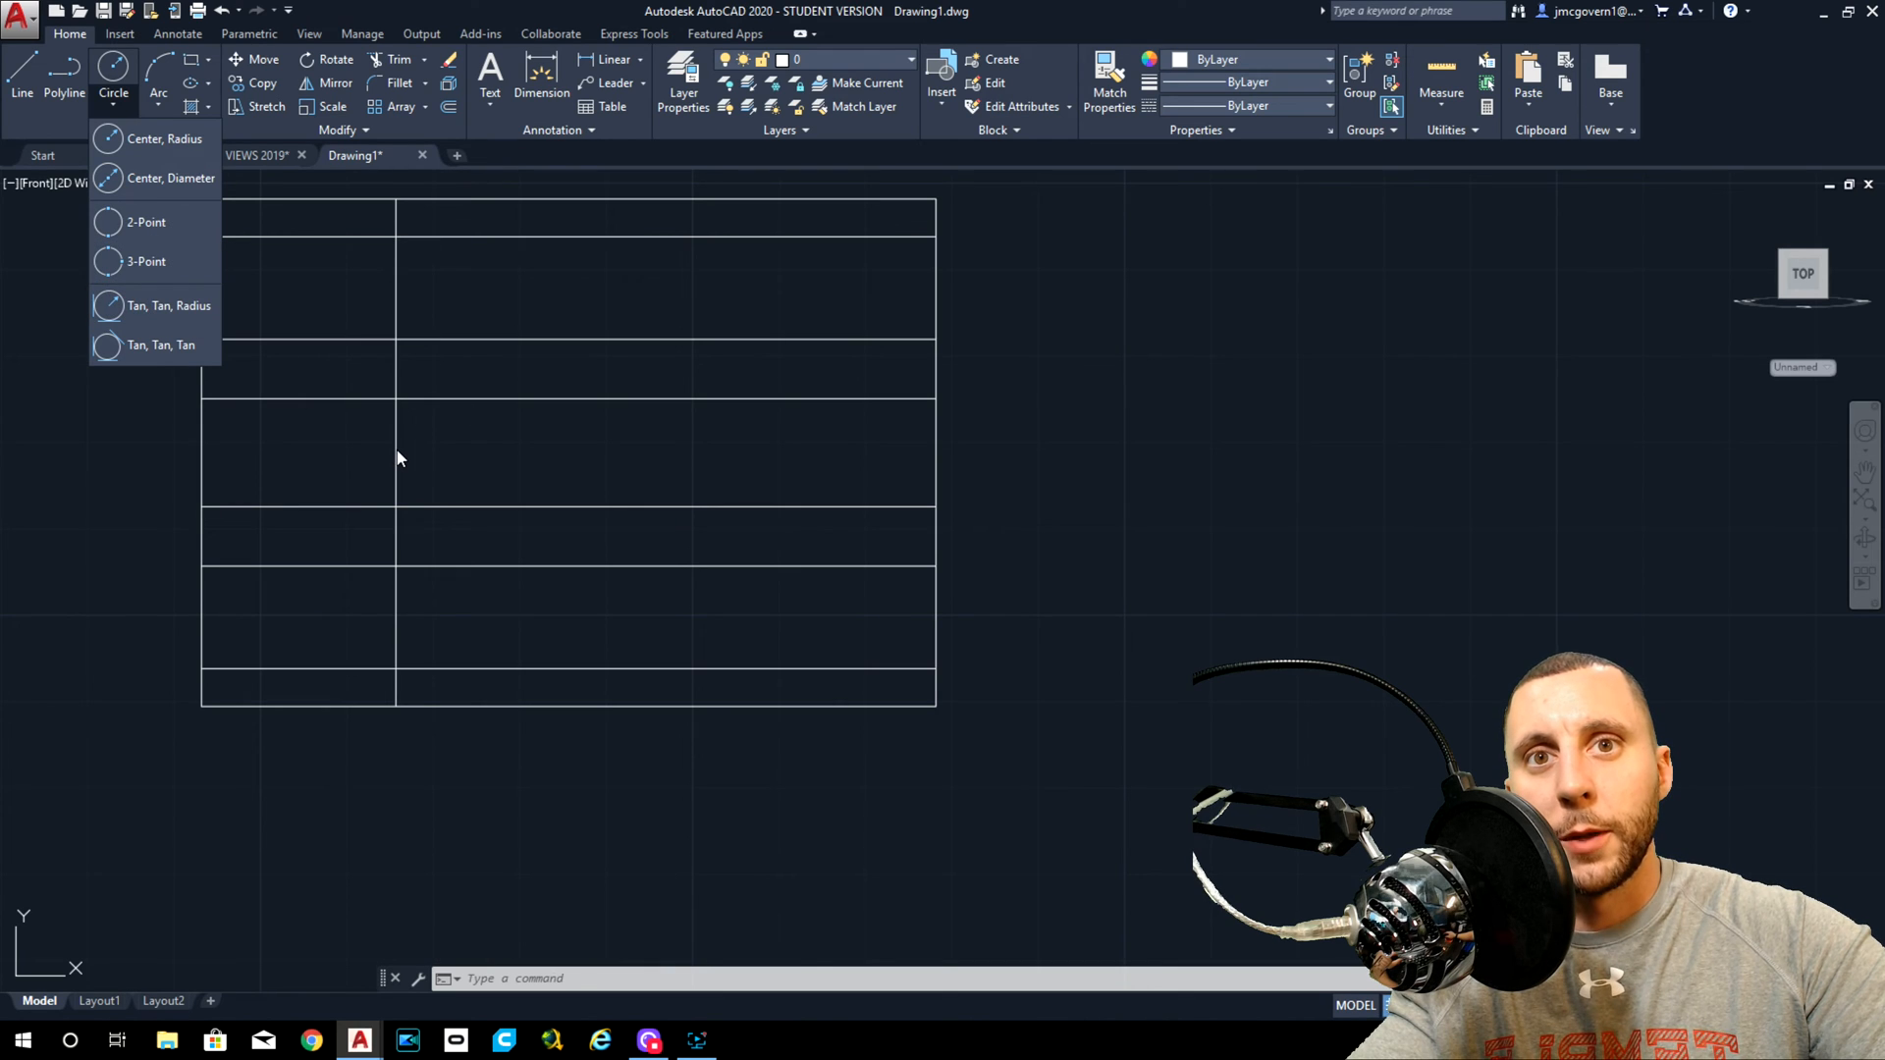
pyautogui.click(147, 137)
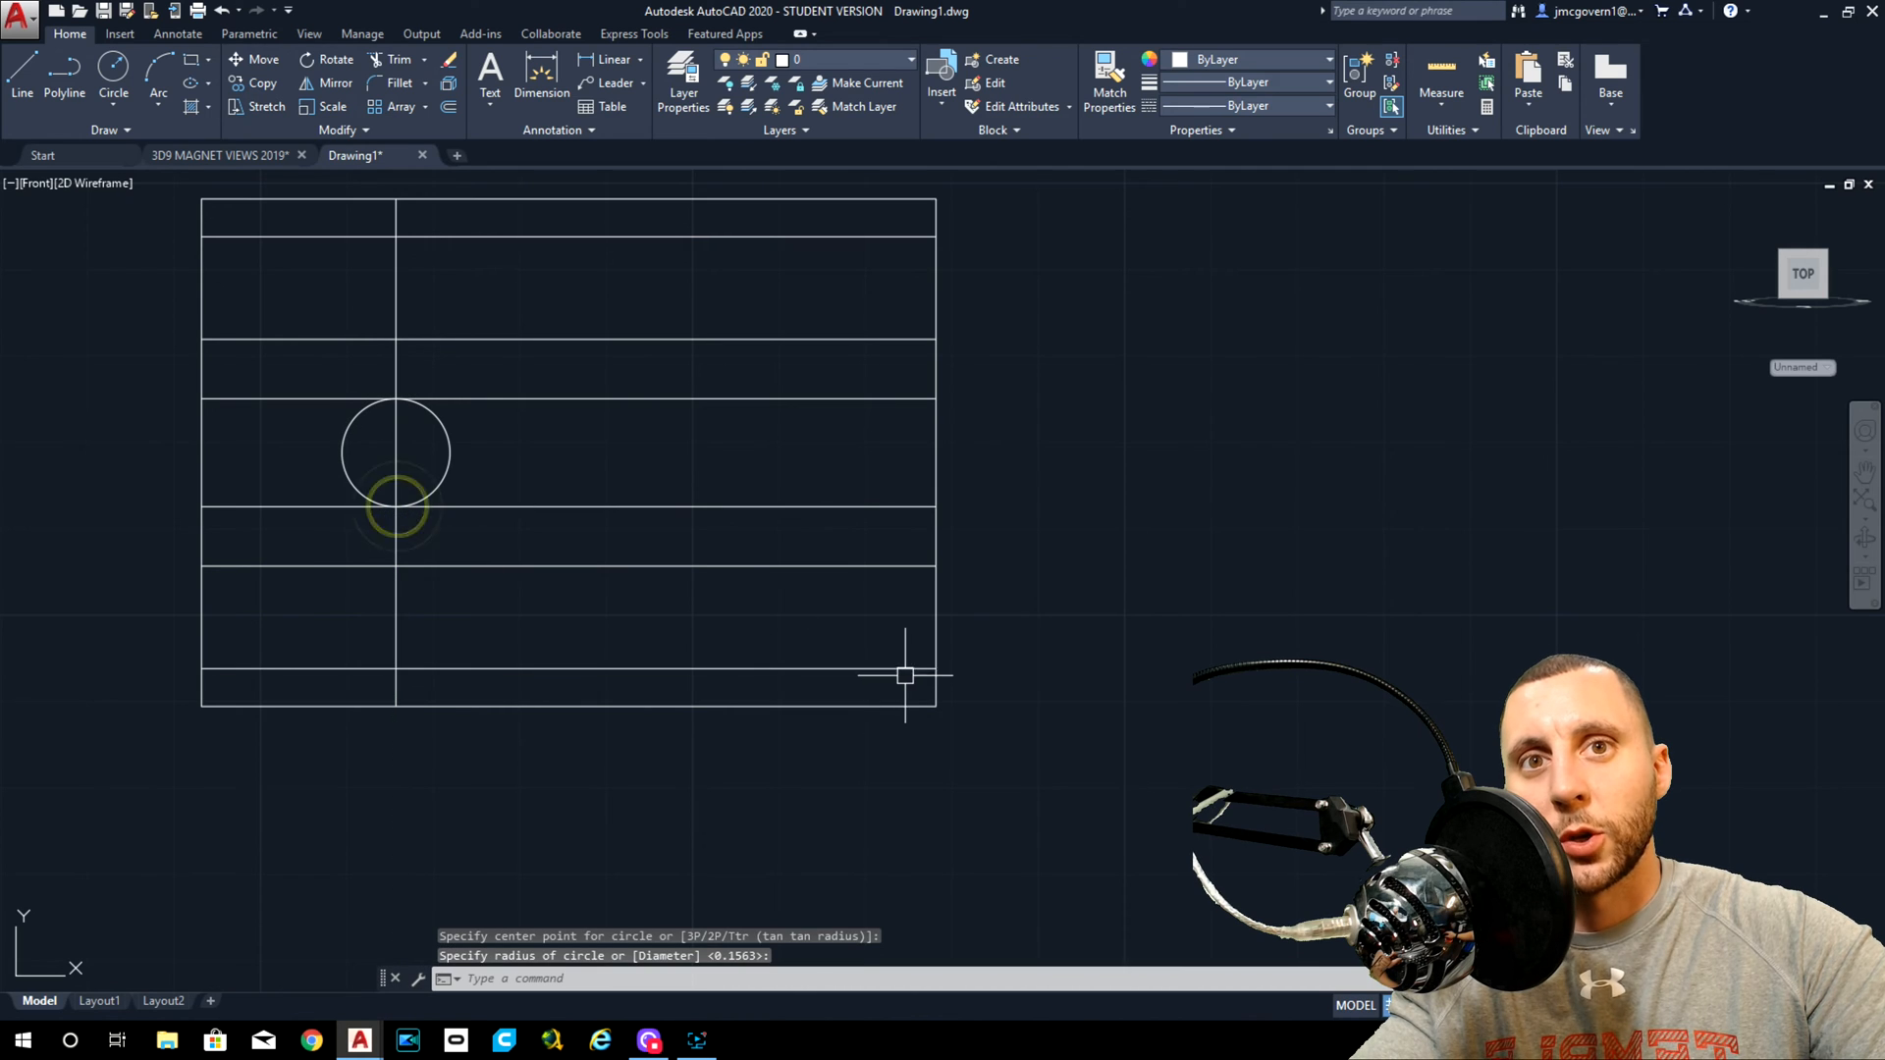
pyautogui.press('ctrl+z')
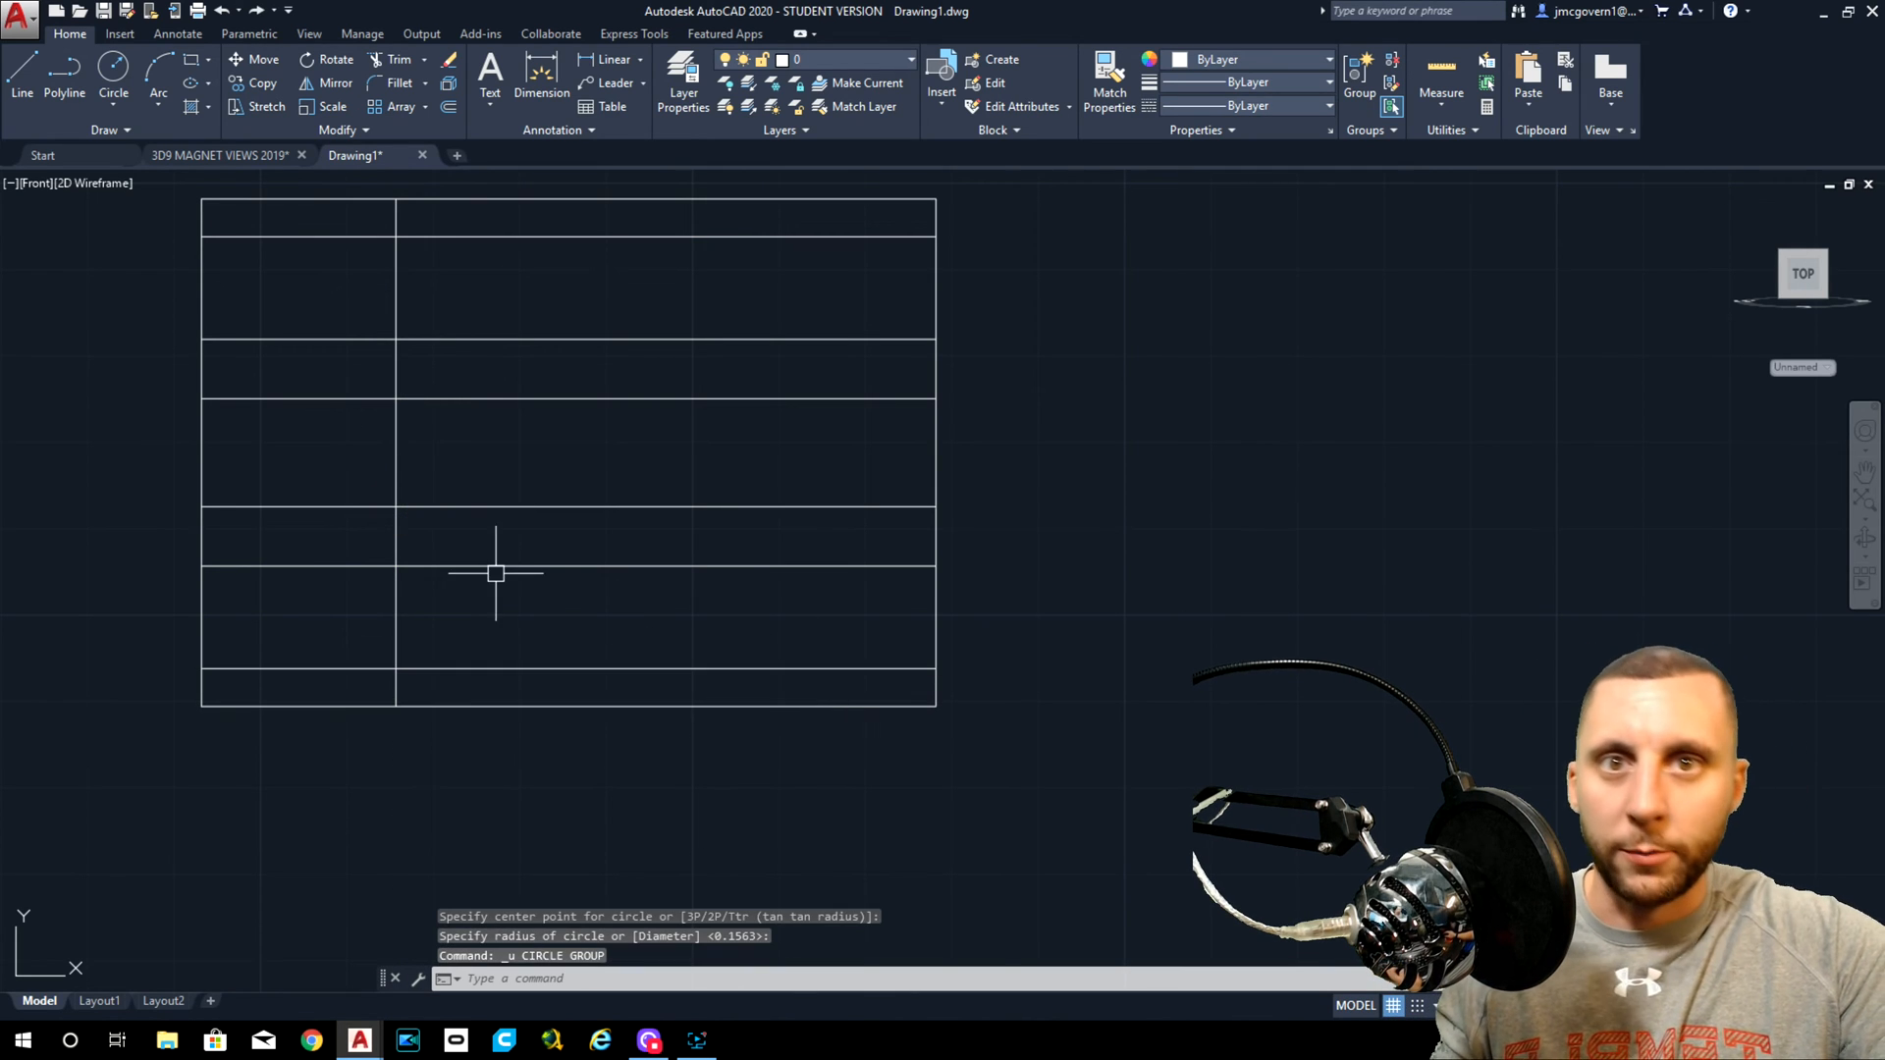
pyautogui.click(112, 108)
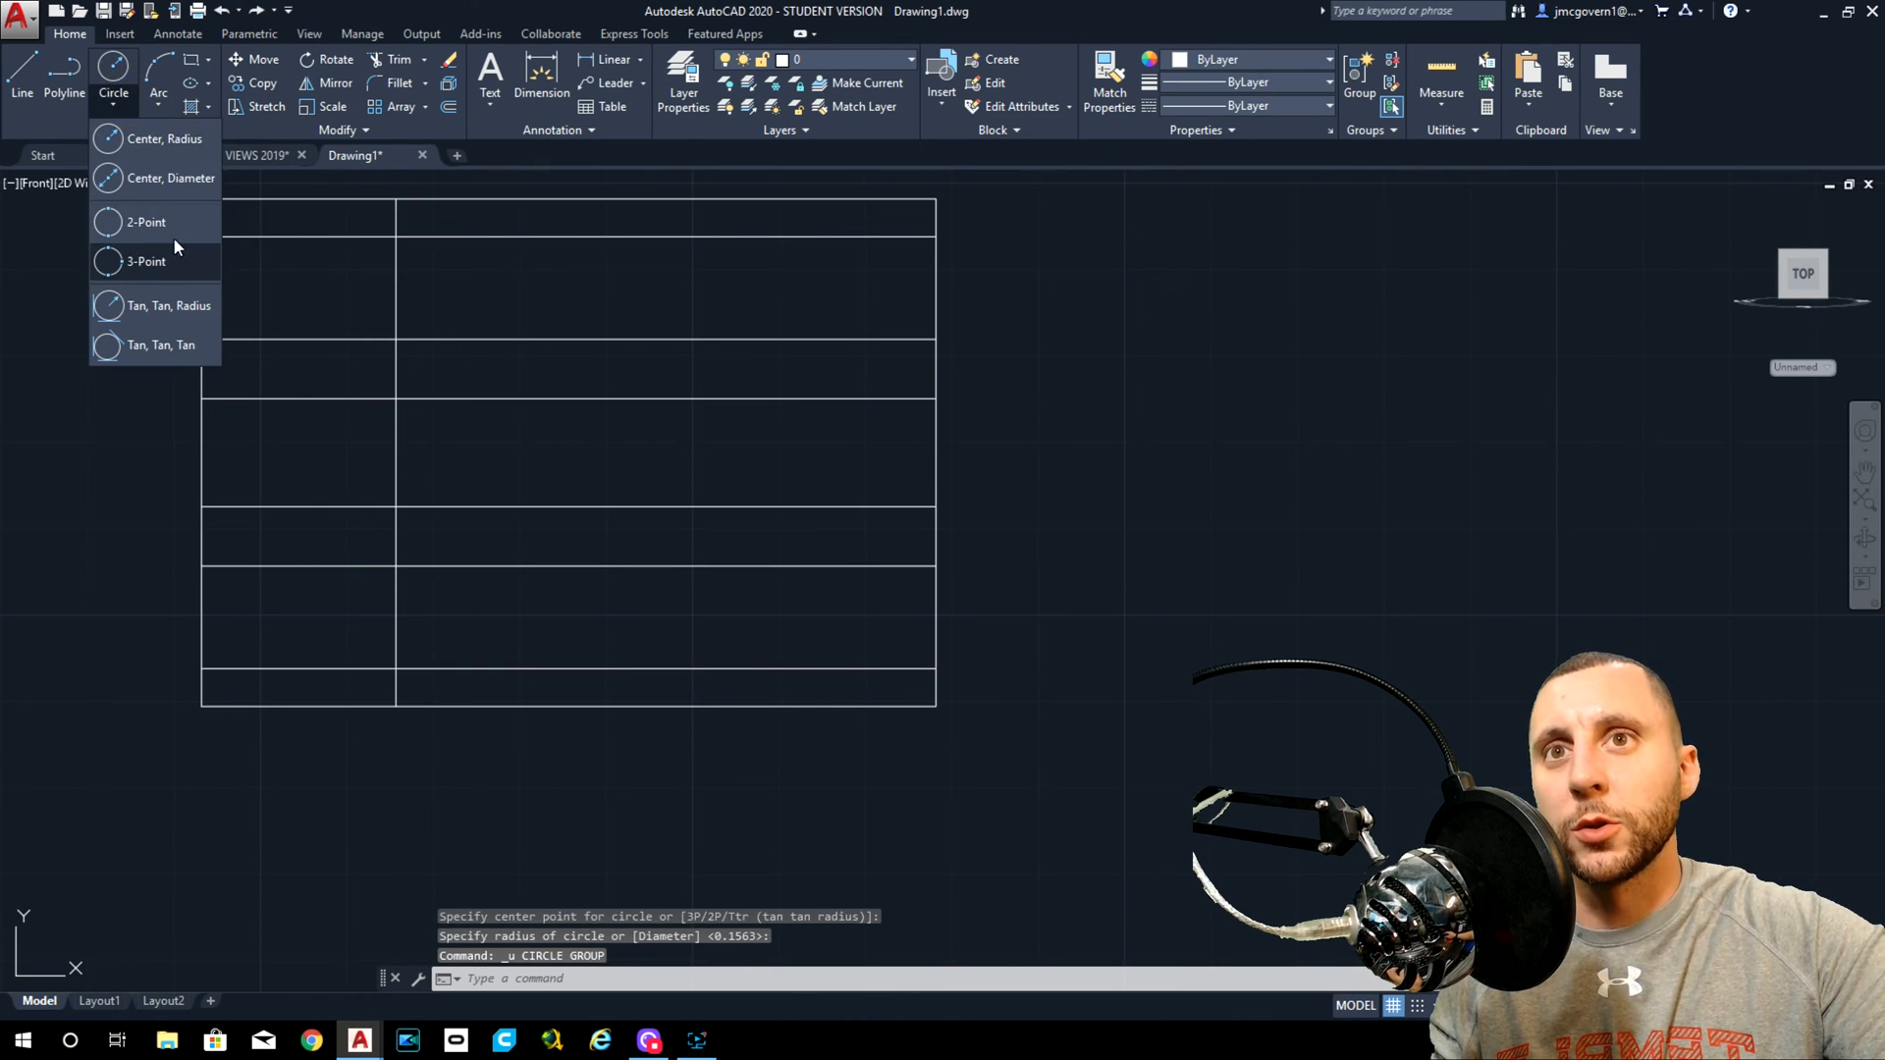
pyautogui.click(143, 222)
pyautogui.write('tr')
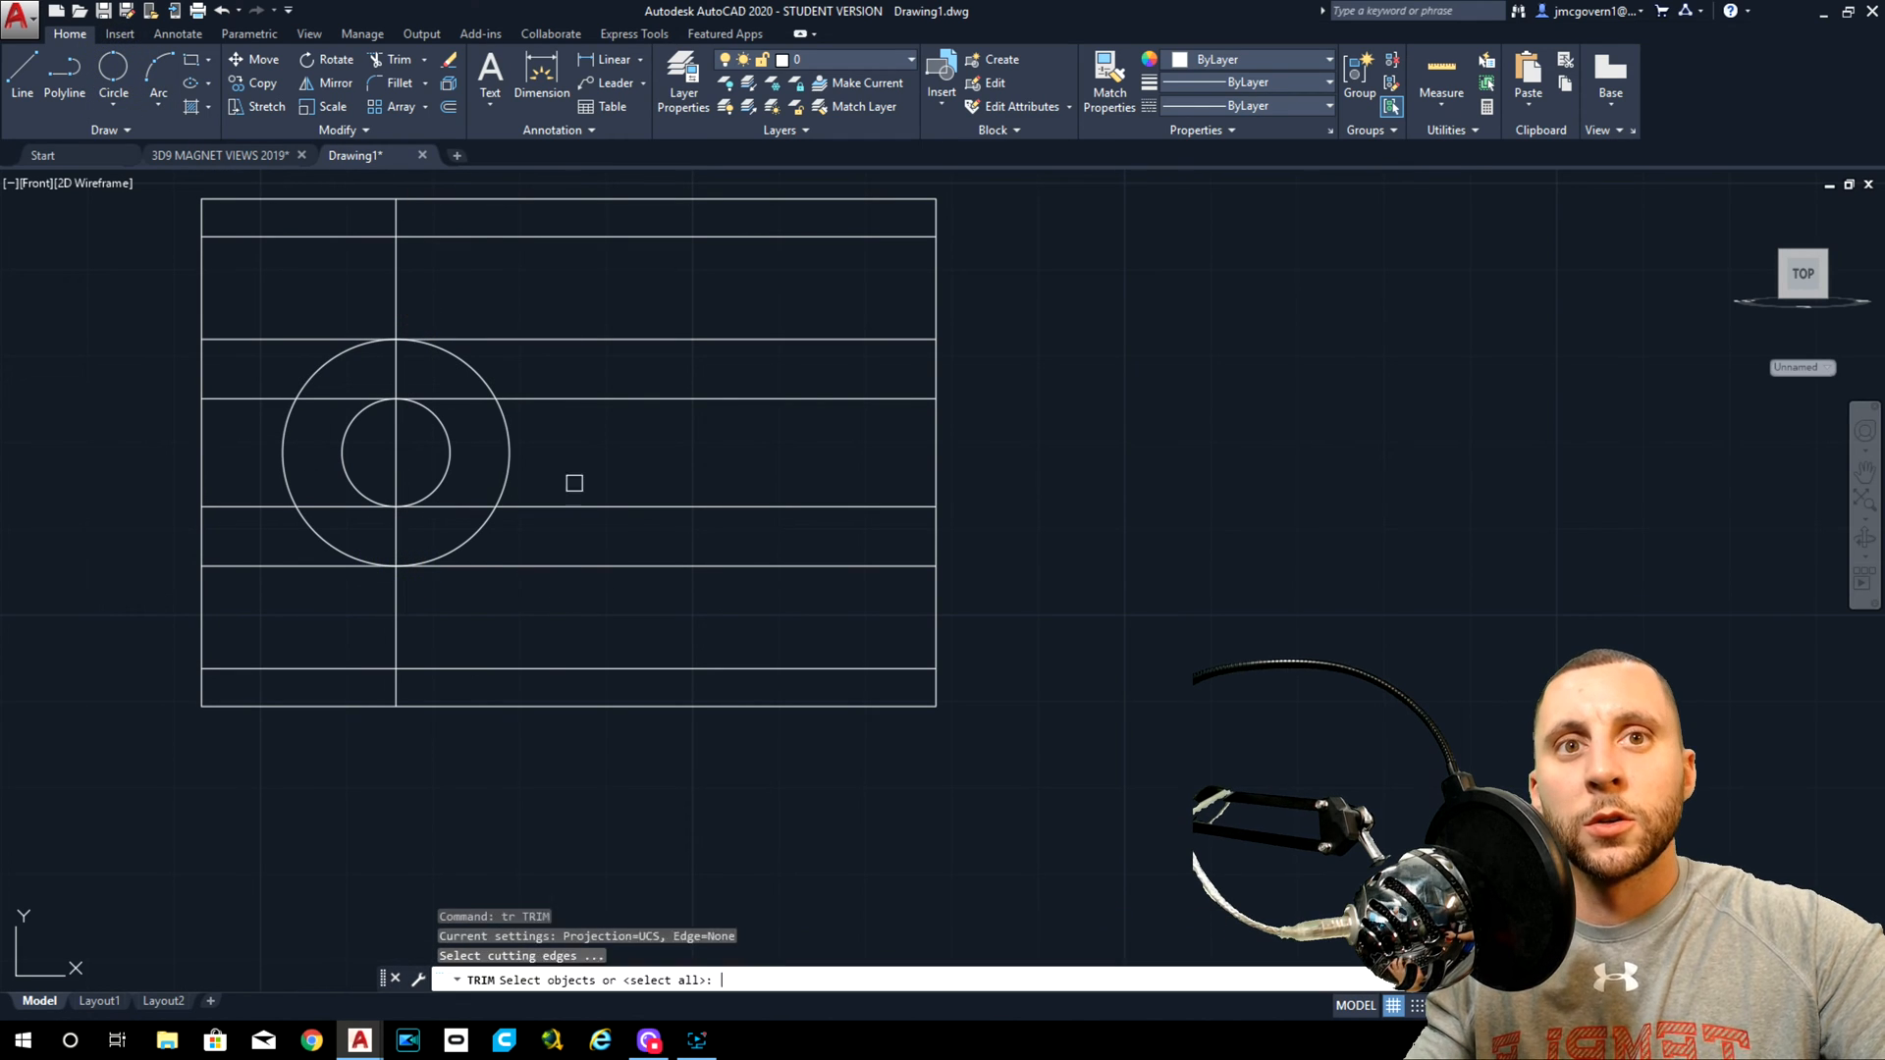
# Trim the circles and excess lines so only the round-ended U slot outline remains.
pyautogui.click(505, 531)
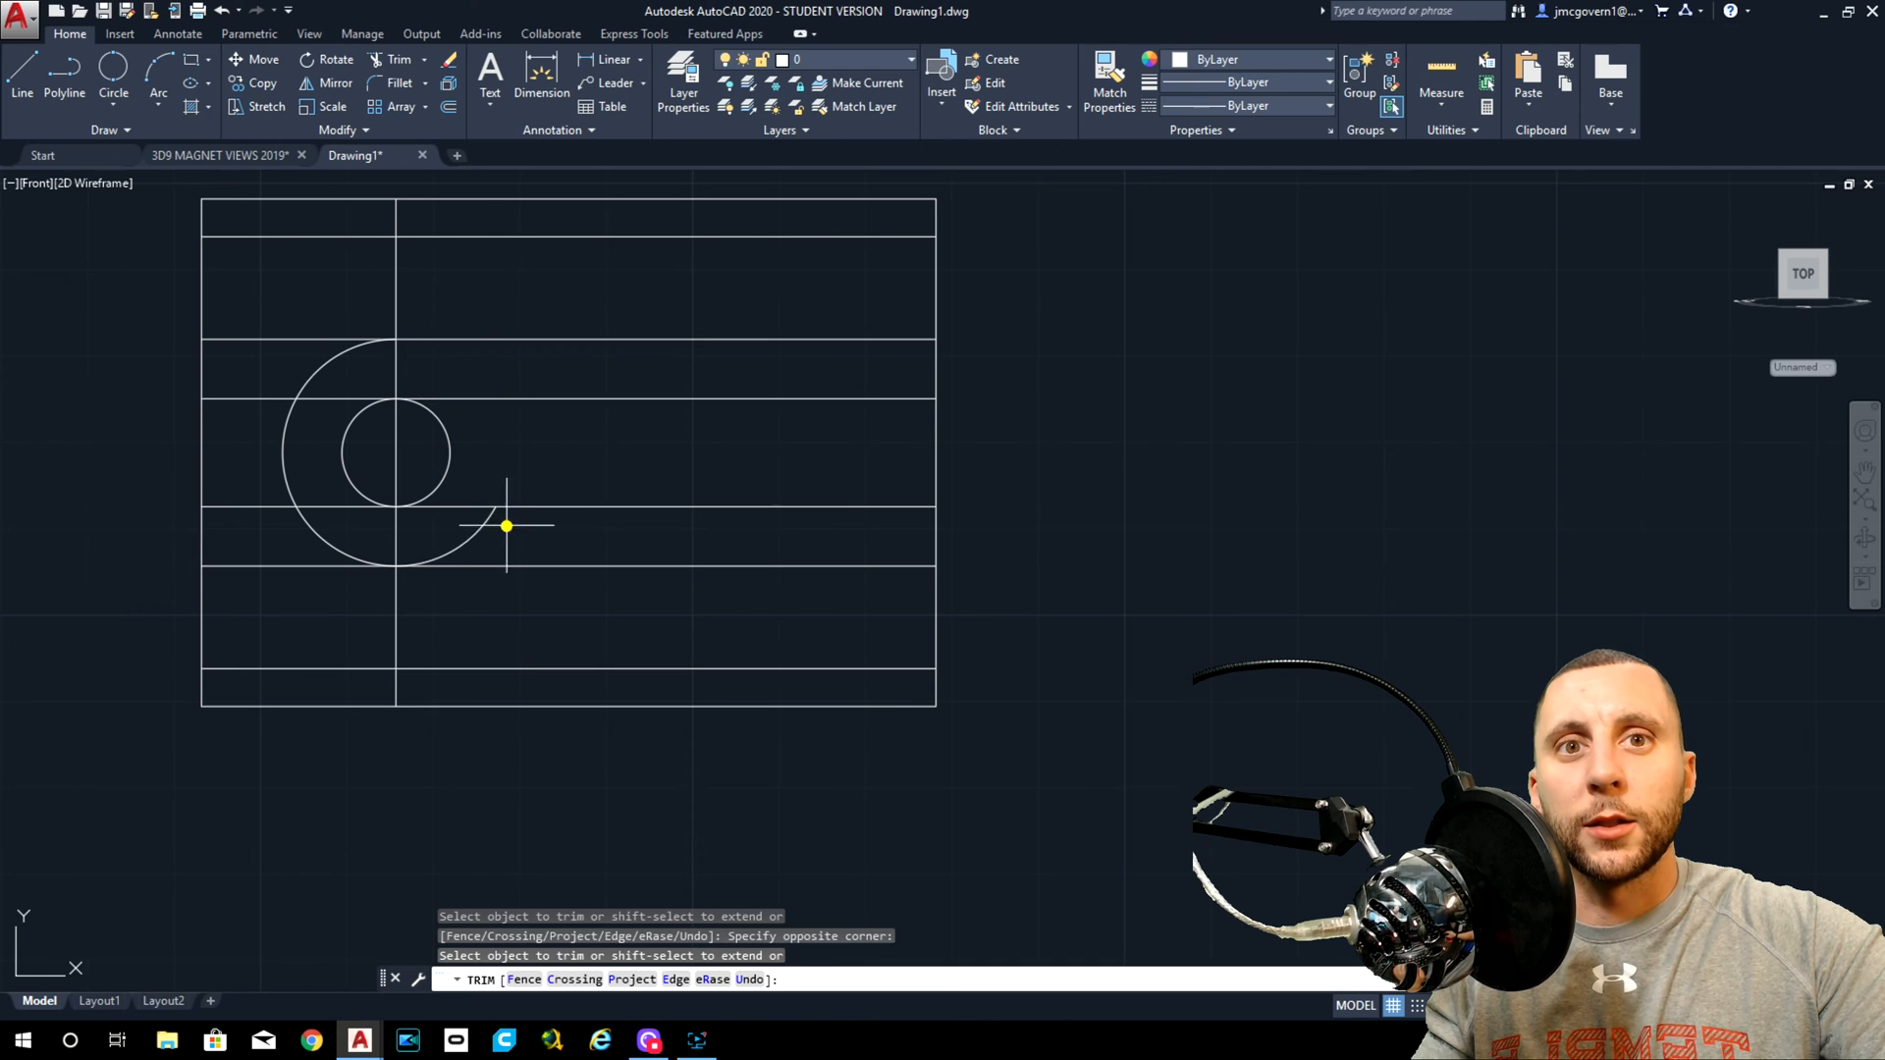
pyautogui.click(504, 528)
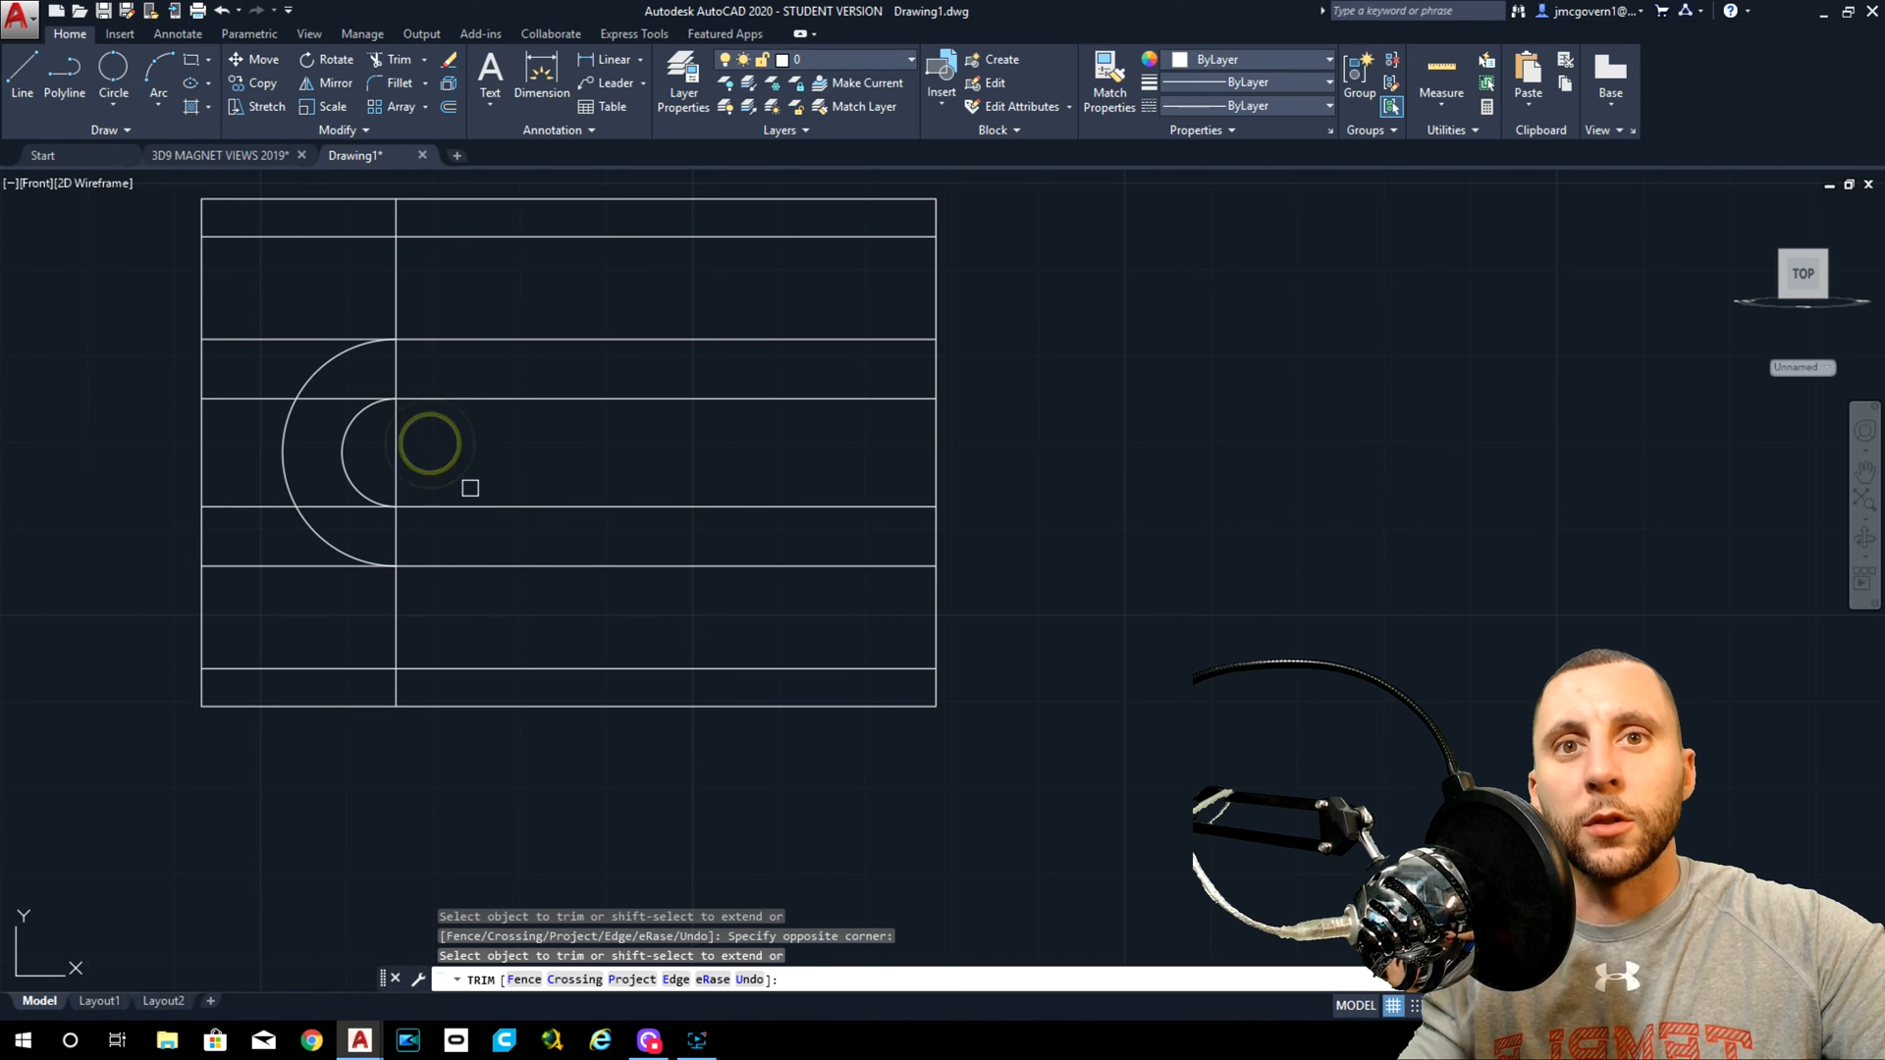
pyautogui.click(428, 452)
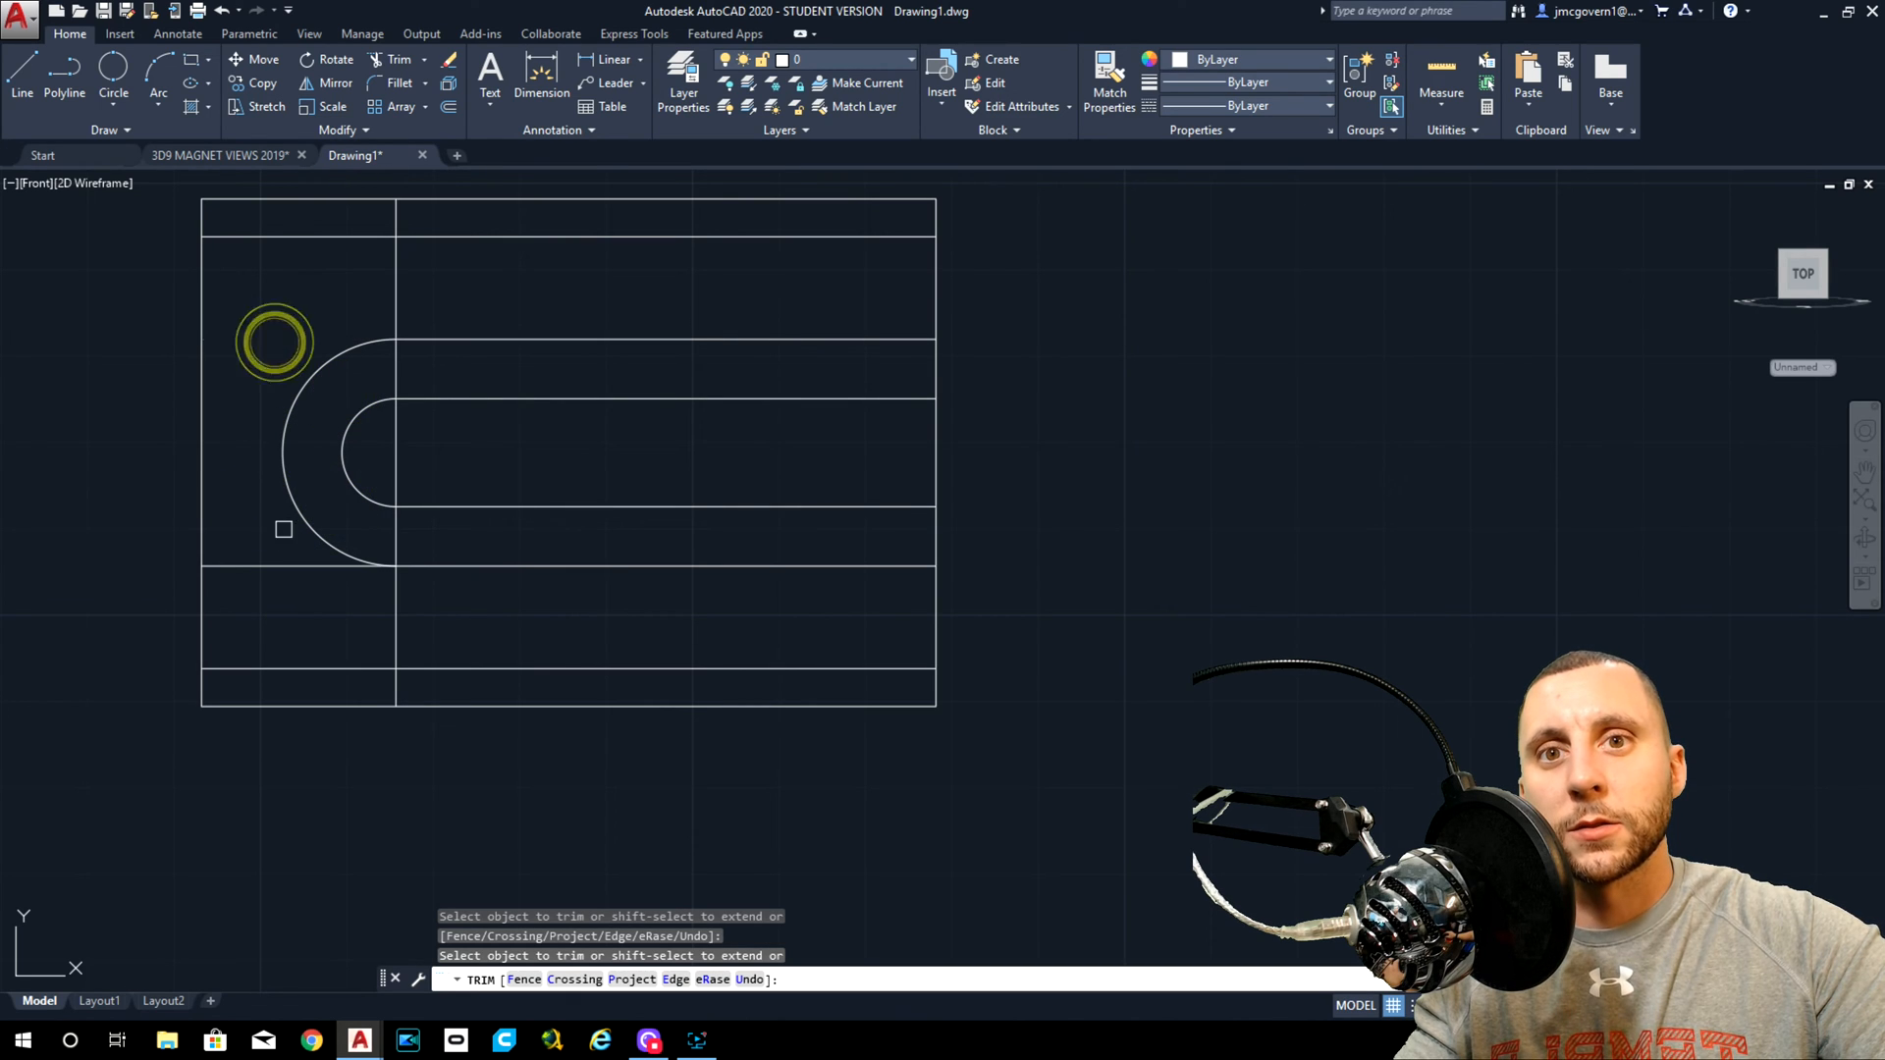
pyautogui.click(275, 342)
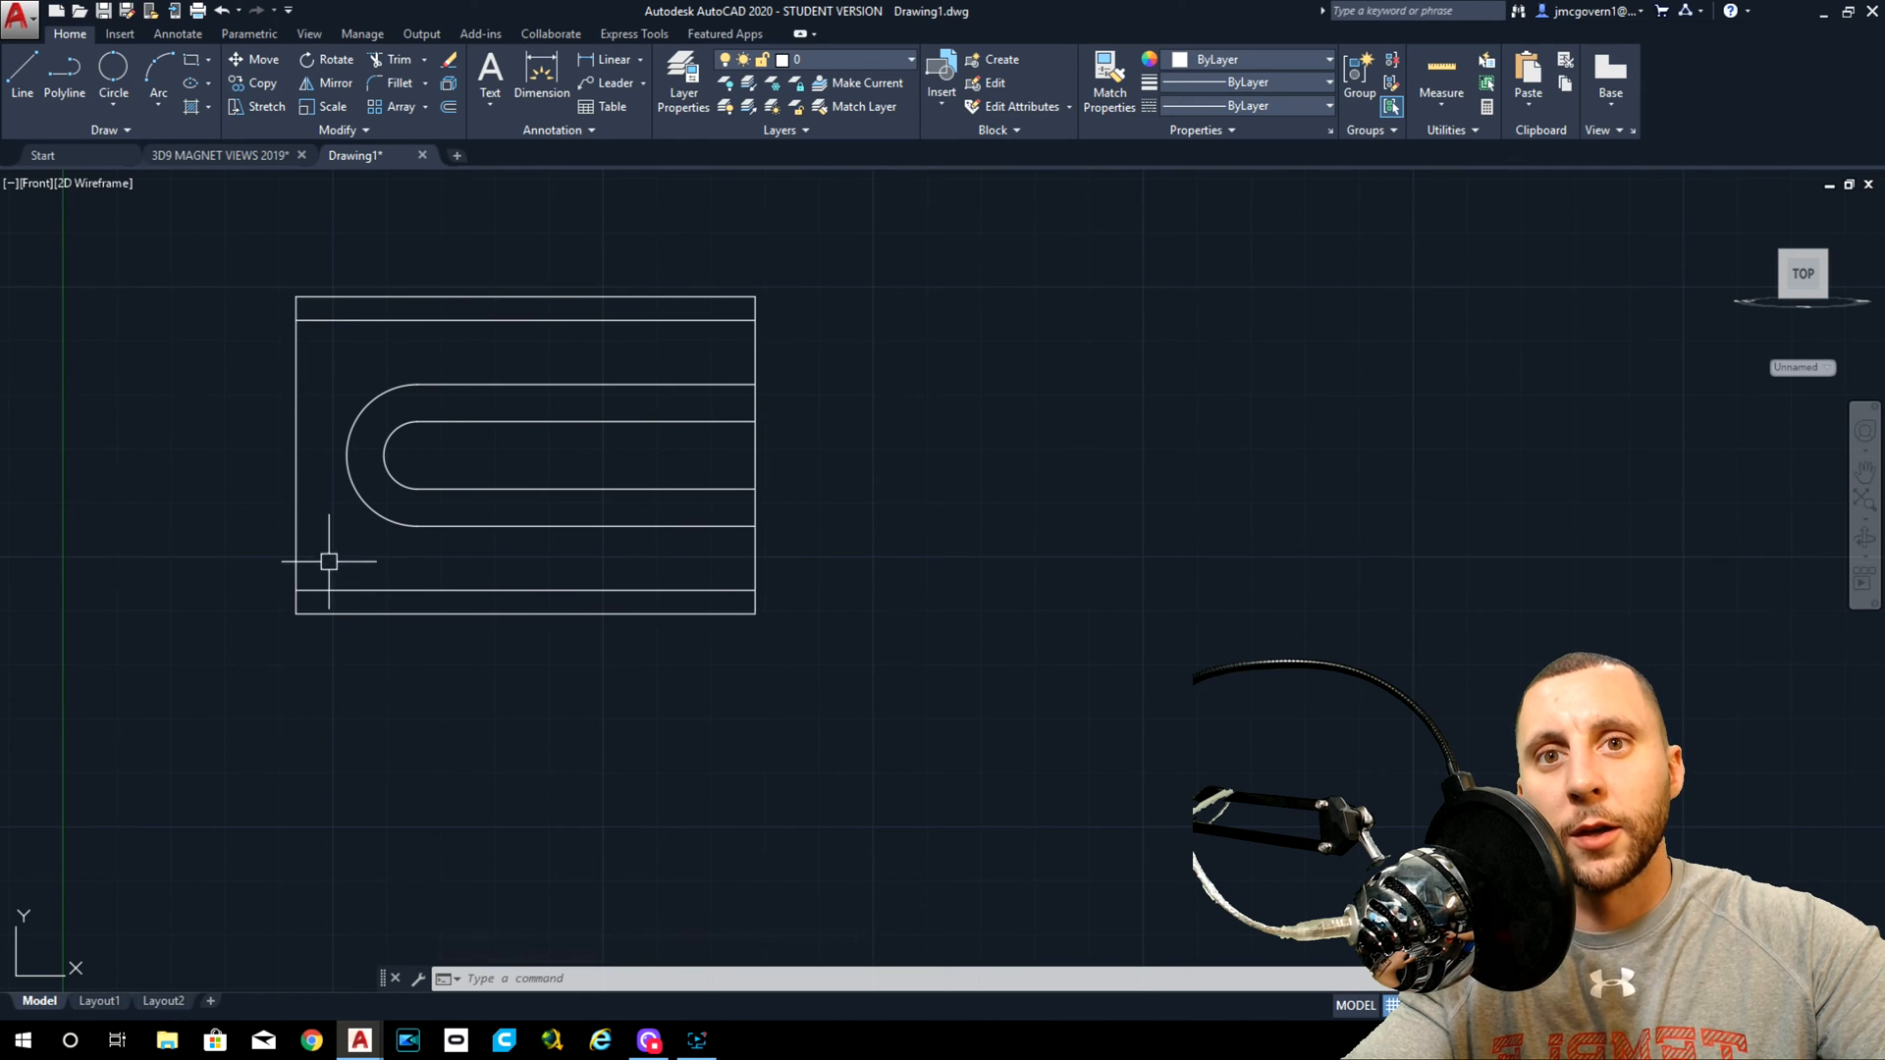
pyautogui.moveTo(310, 479)
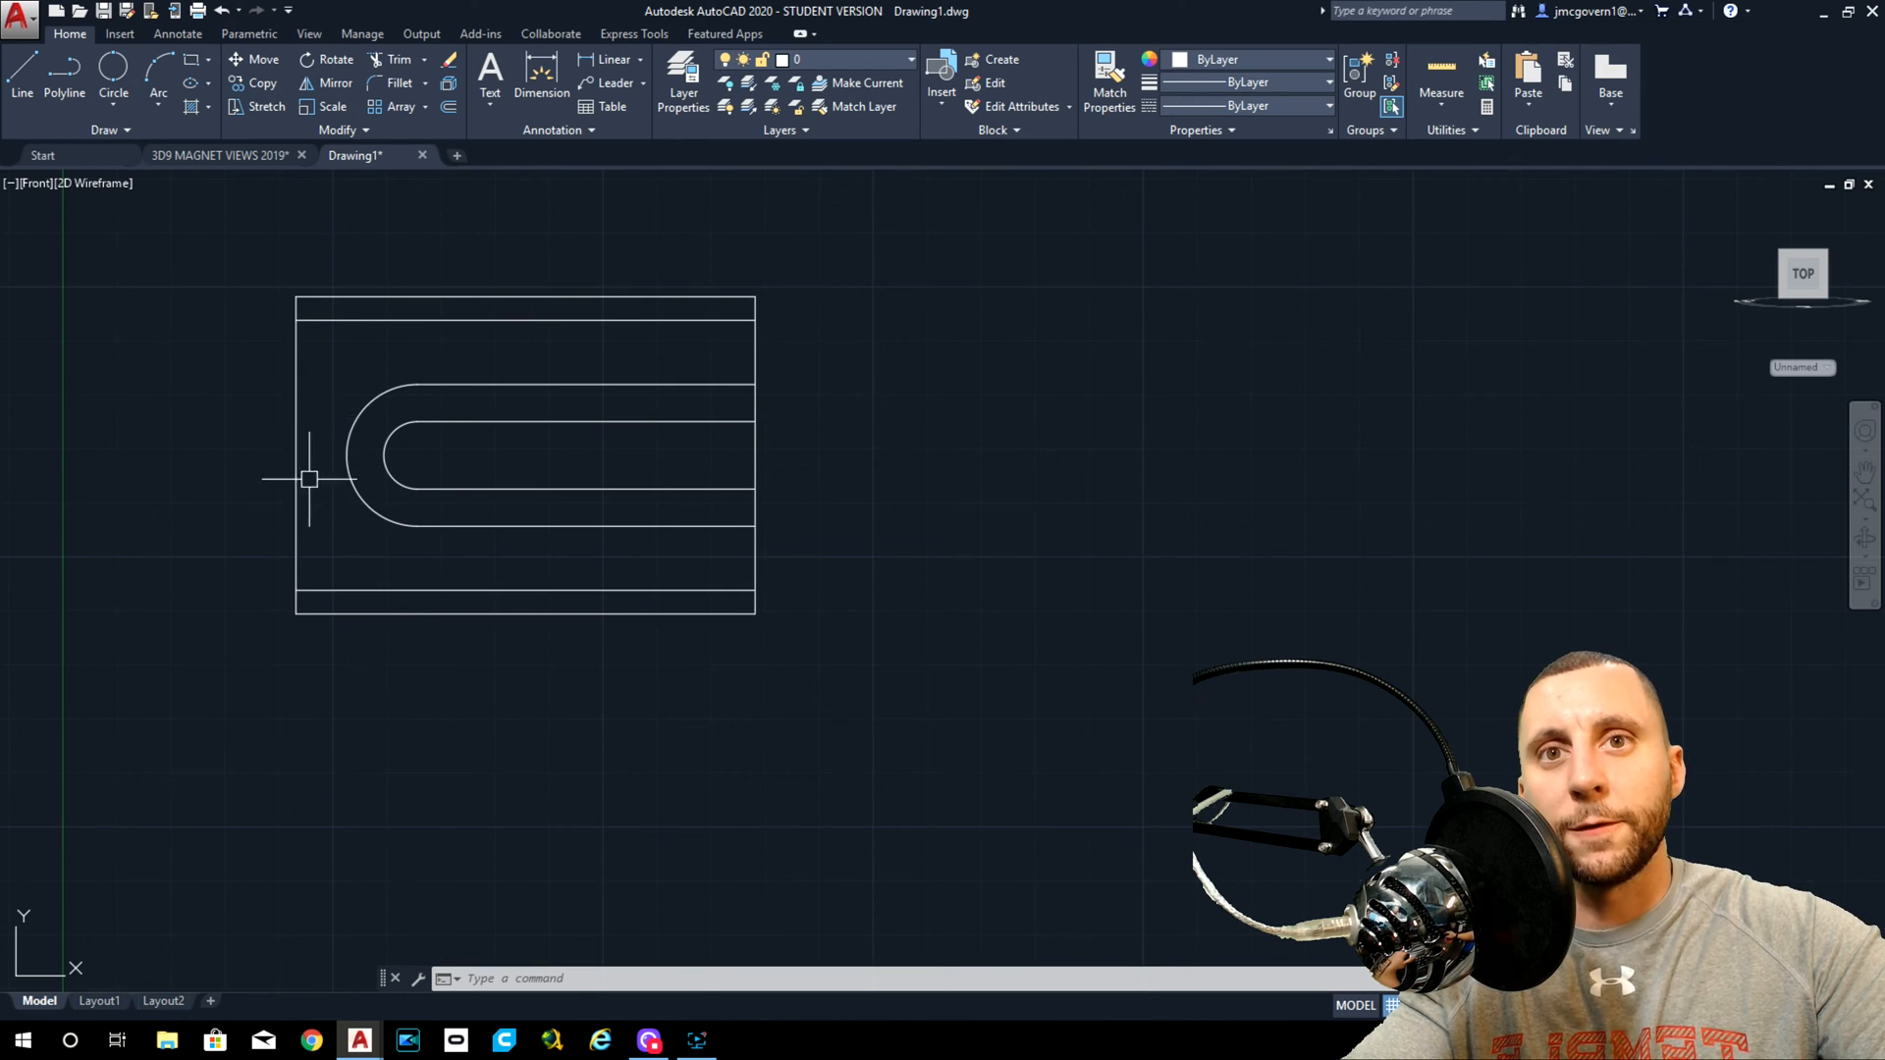
pyautogui.moveTo(462, 326)
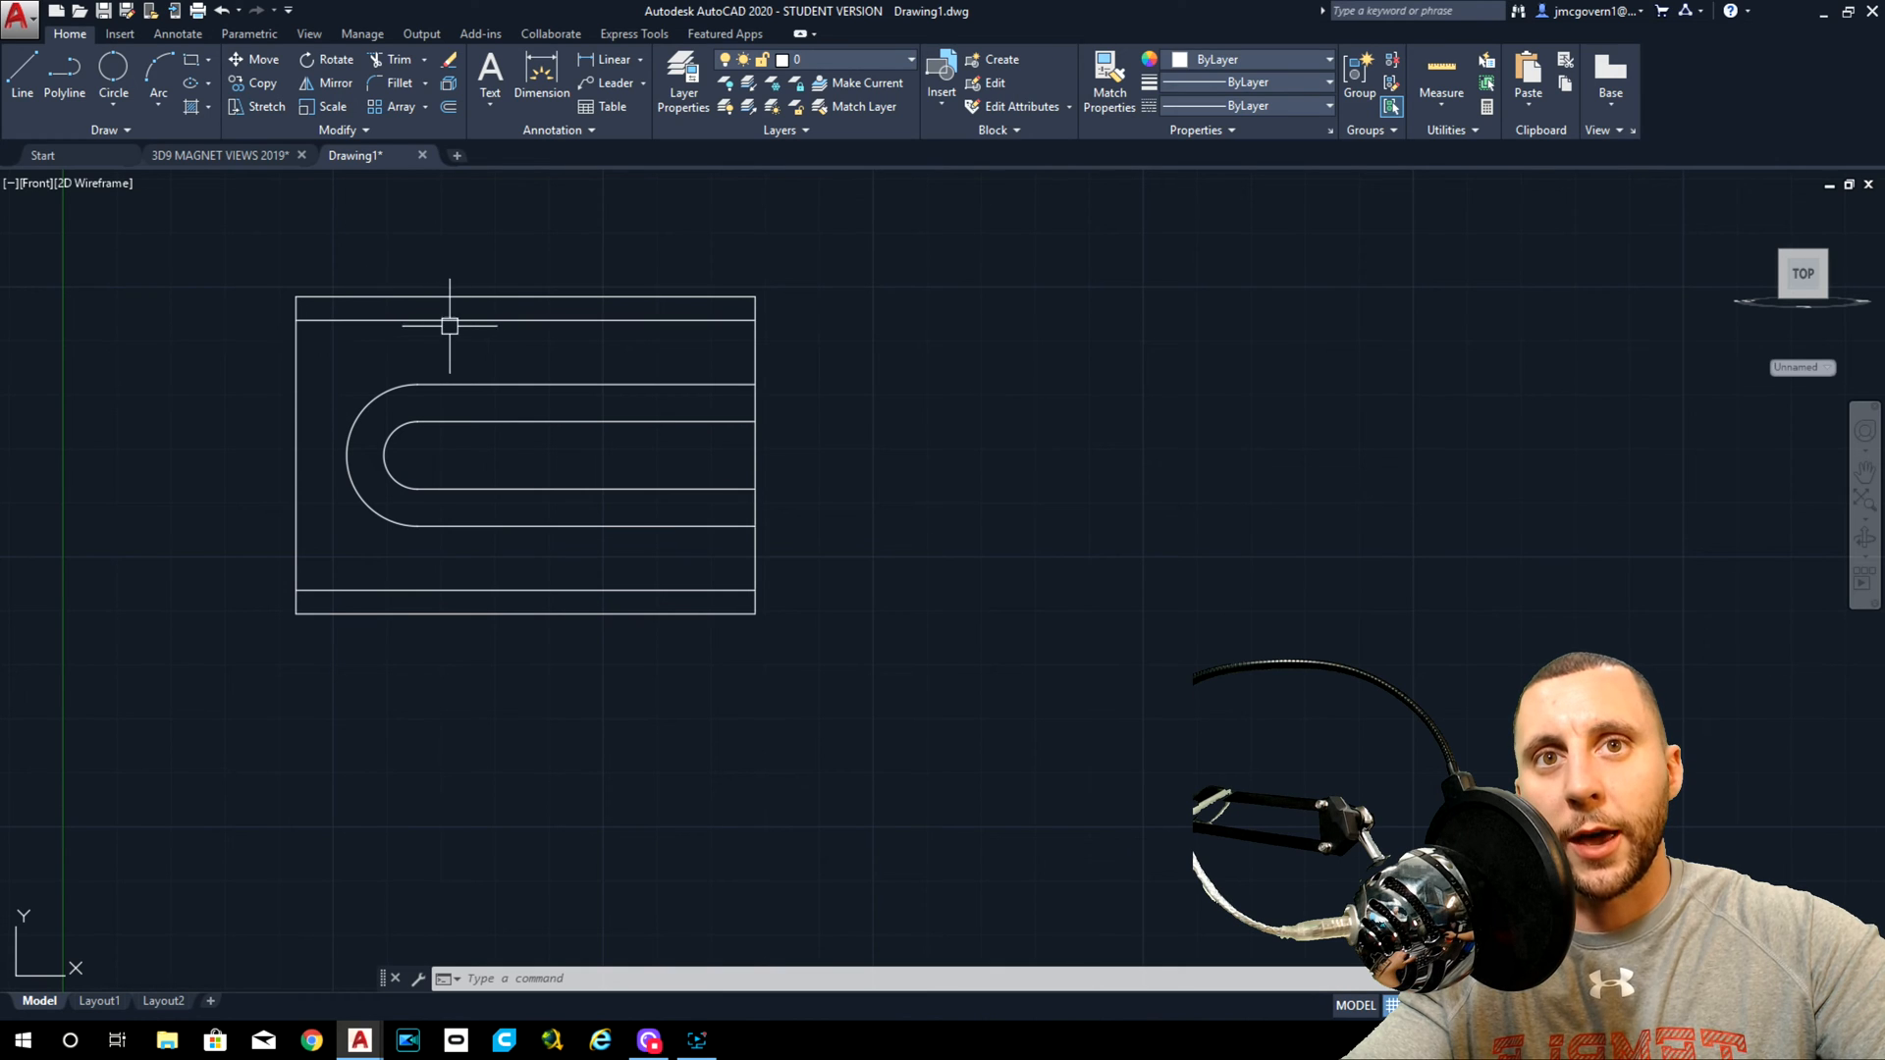
# Offset an inner edge line near the left side and fillet the top-left corner with a 3/4 radius.
pyautogui.click(224, 155)
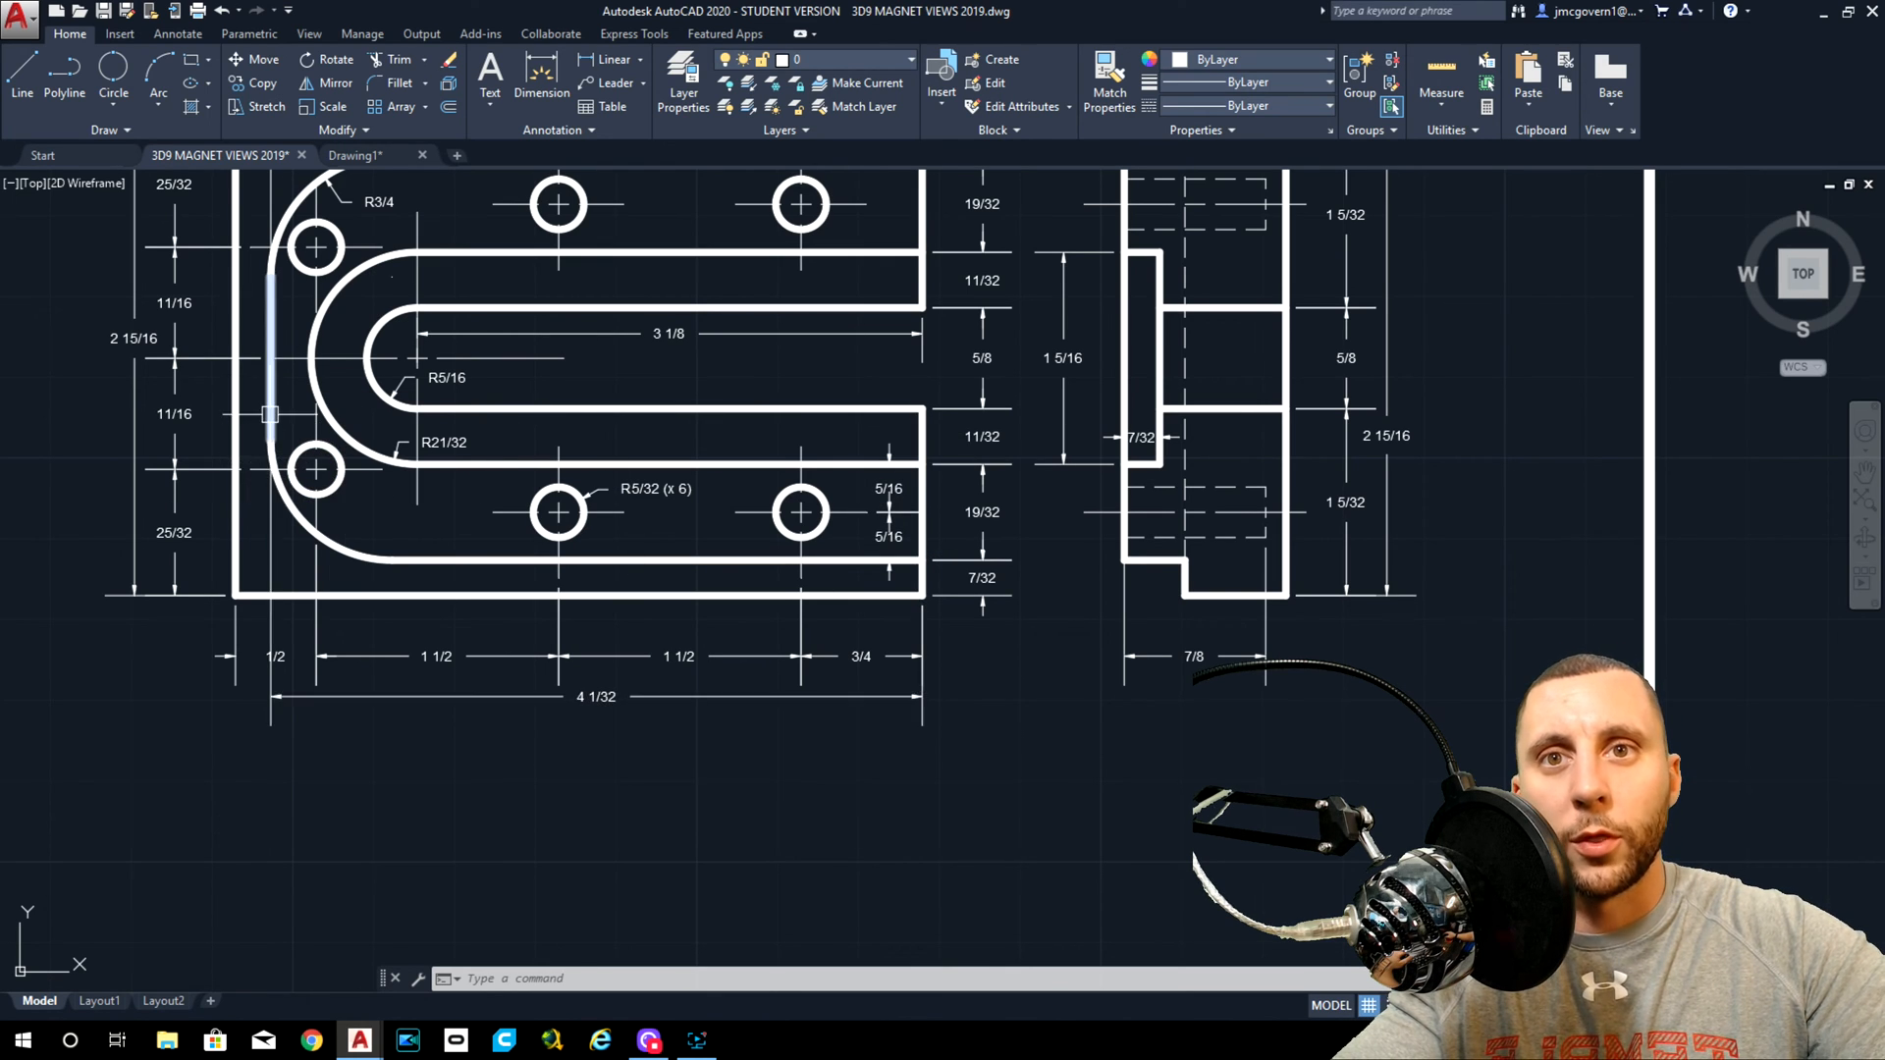
pyautogui.press('Escape')
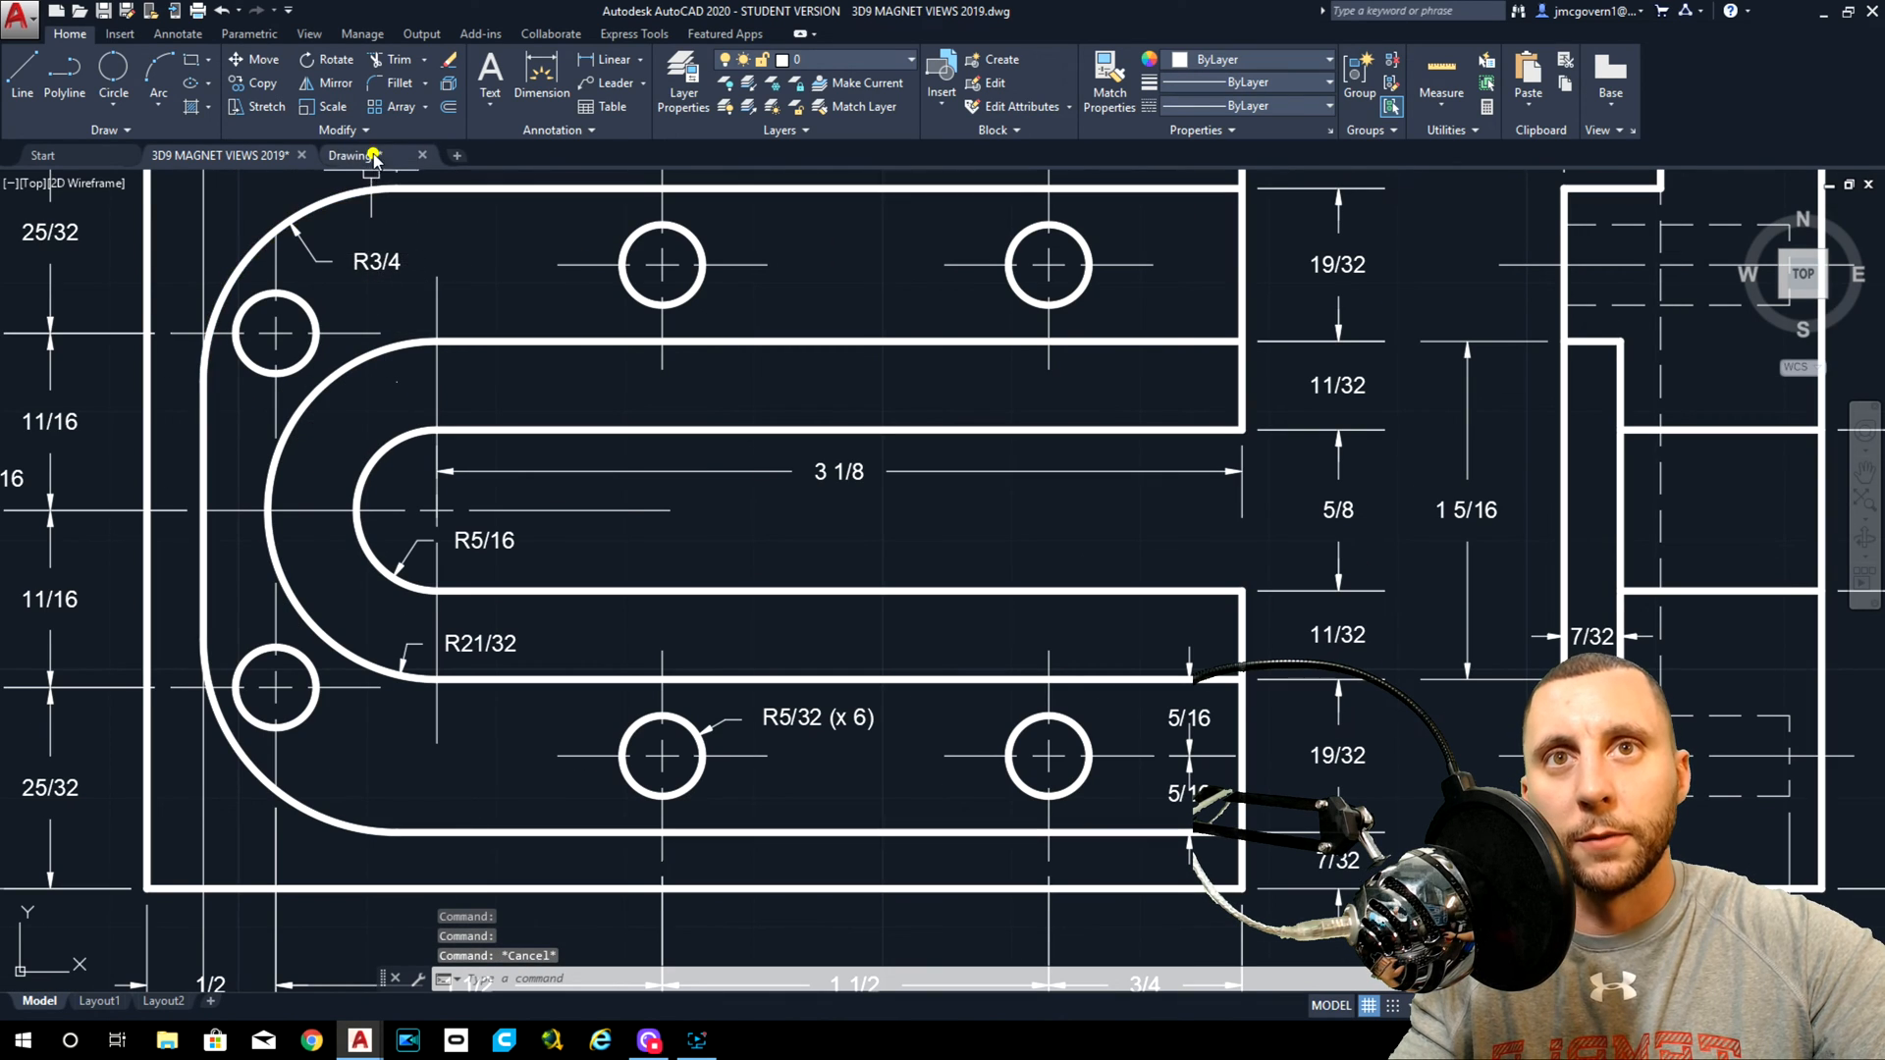
pyautogui.click(451, 108)
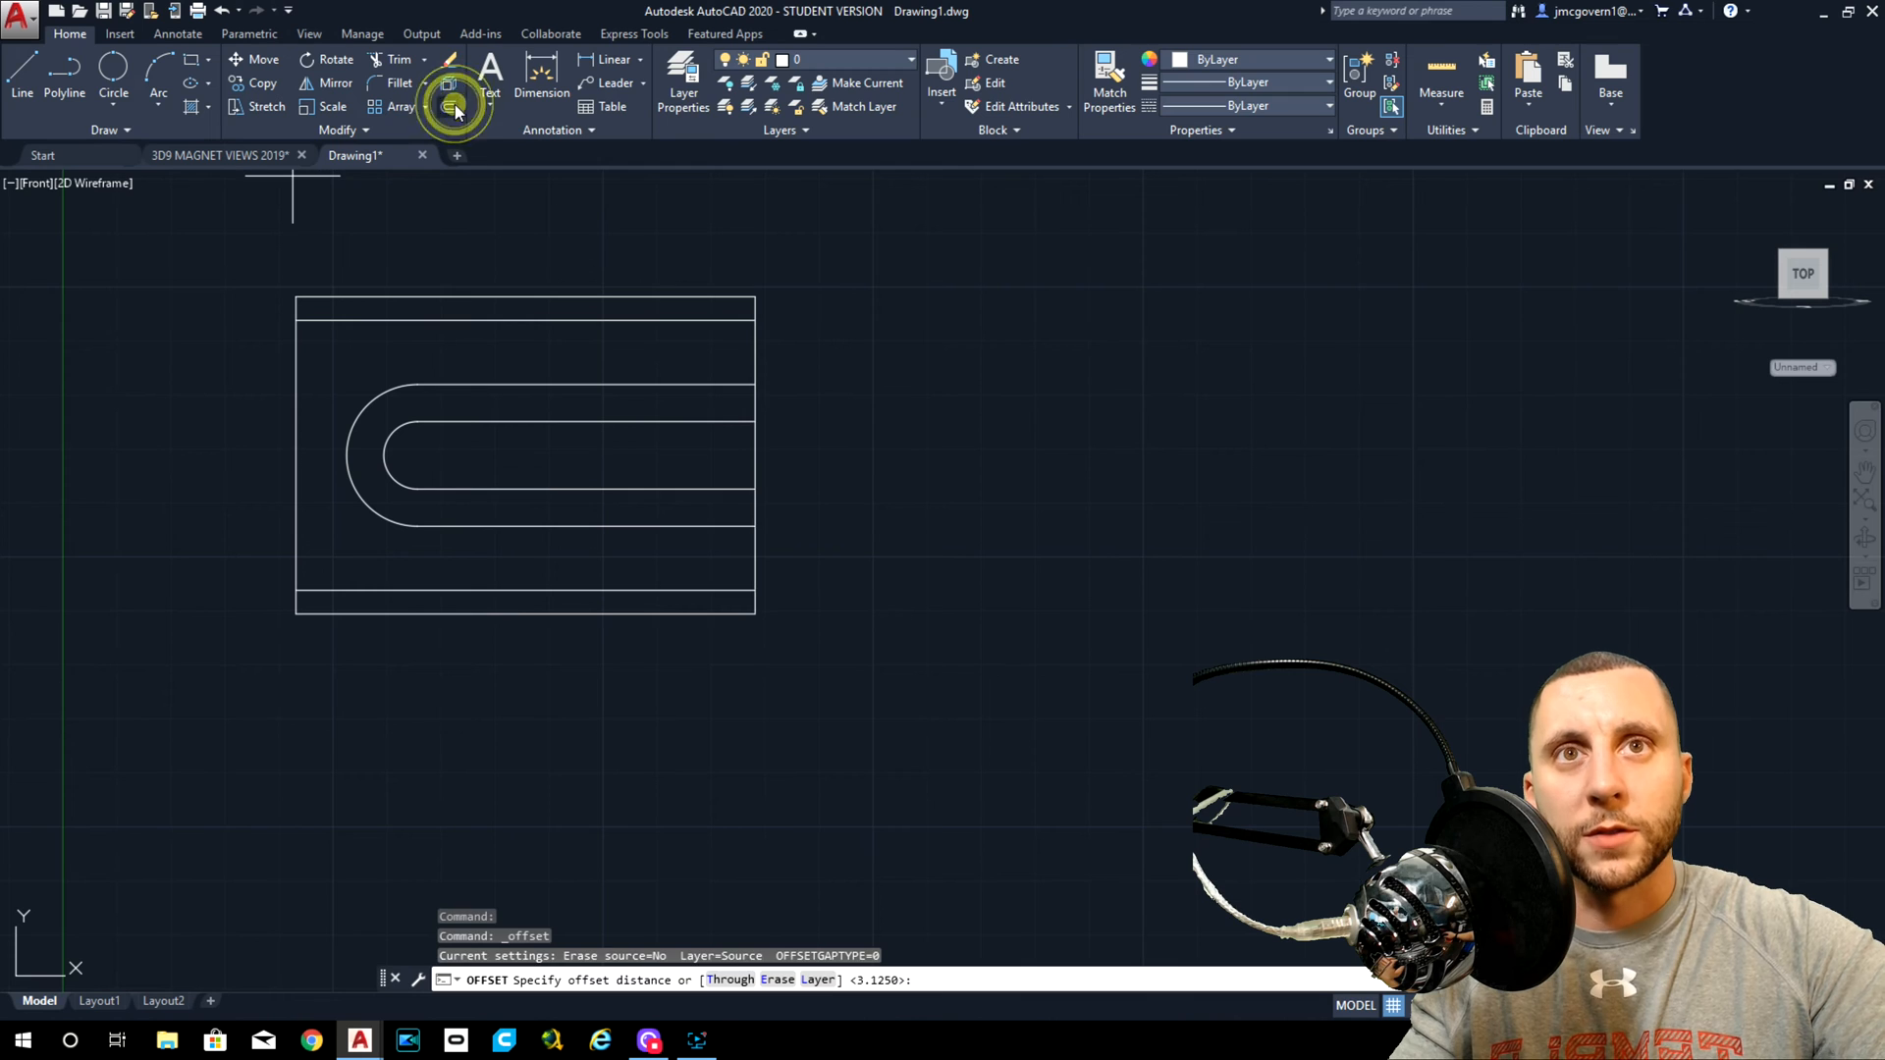
pyautogui.write('4-1/3')
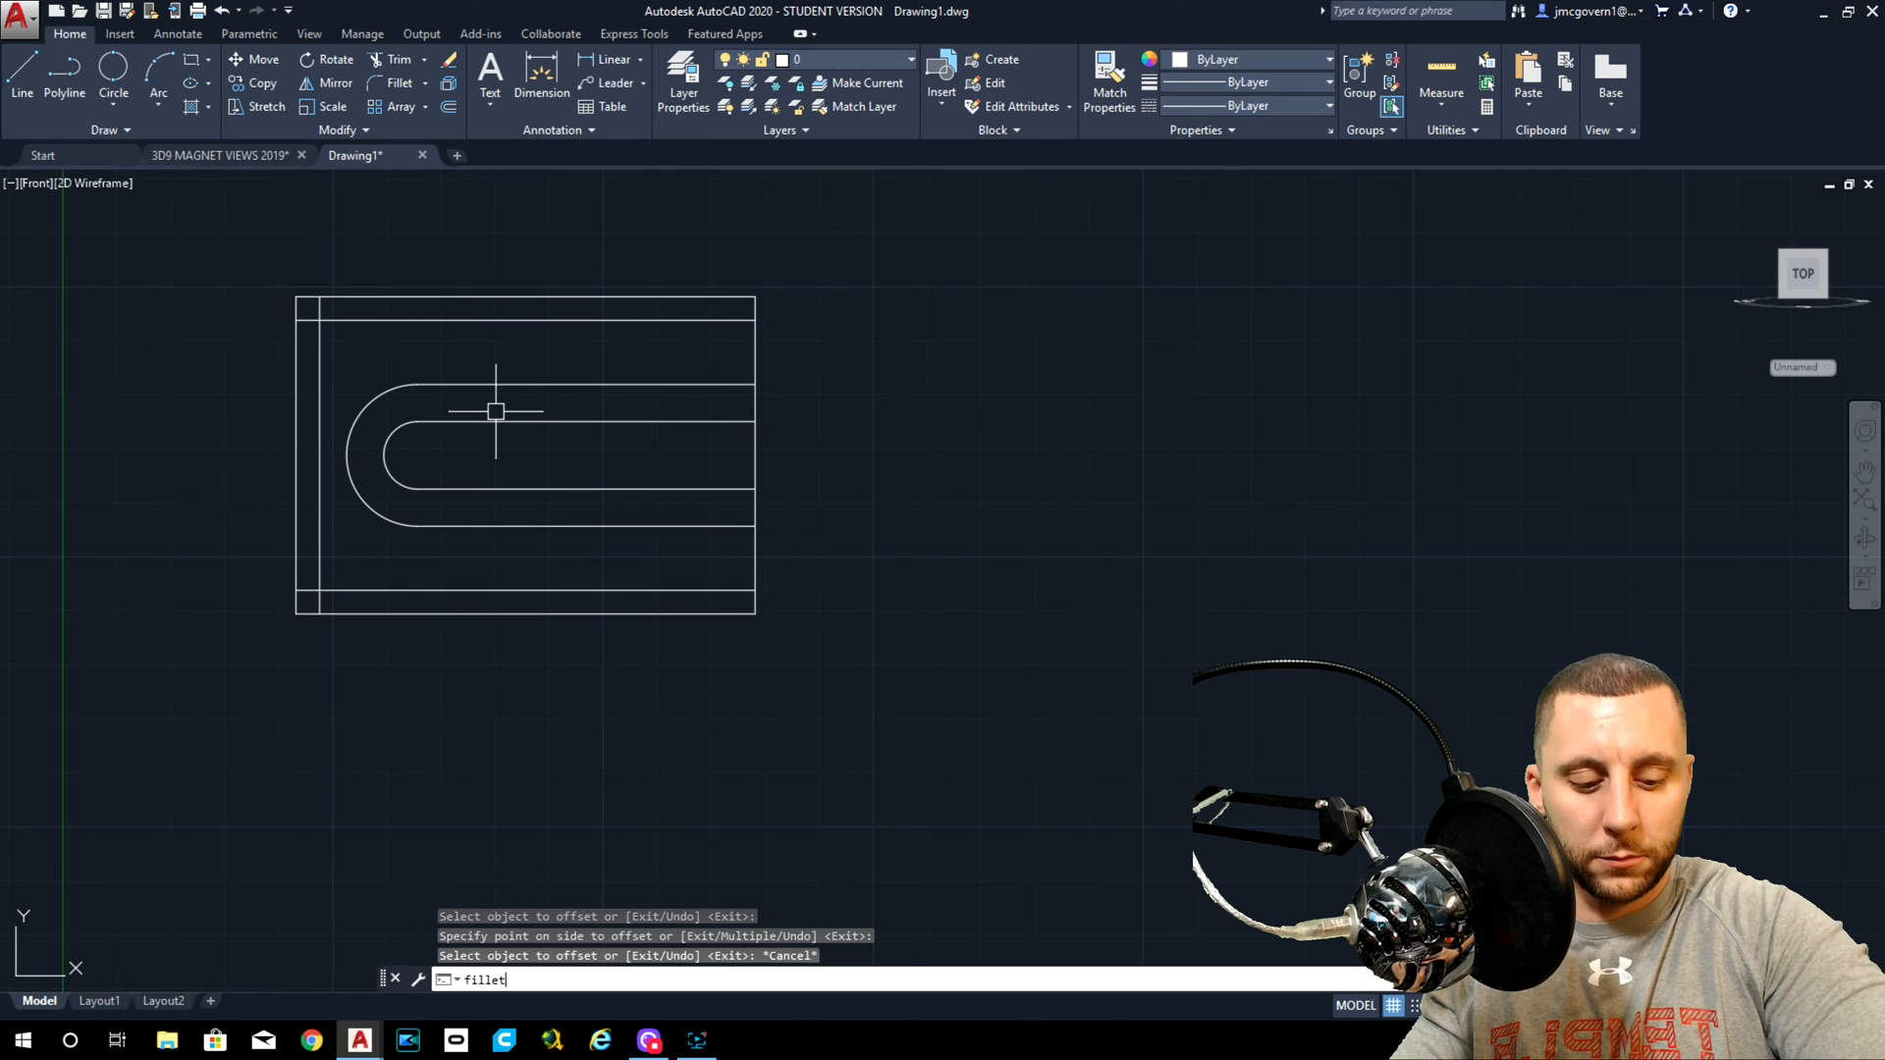
pyautogui.write('3/4')
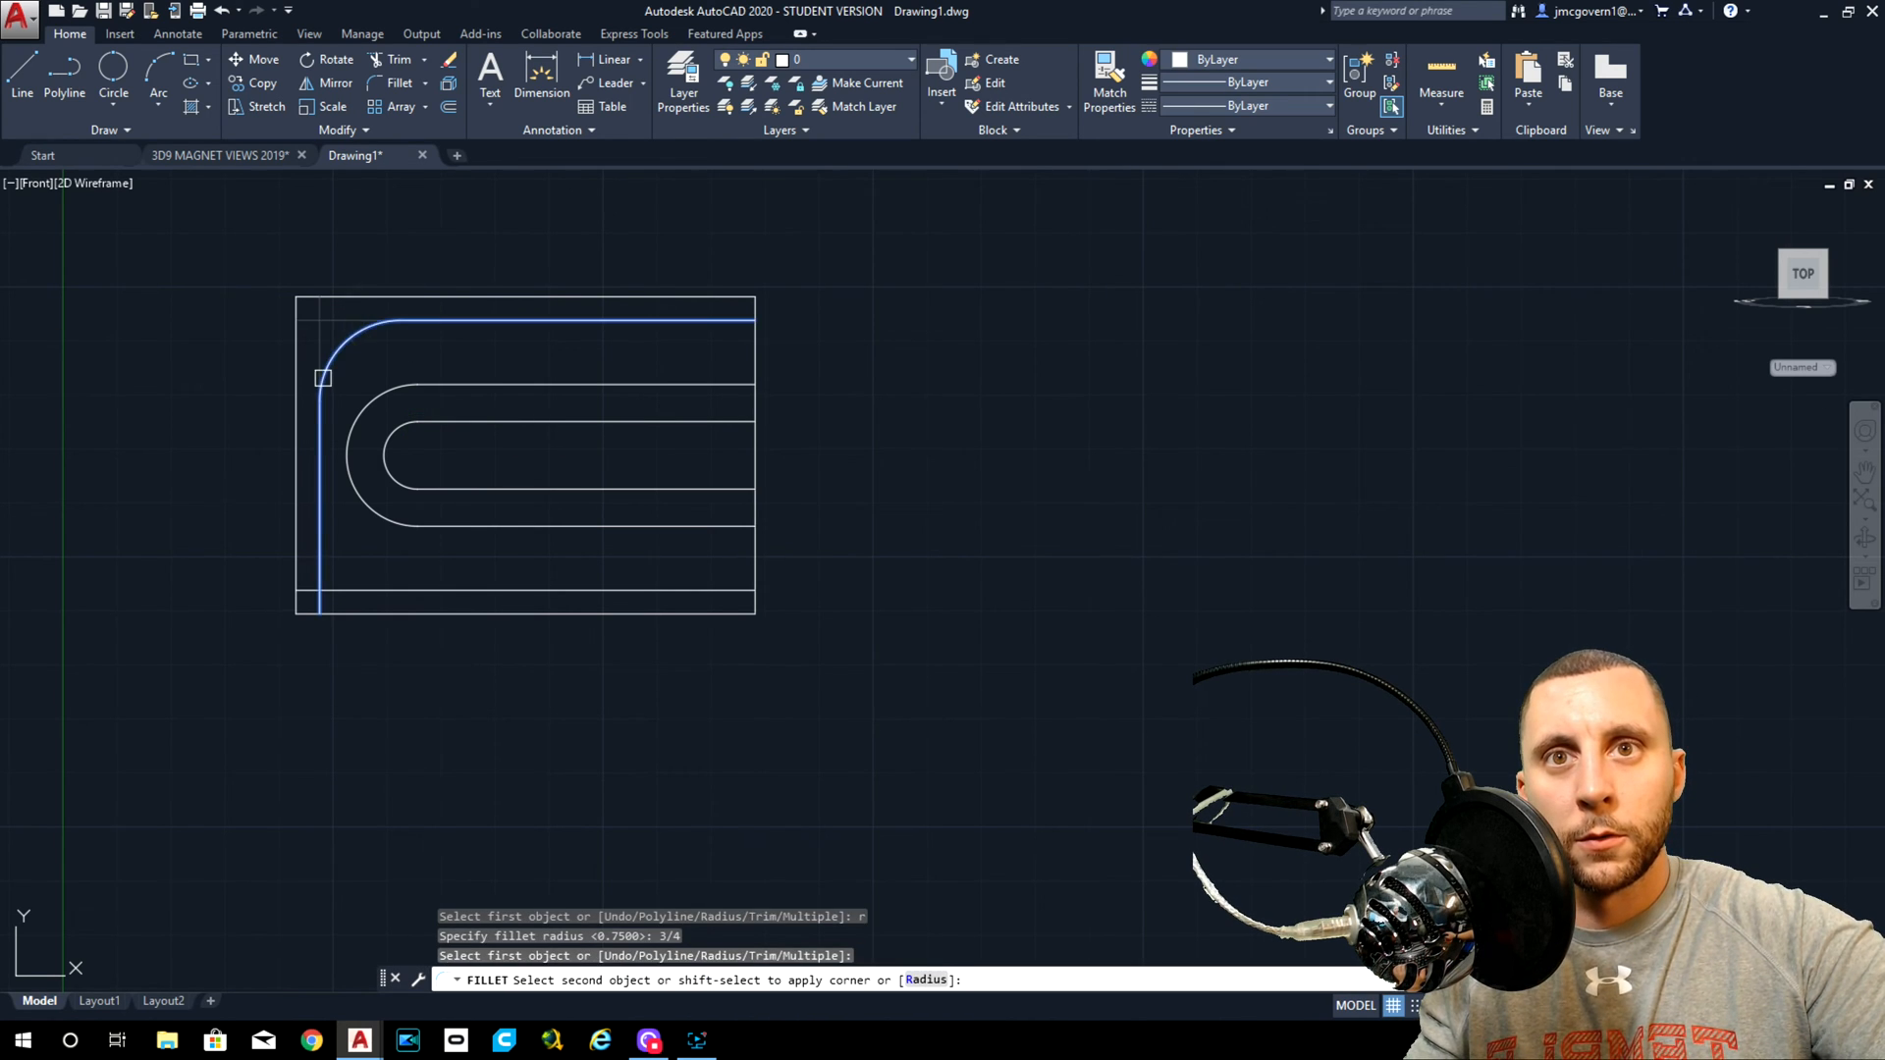
pyautogui.click(369, 589)
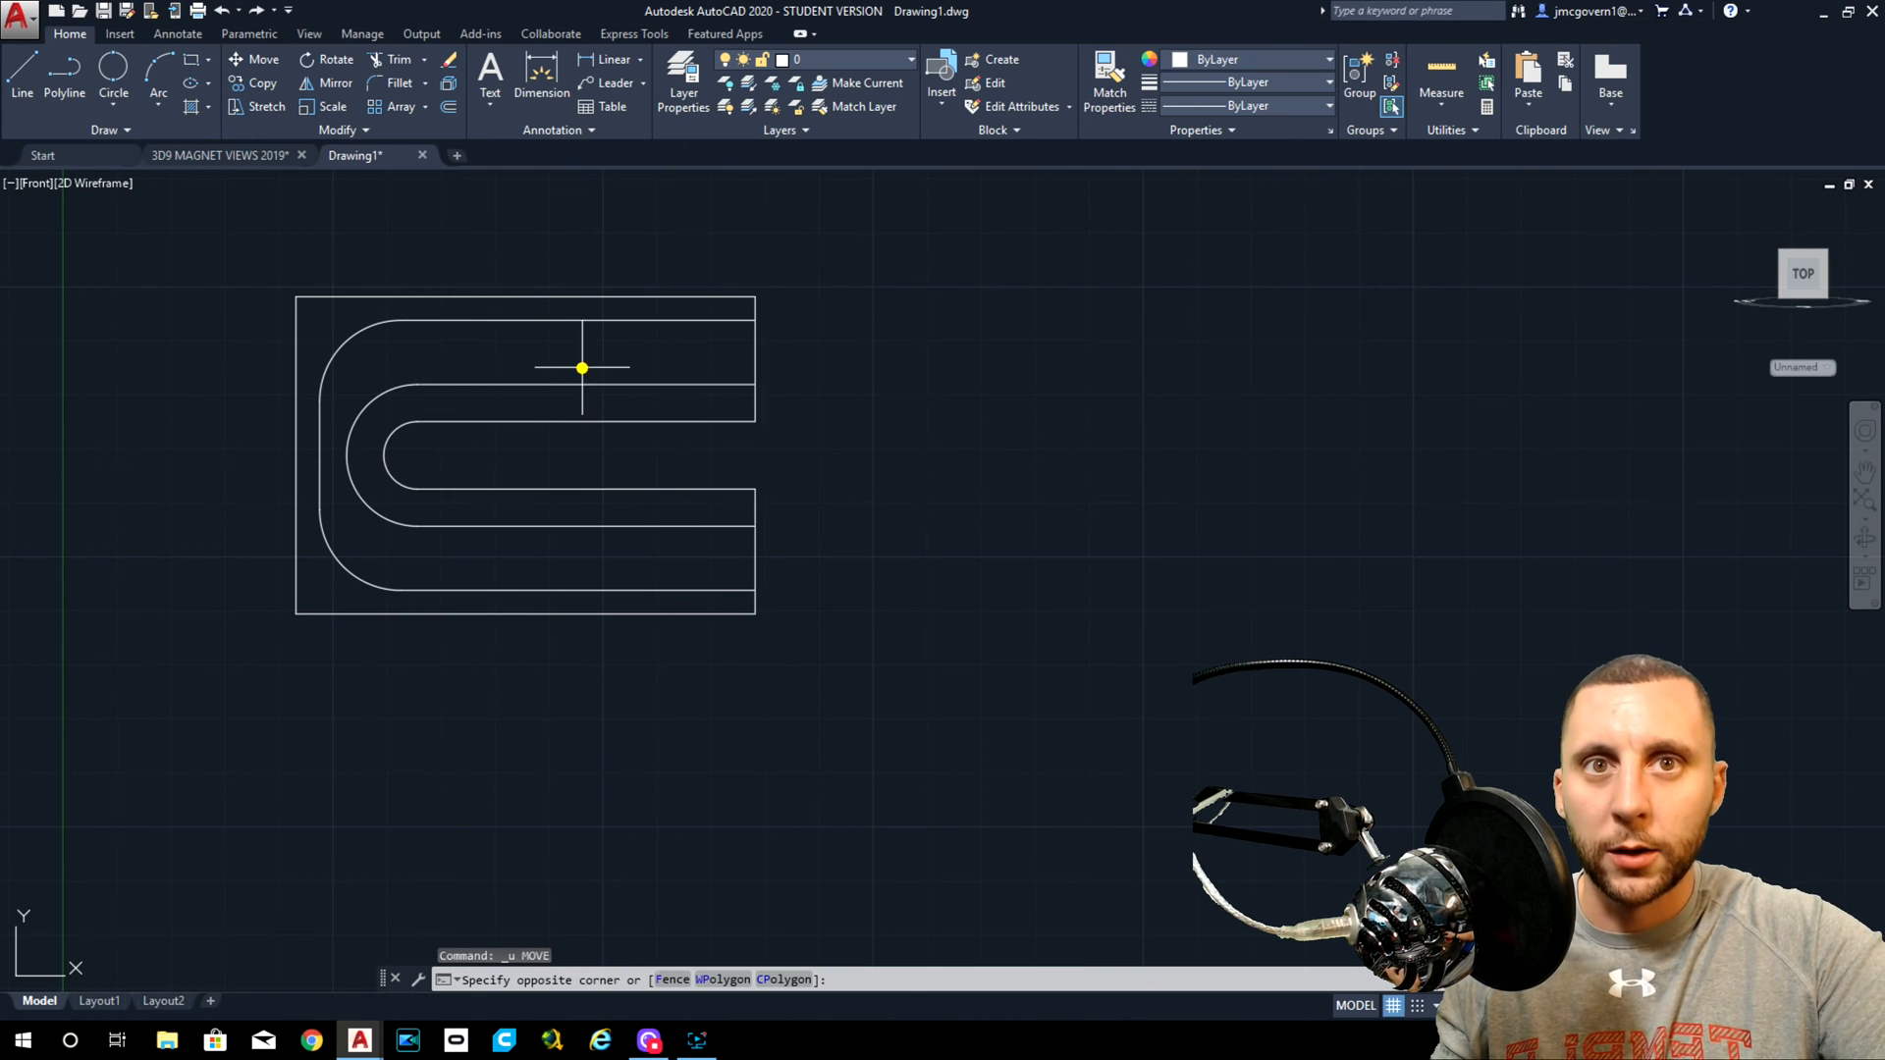
# Move the slotted rectangular plate profile to the right, leaving the nested U curves on the left.
pyautogui.click(373, 546)
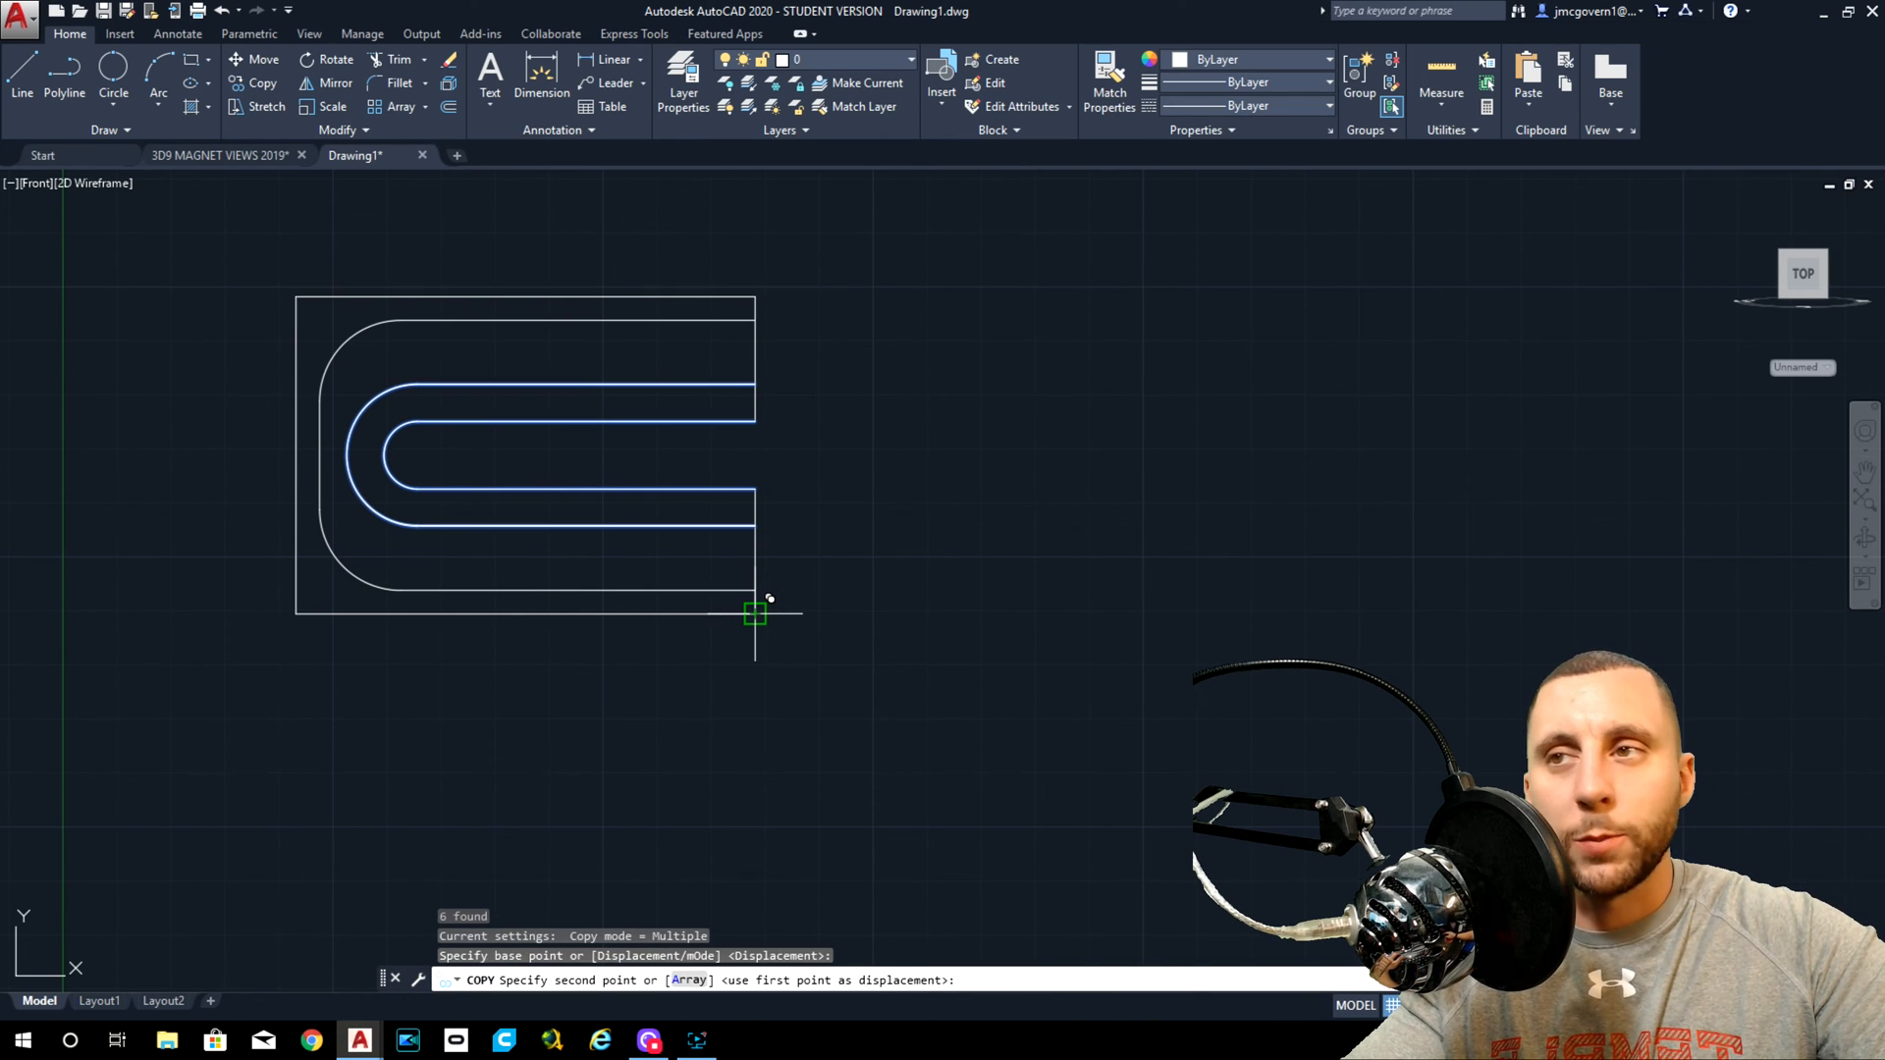
pyautogui.moveTo(756, 613)
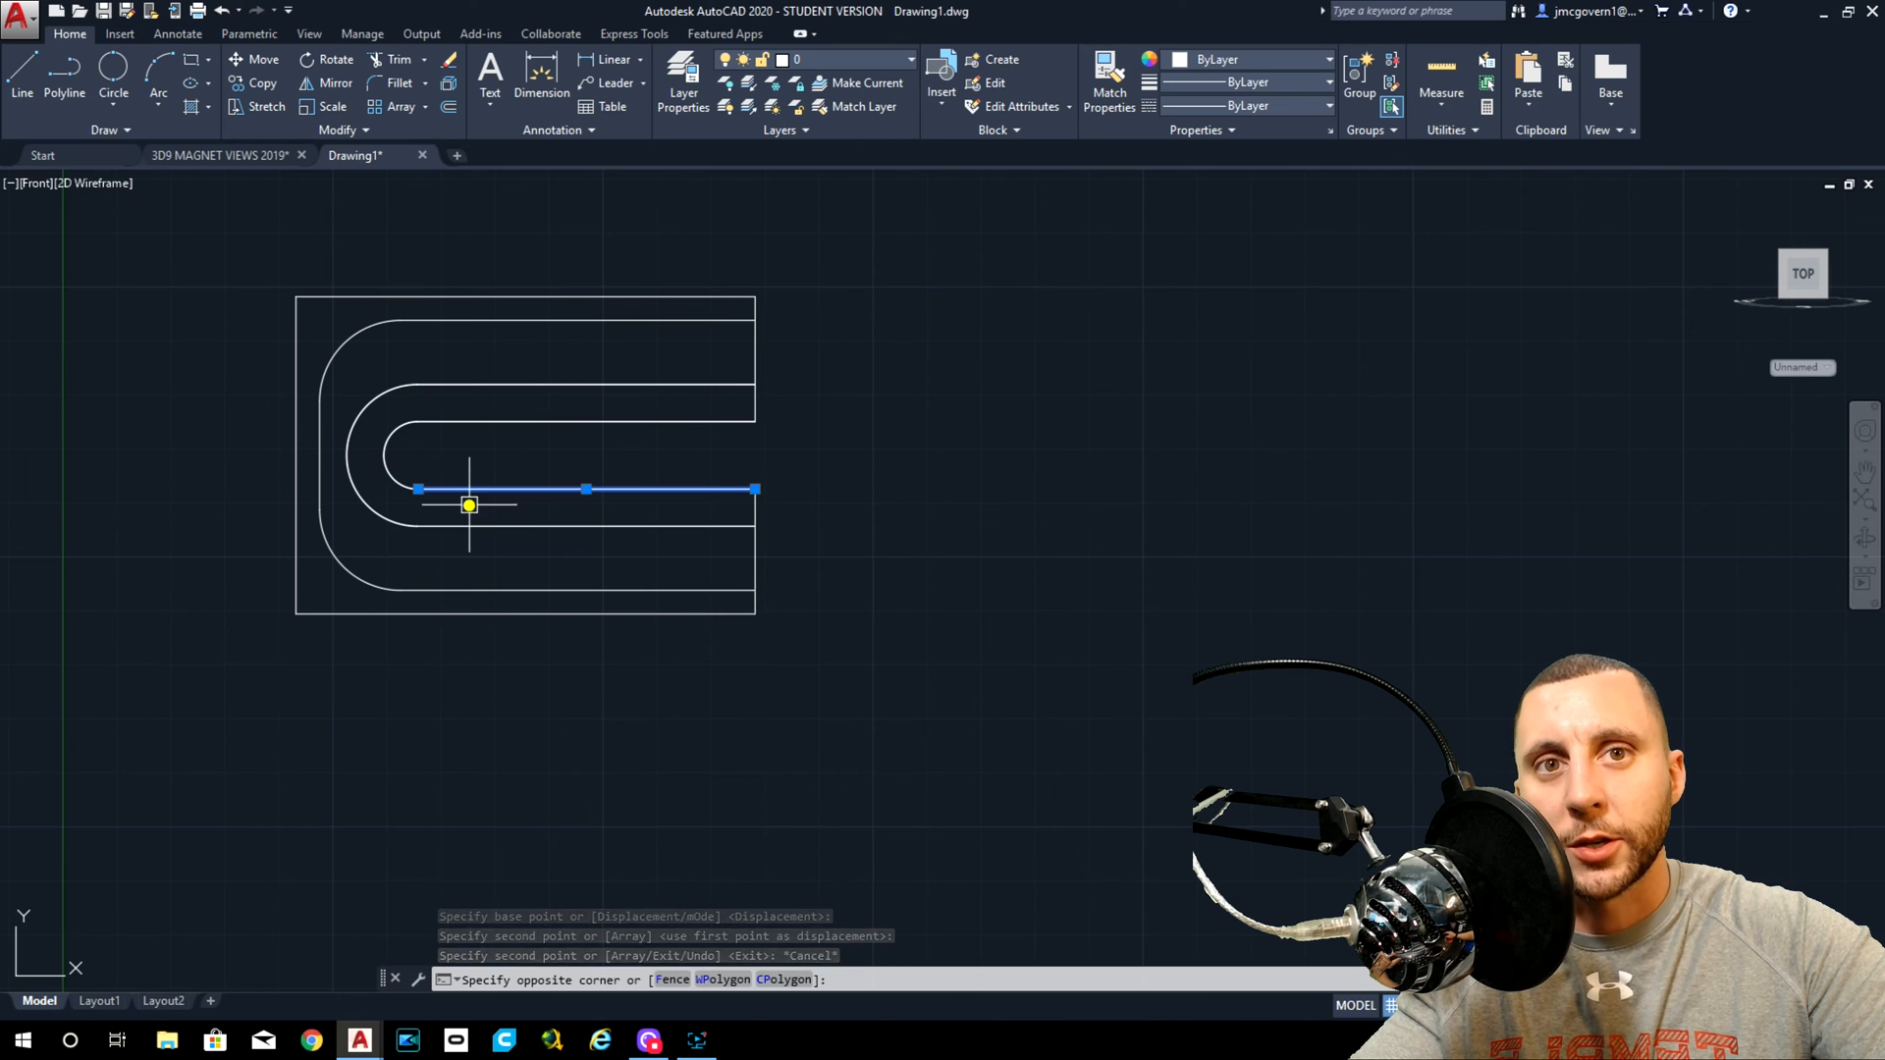
pyautogui.press('Escape')
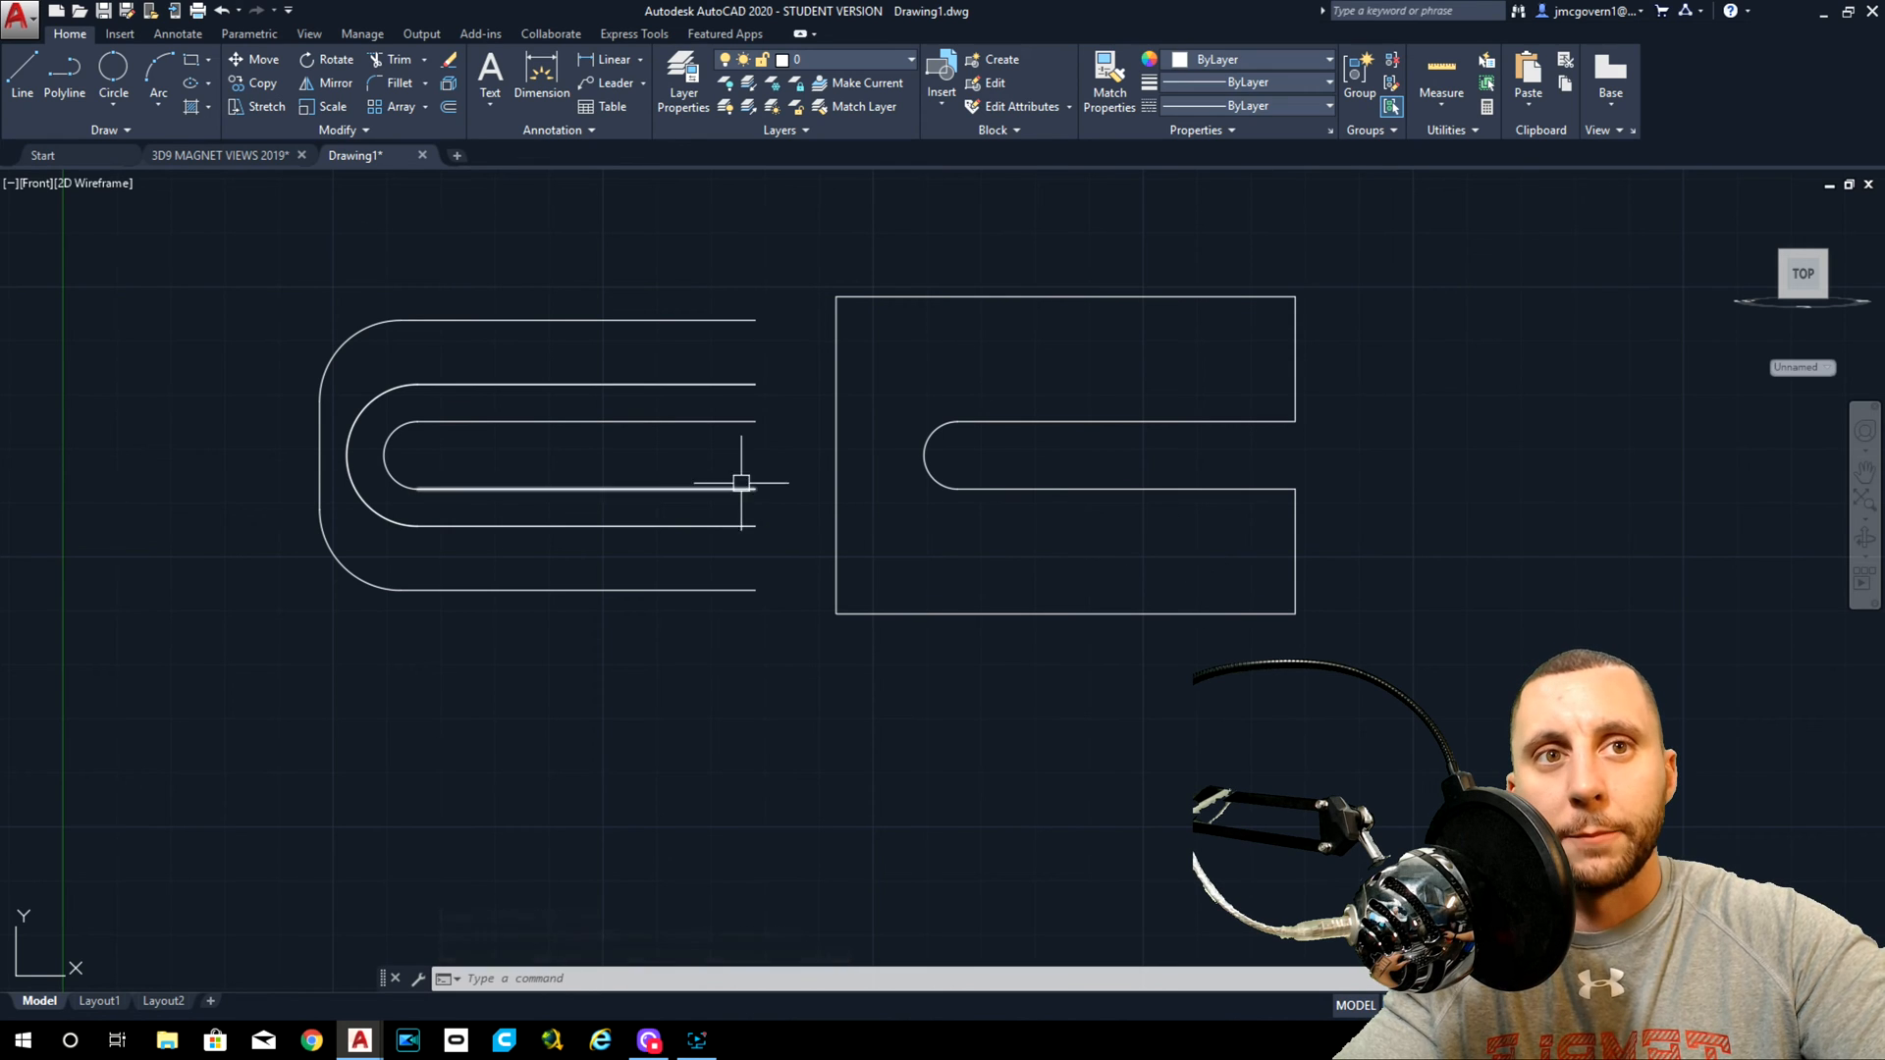
pyautogui.moveTo(634, 420)
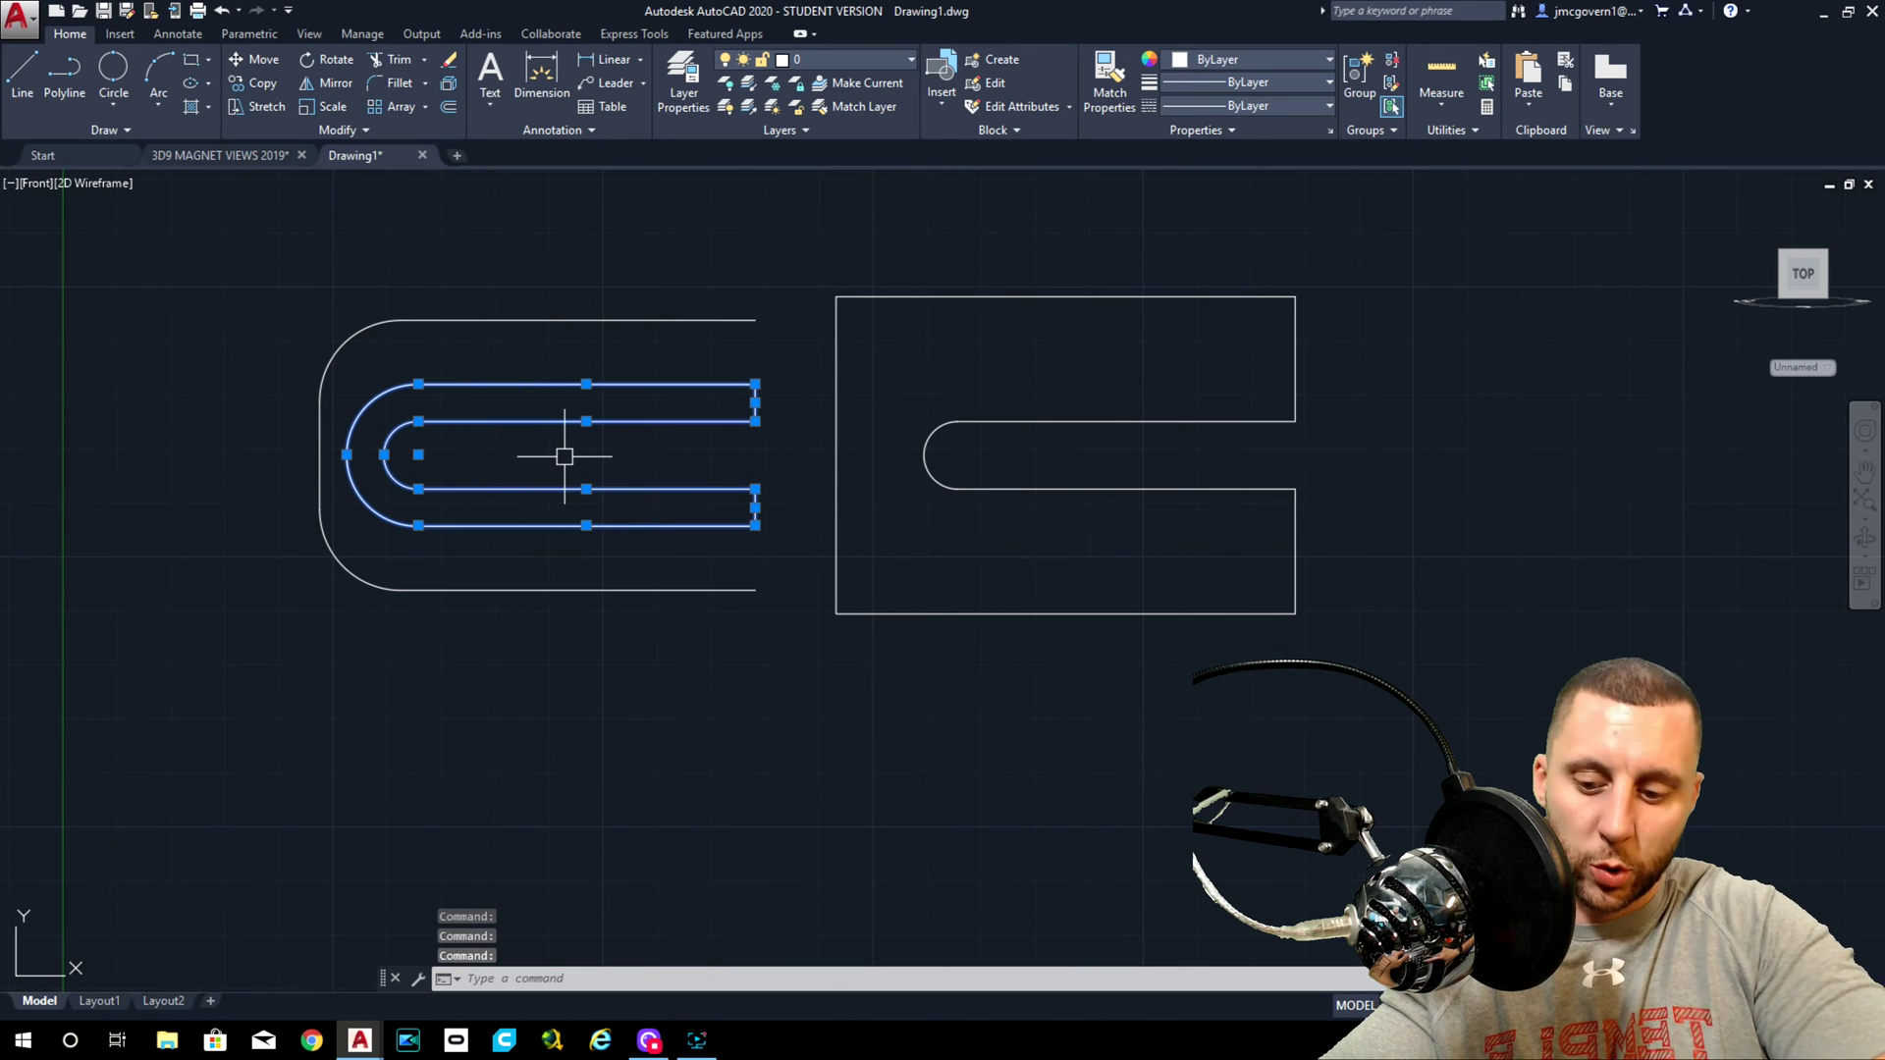
# Join the inner U band, move it 5 units into the plate, and draw lines closing the outer band.
pyautogui.press('Enter')
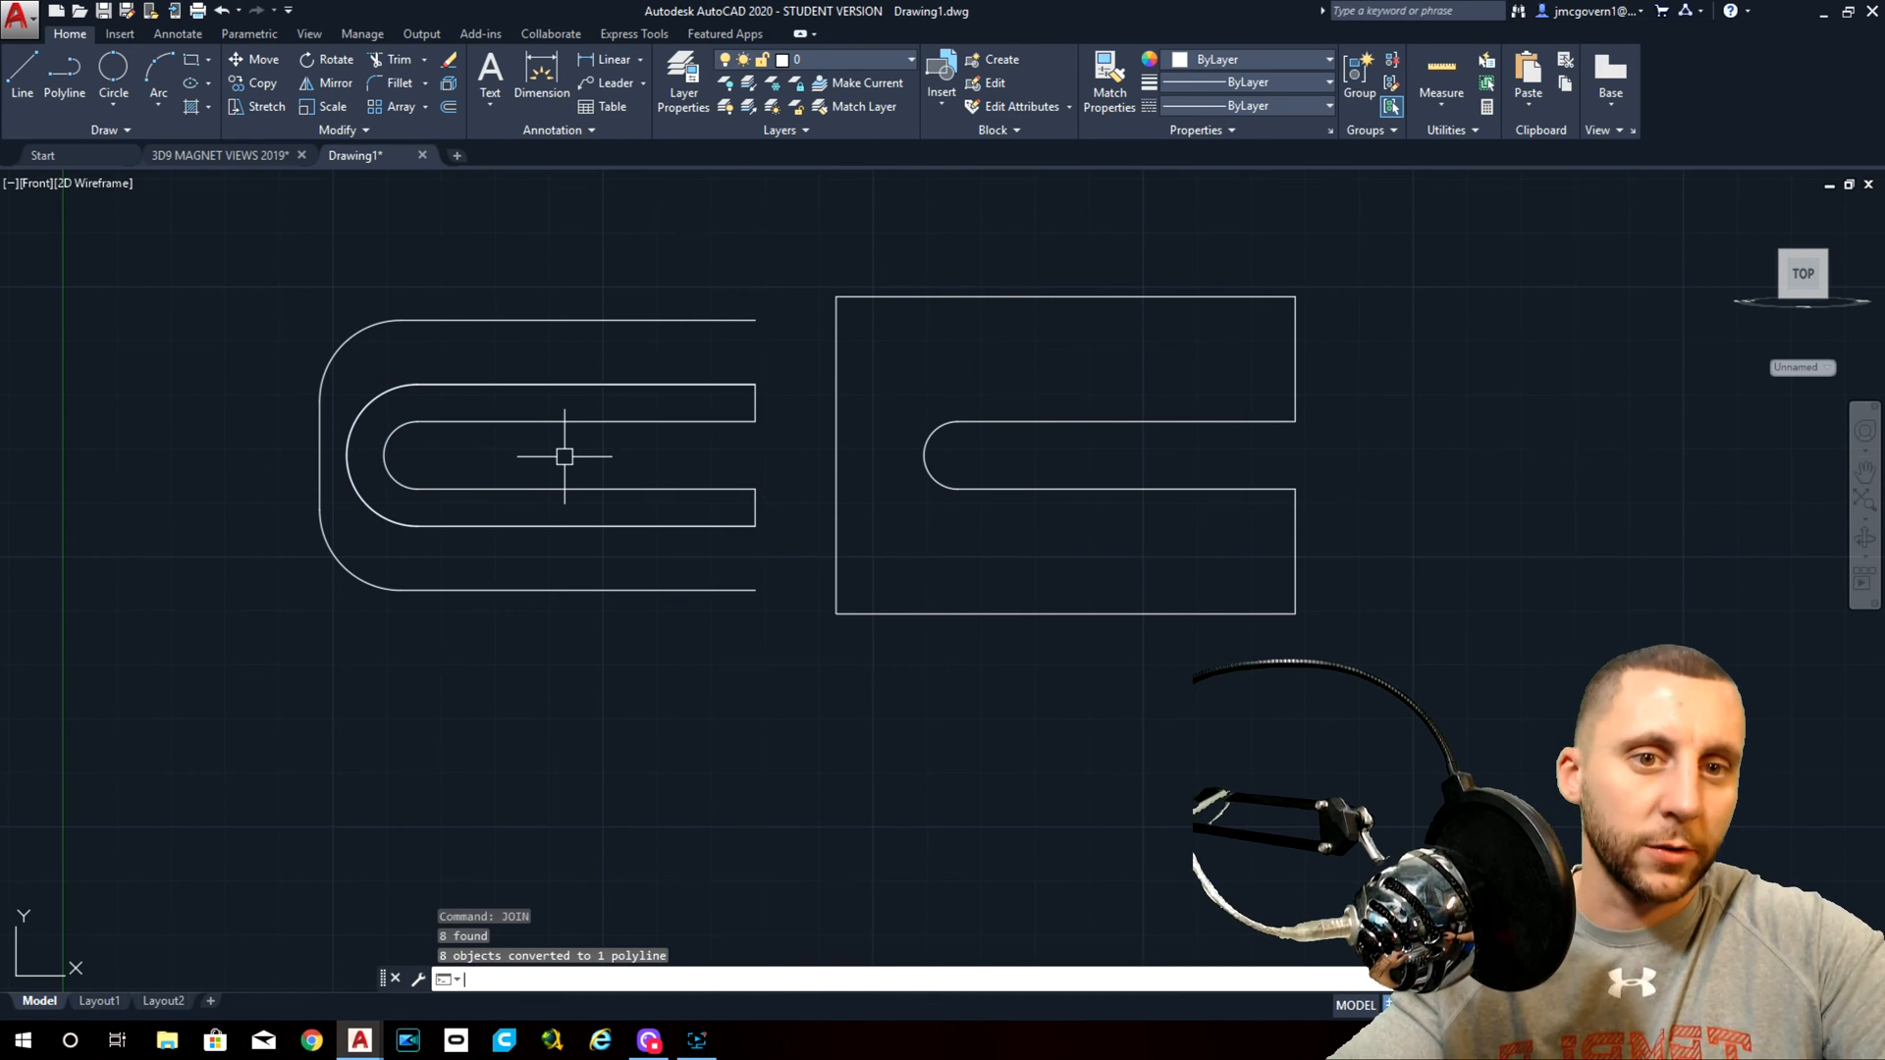
pyautogui.click(593, 424)
pyautogui.write('m')
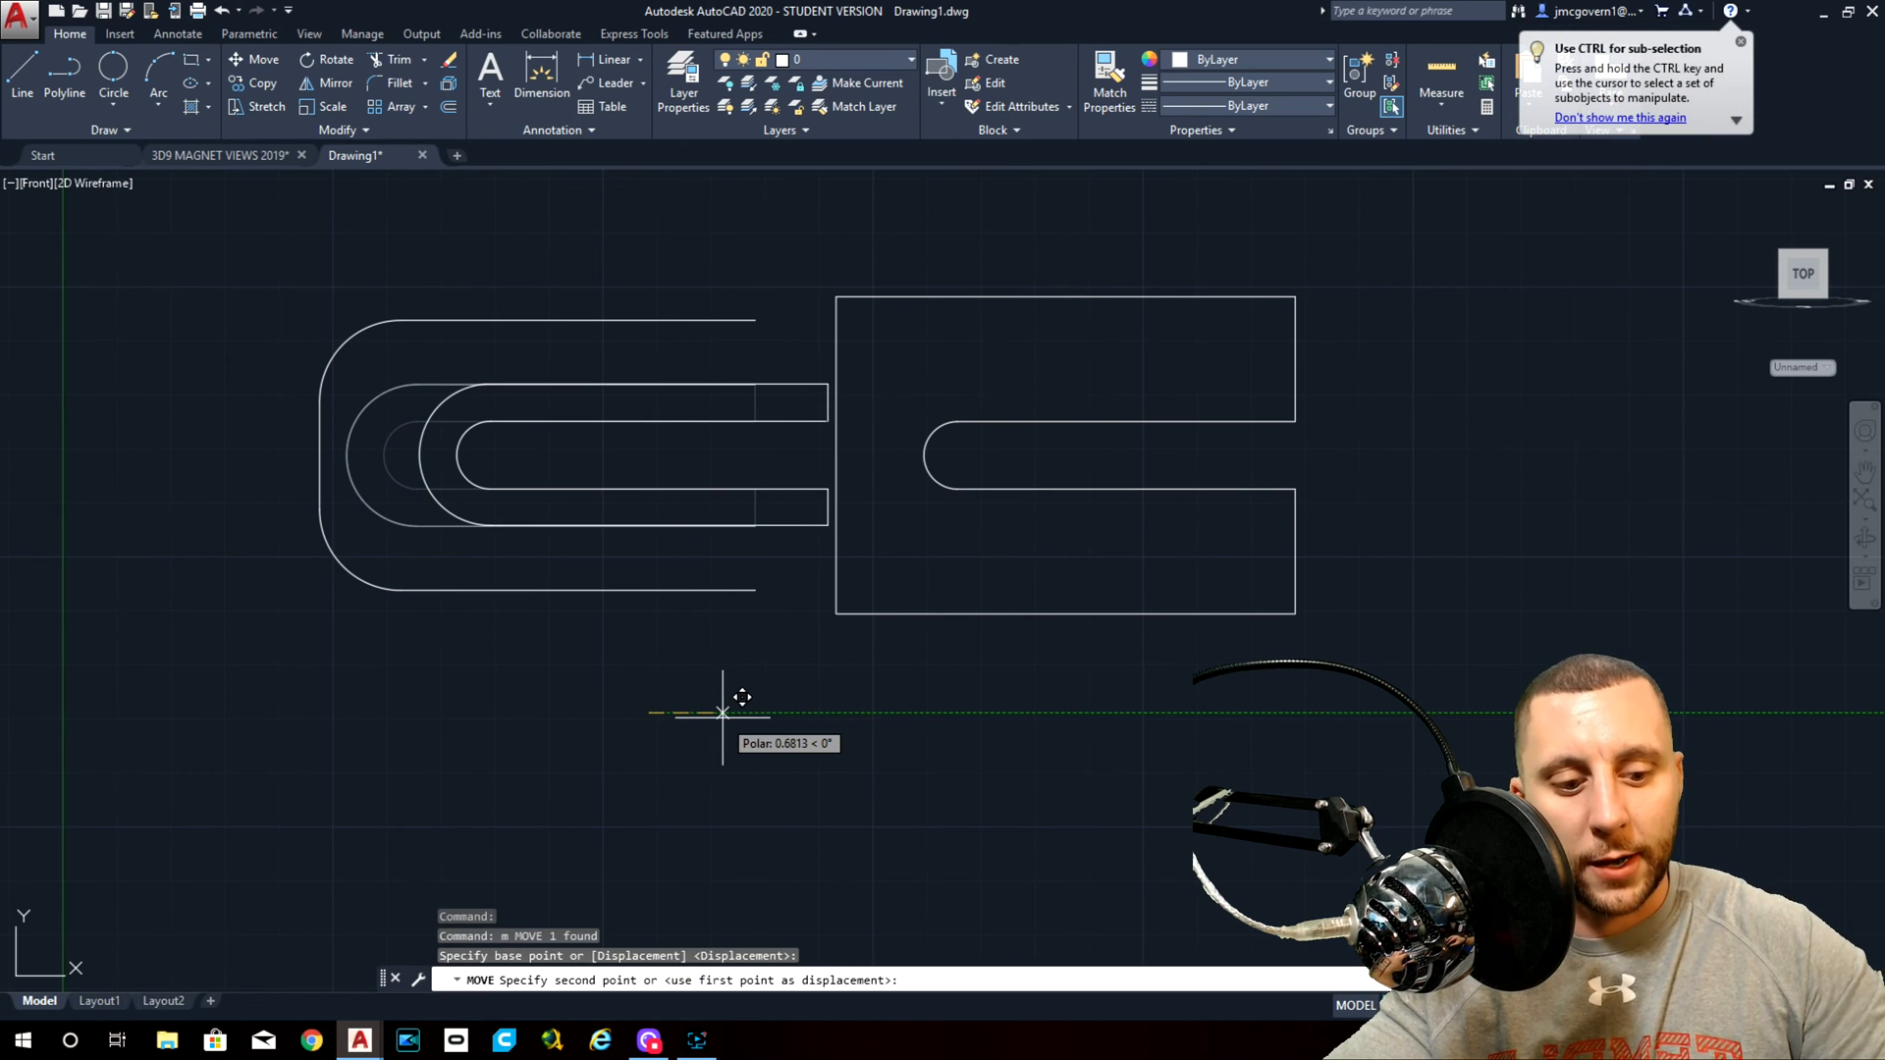
pyautogui.write('5')
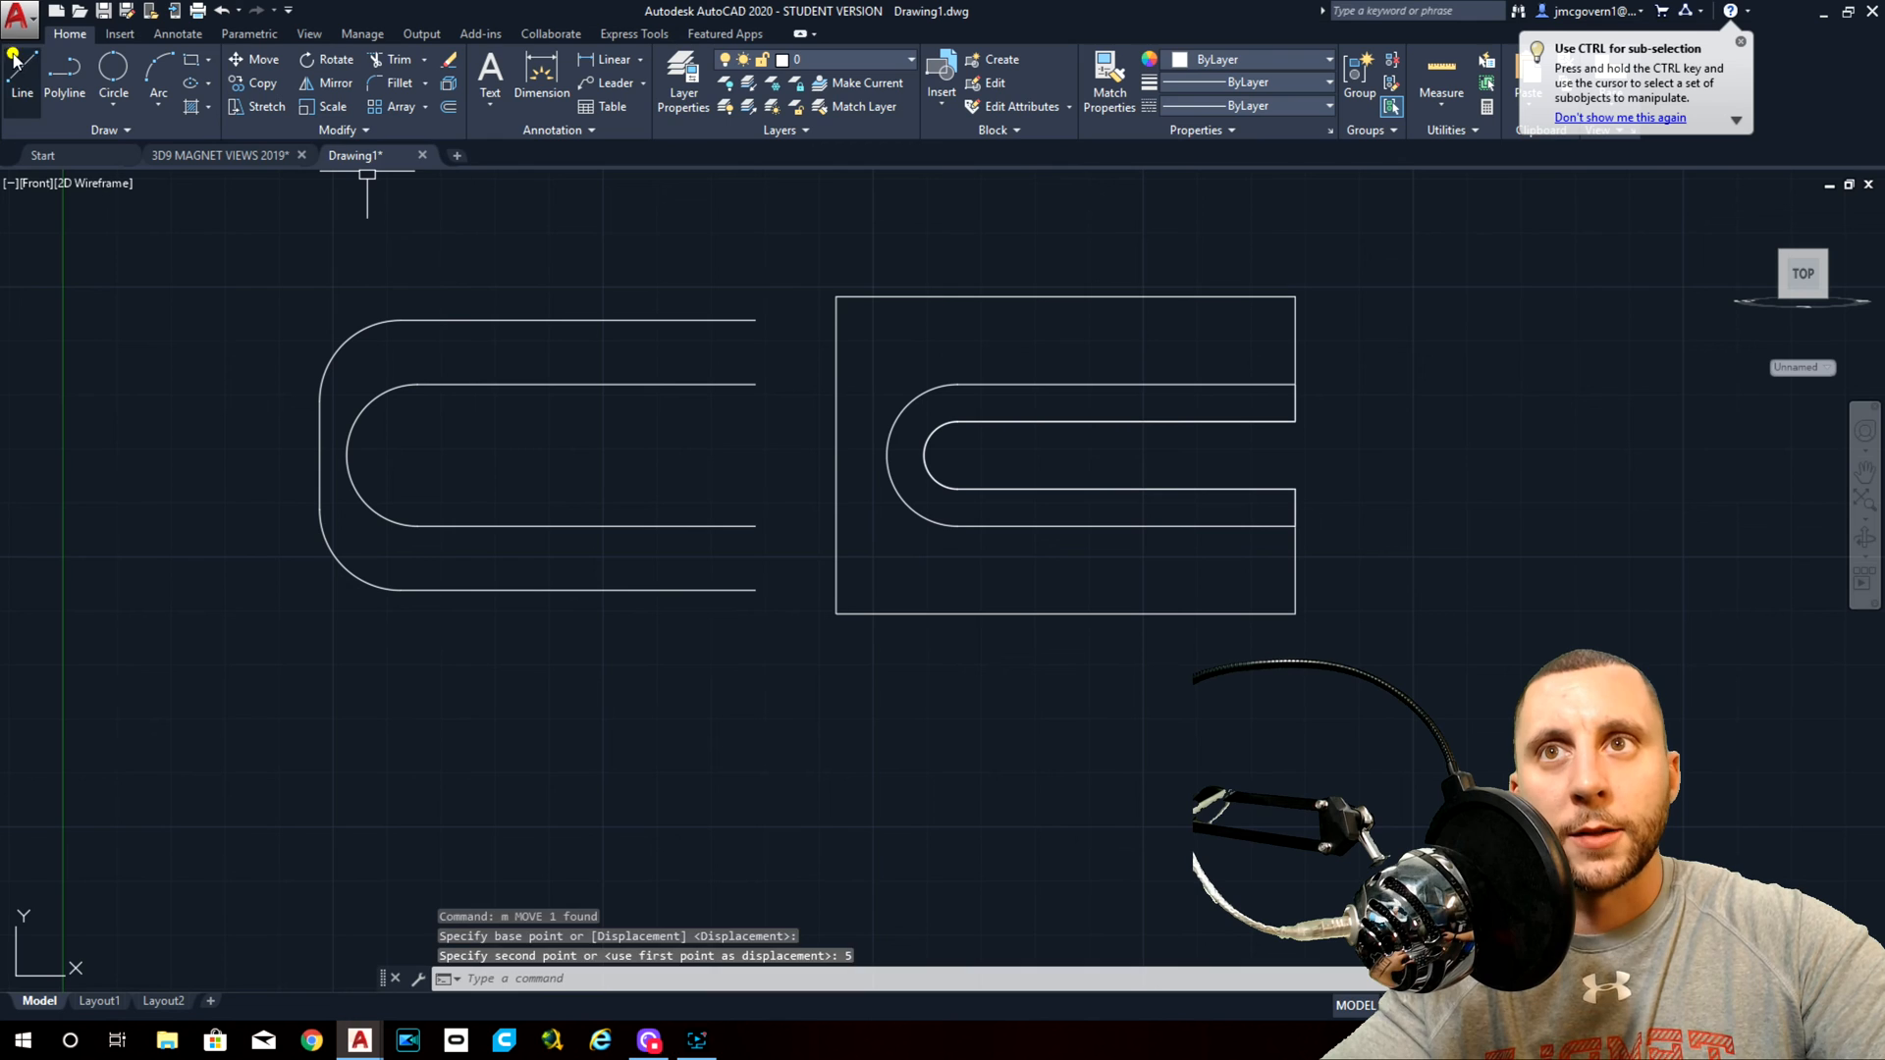
pyautogui.click(754, 379)
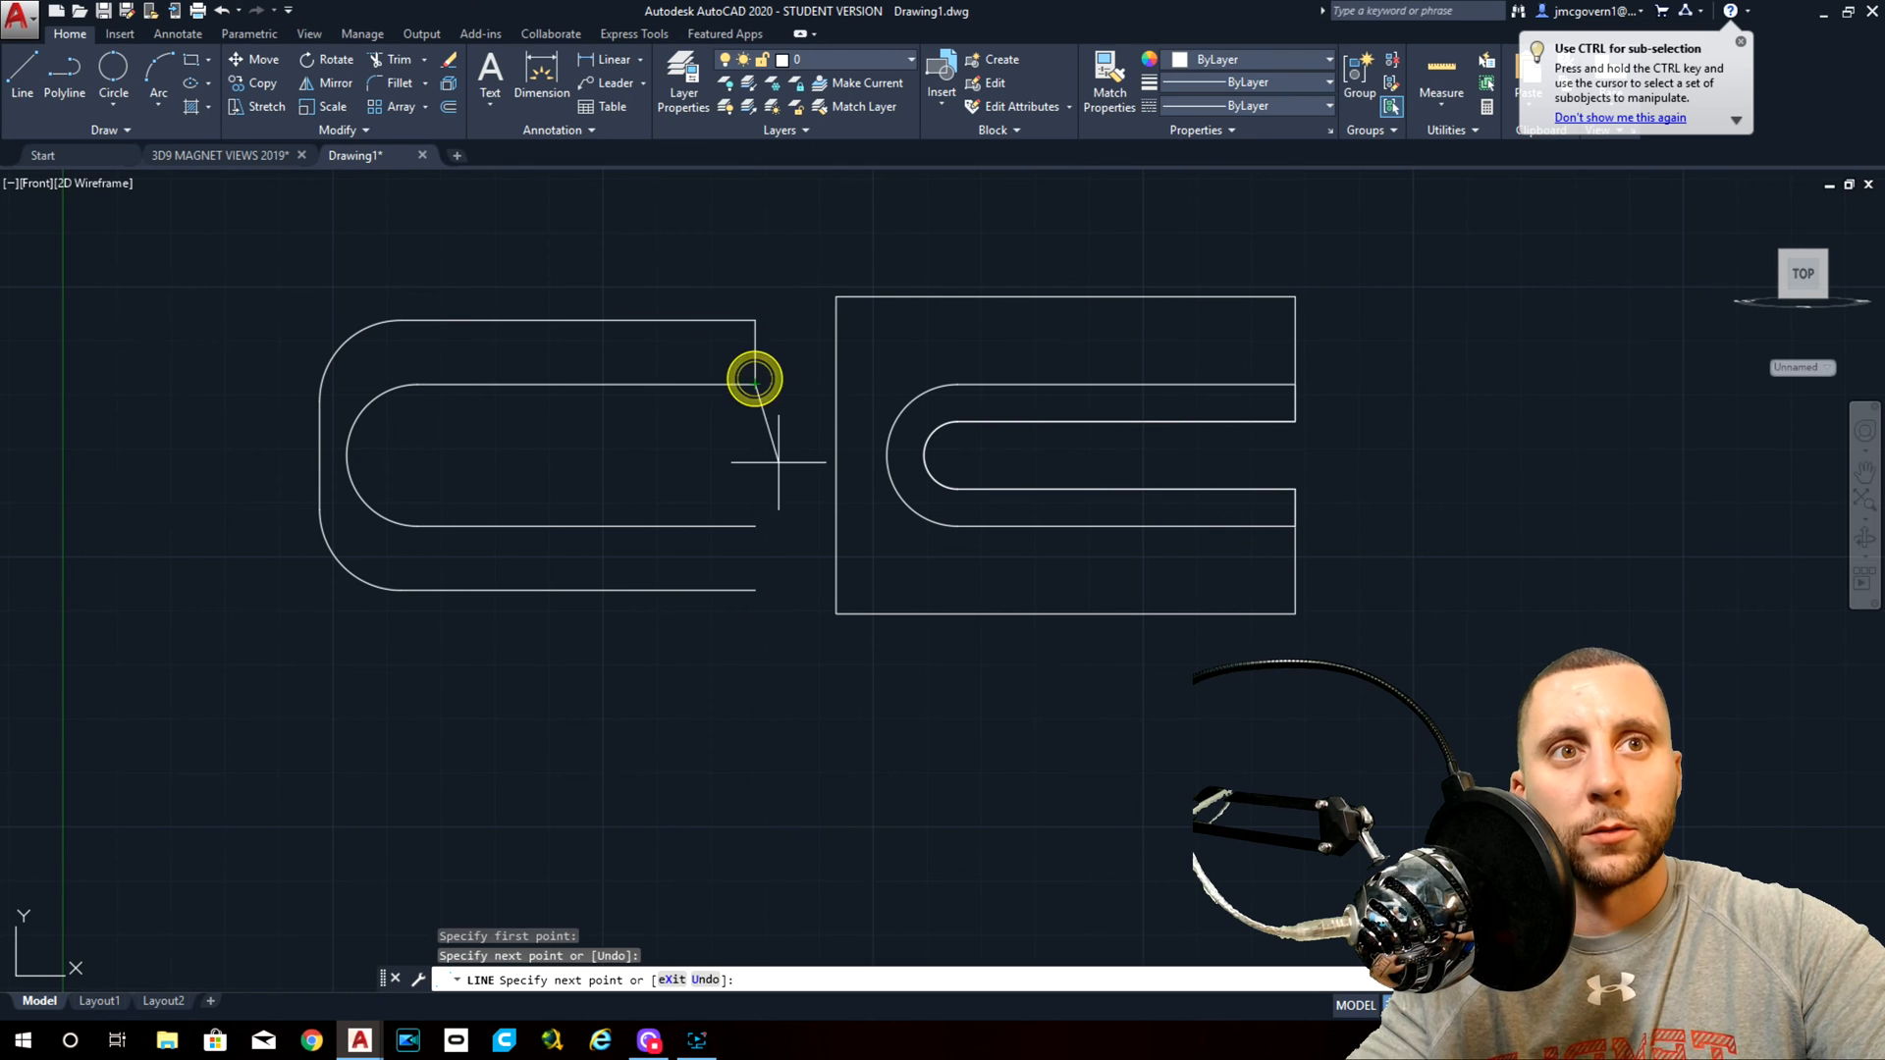
pyautogui.click(756, 593)
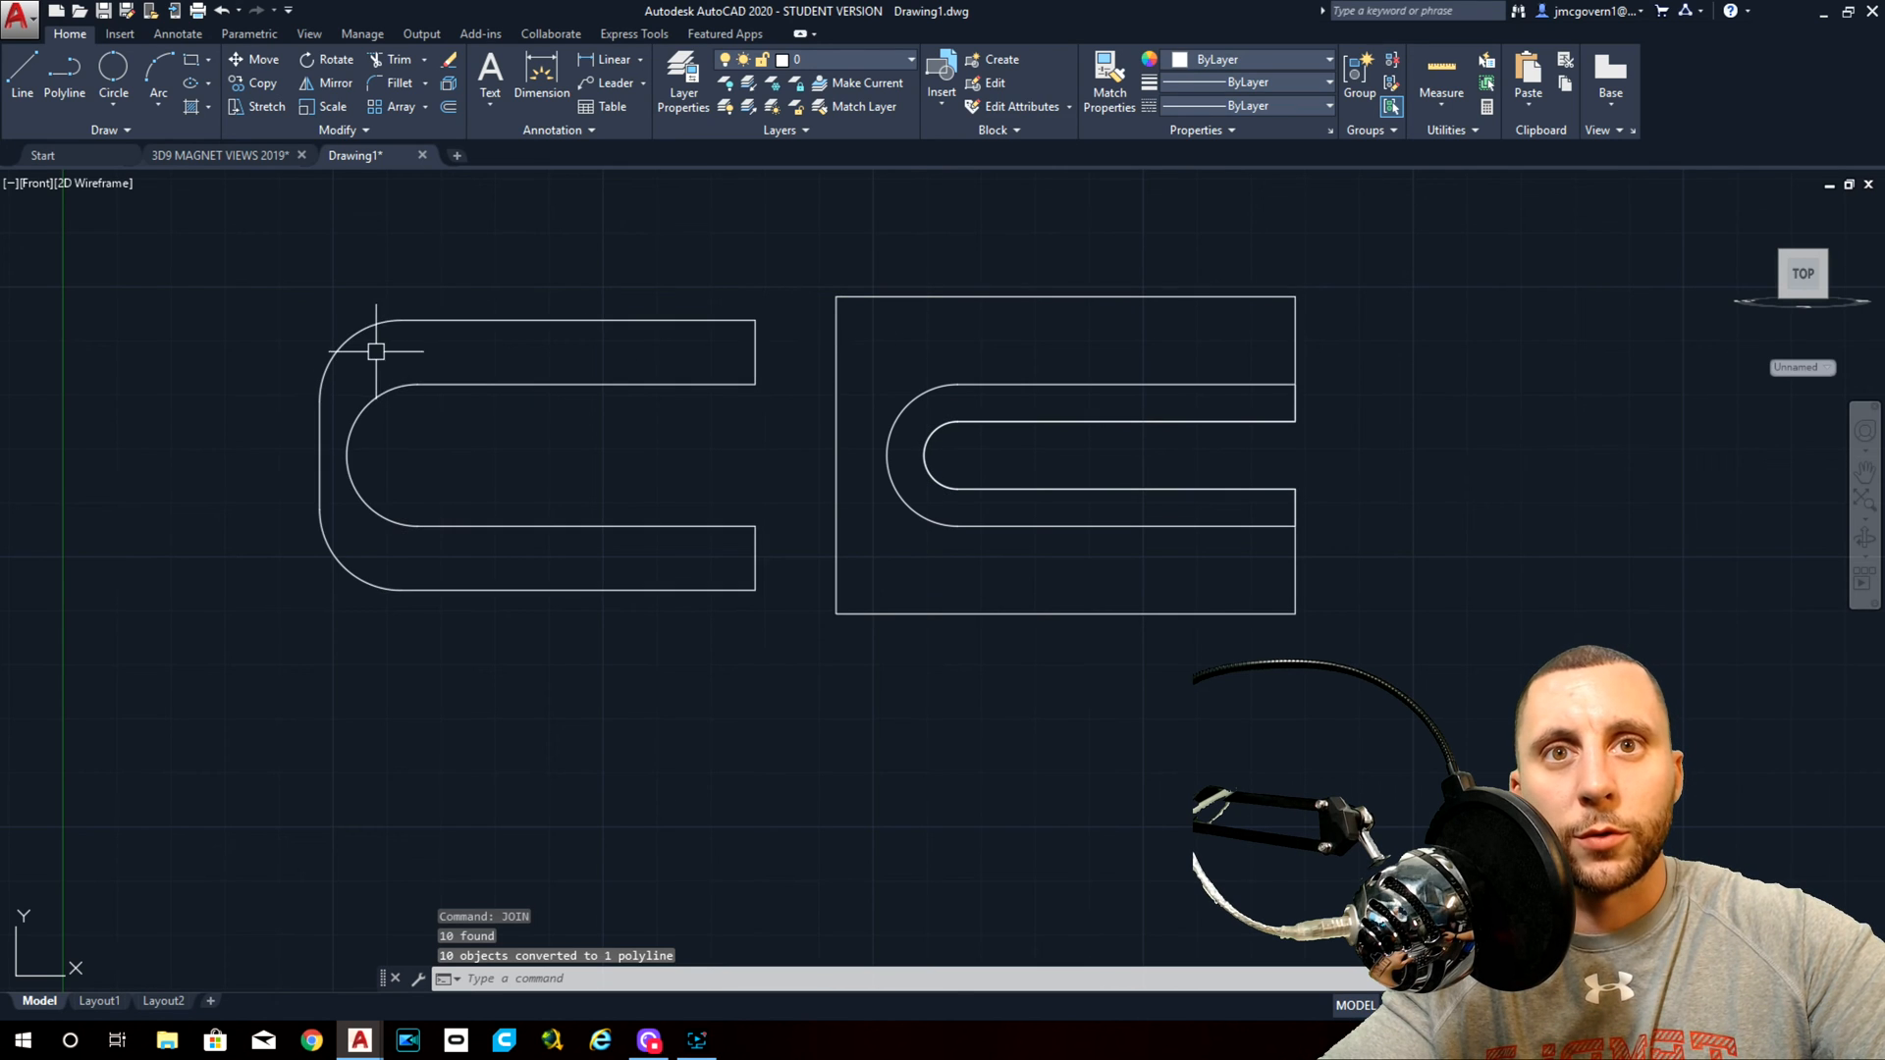
pyautogui.moveTo(443, 601)
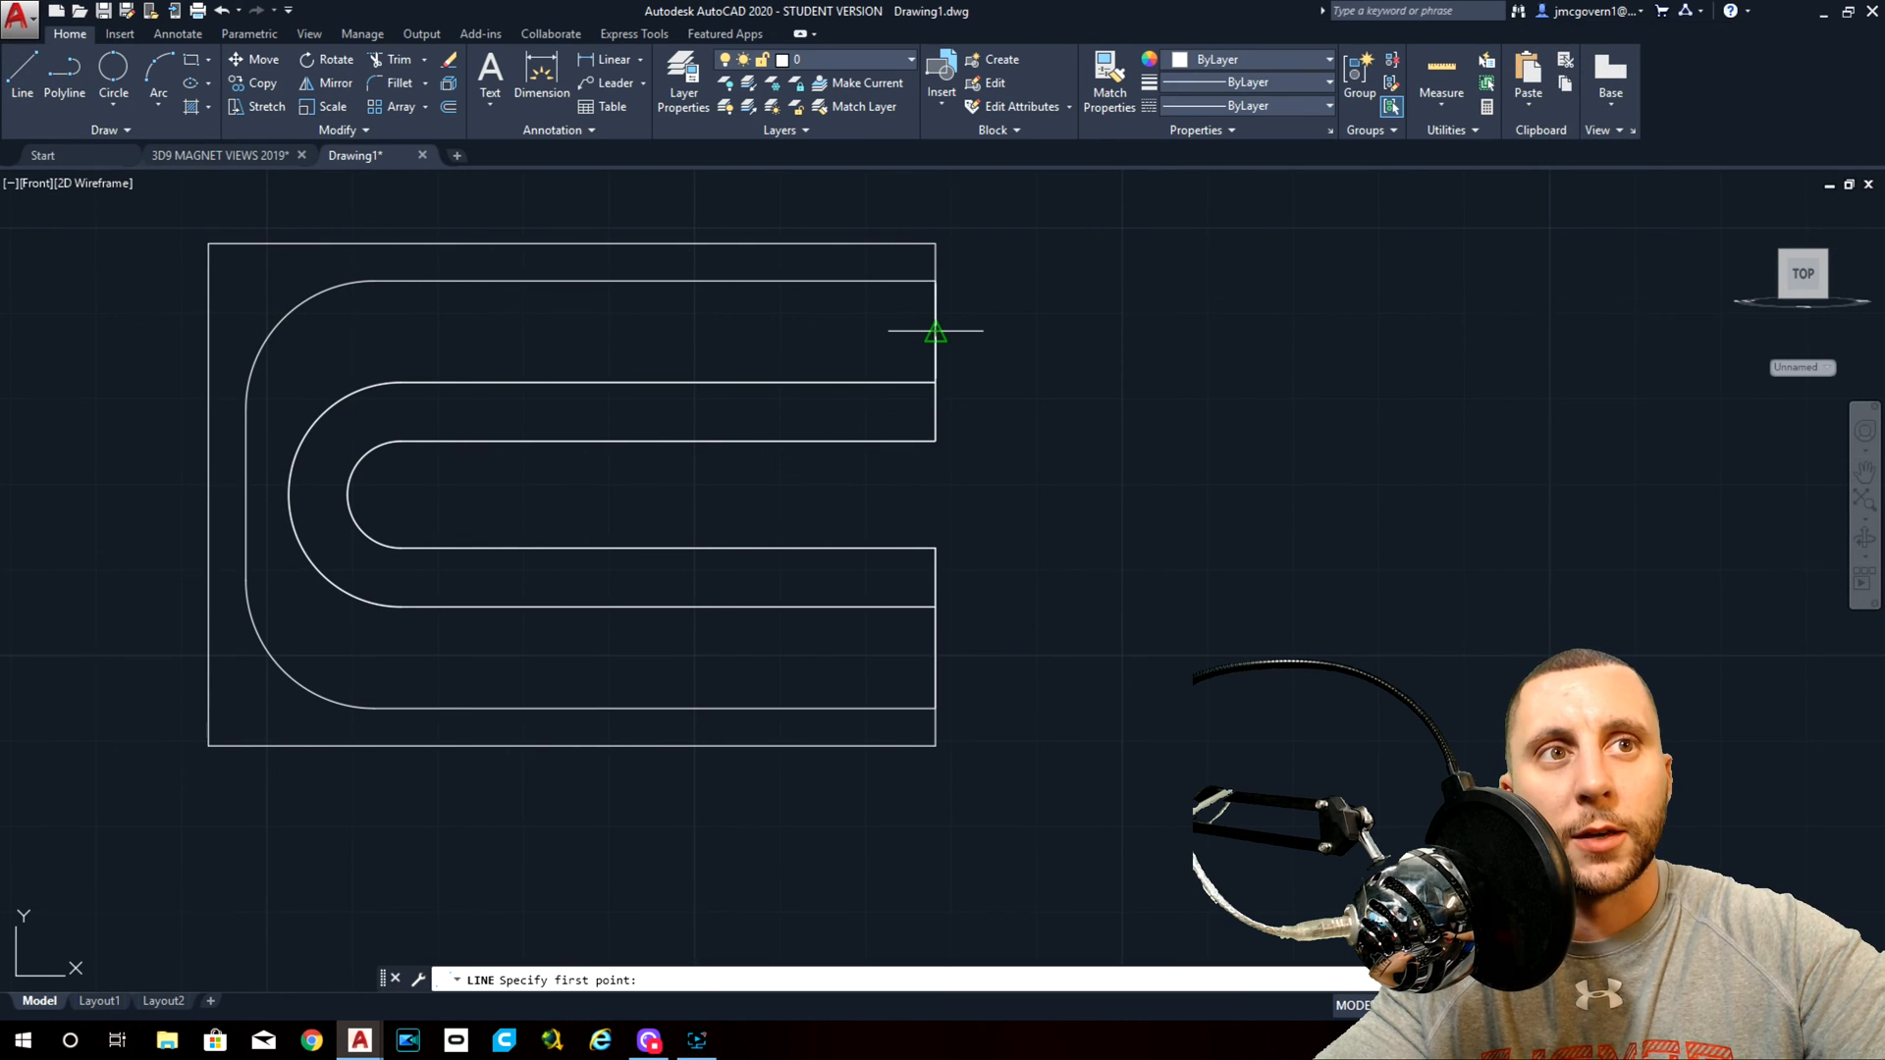
pyautogui.moveTo(1007, 388)
pyautogui.write('5')
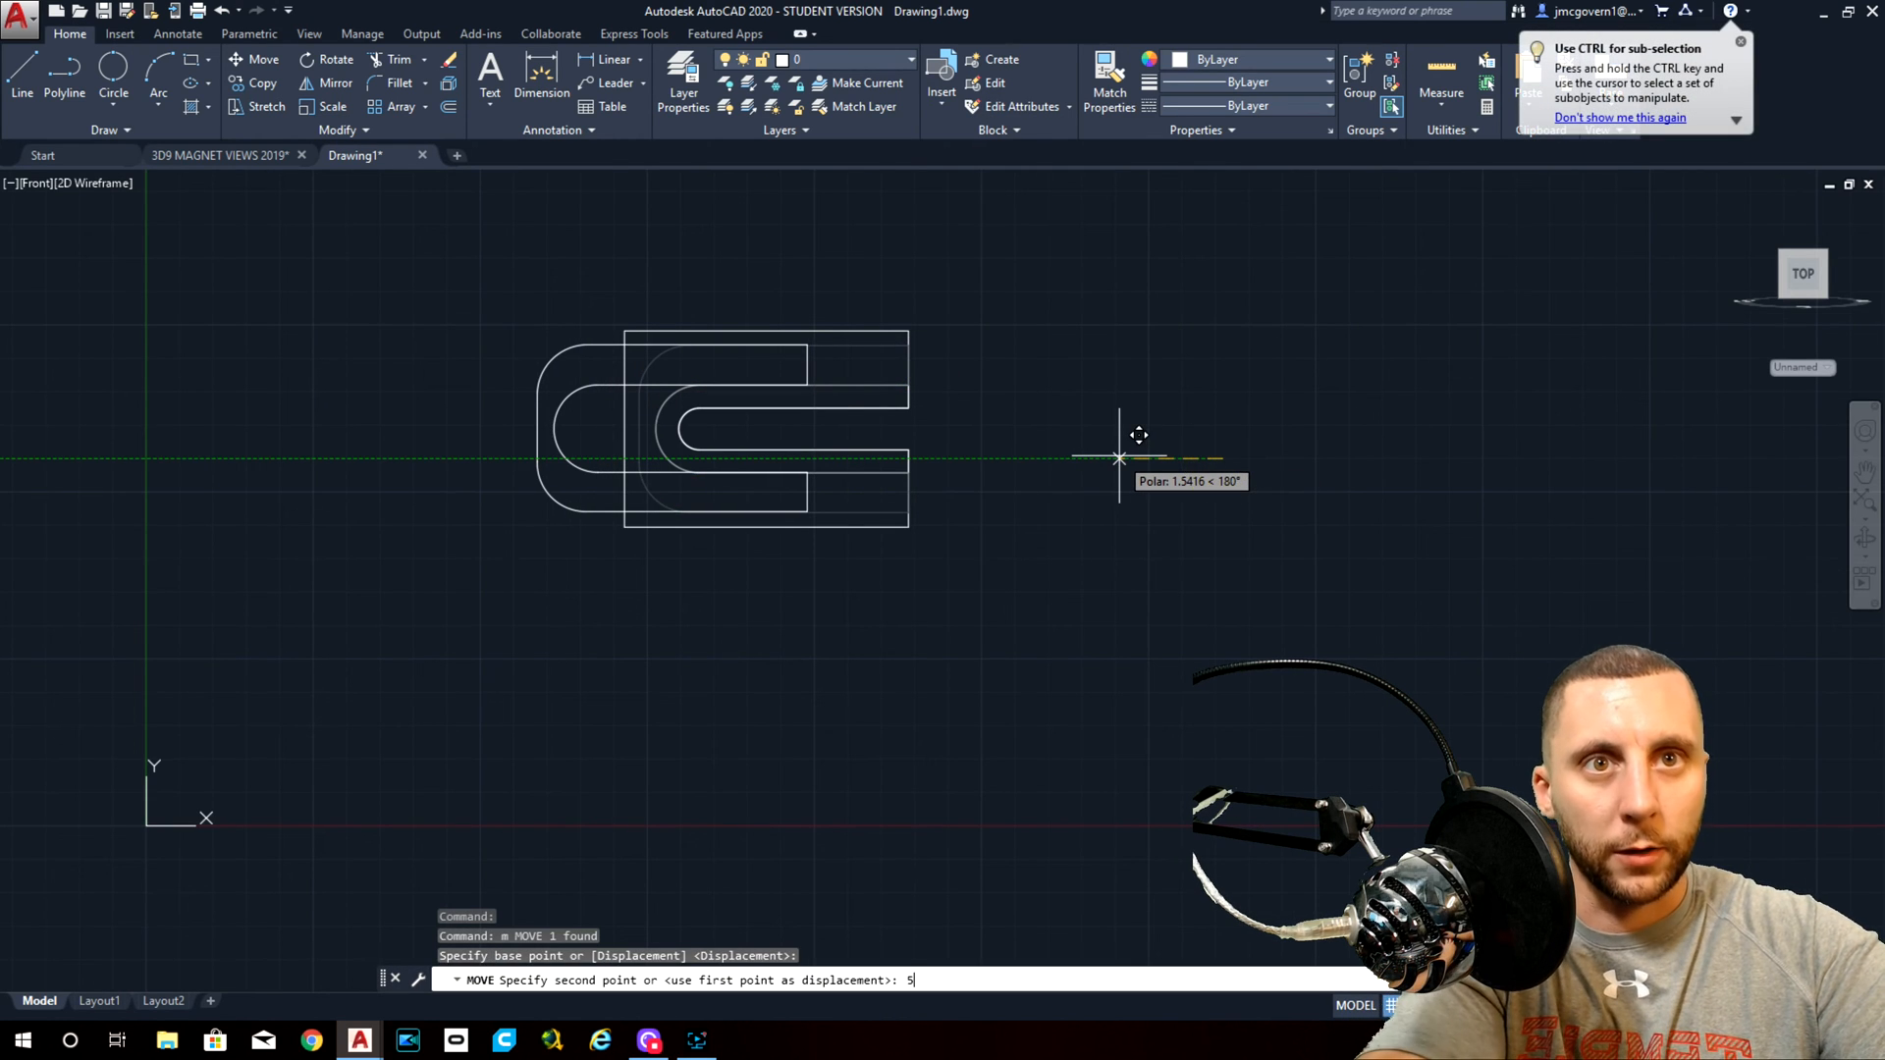
# Move the U band 5 units and offset guide lines at 1/2 and 1 1/2 hole spacings from the reference.
pyautogui.press('Enter')
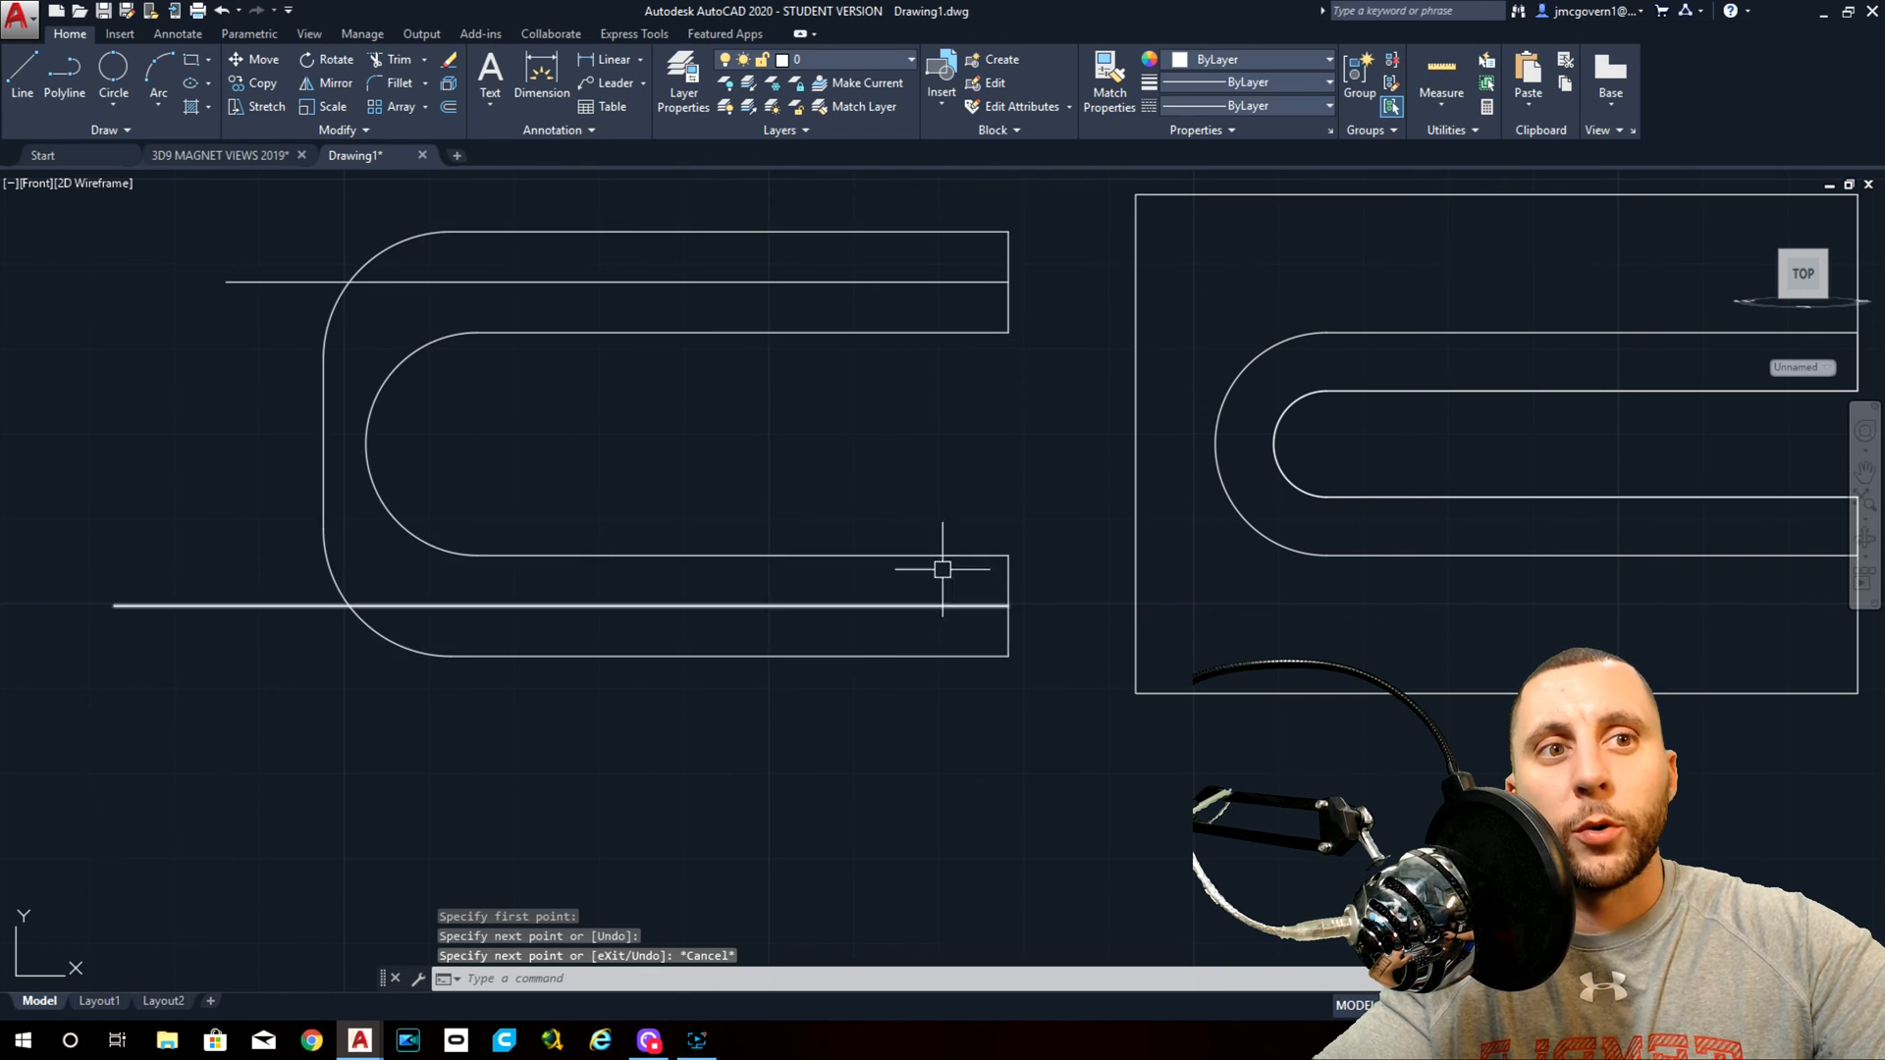
pyautogui.click(218, 155)
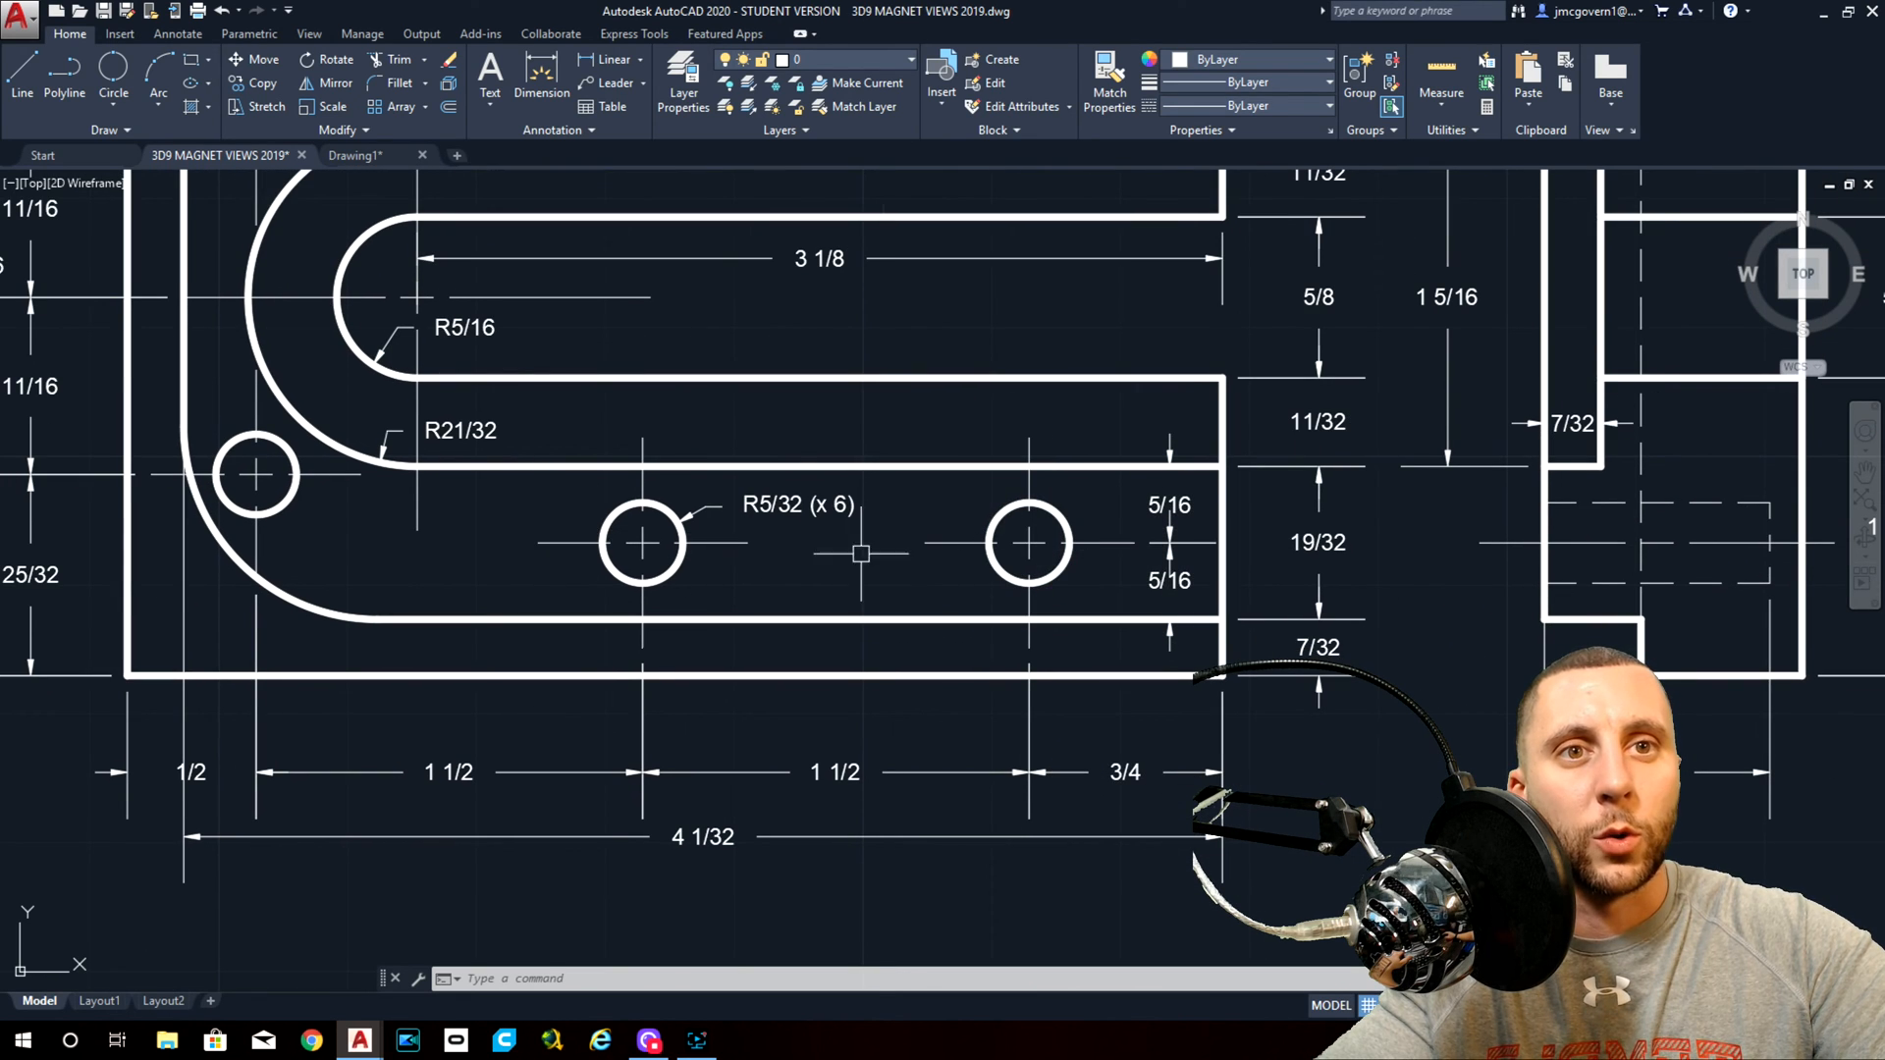
pyautogui.click(355, 155)
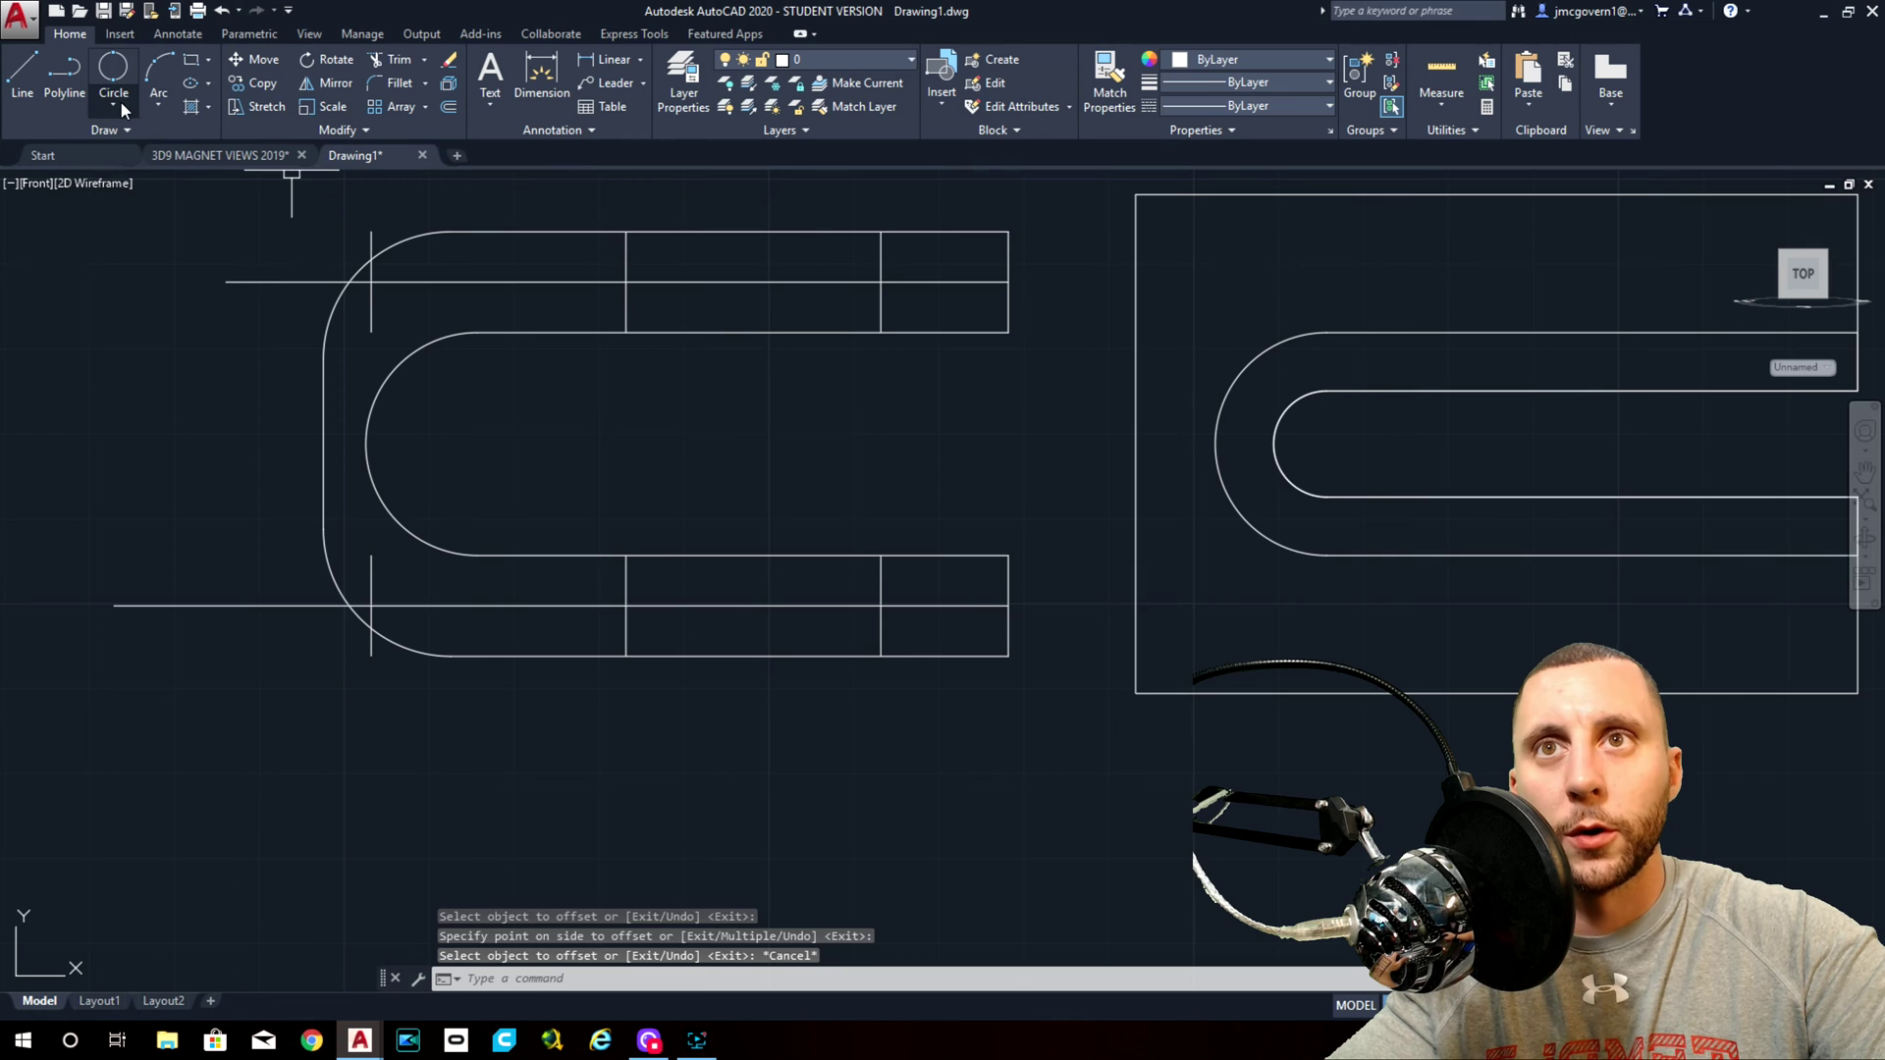
# Draw a hole circle at a guide intersection and copy it to the other leg centres, then erase the guides.
pyautogui.click(110, 61)
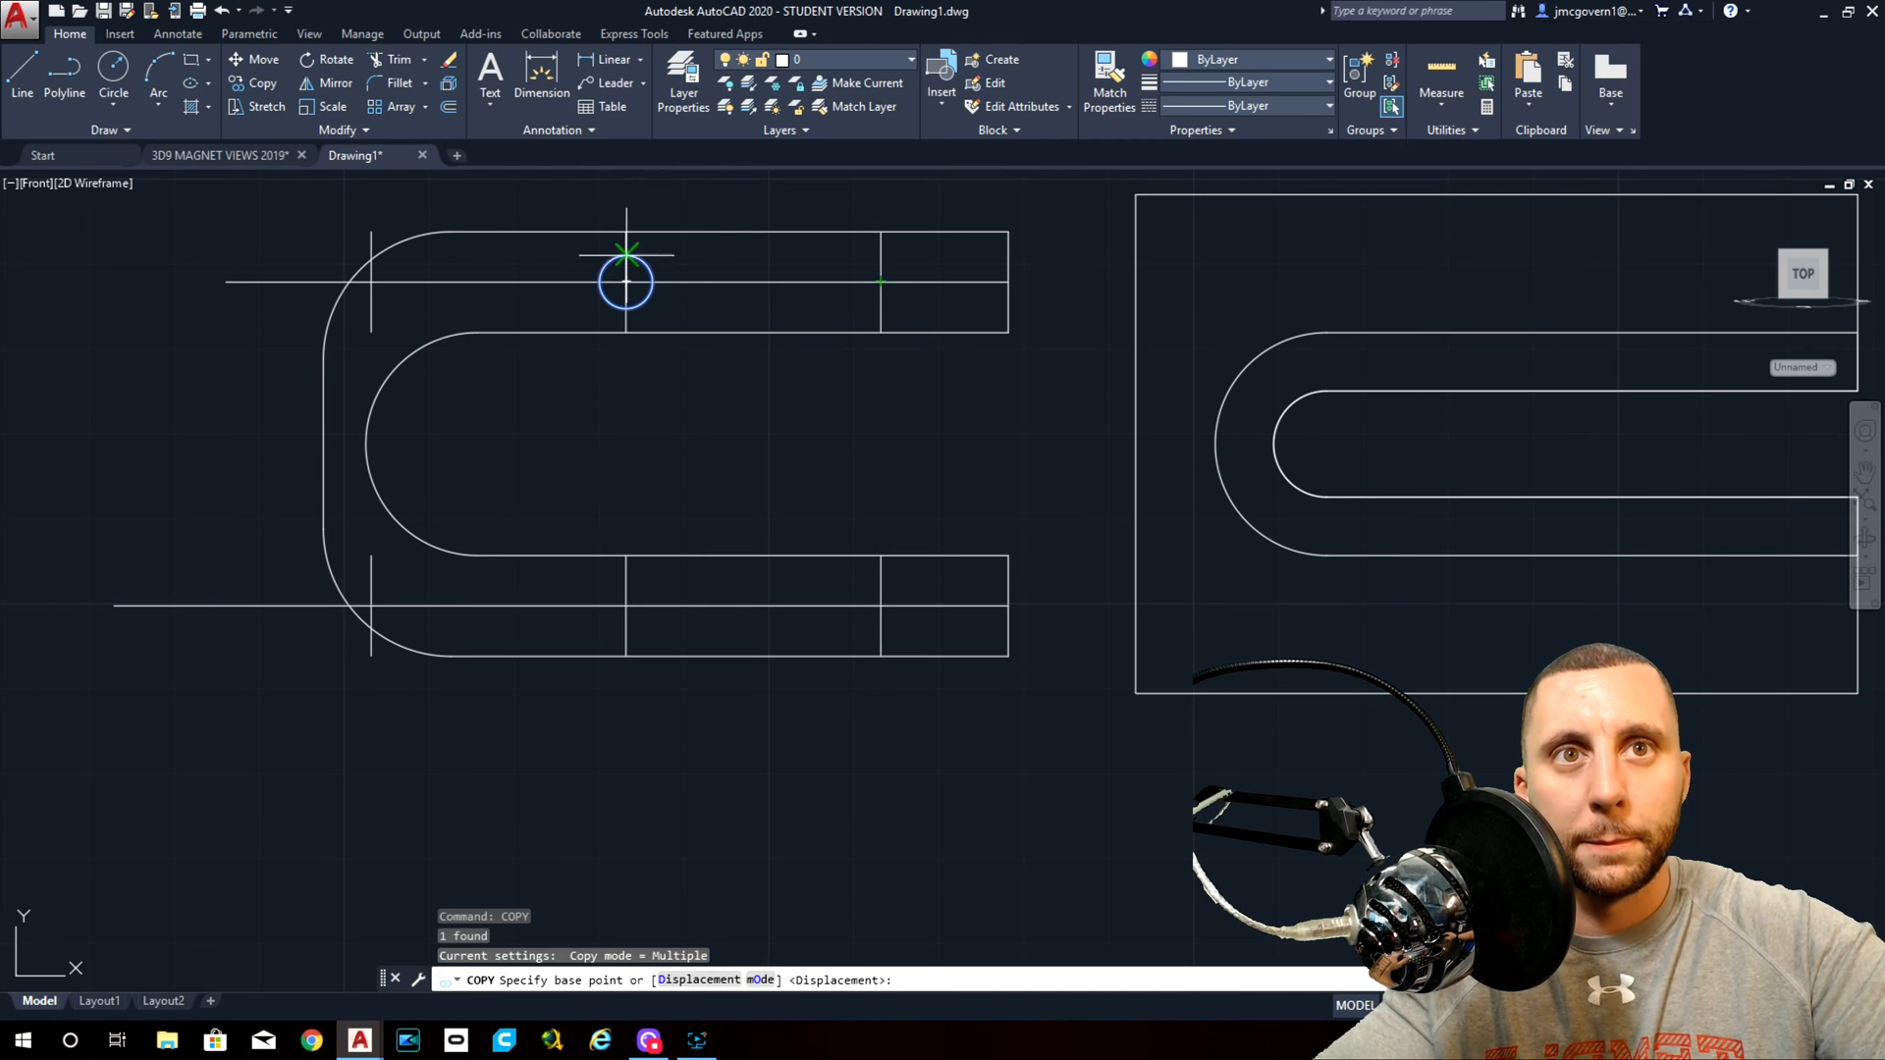
pyautogui.click(624, 283)
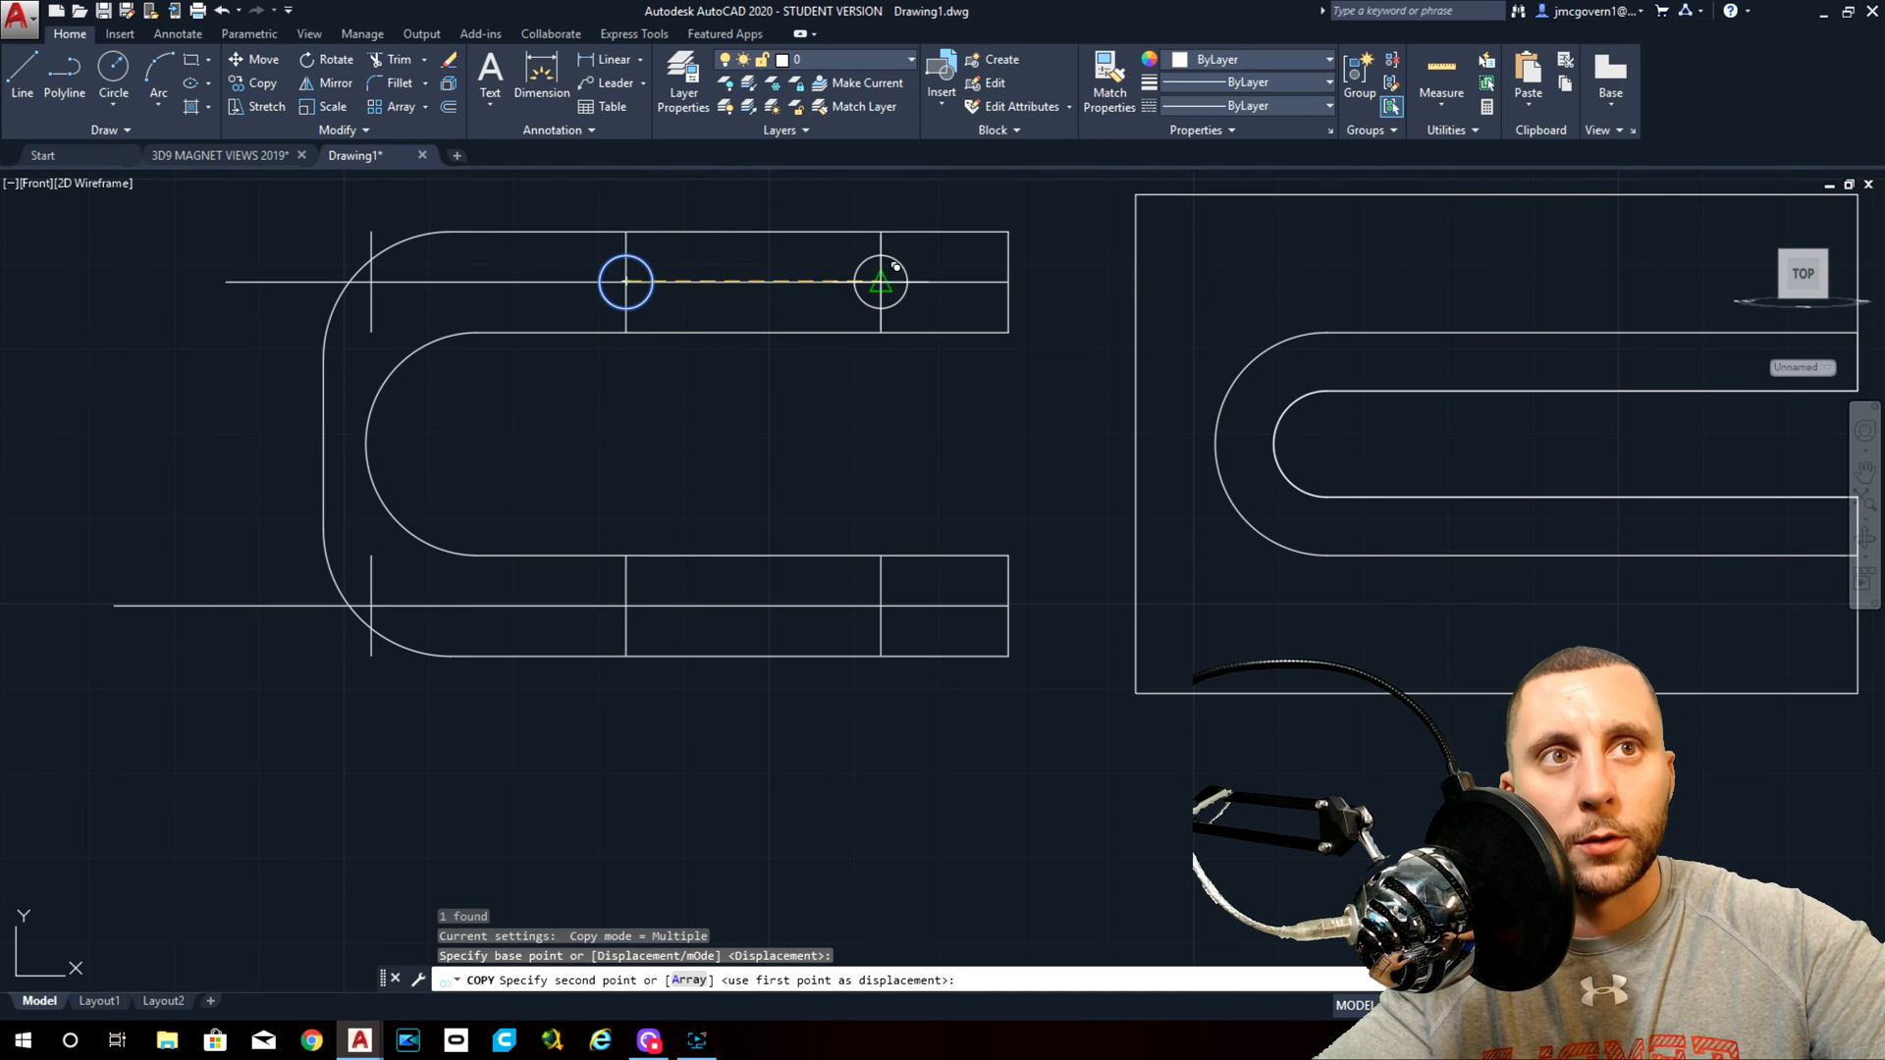
pyautogui.click(632, 609)
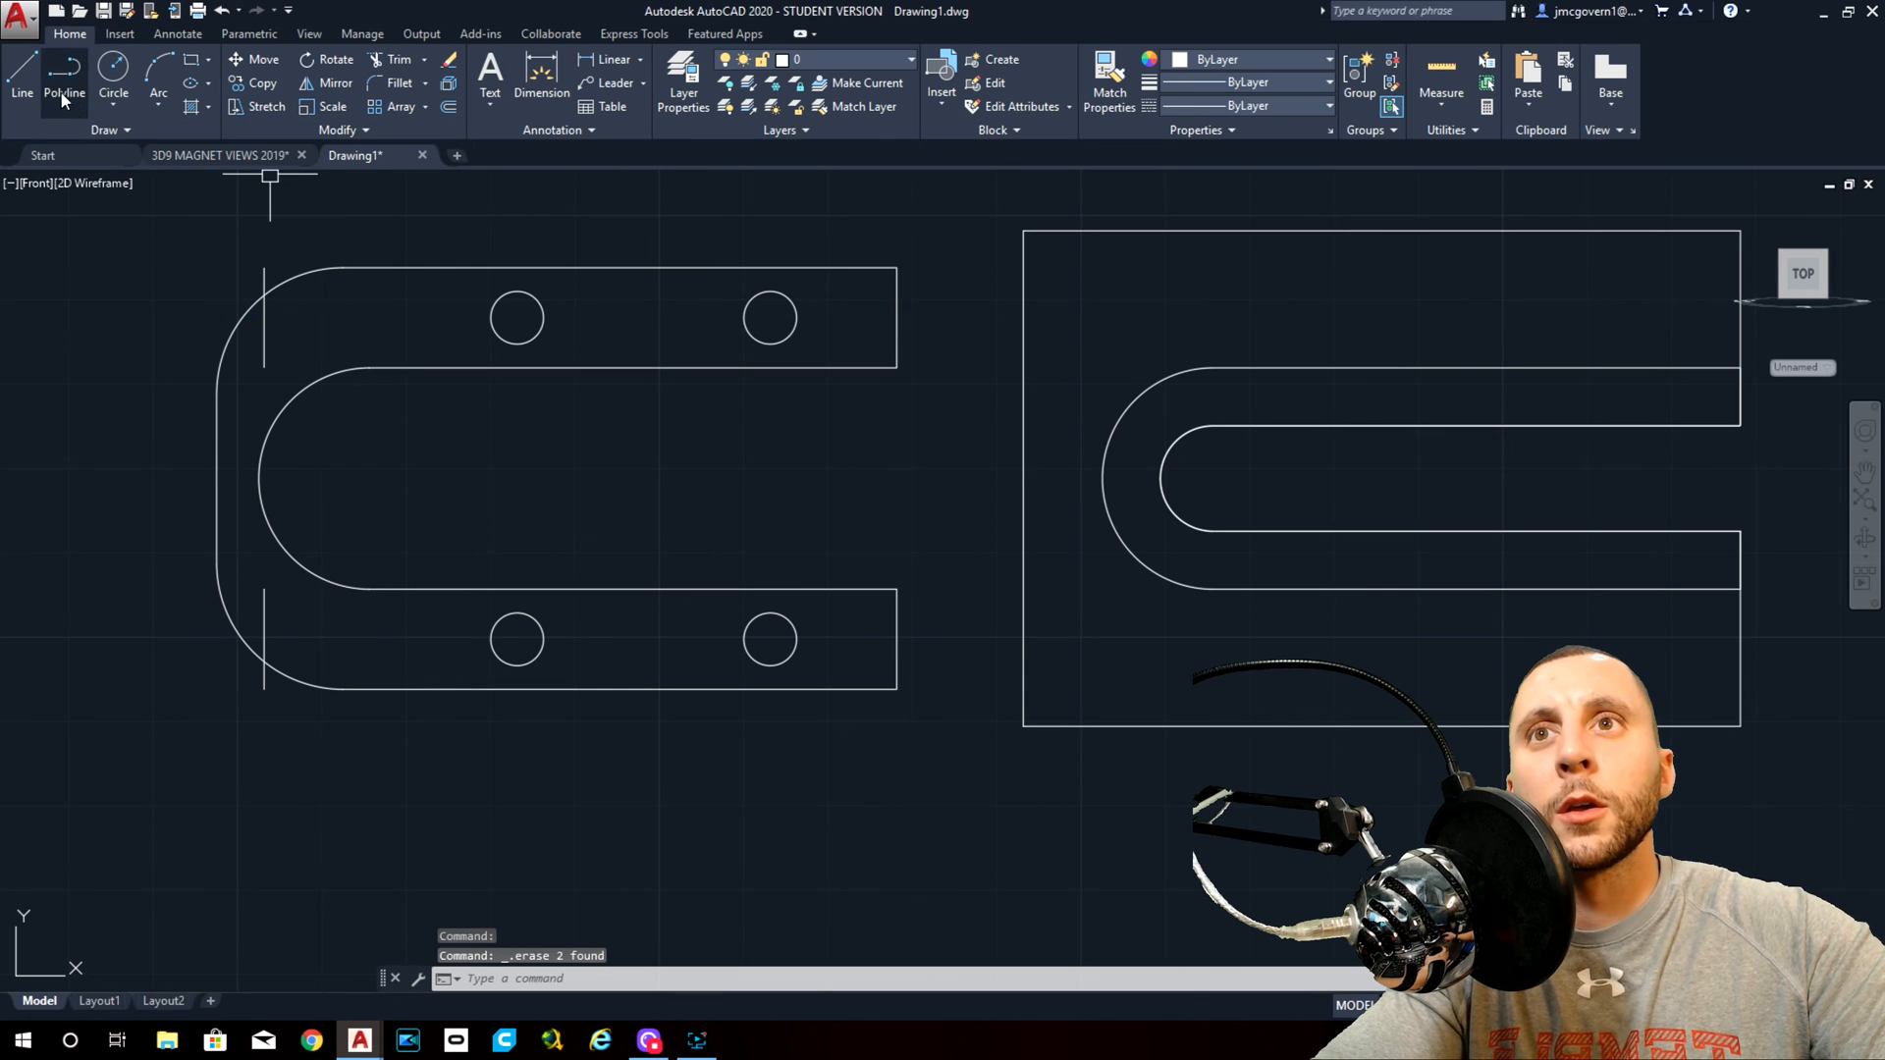
pyautogui.click(224, 156)
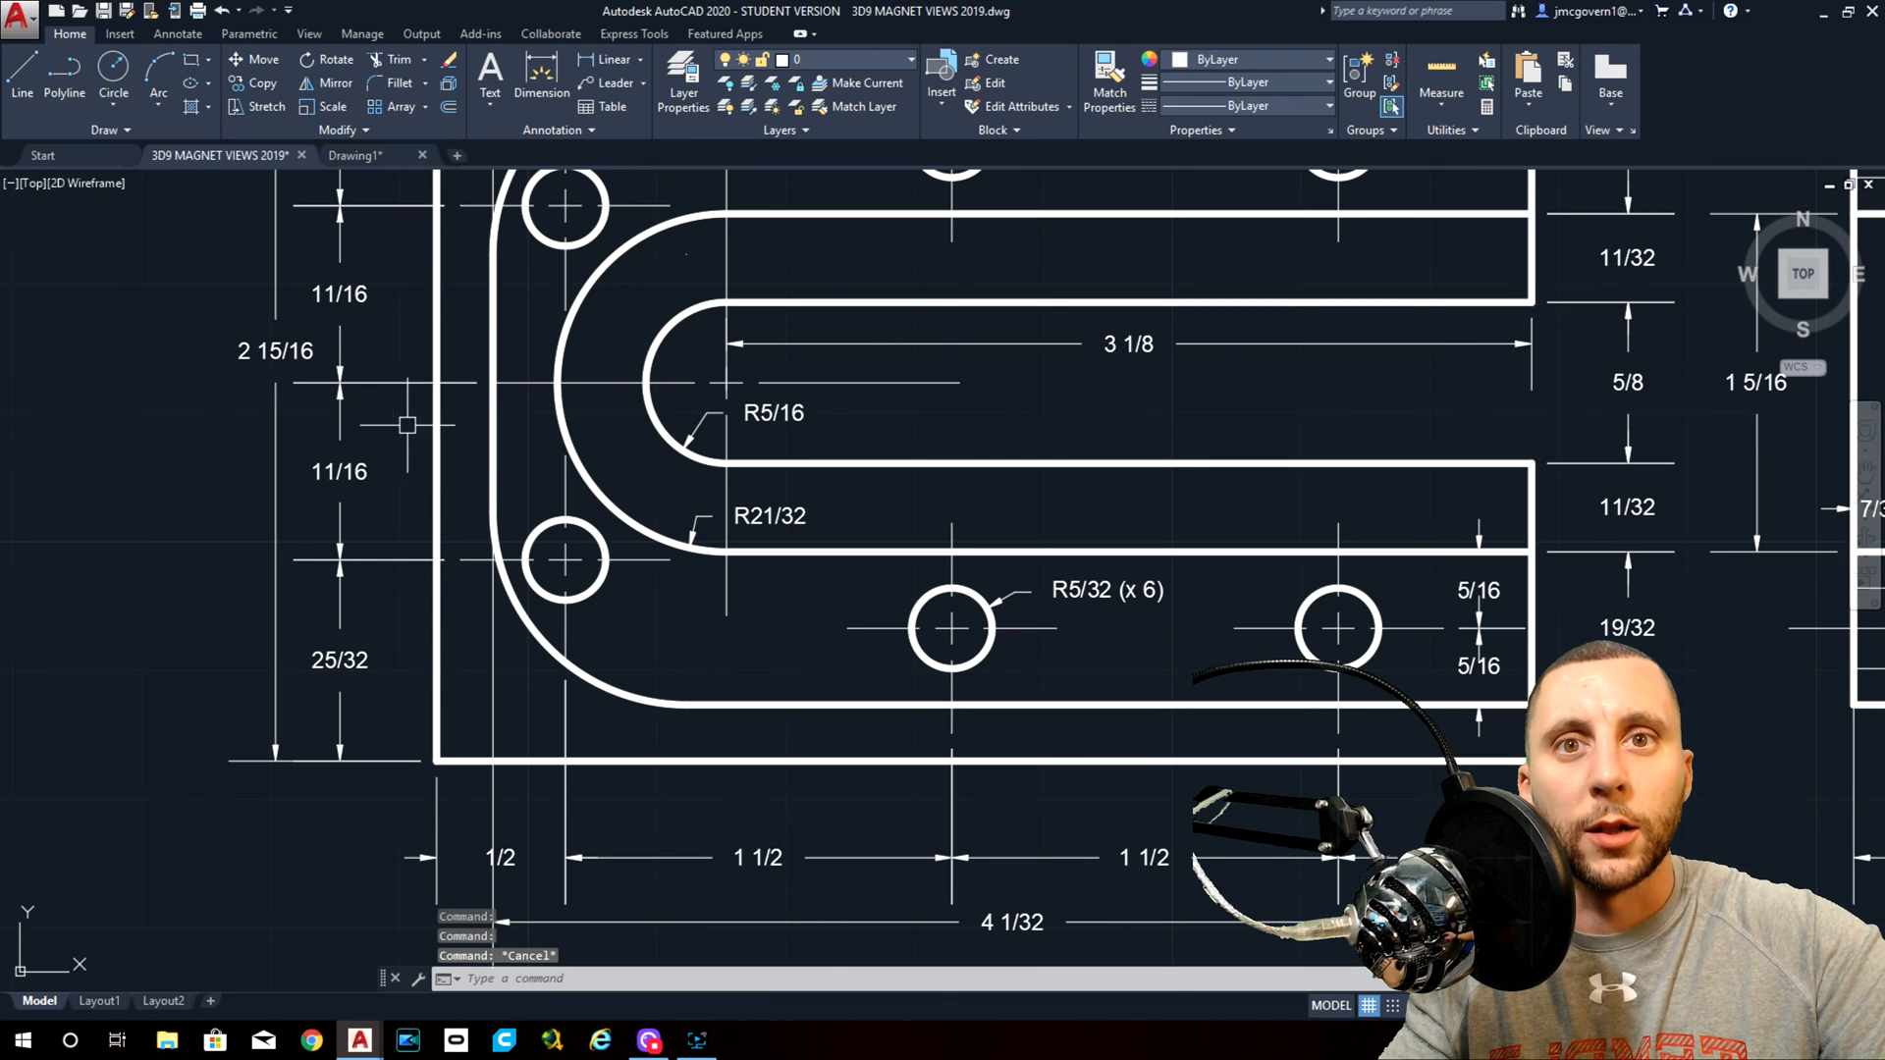
pyautogui.moveTo(562, 569)
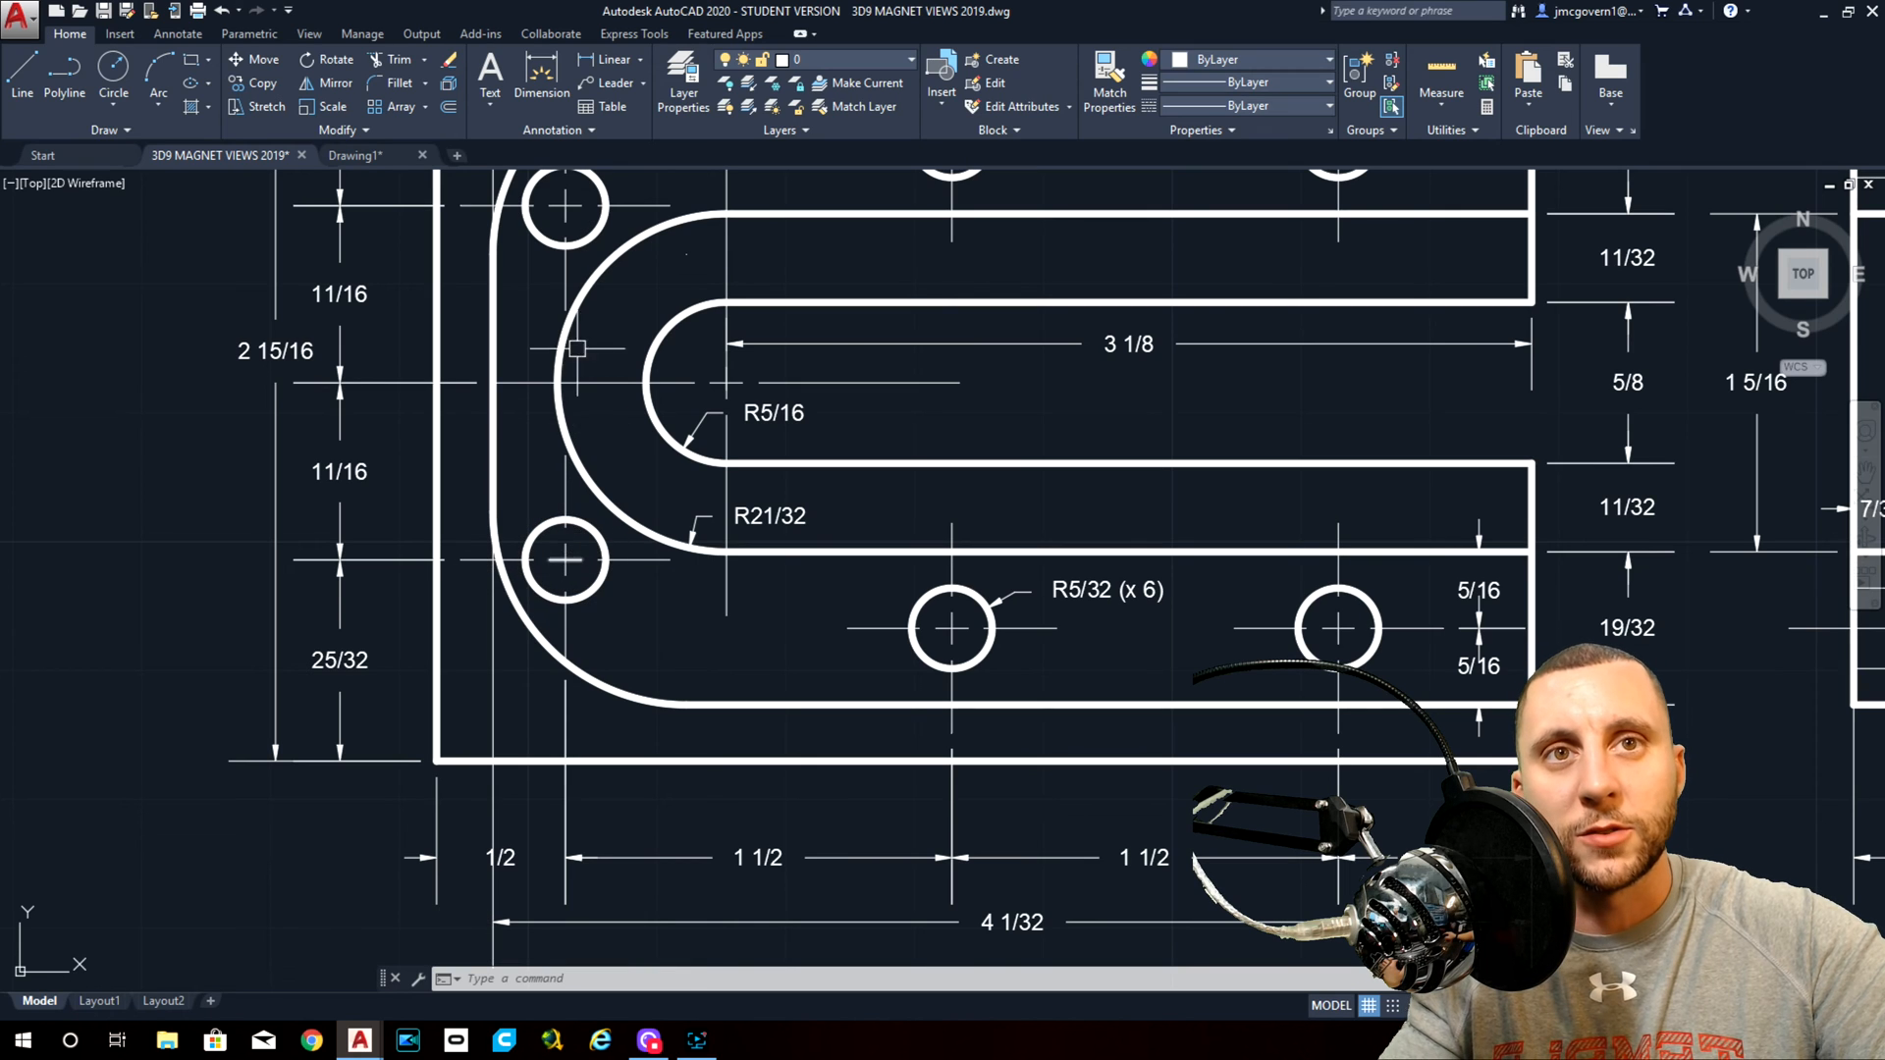
# Place two circles in the bend from the reference and join the U outline into one polyline.
pyautogui.click(355, 155)
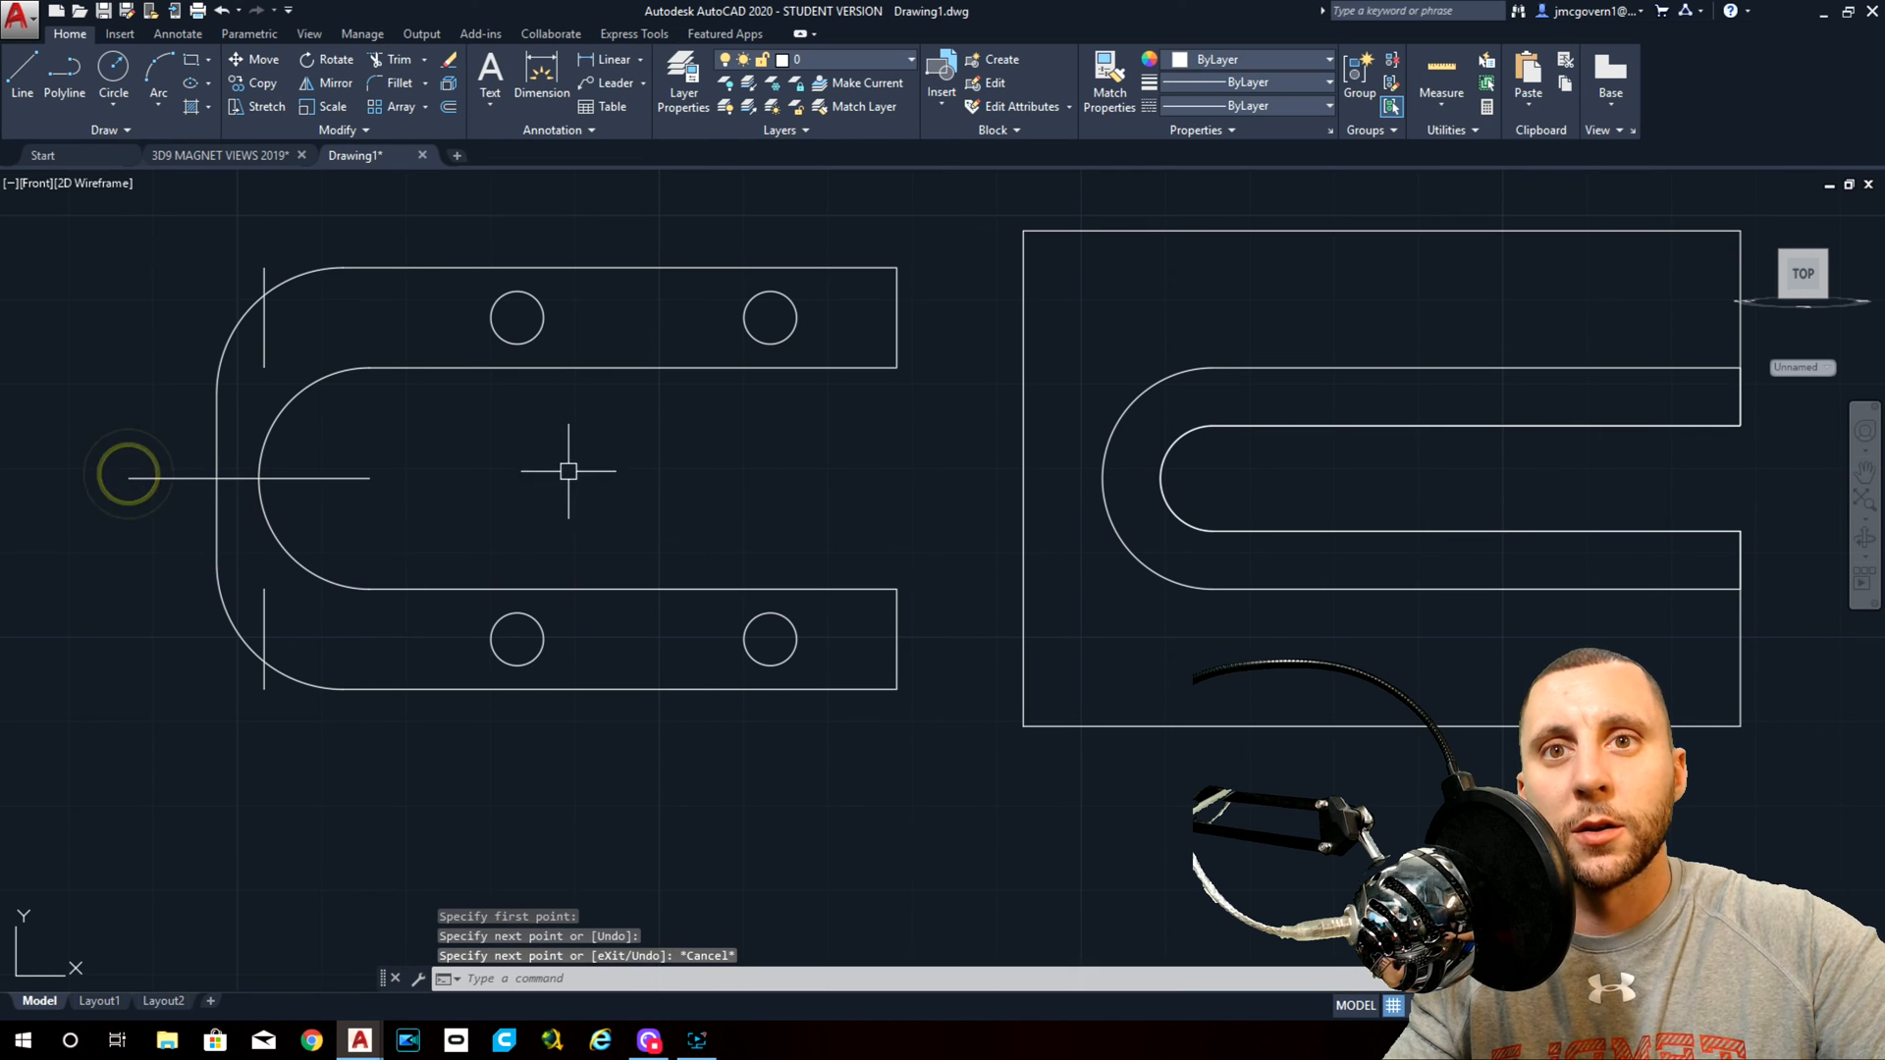
pyautogui.write('11/')
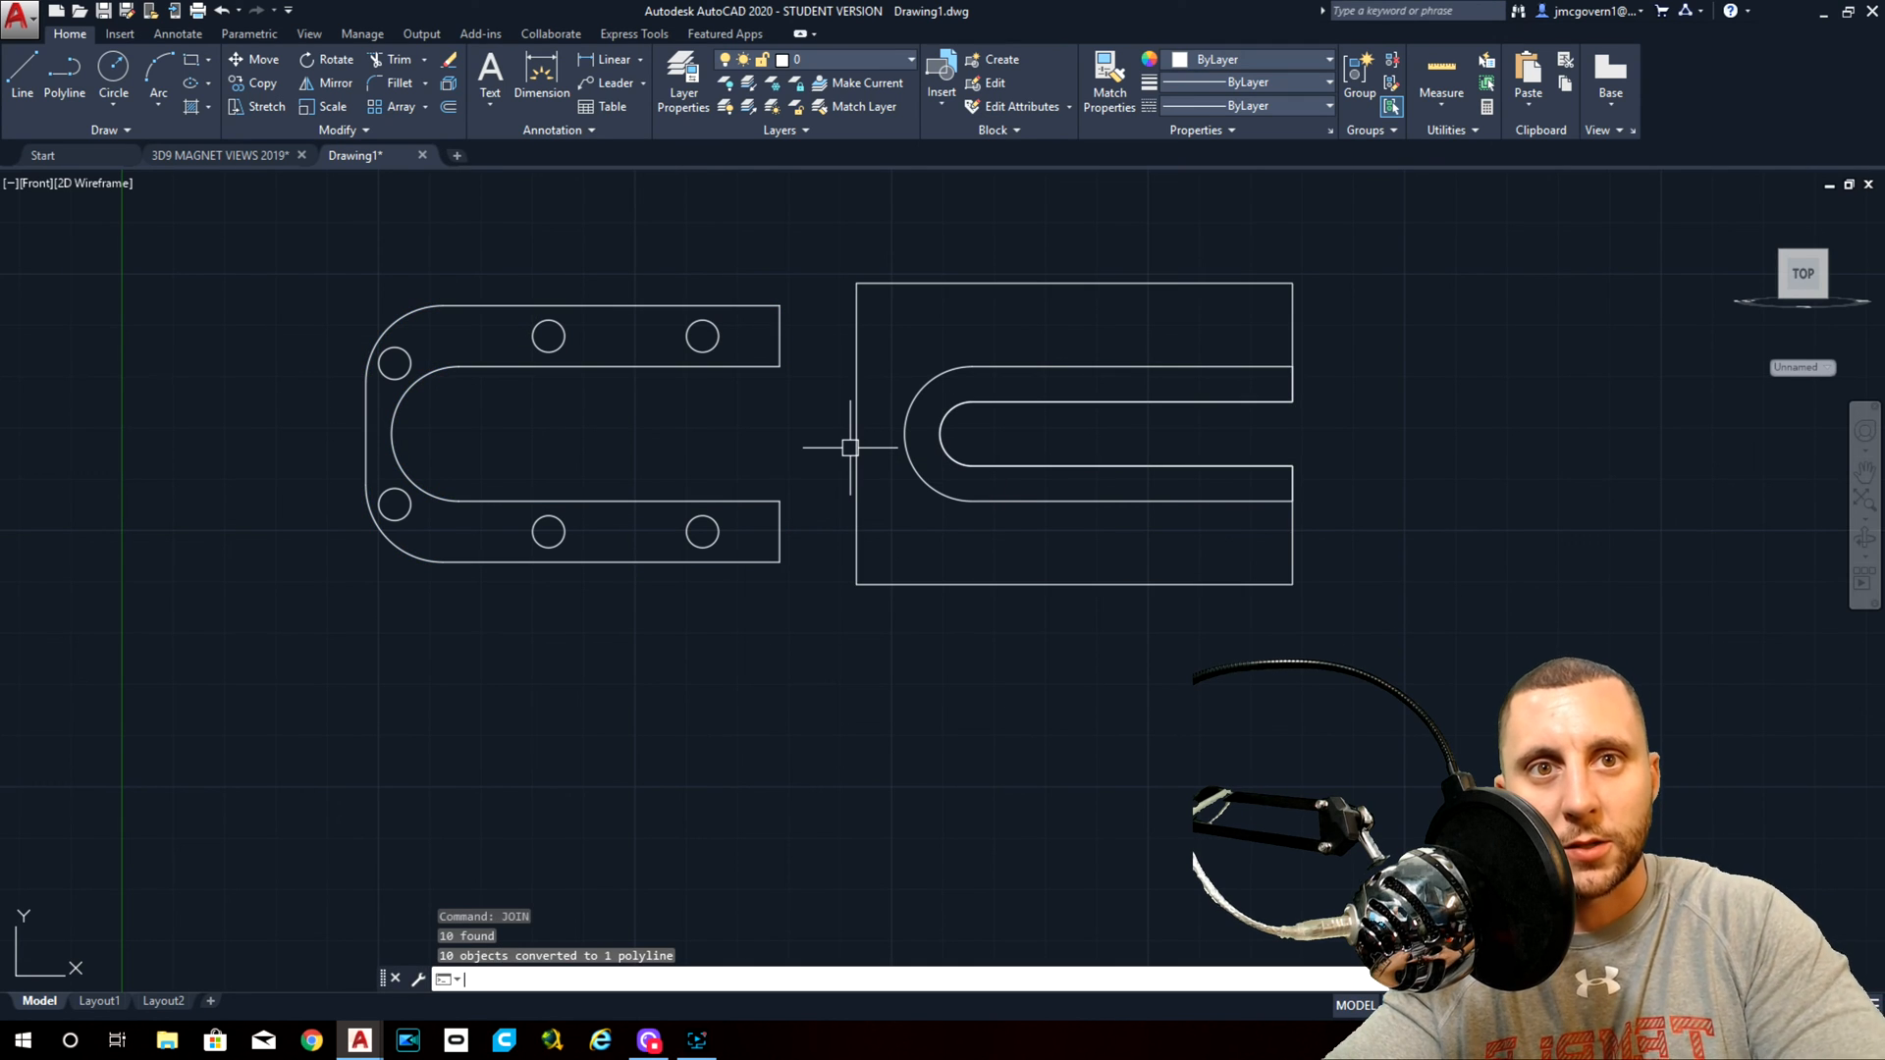
pyautogui.click(774, 503)
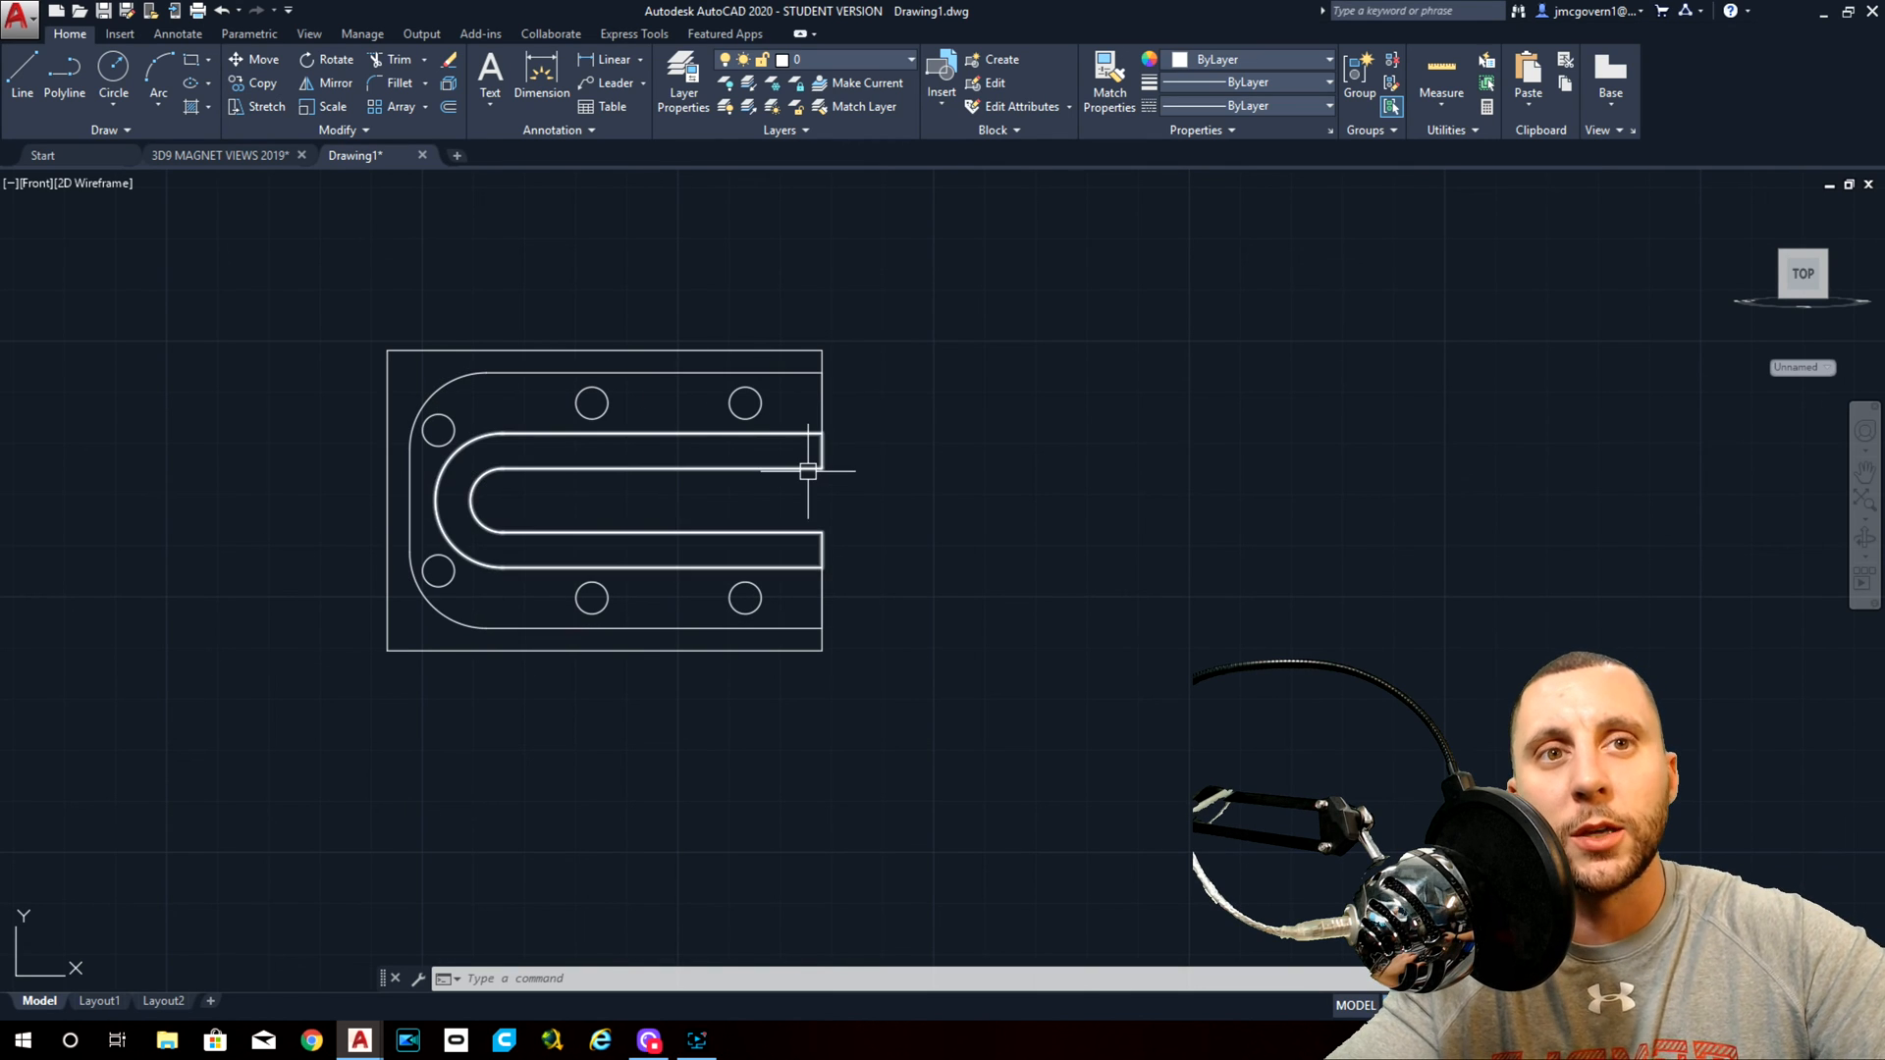
pyautogui.moveTo(37, 189)
pyautogui.write('extr')
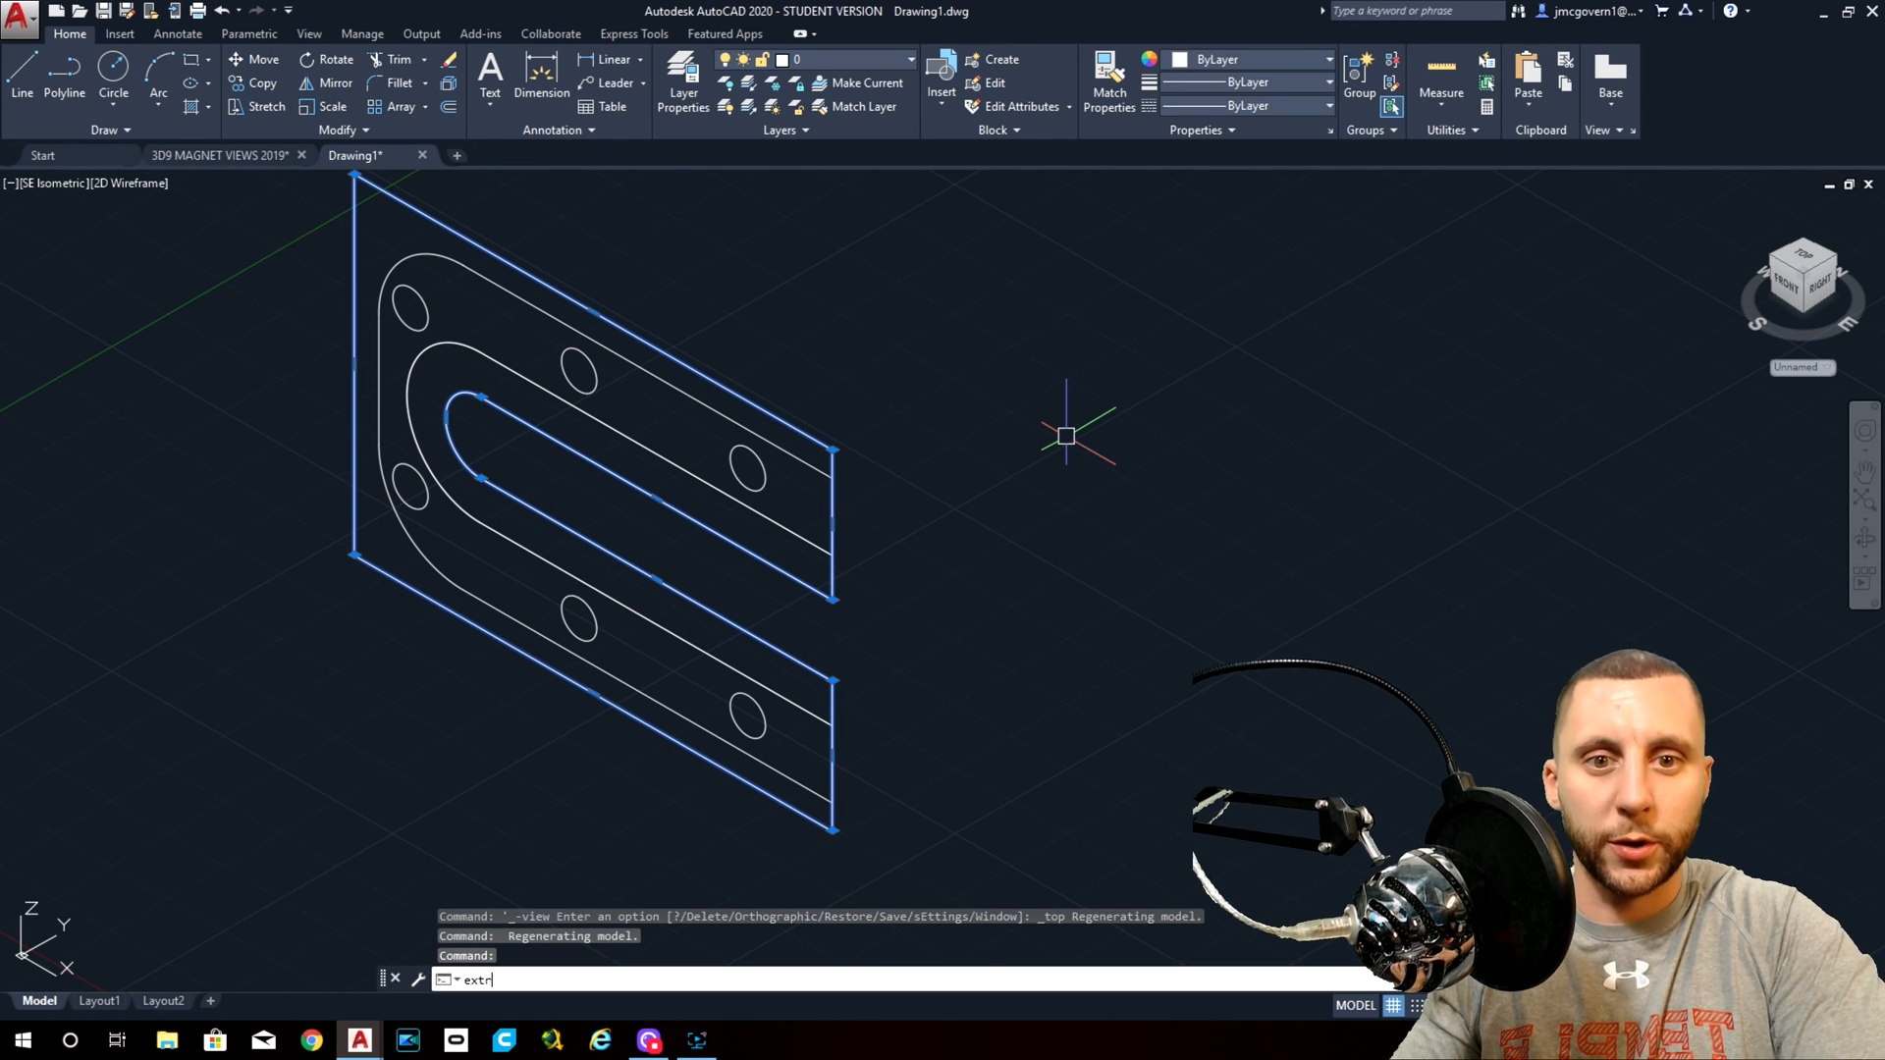
# Extrude the outer rectangle -1 into a solid, then view the 3D9 MAGNET VIEWS reference.
pyautogui.press('Enter')
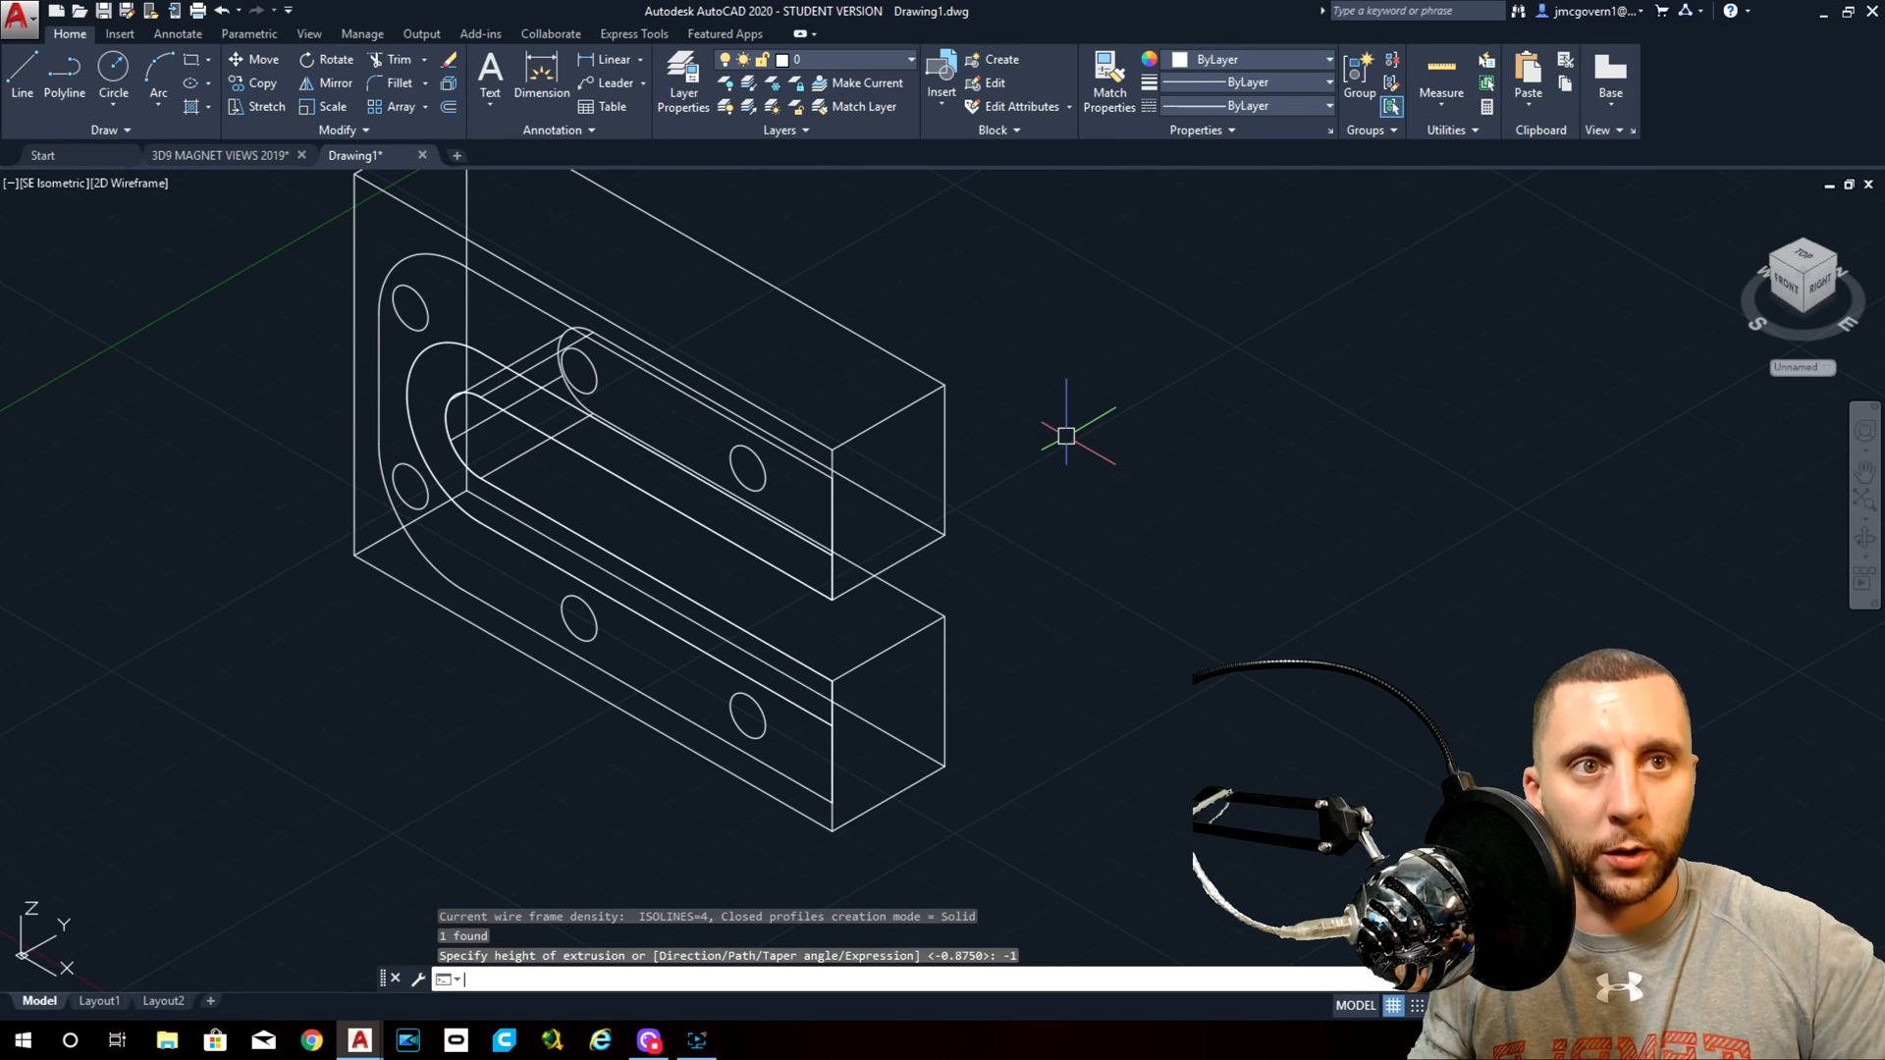
pyautogui.click(218, 155)
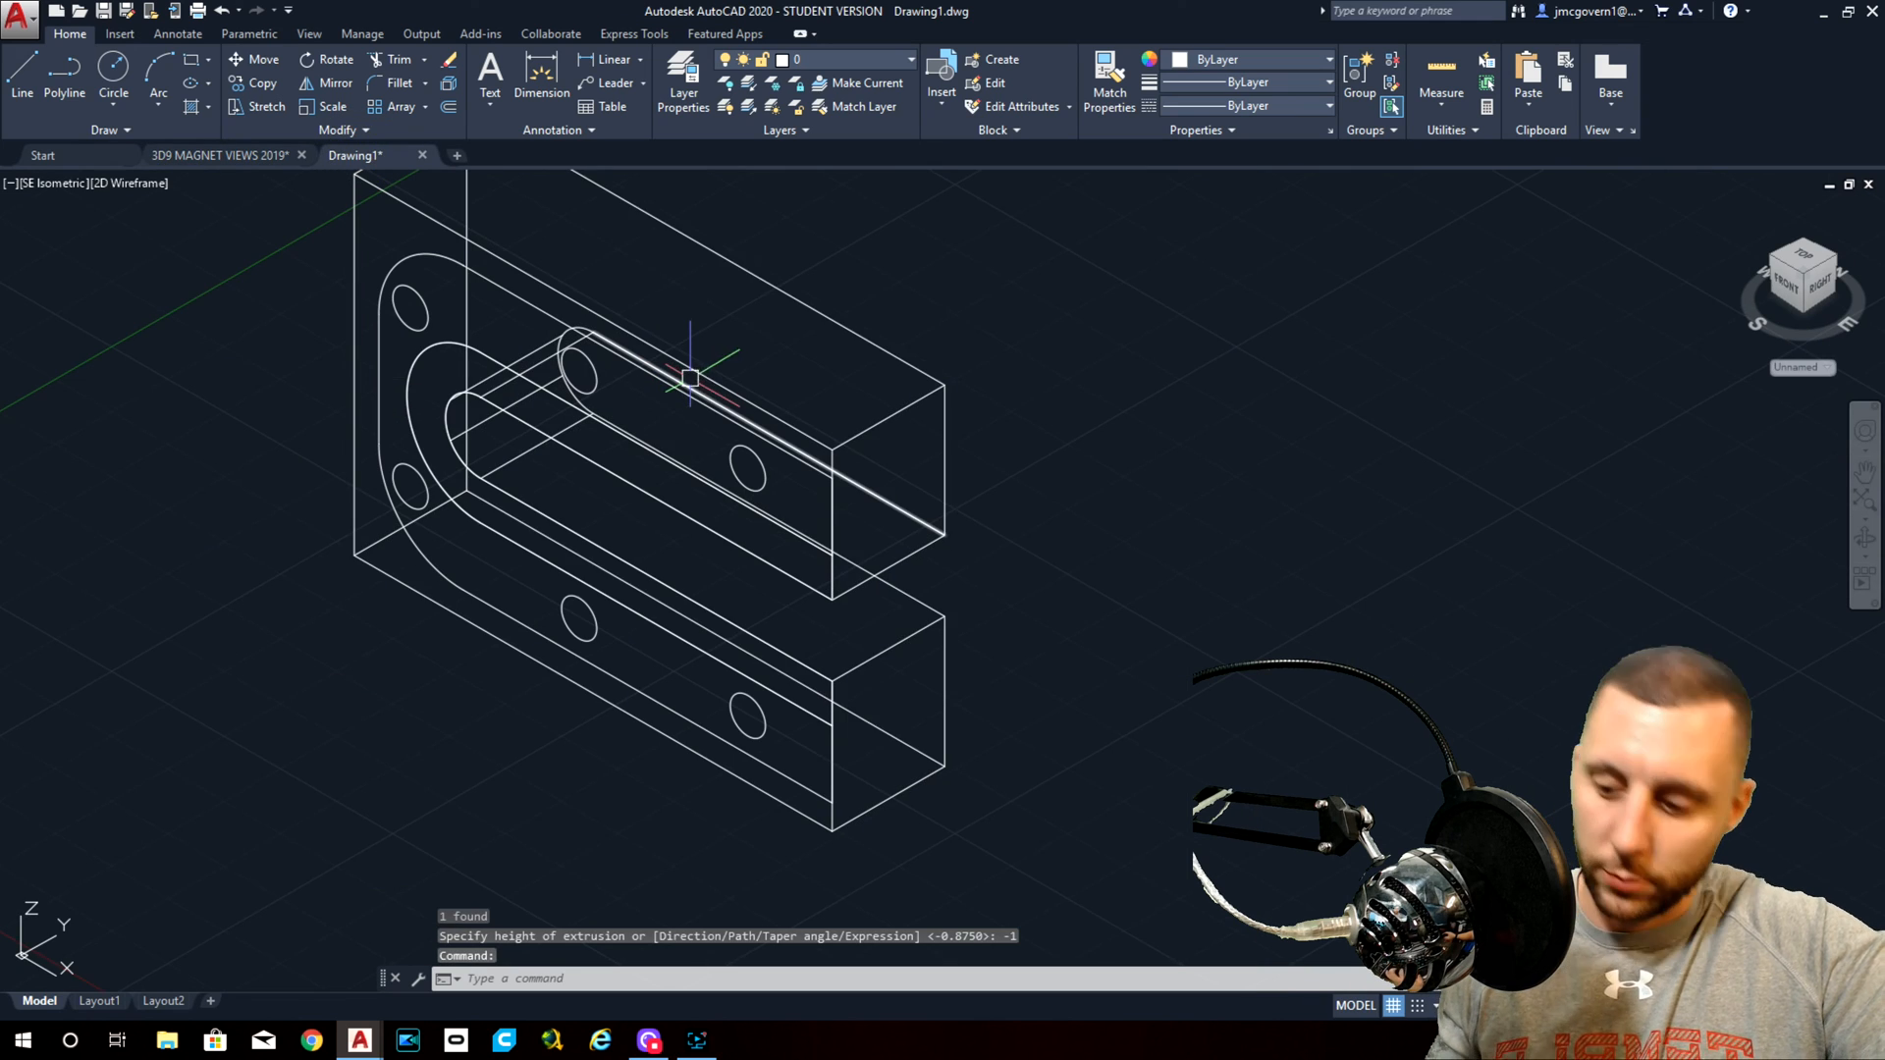
pyautogui.click(259, 156)
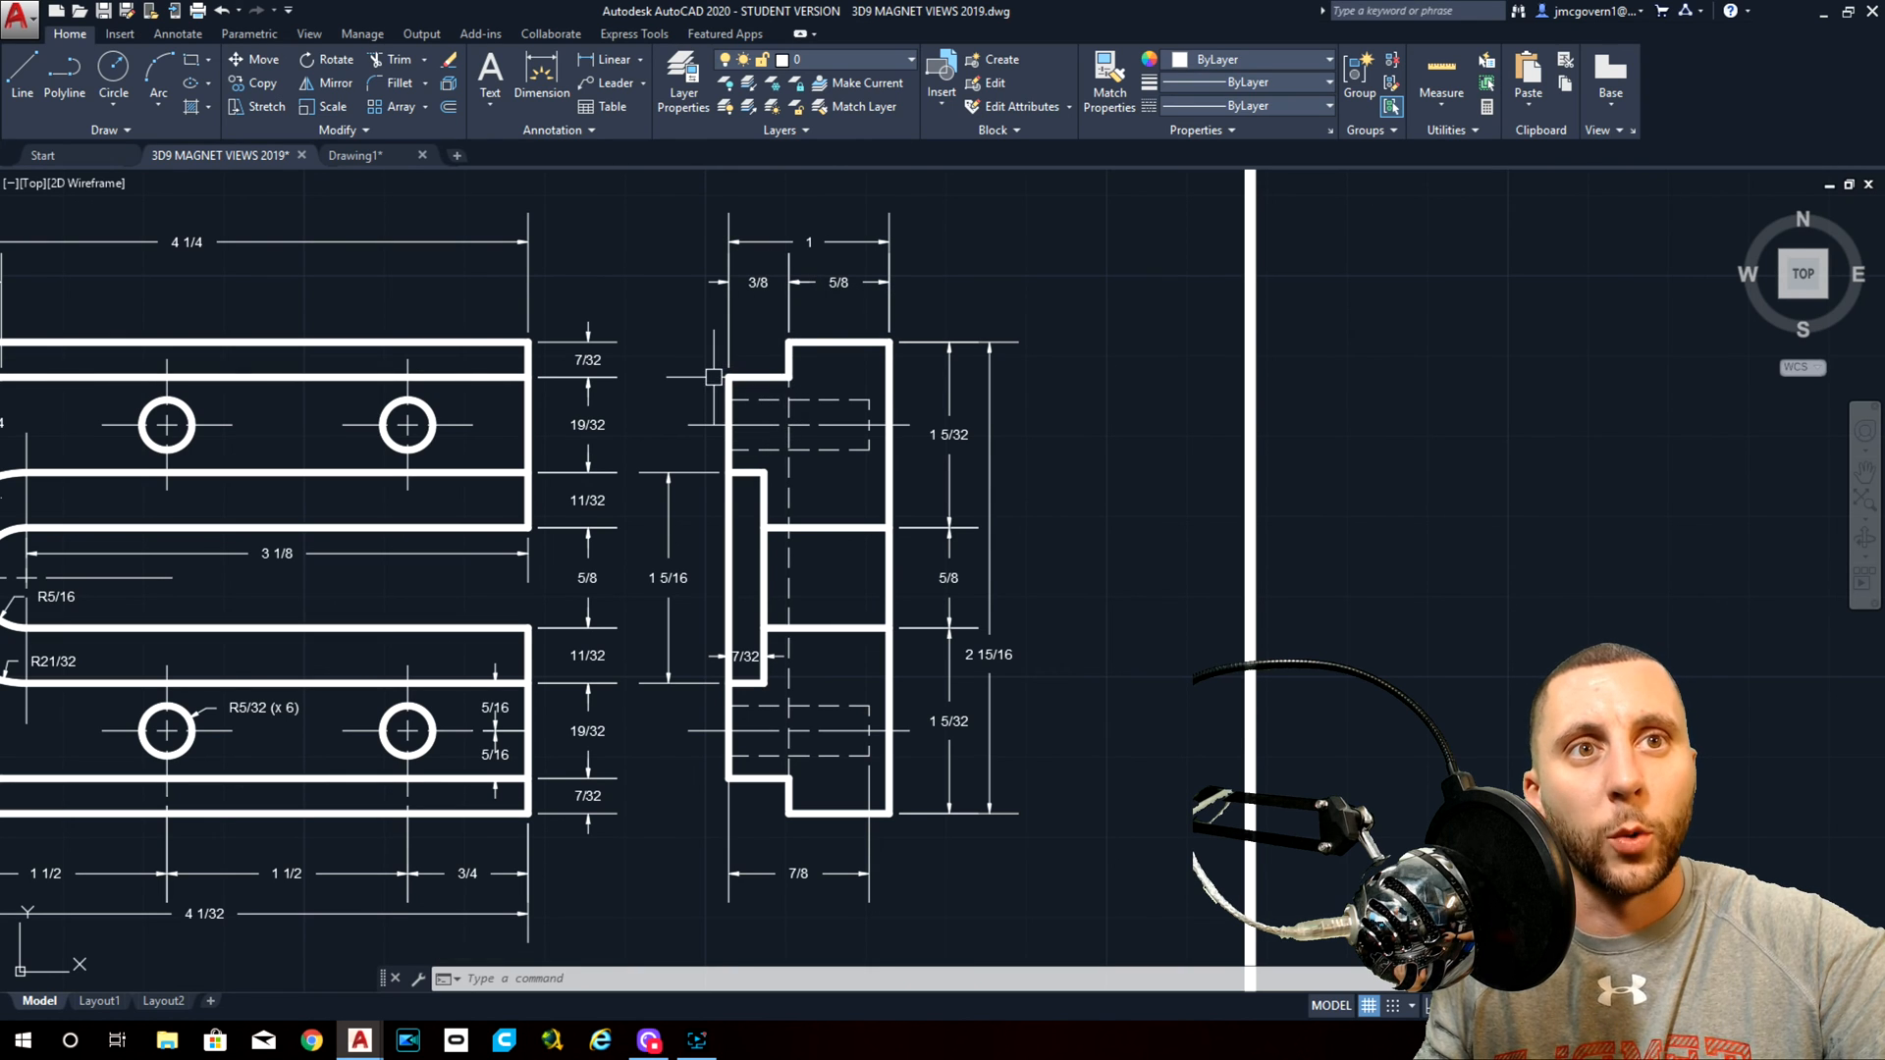
# Extrude the holed U profile on Drawing1, trying 5 and -5/8 before settling on 3/8.
pyautogui.click(357, 155)
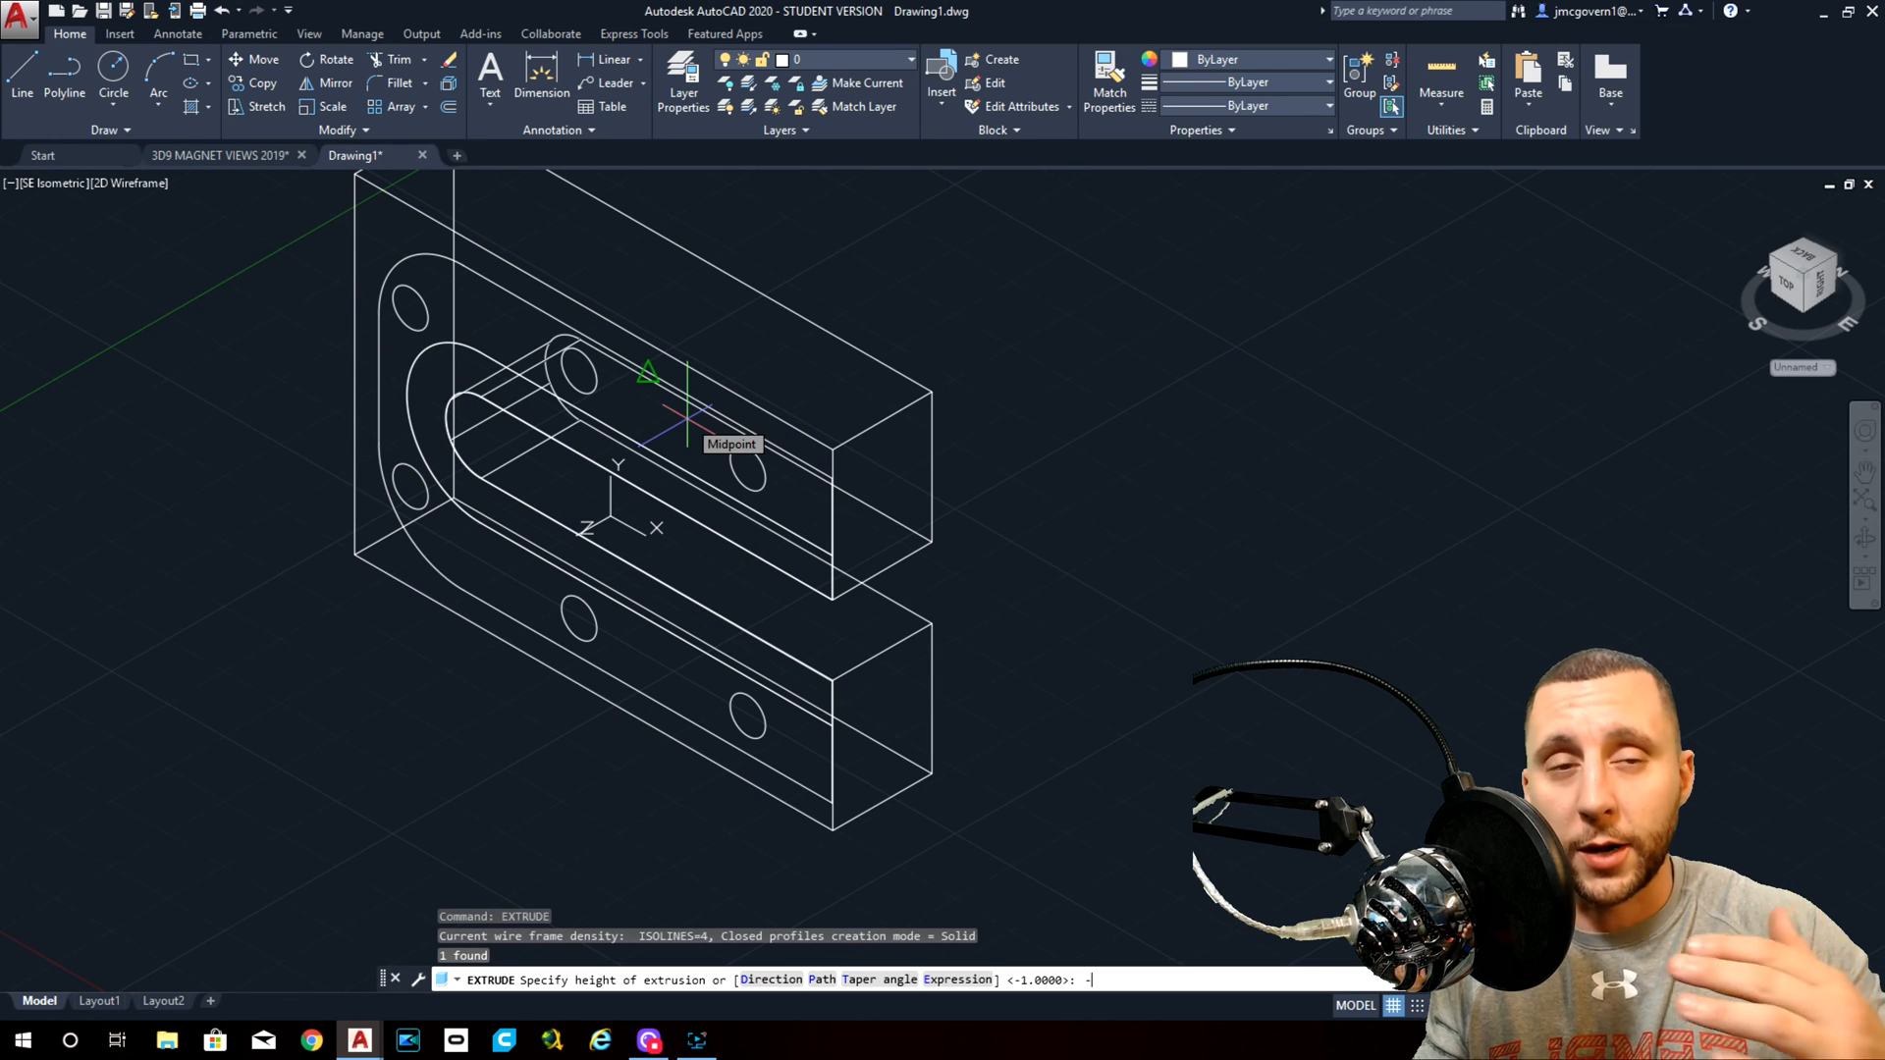
pyautogui.write('5')
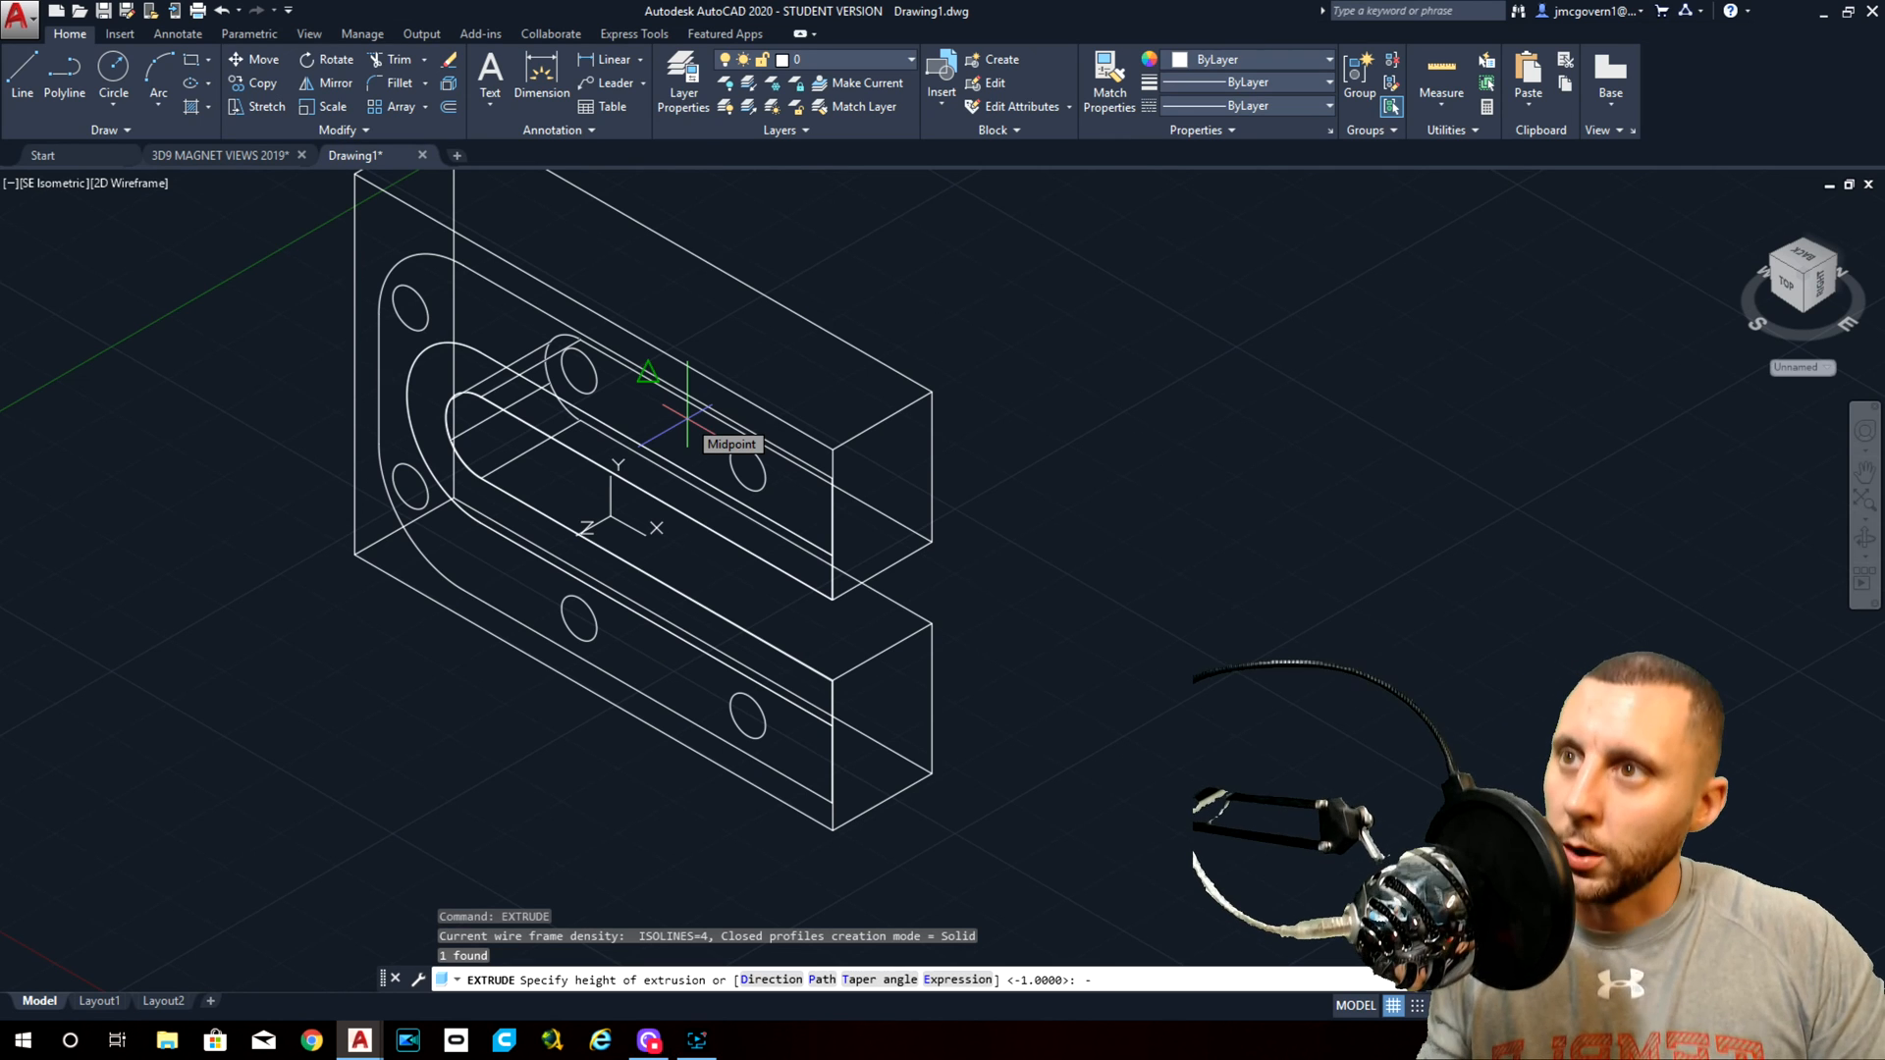
pyautogui.write('-5/8')
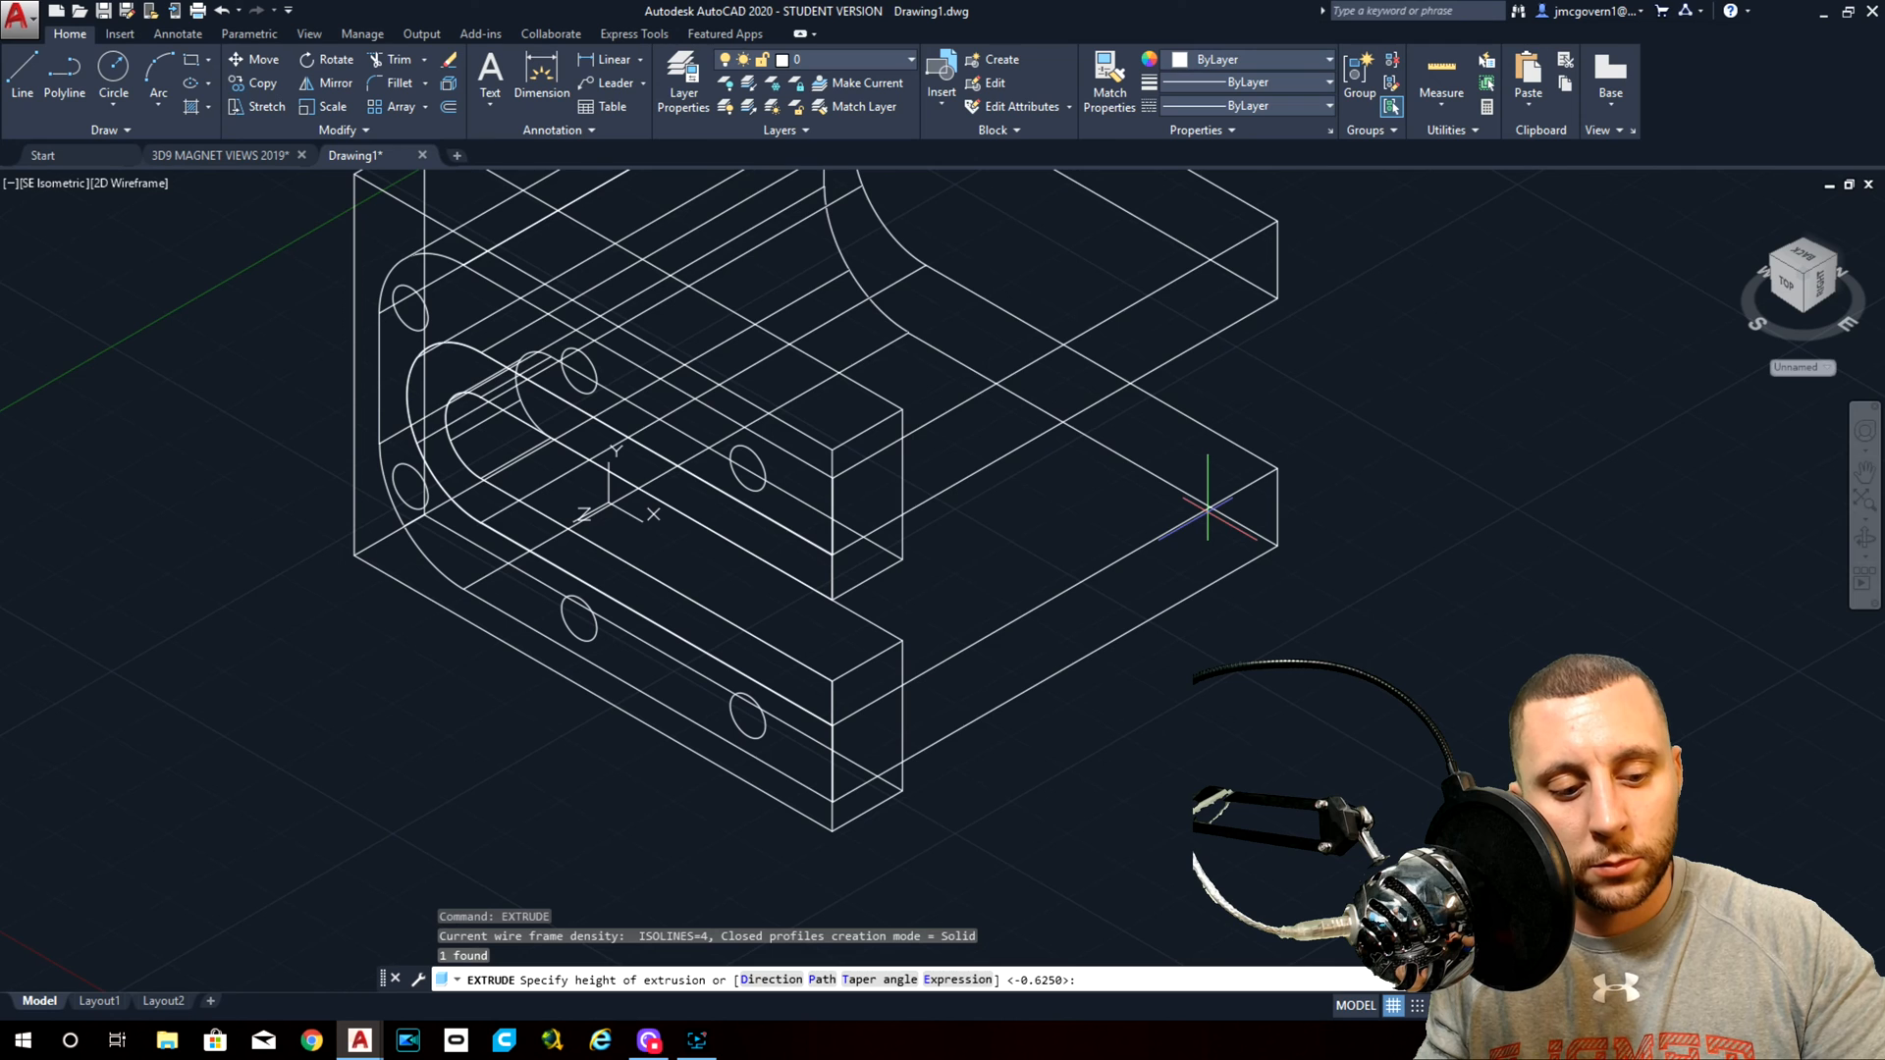
pyautogui.write('3/8')
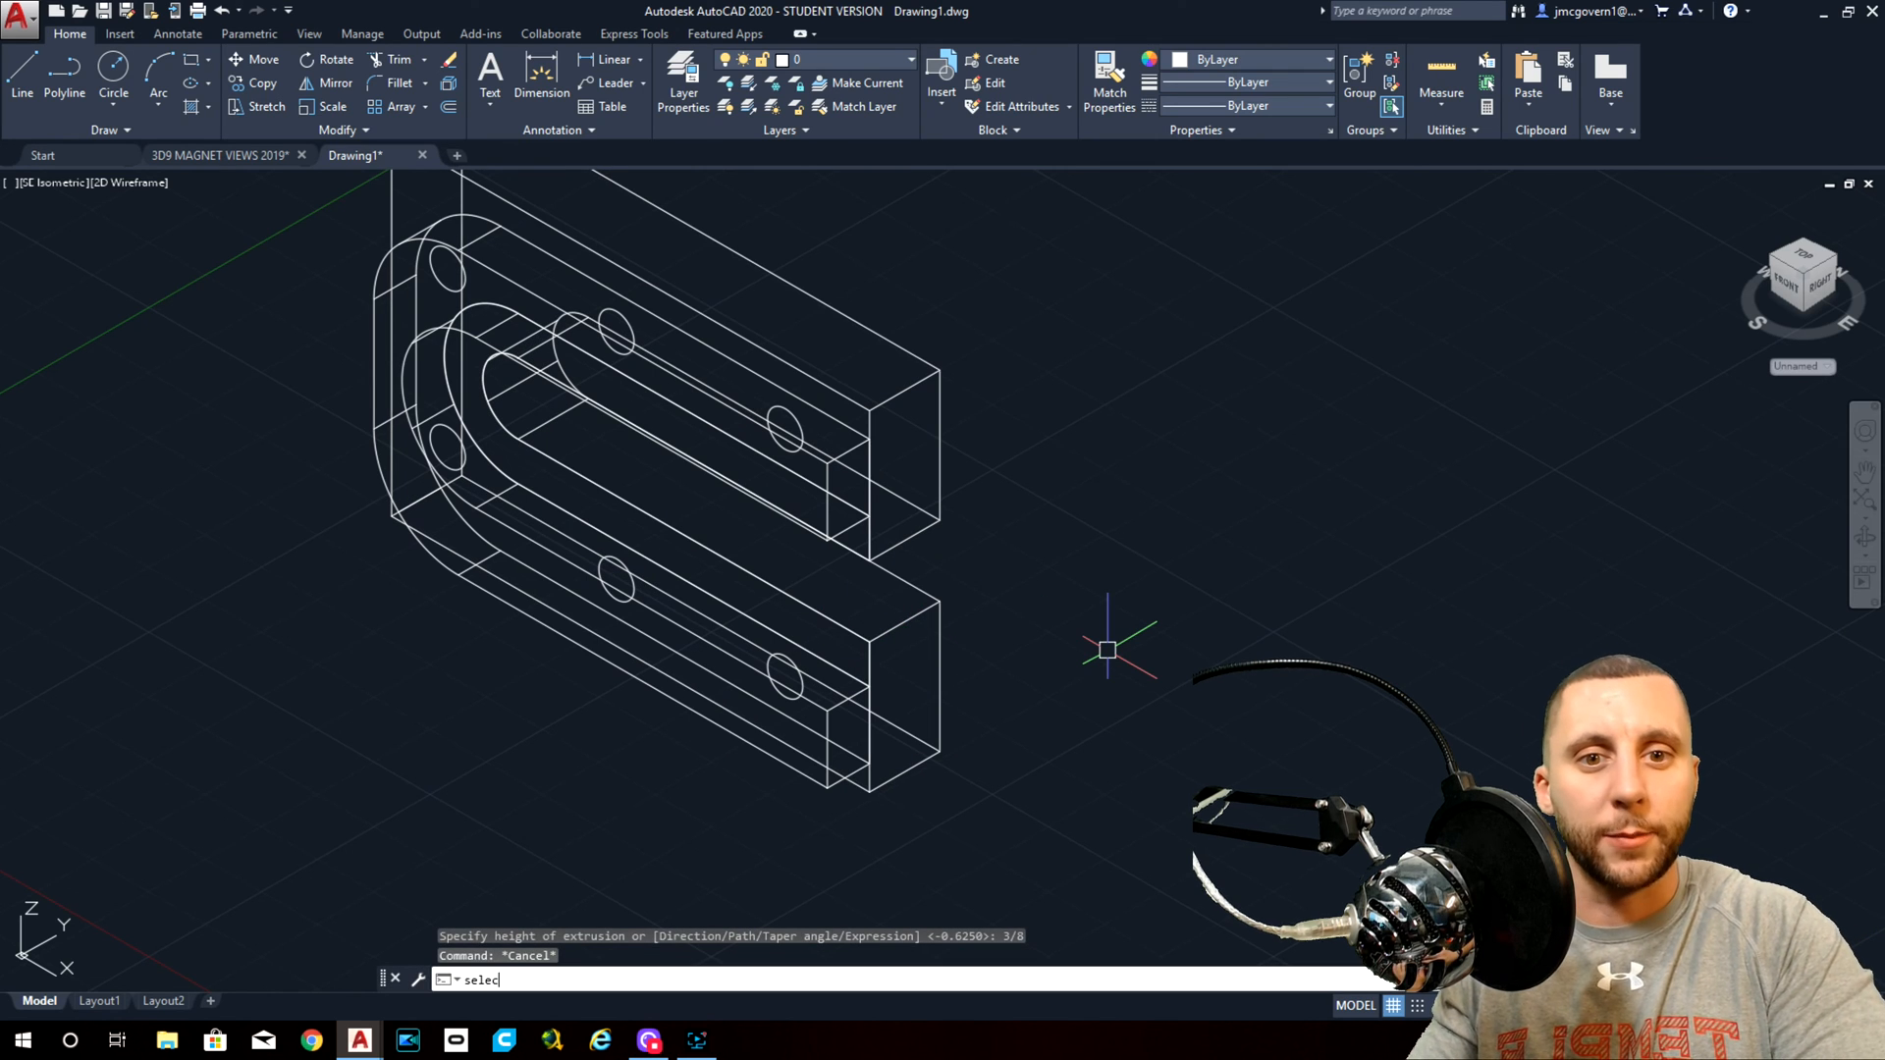
# Set the SELECTIONPREVIEW variable, first to 0, then back to 3 for hover highlighting.
pyautogui.write('SELECTIONPreview')
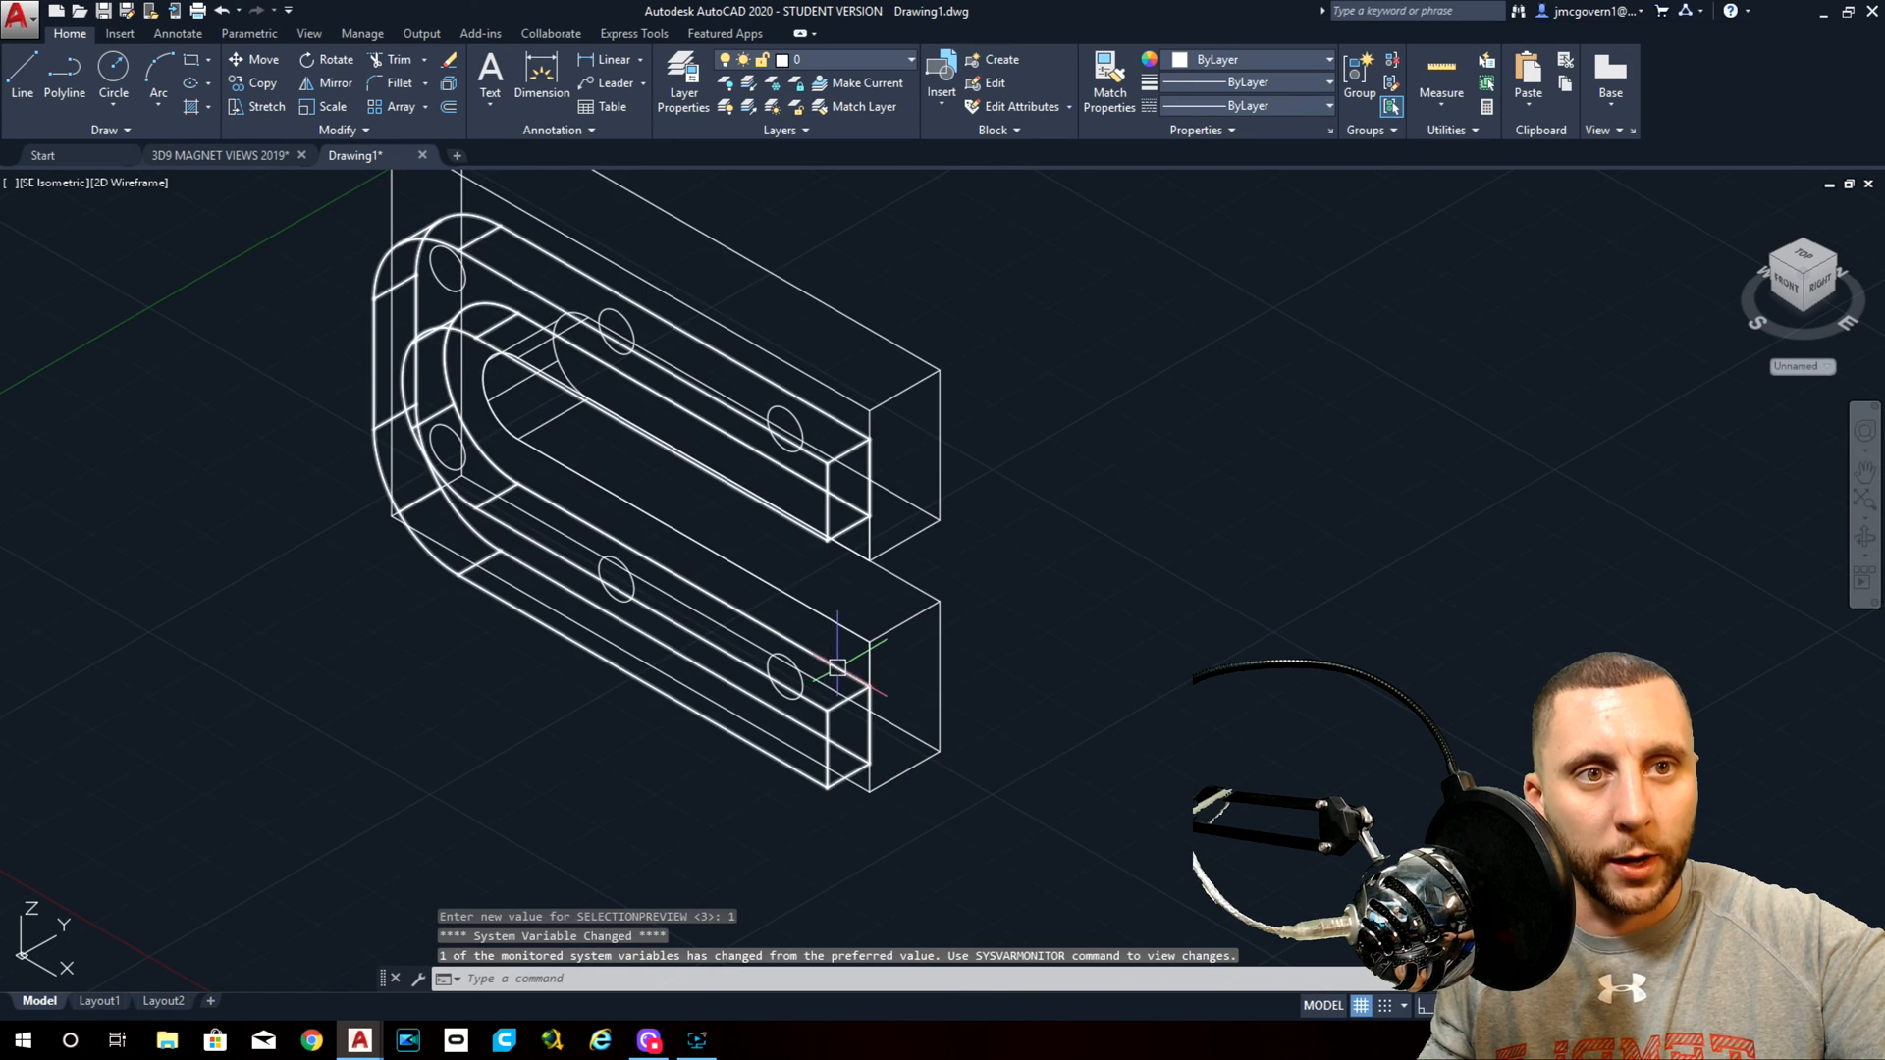
pyautogui.write('0')
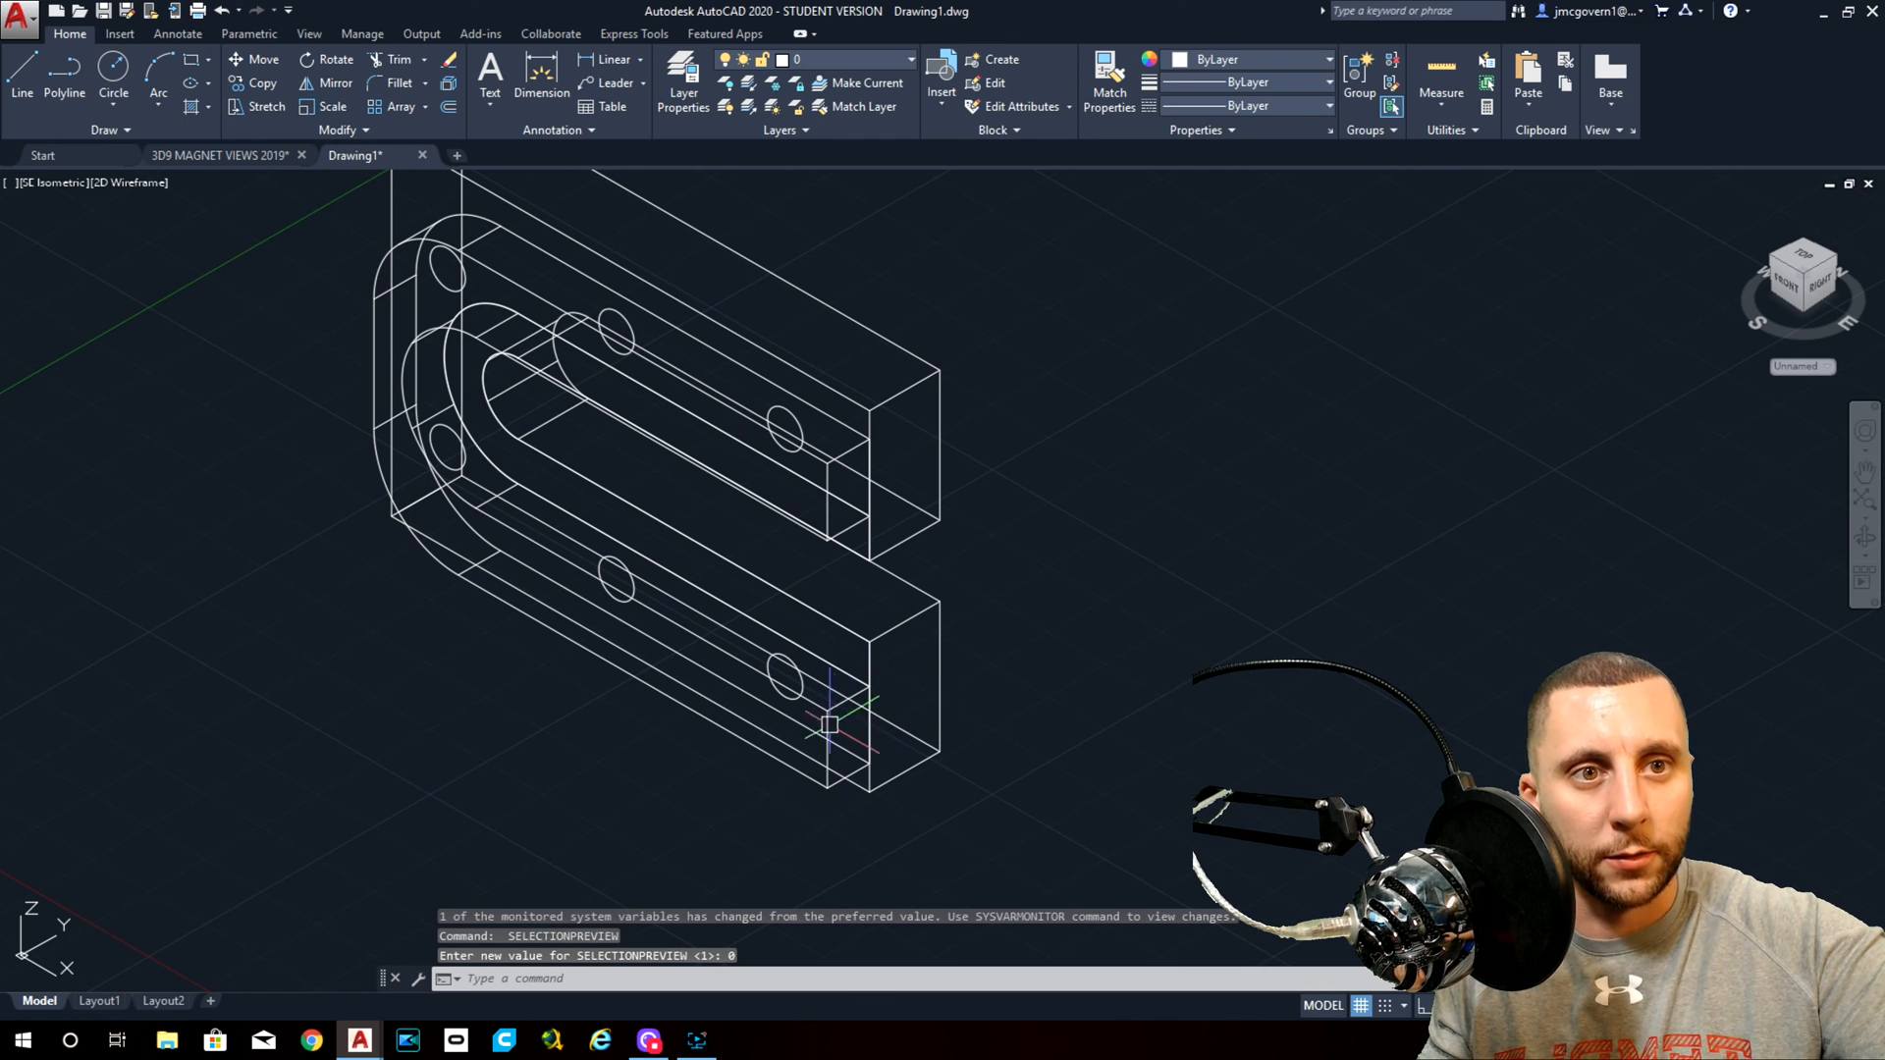
pyautogui.write('selection')
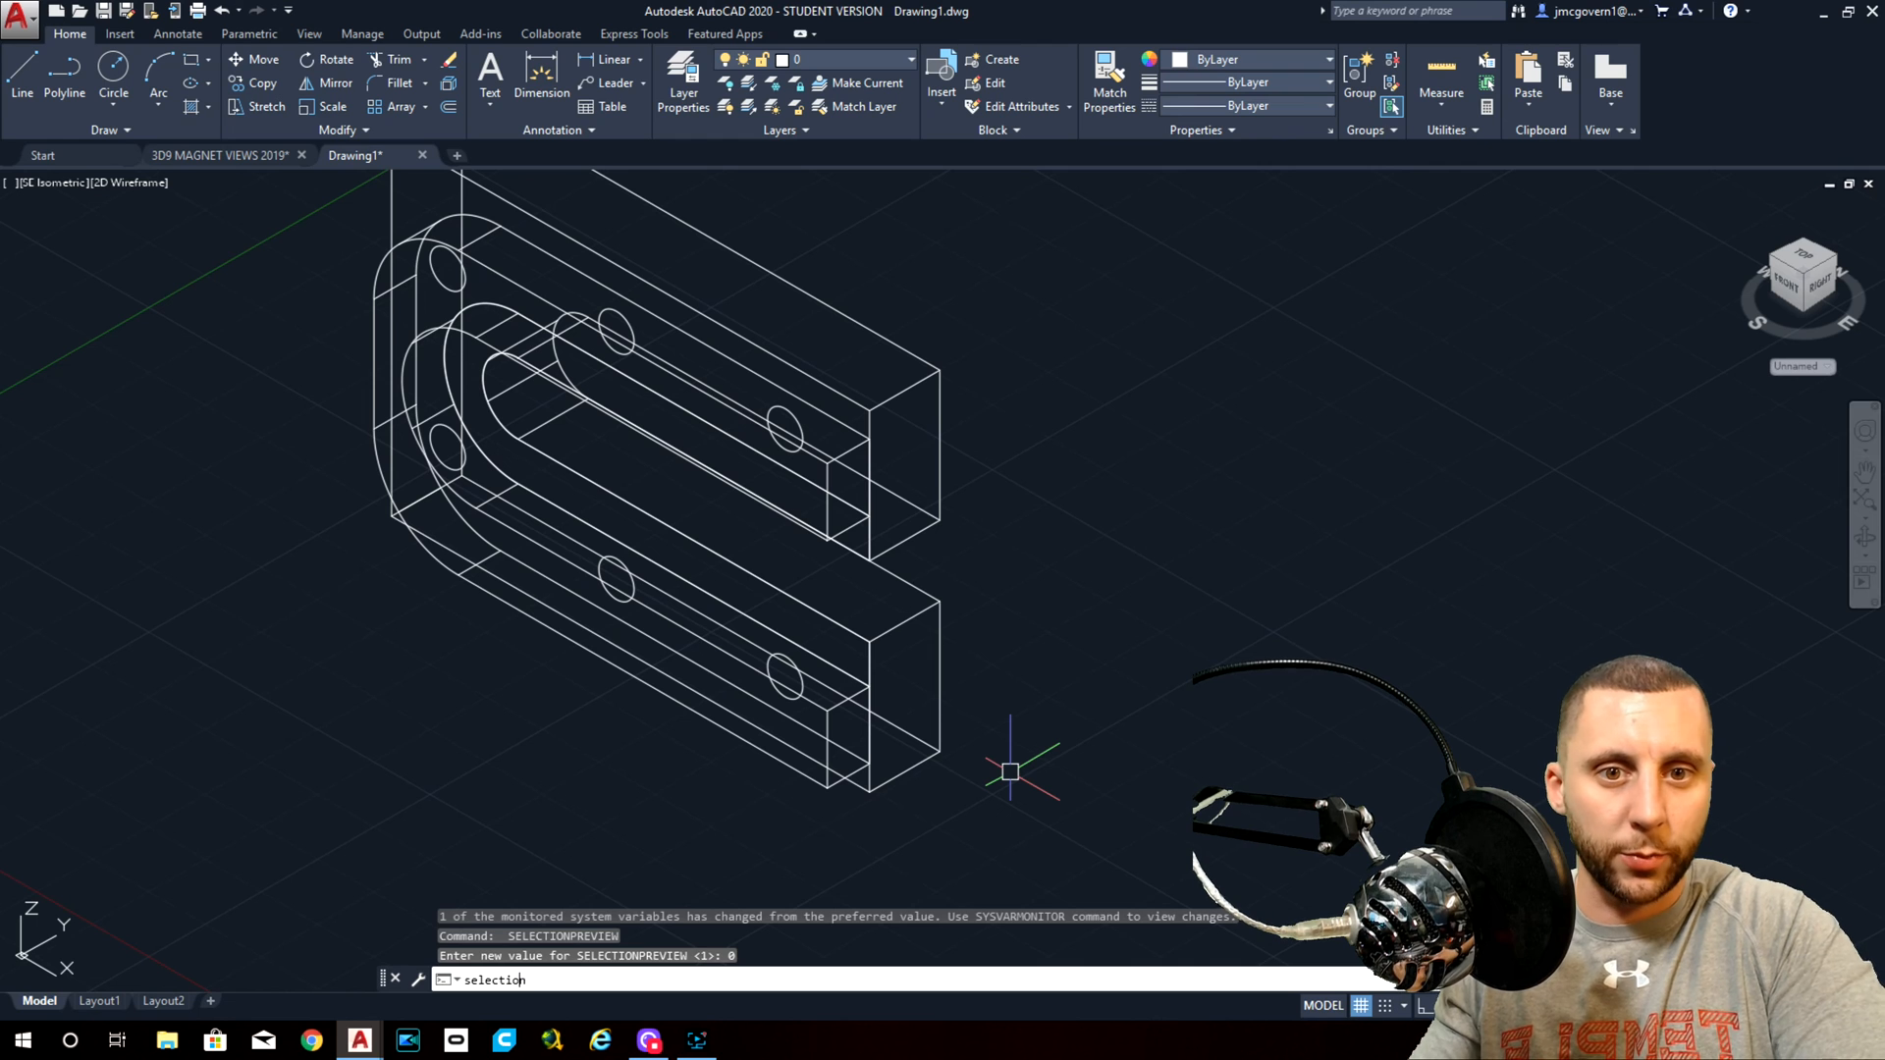
pyautogui.press('Enter')
pyautogui.write('3')
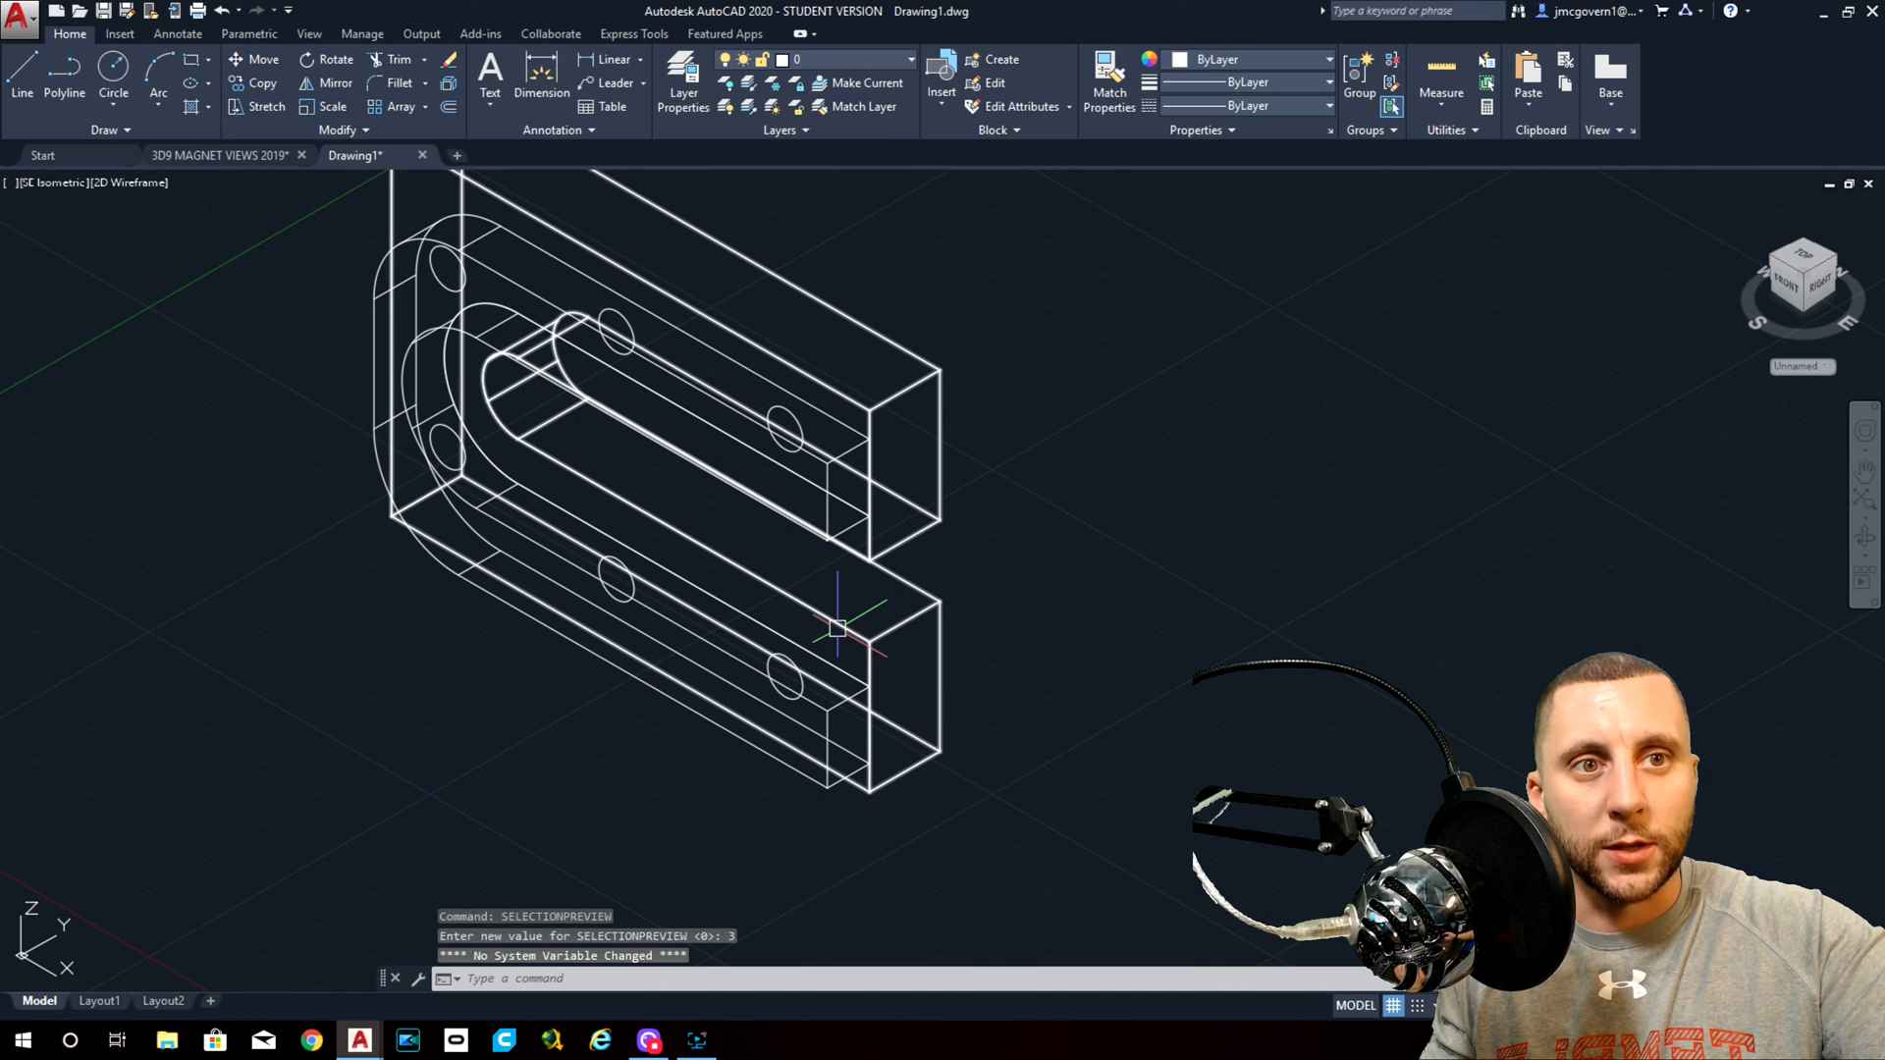
pyautogui.moveTo(836, 621)
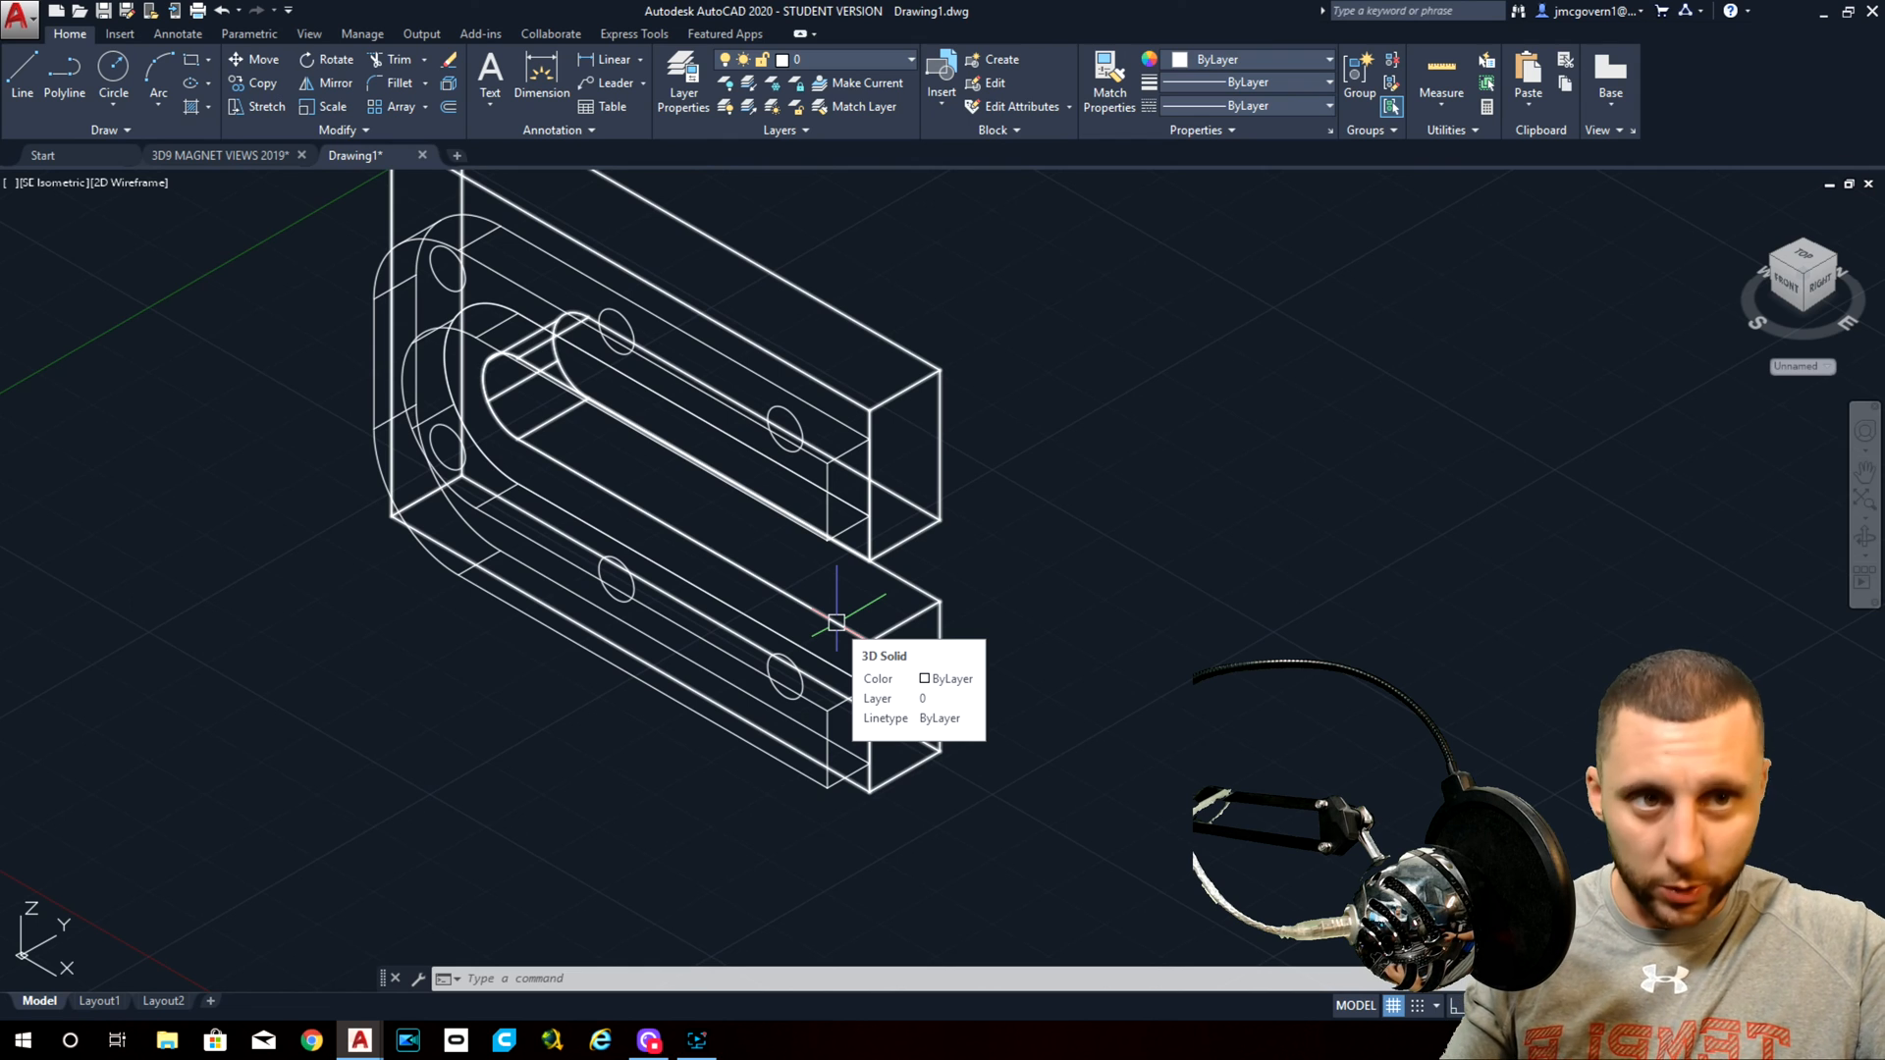
# Extrude the inner slot outline after checking the 7/32 step depth, shown in Conceptual style.
pyautogui.click(836, 624)
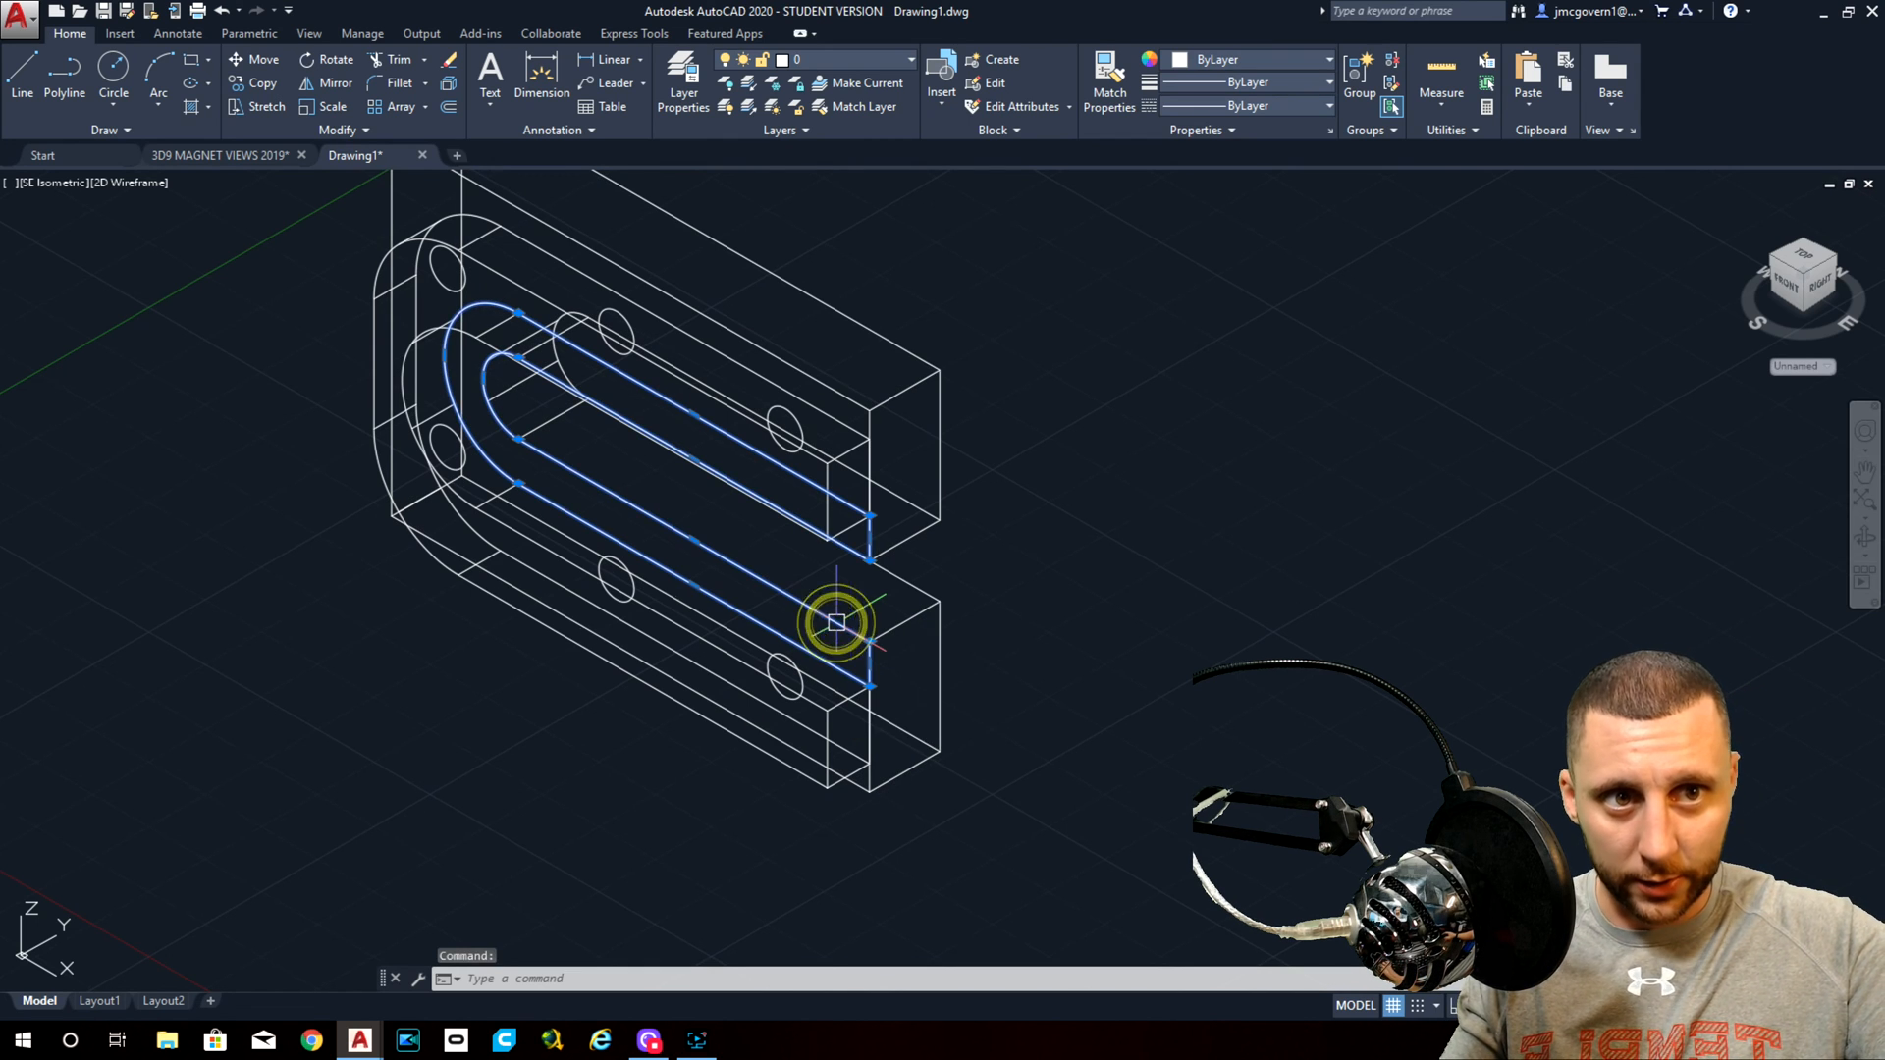
pyautogui.moveTo(1093, 695)
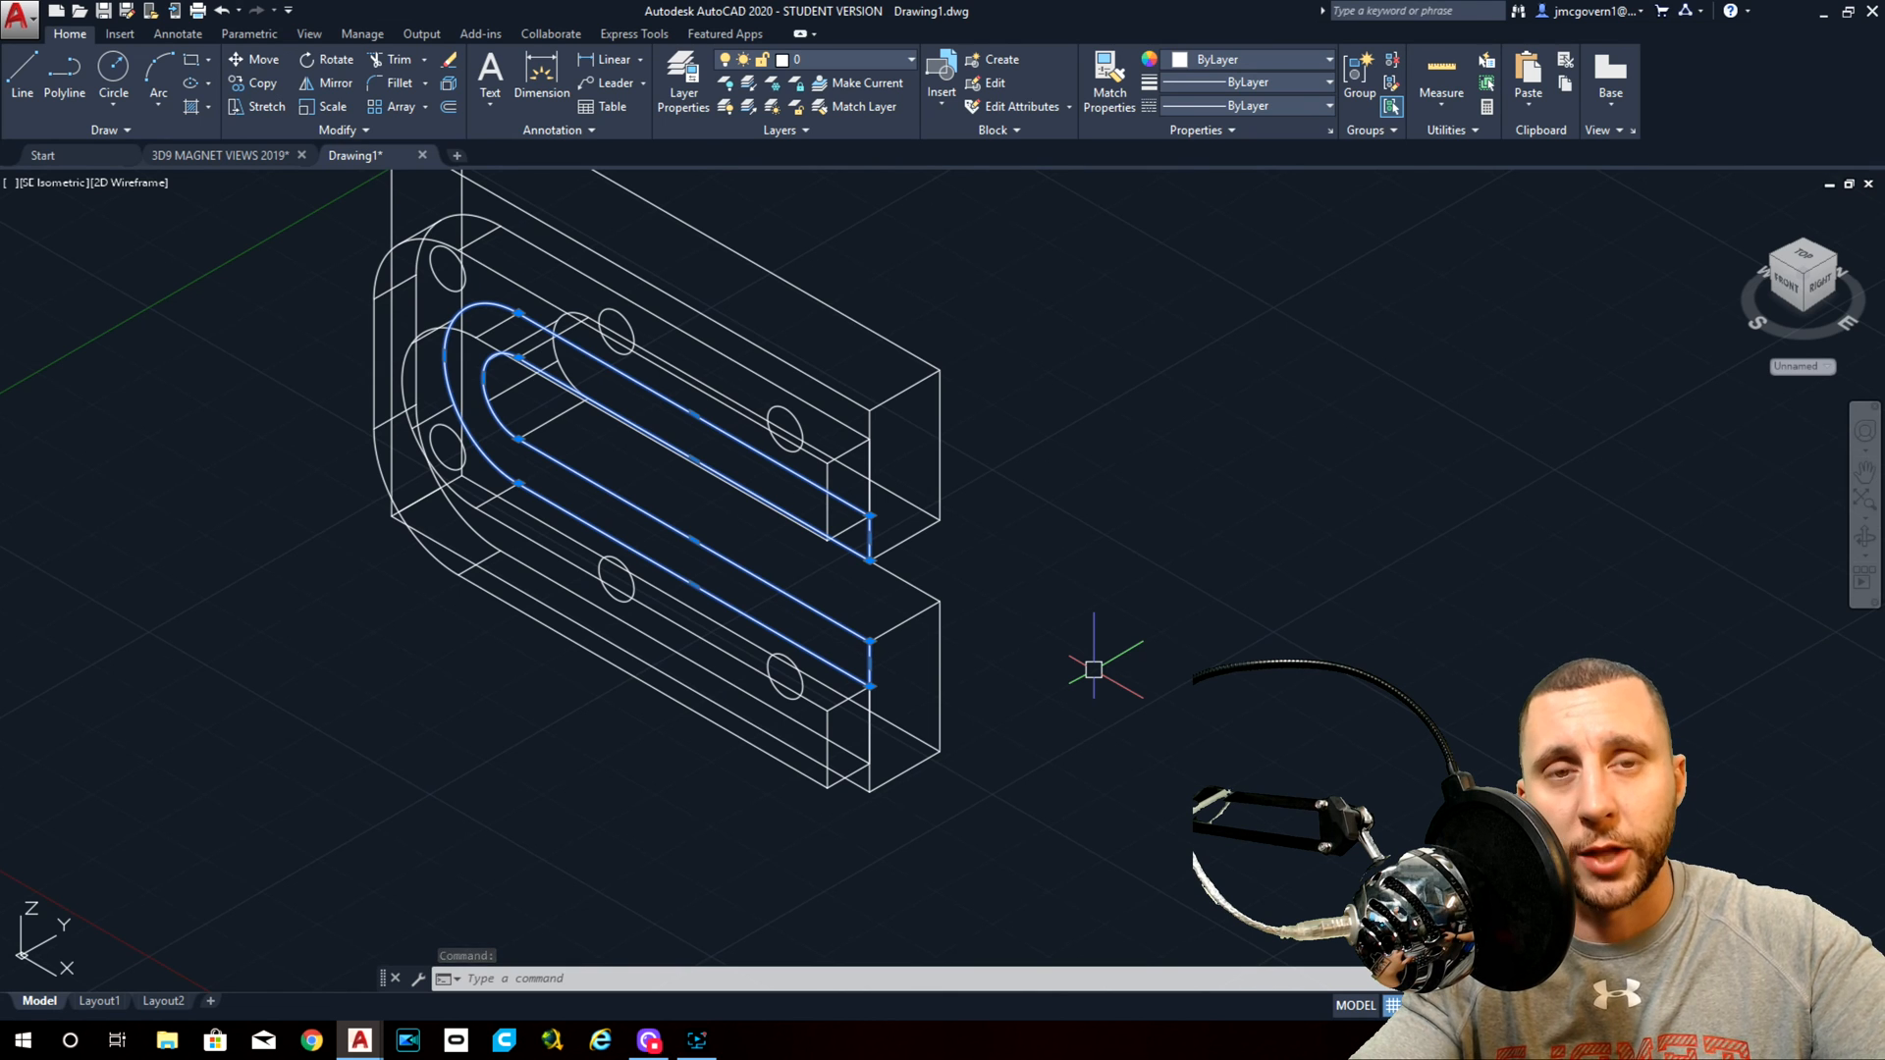
pyautogui.moveTo(1037, 617)
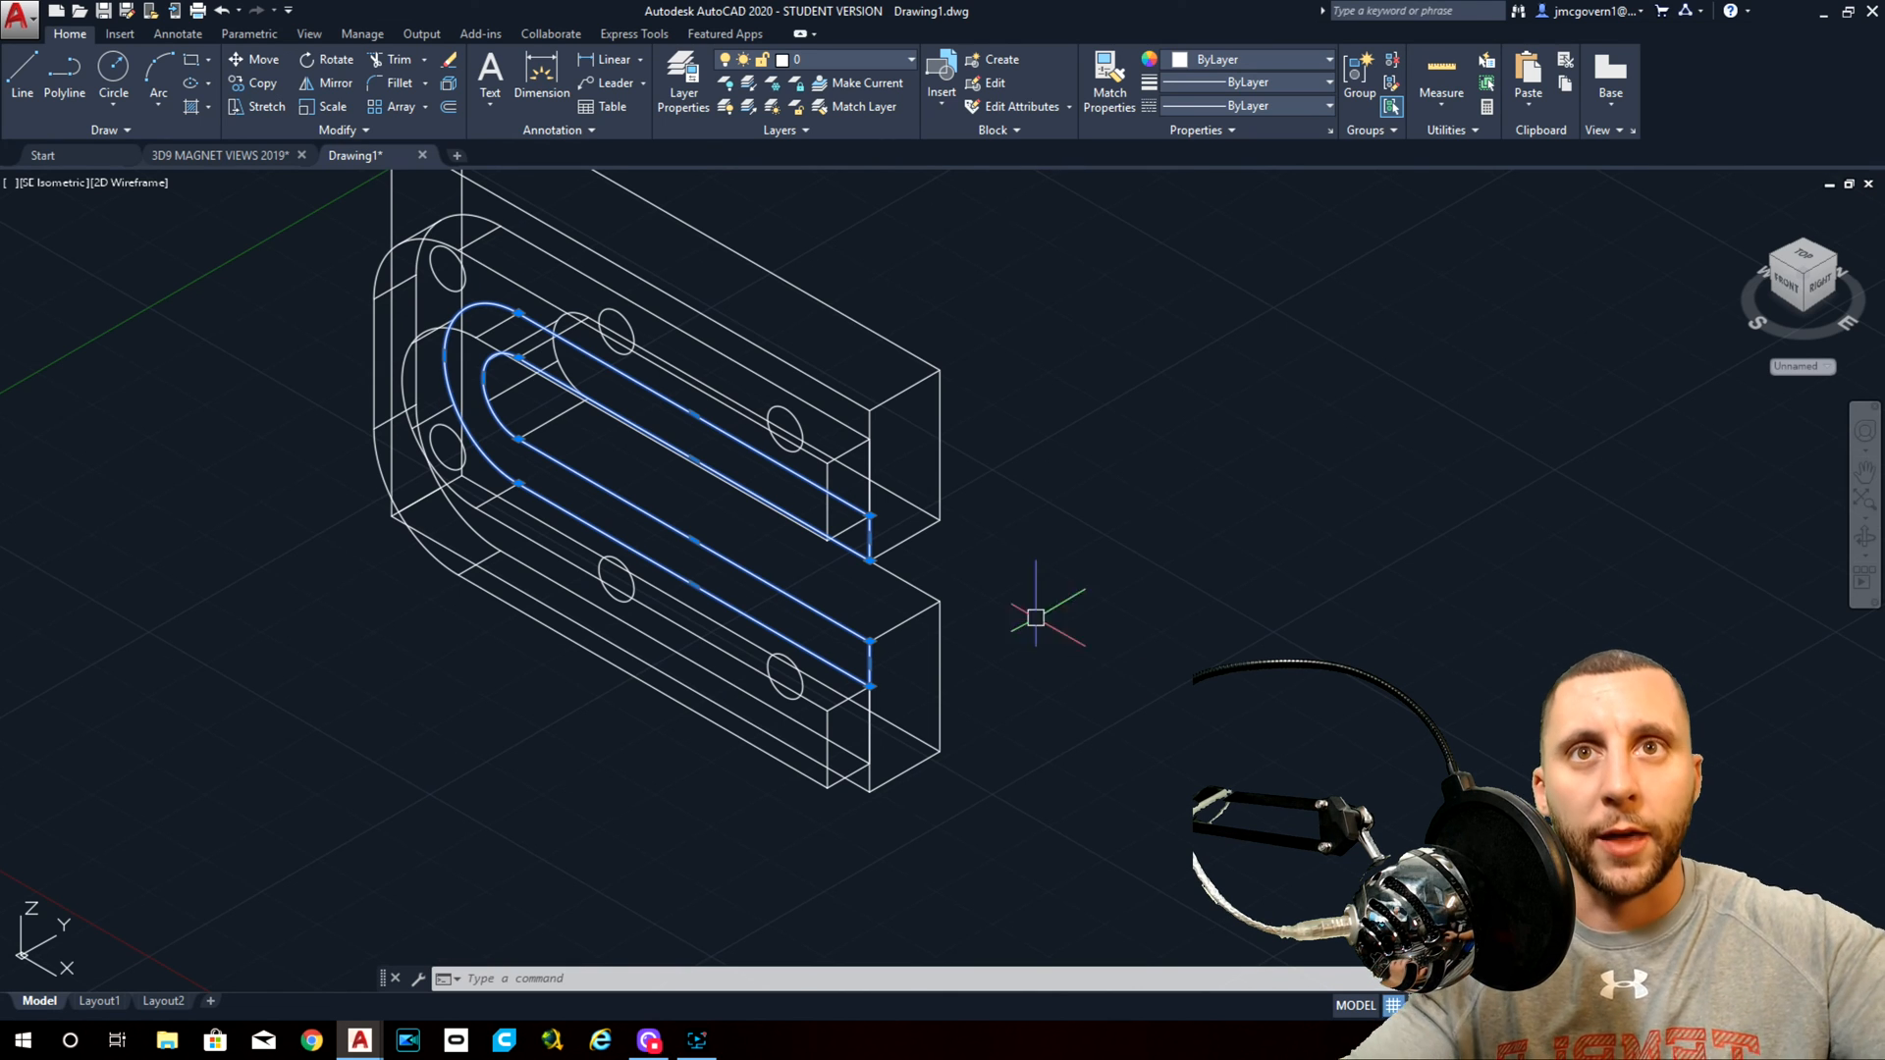
pyautogui.click(220, 155)
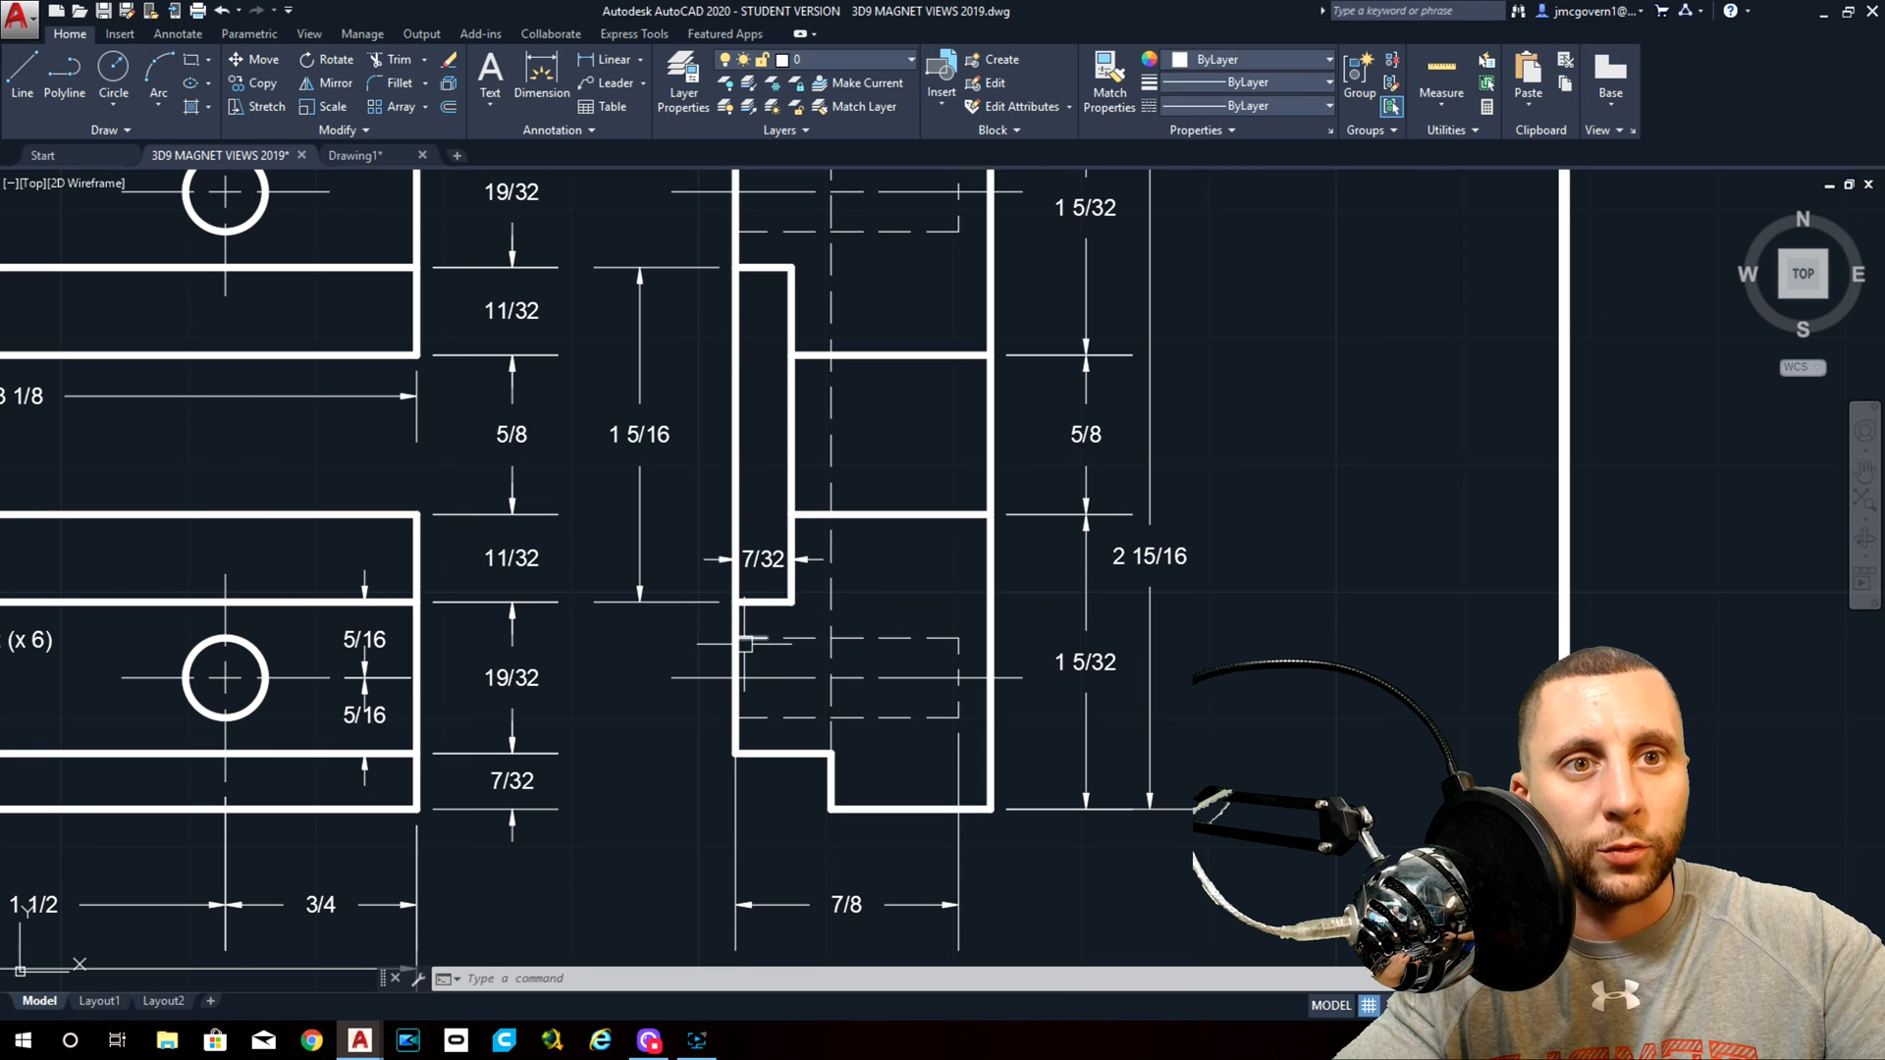
pyautogui.moveTo(830, 642)
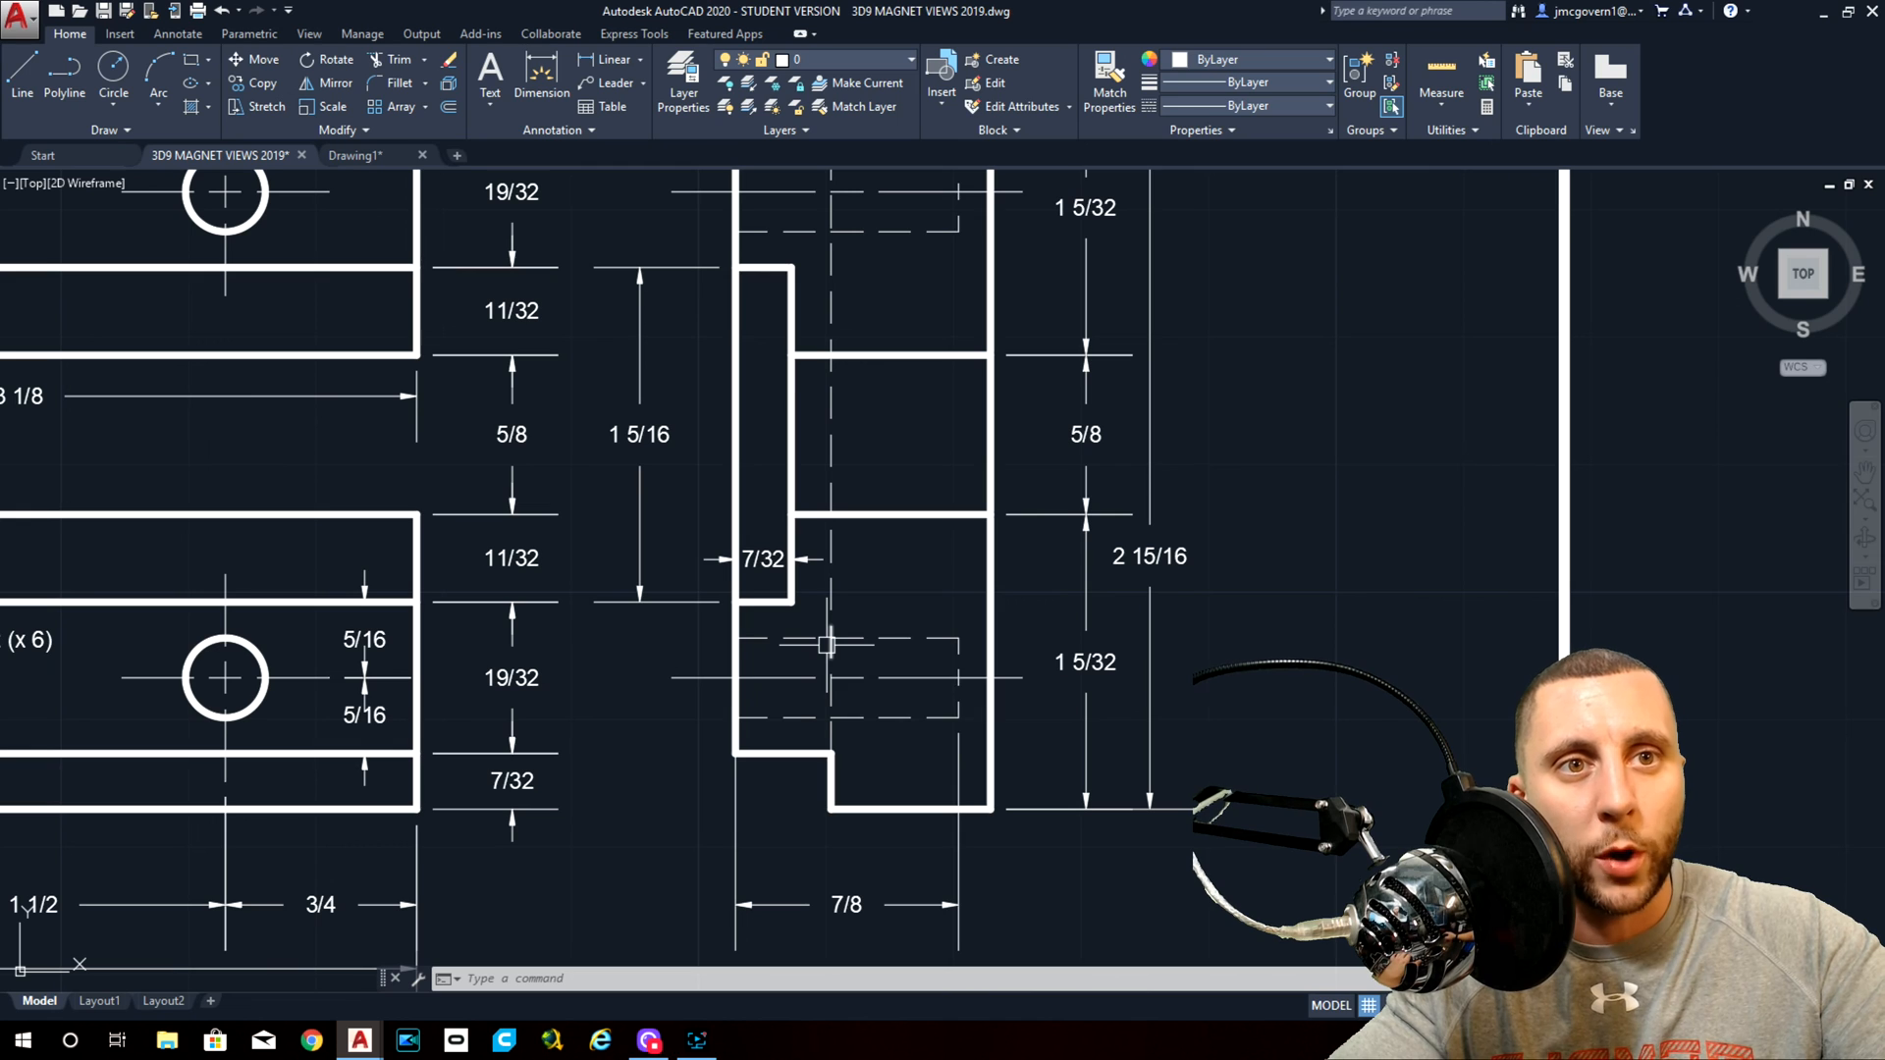
pyautogui.moveTo(830, 664)
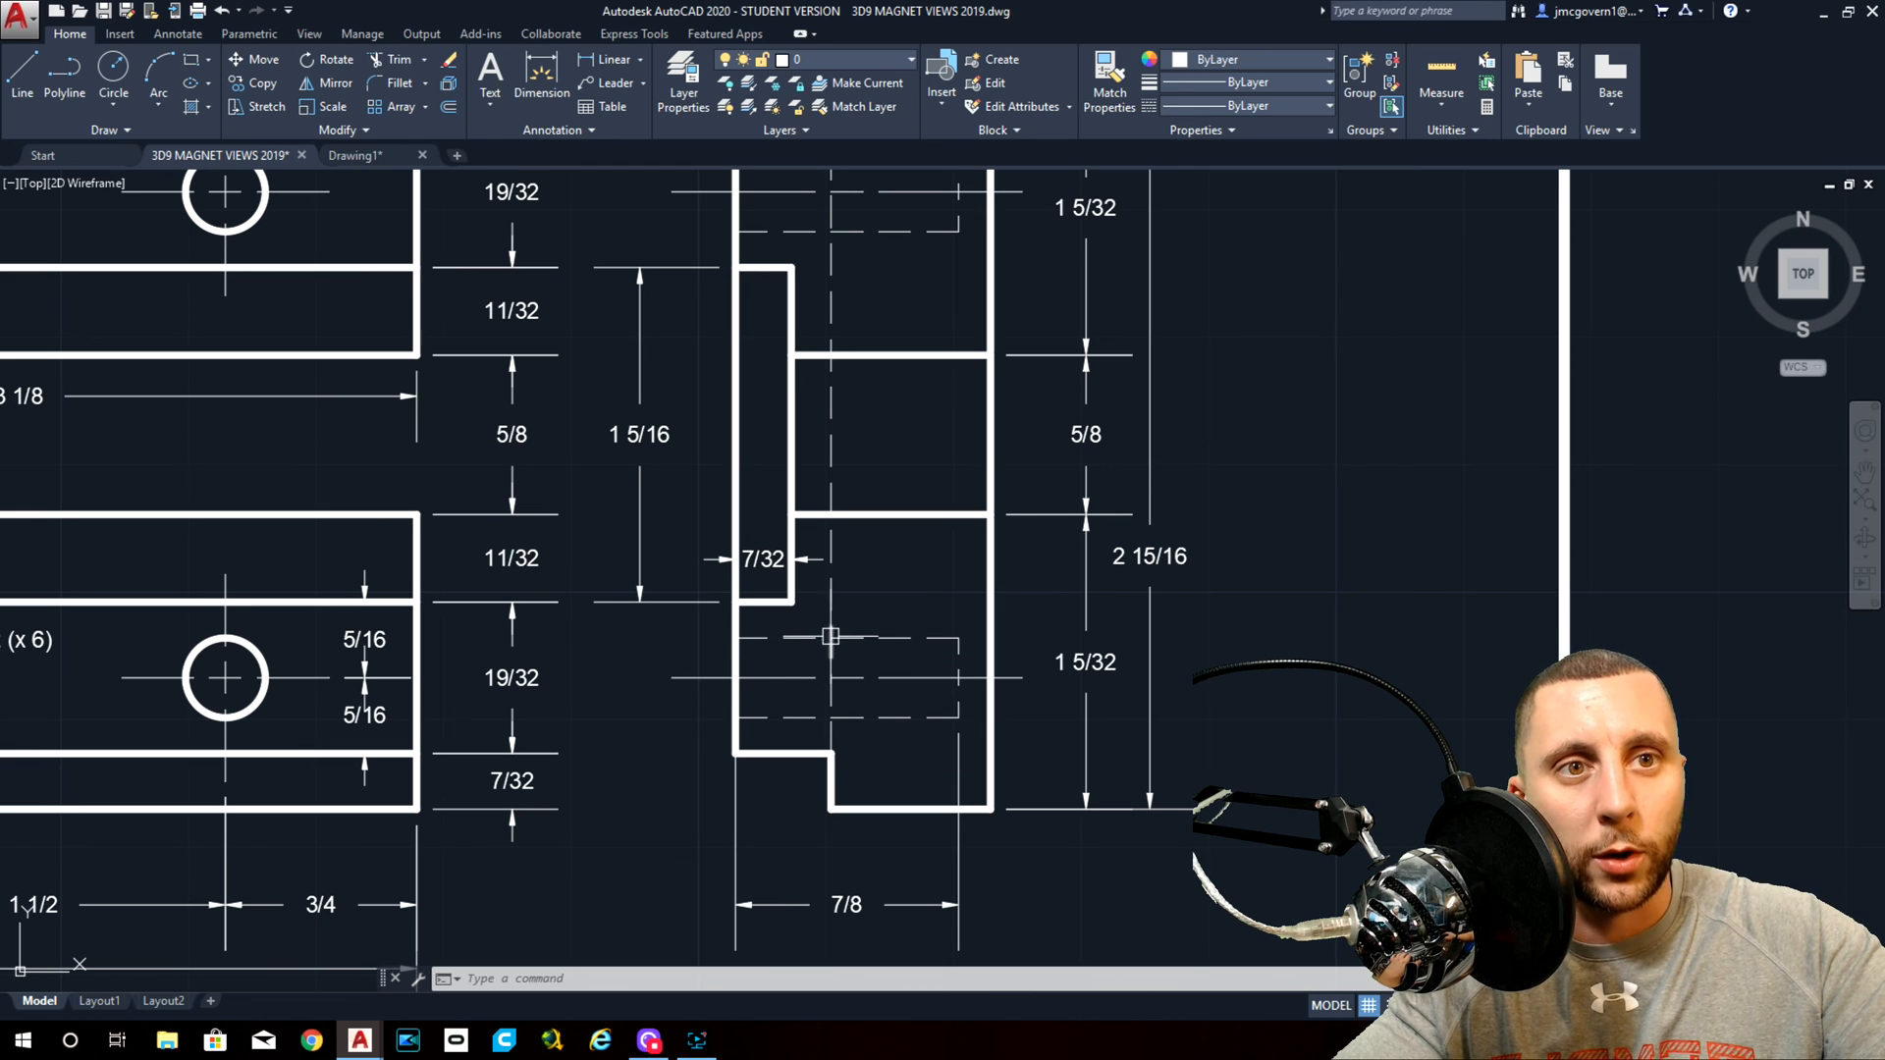
pyautogui.moveTo(815, 593)
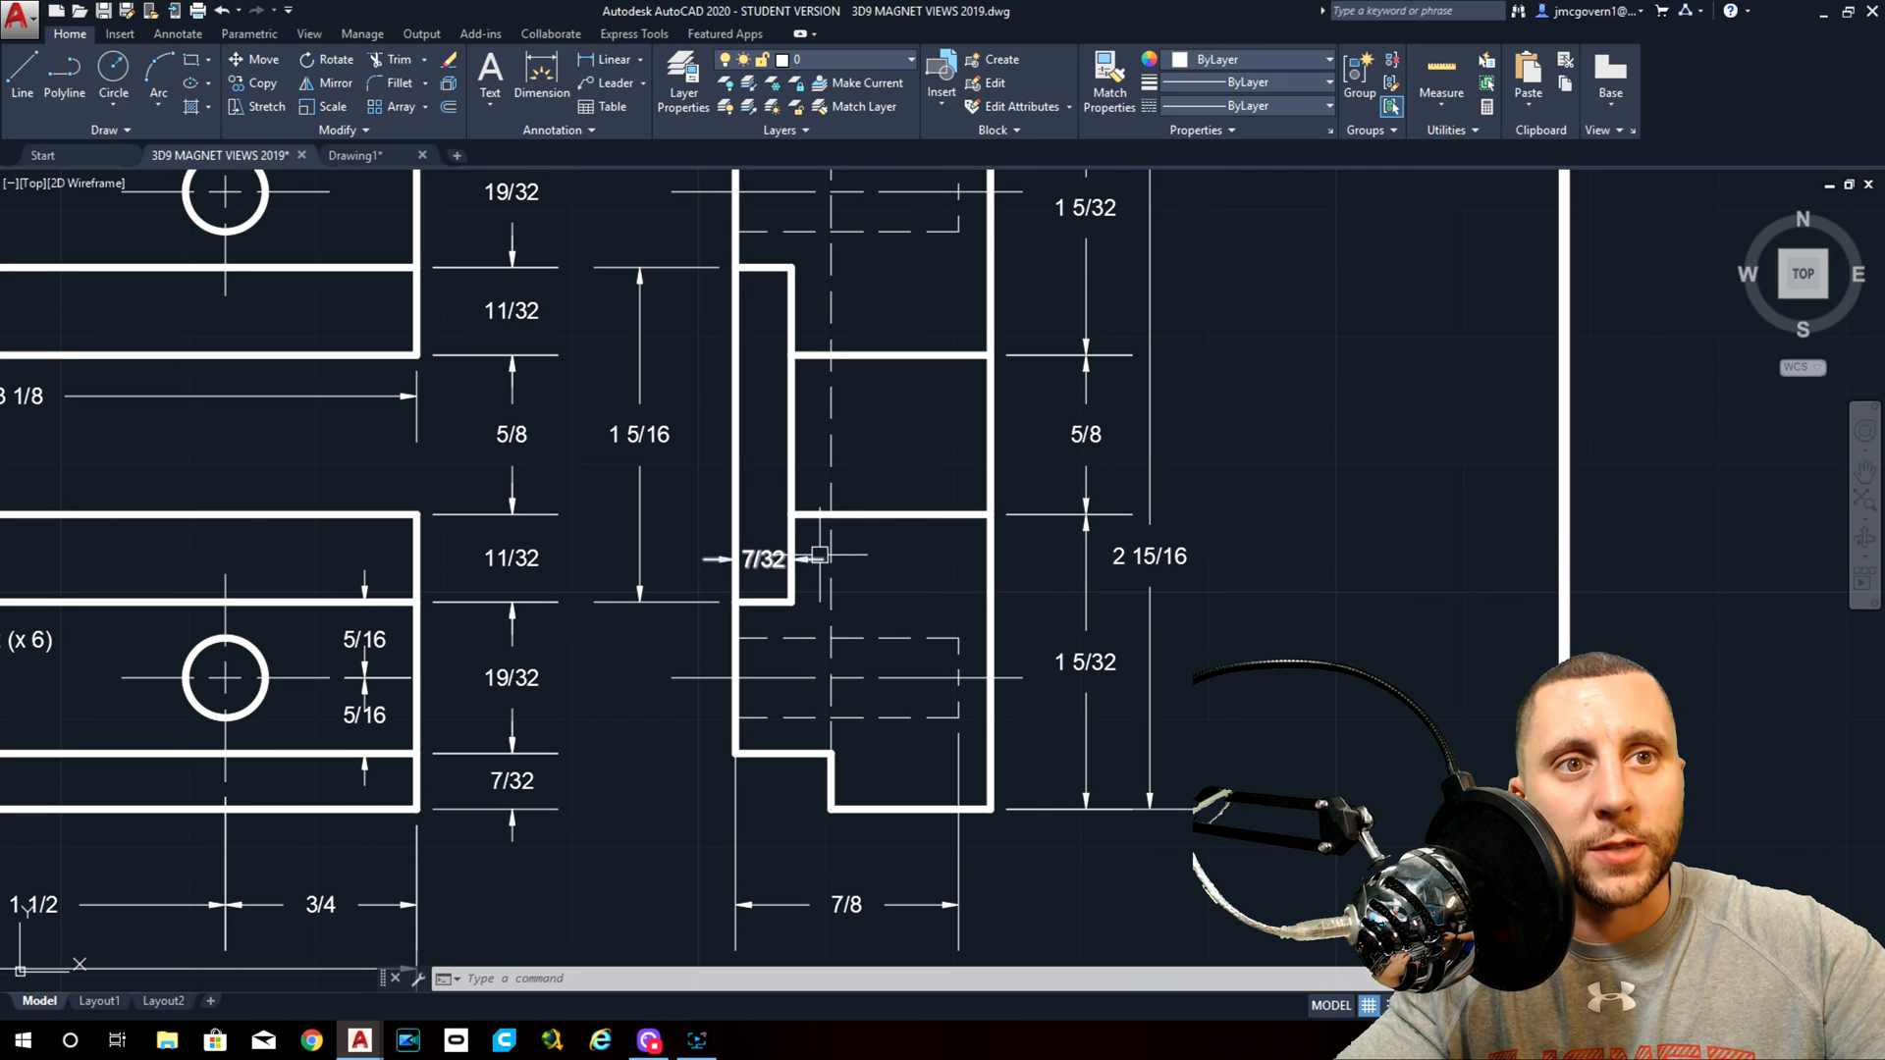
pyautogui.click(365, 155)
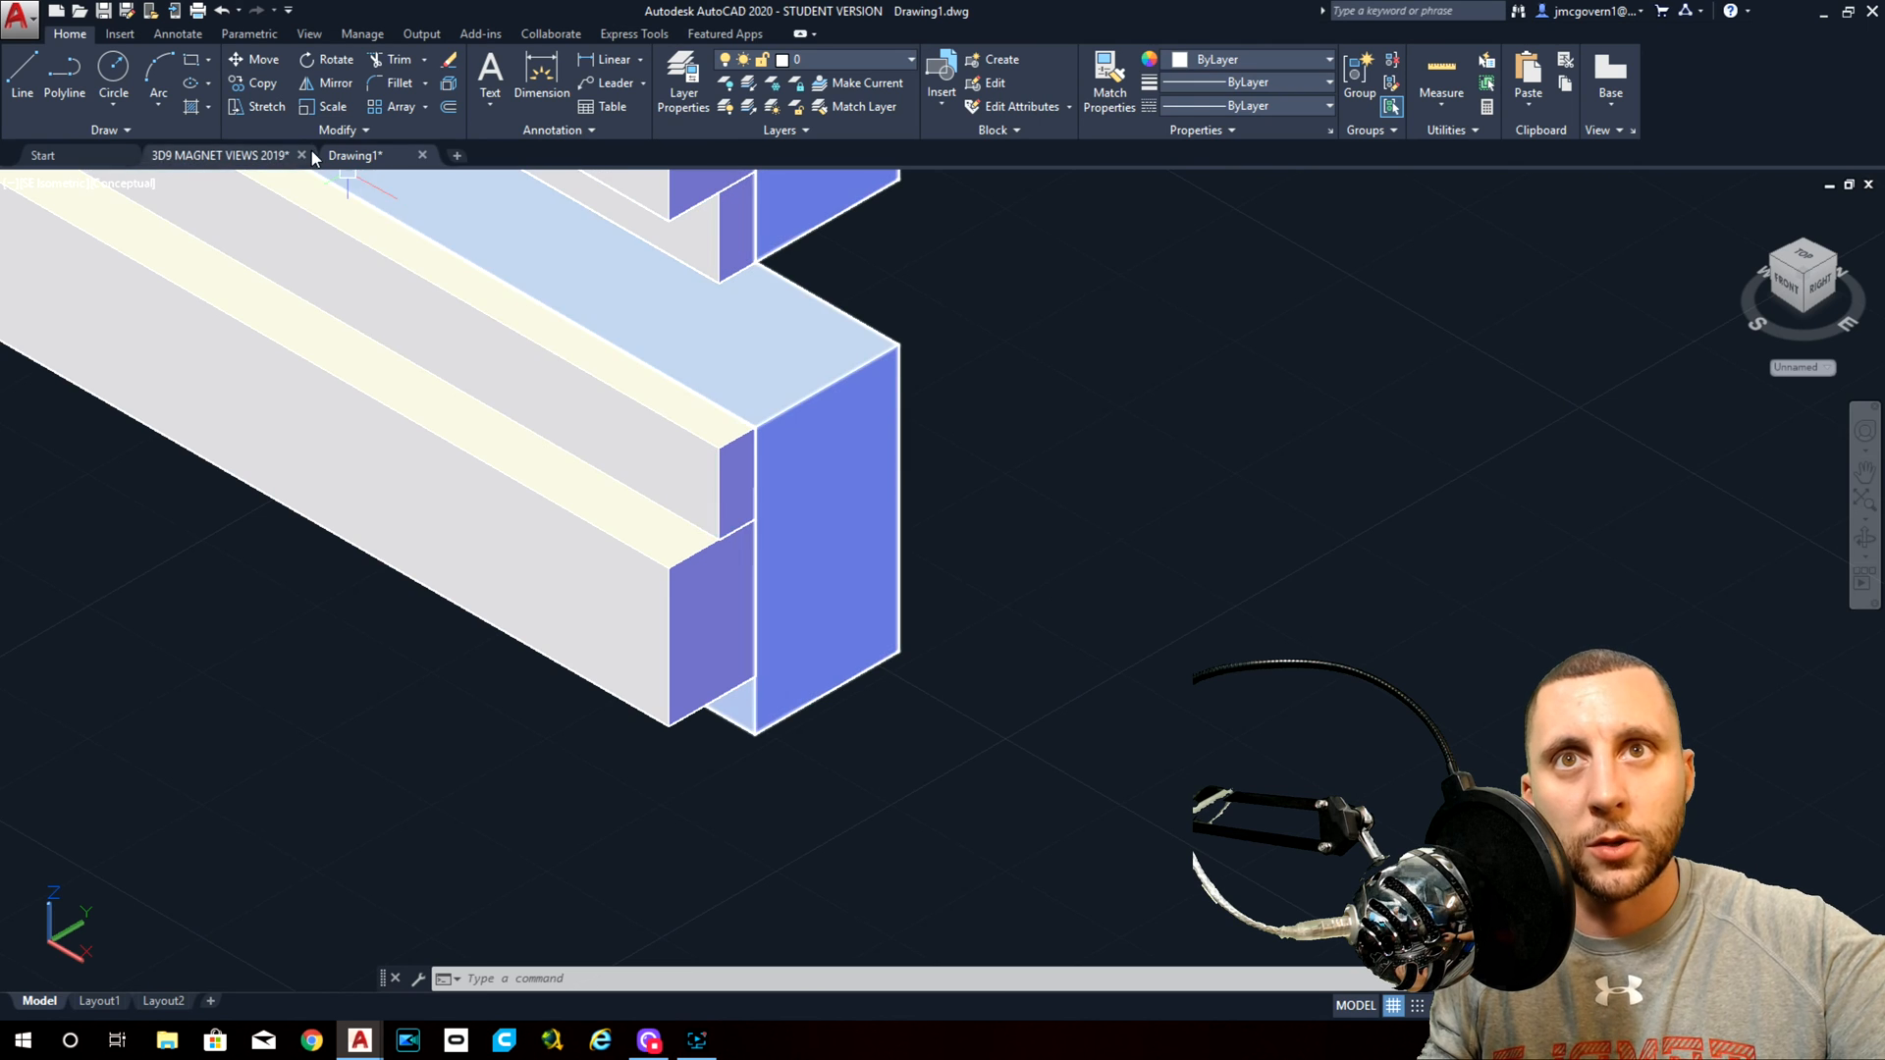
# Union the three extruded solids into one body in the 3D Basics workspace.
pyautogui.write('union')
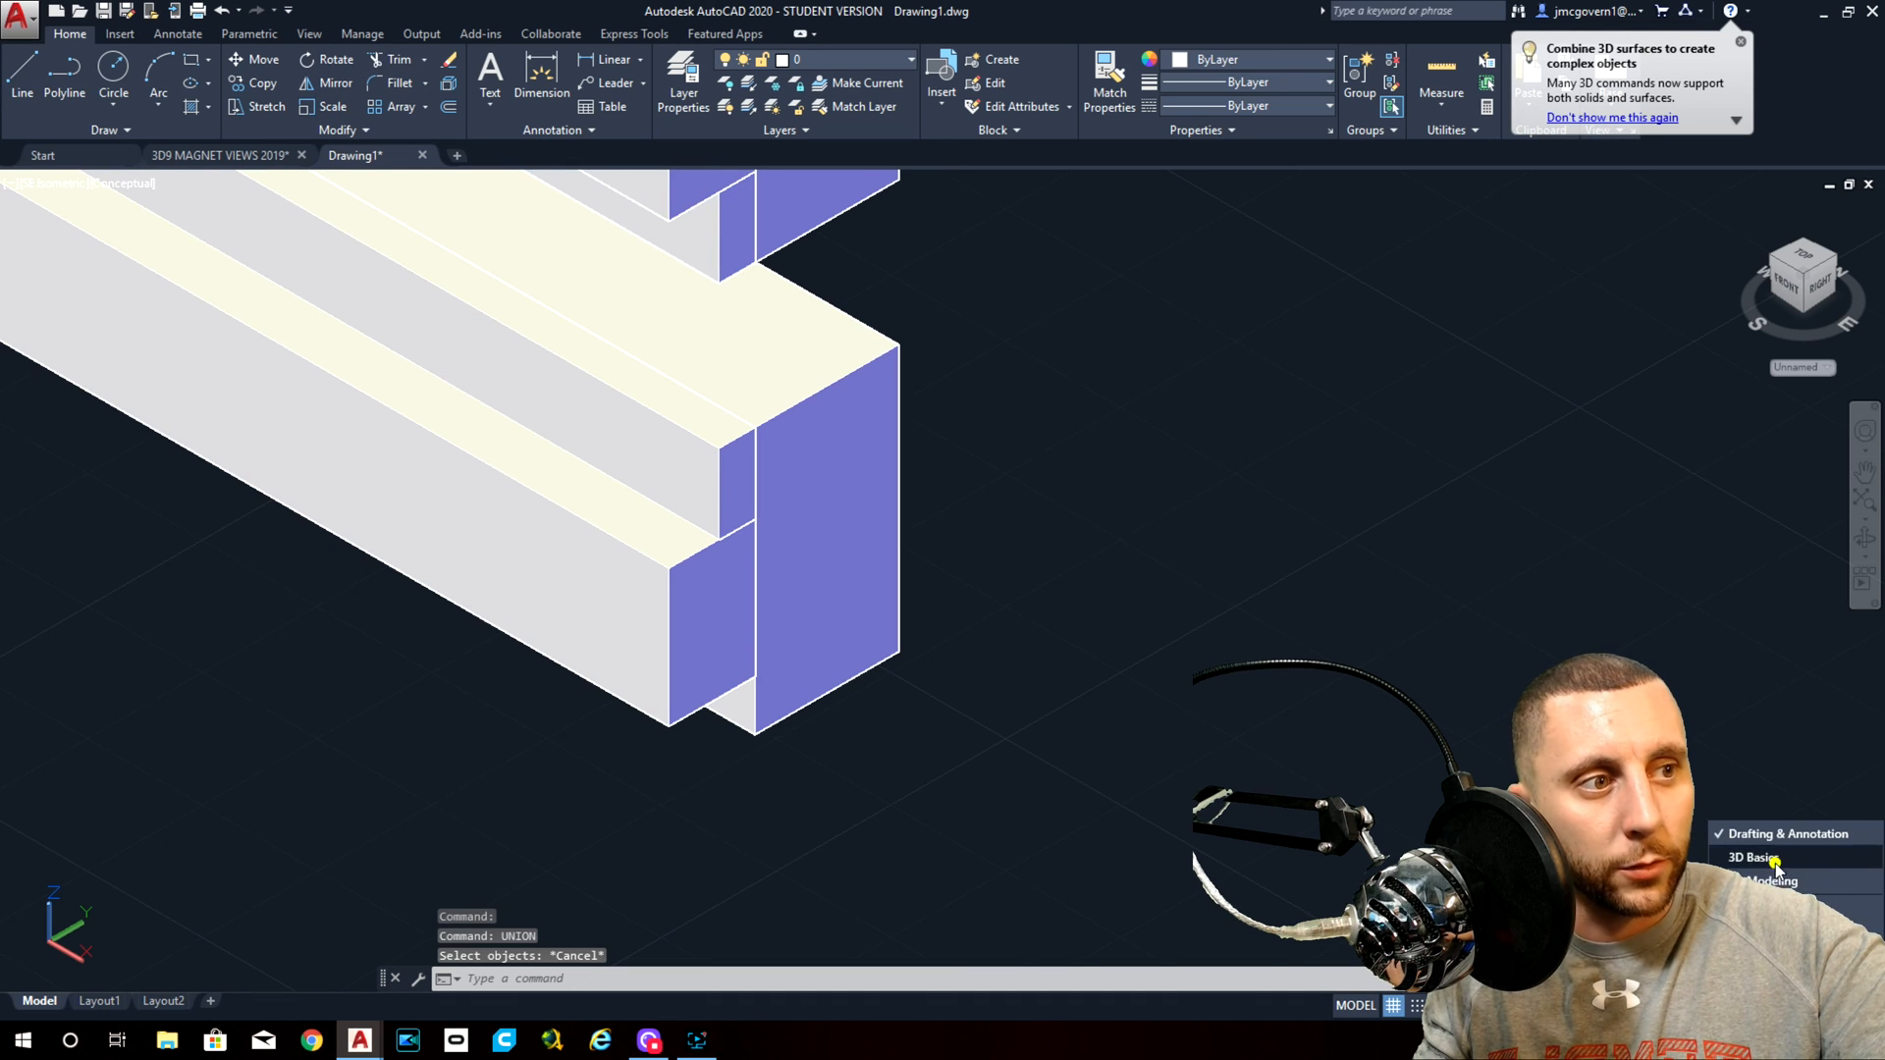
pyautogui.click(1756, 862)
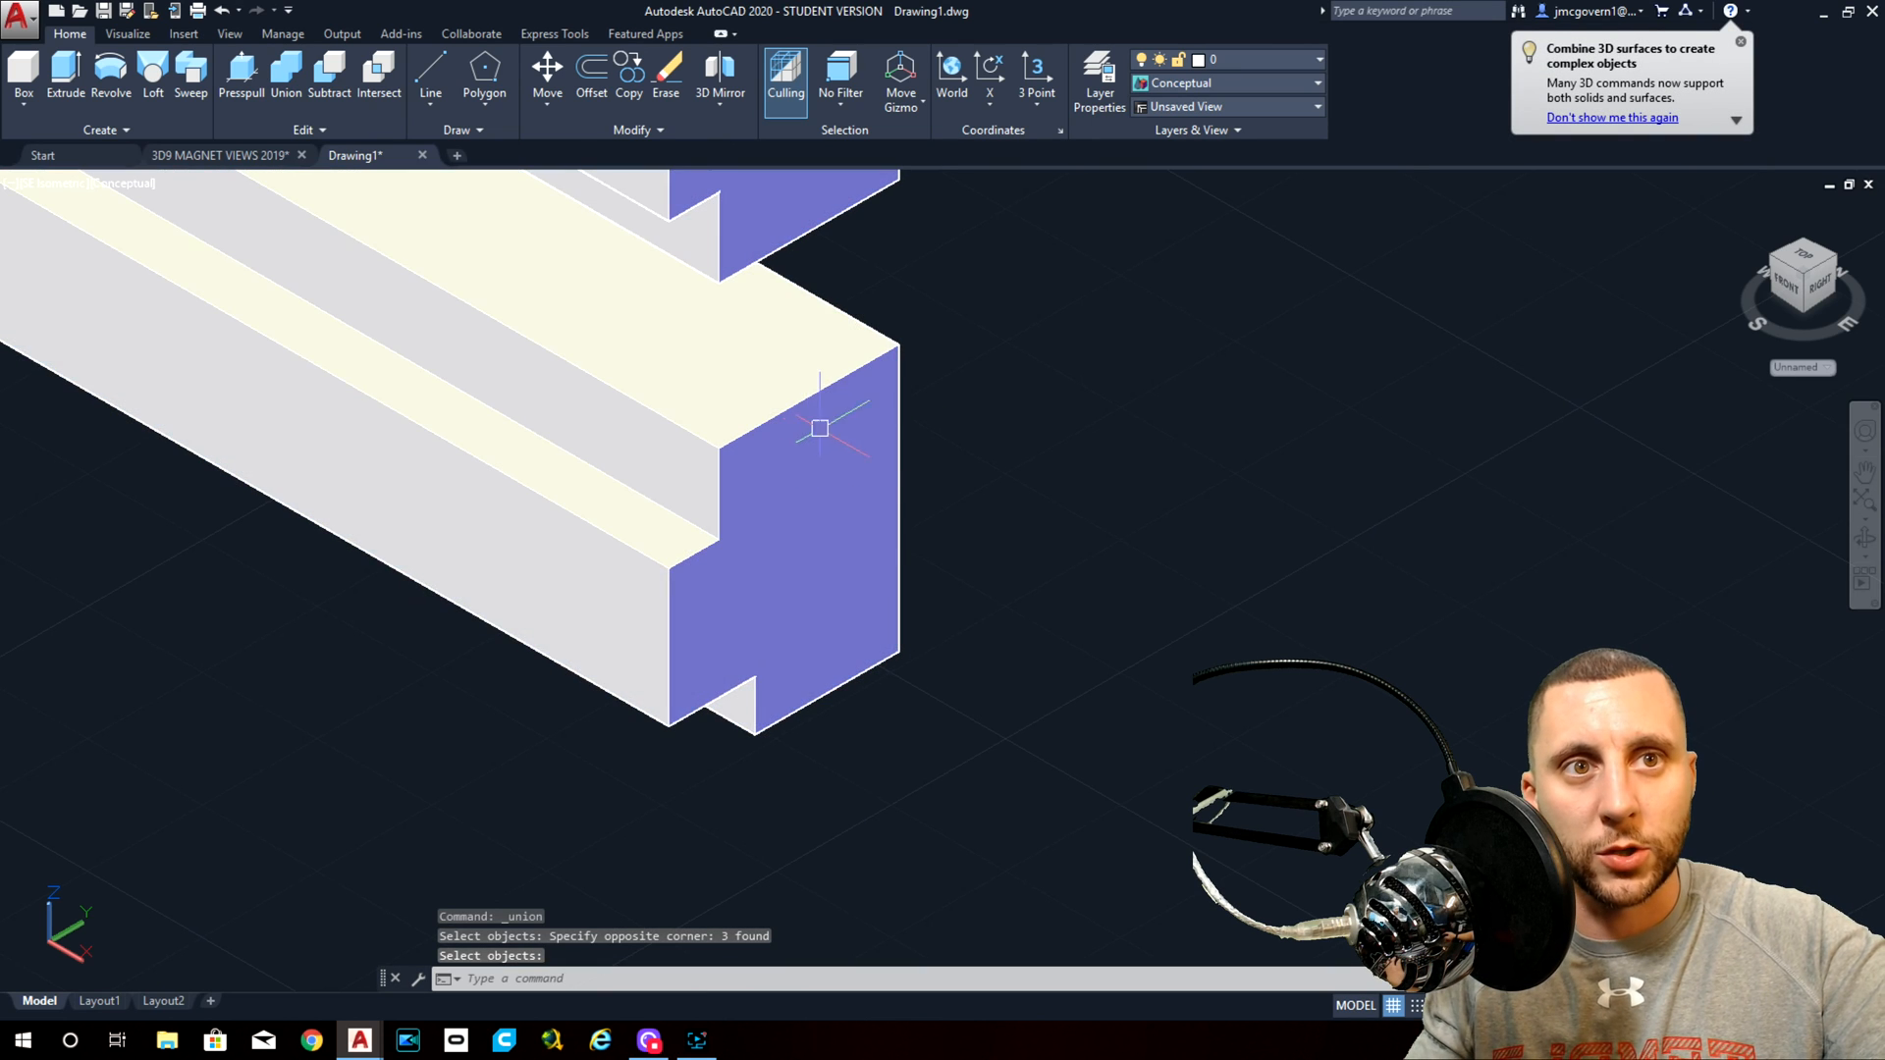
pyautogui.press('Enter')
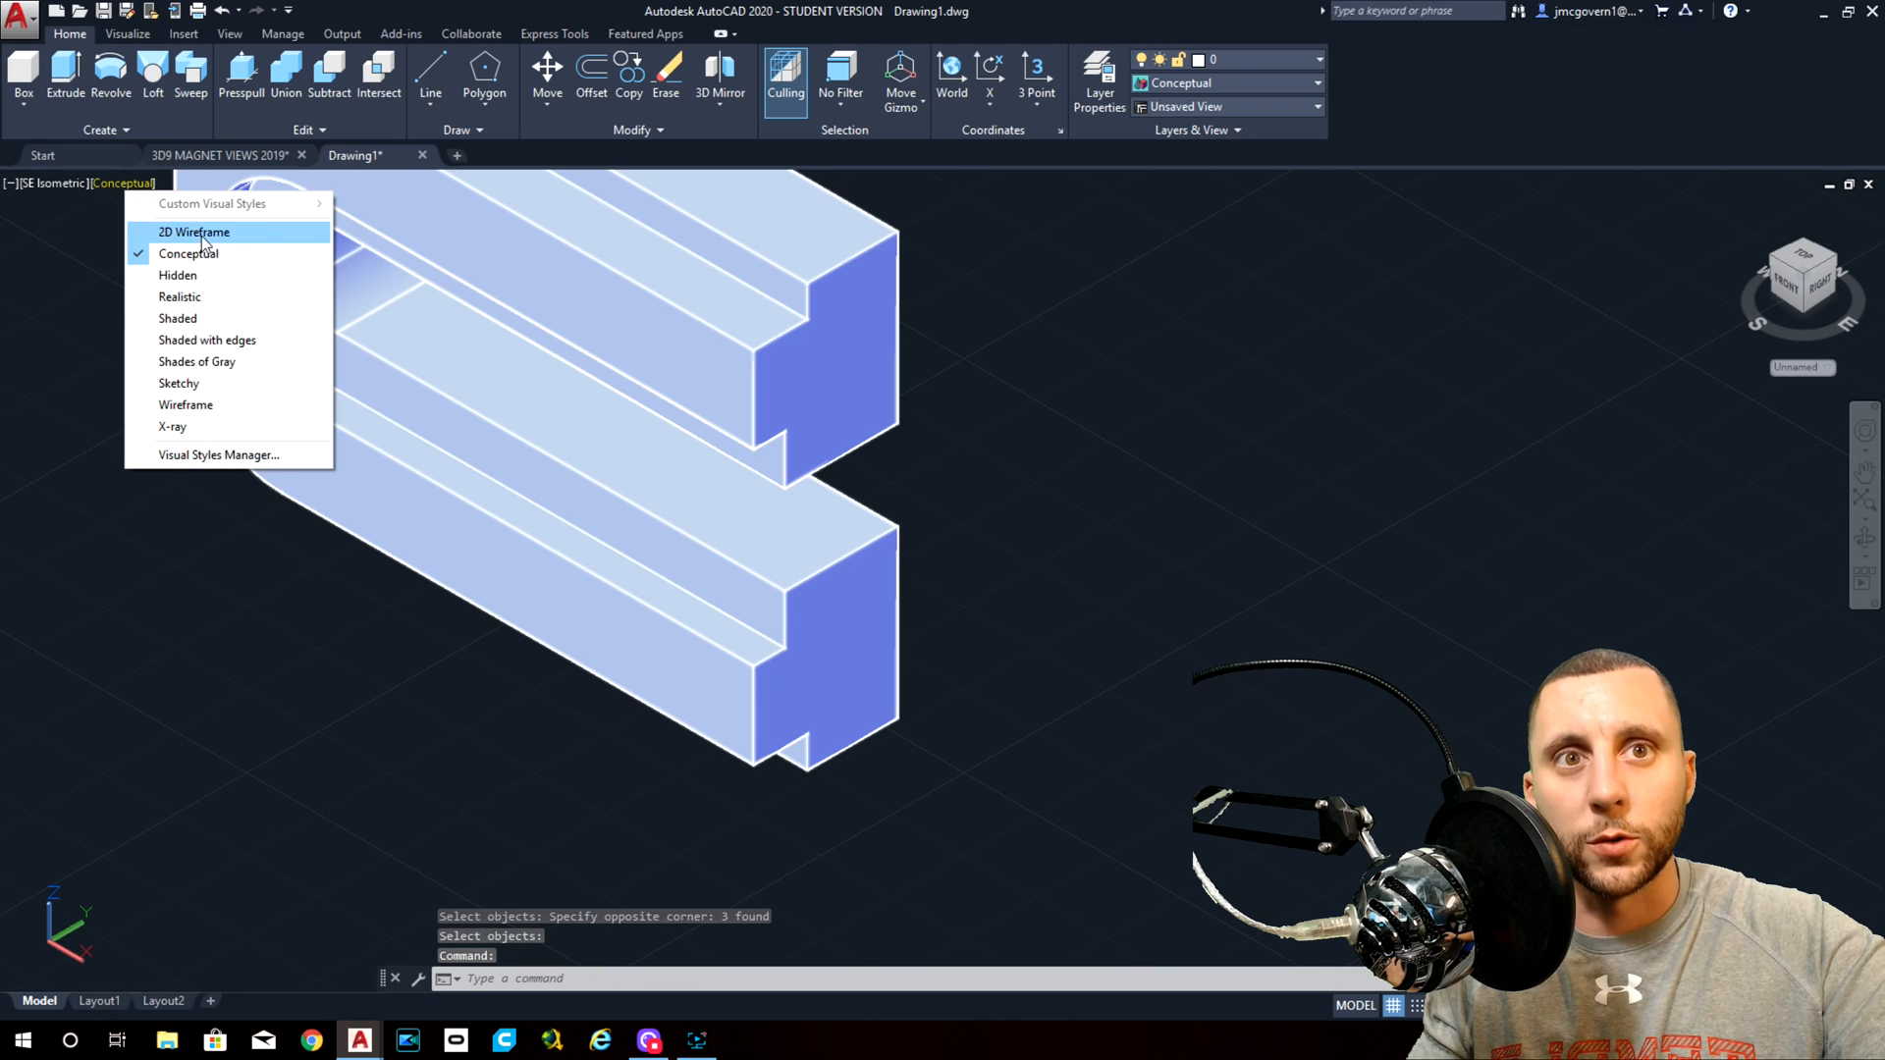
# Switch the viewport to 2D Wireframe to expose the six hole circles.
pyautogui.click(194, 232)
pyautogui.write('EXTRUDE')
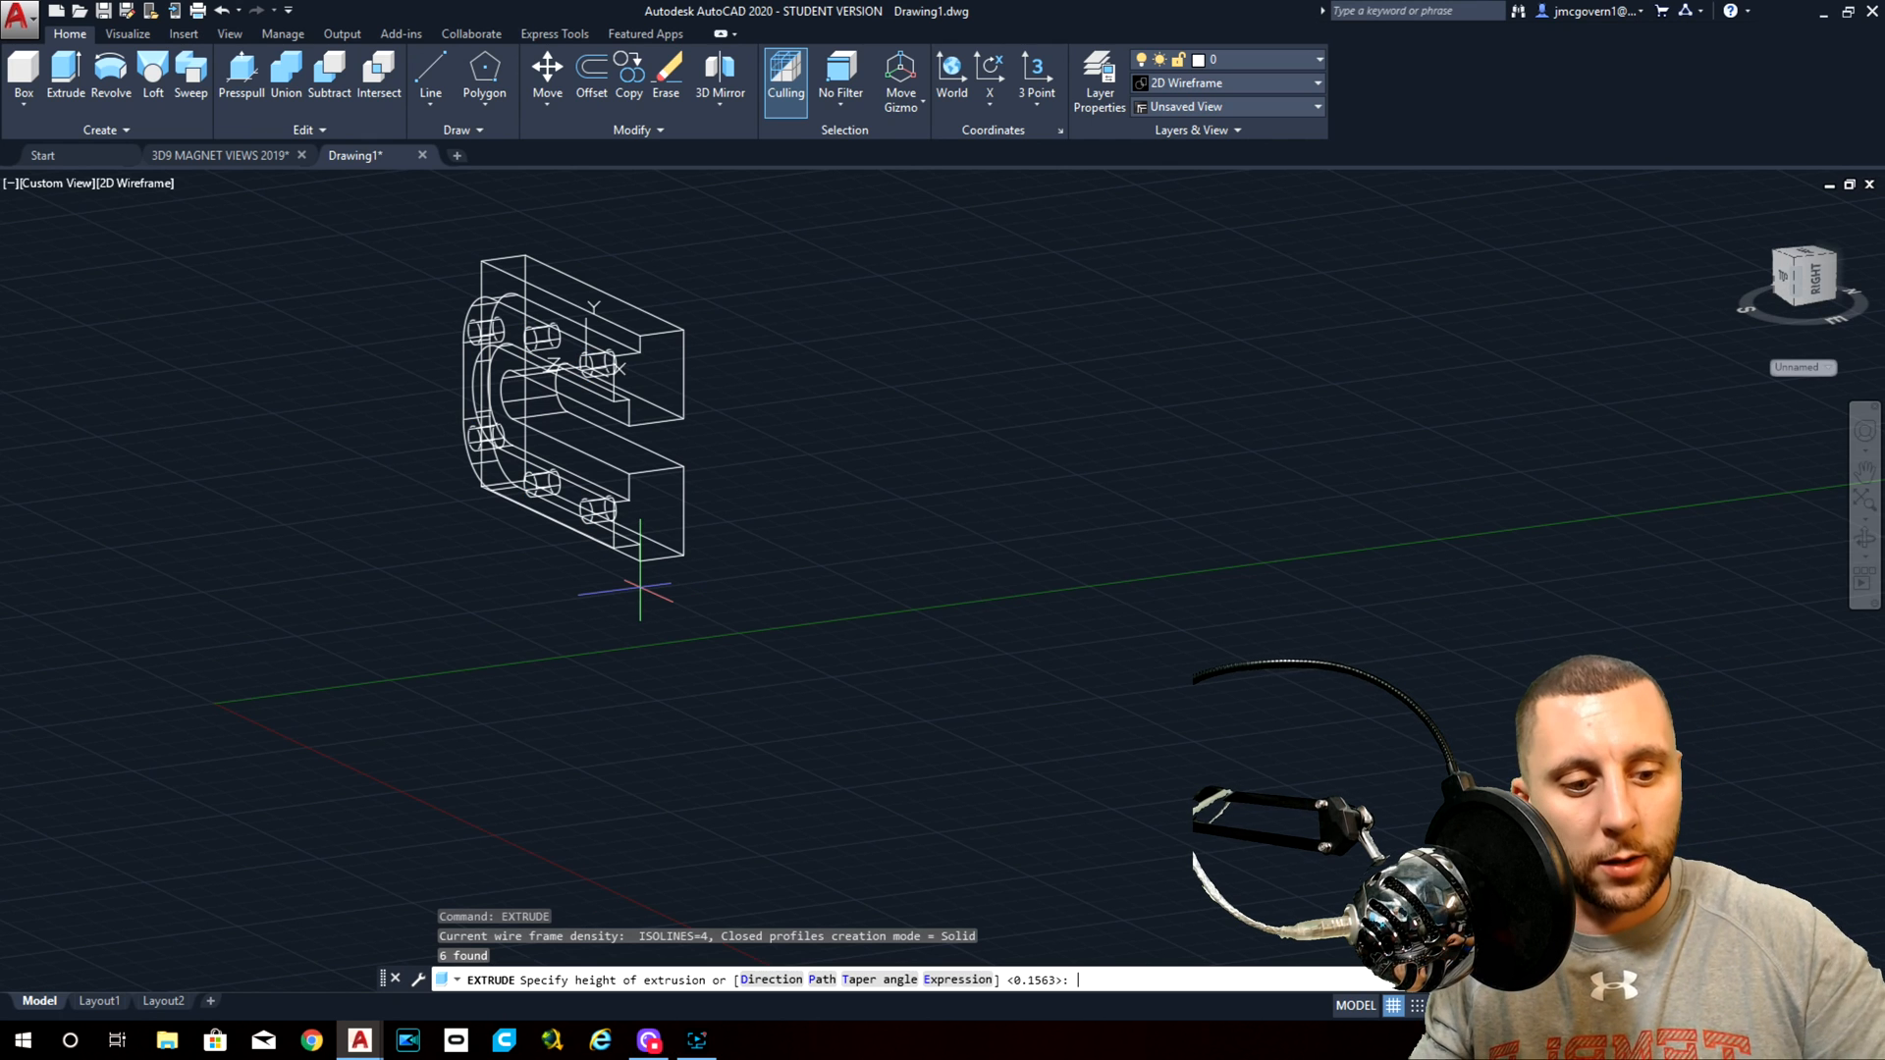
# Extrude the six circles -7/8 and subtract the cylinders from the magnet body.
pyautogui.write('-7/8')
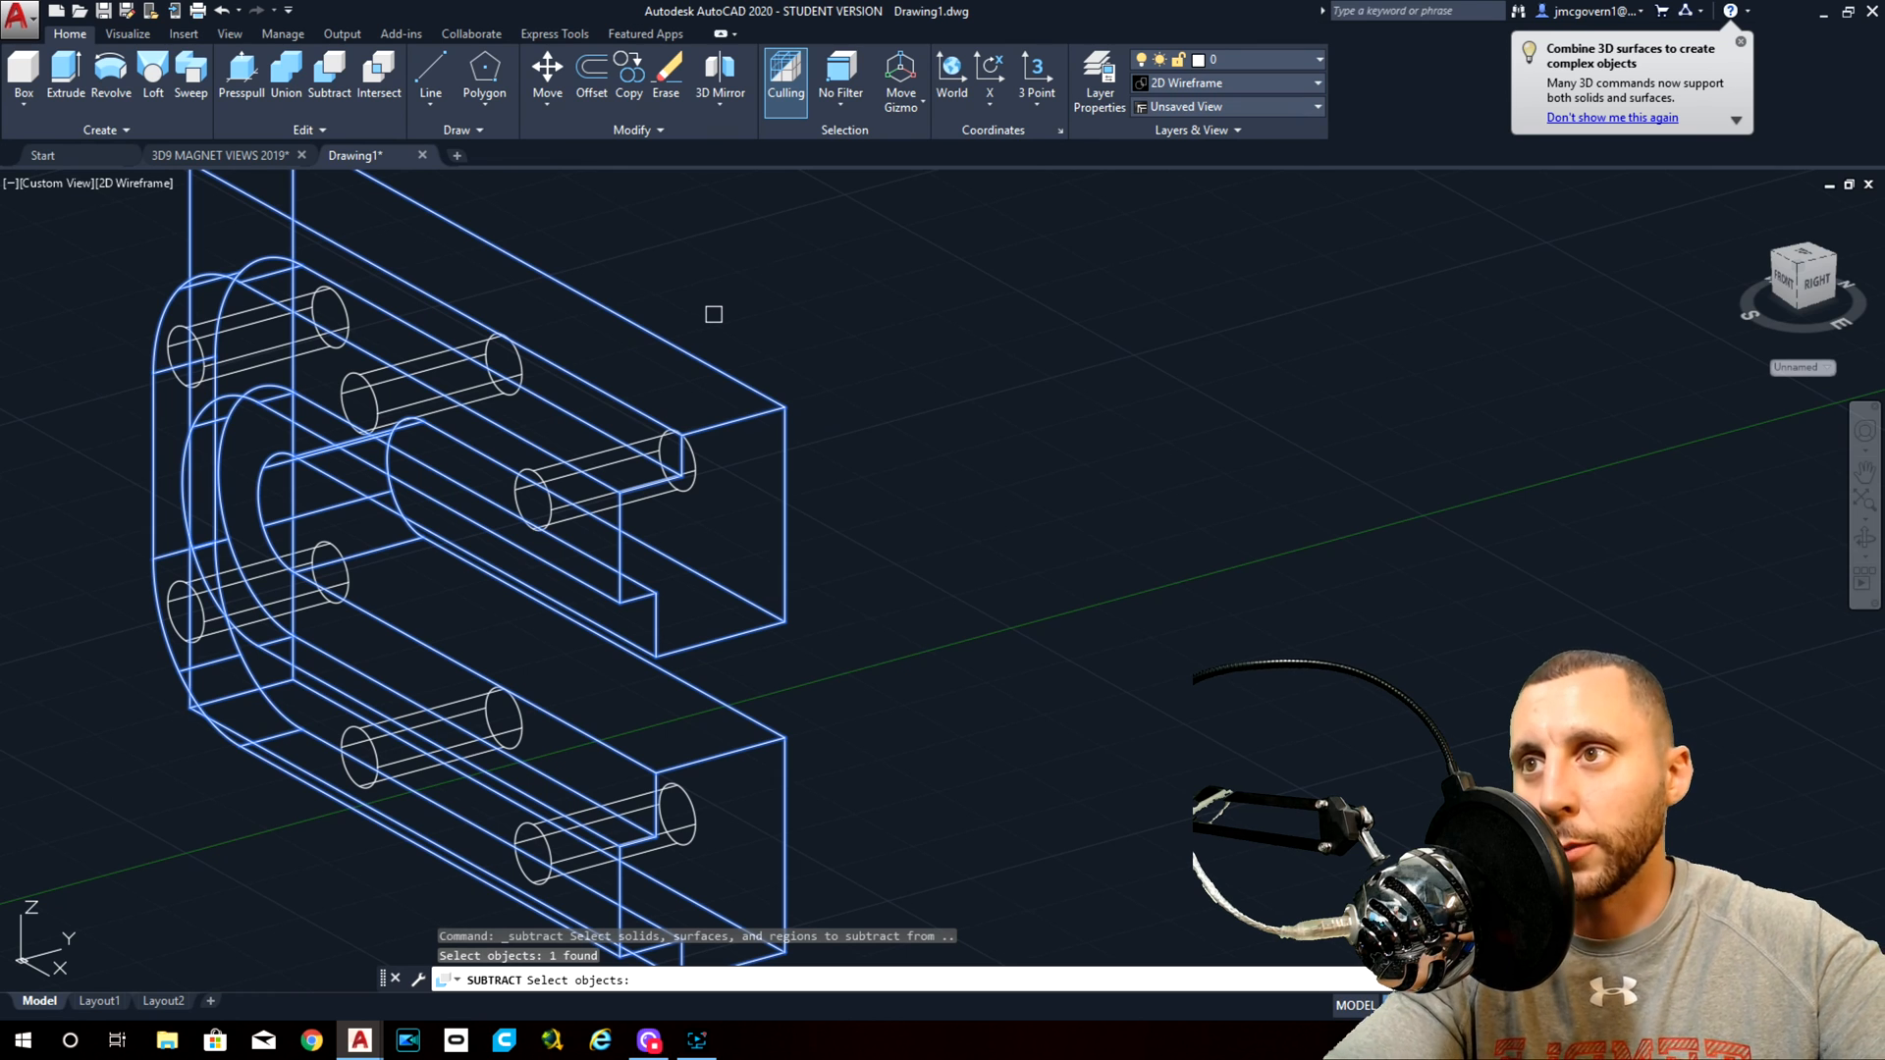
pyautogui.click(617, 473)
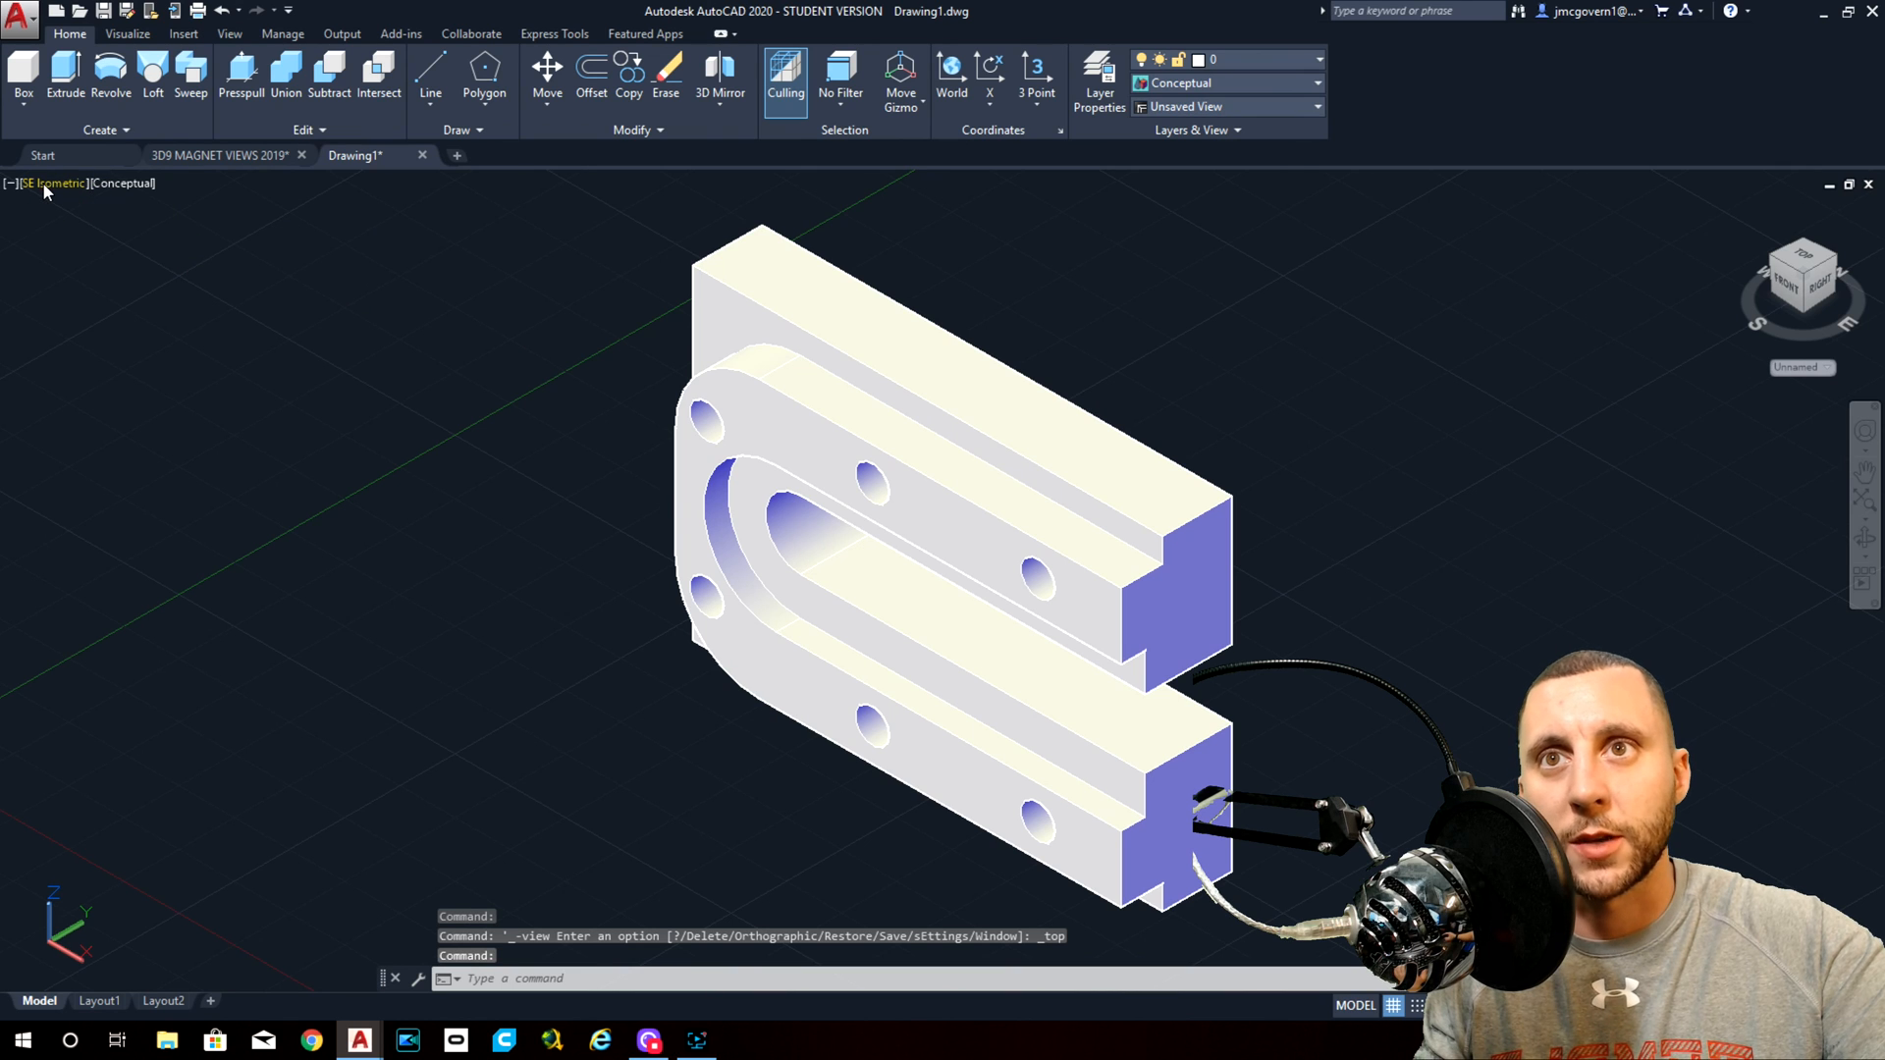
# Show the finished magnet in the Hidden visual style.
pyautogui.click(122, 184)
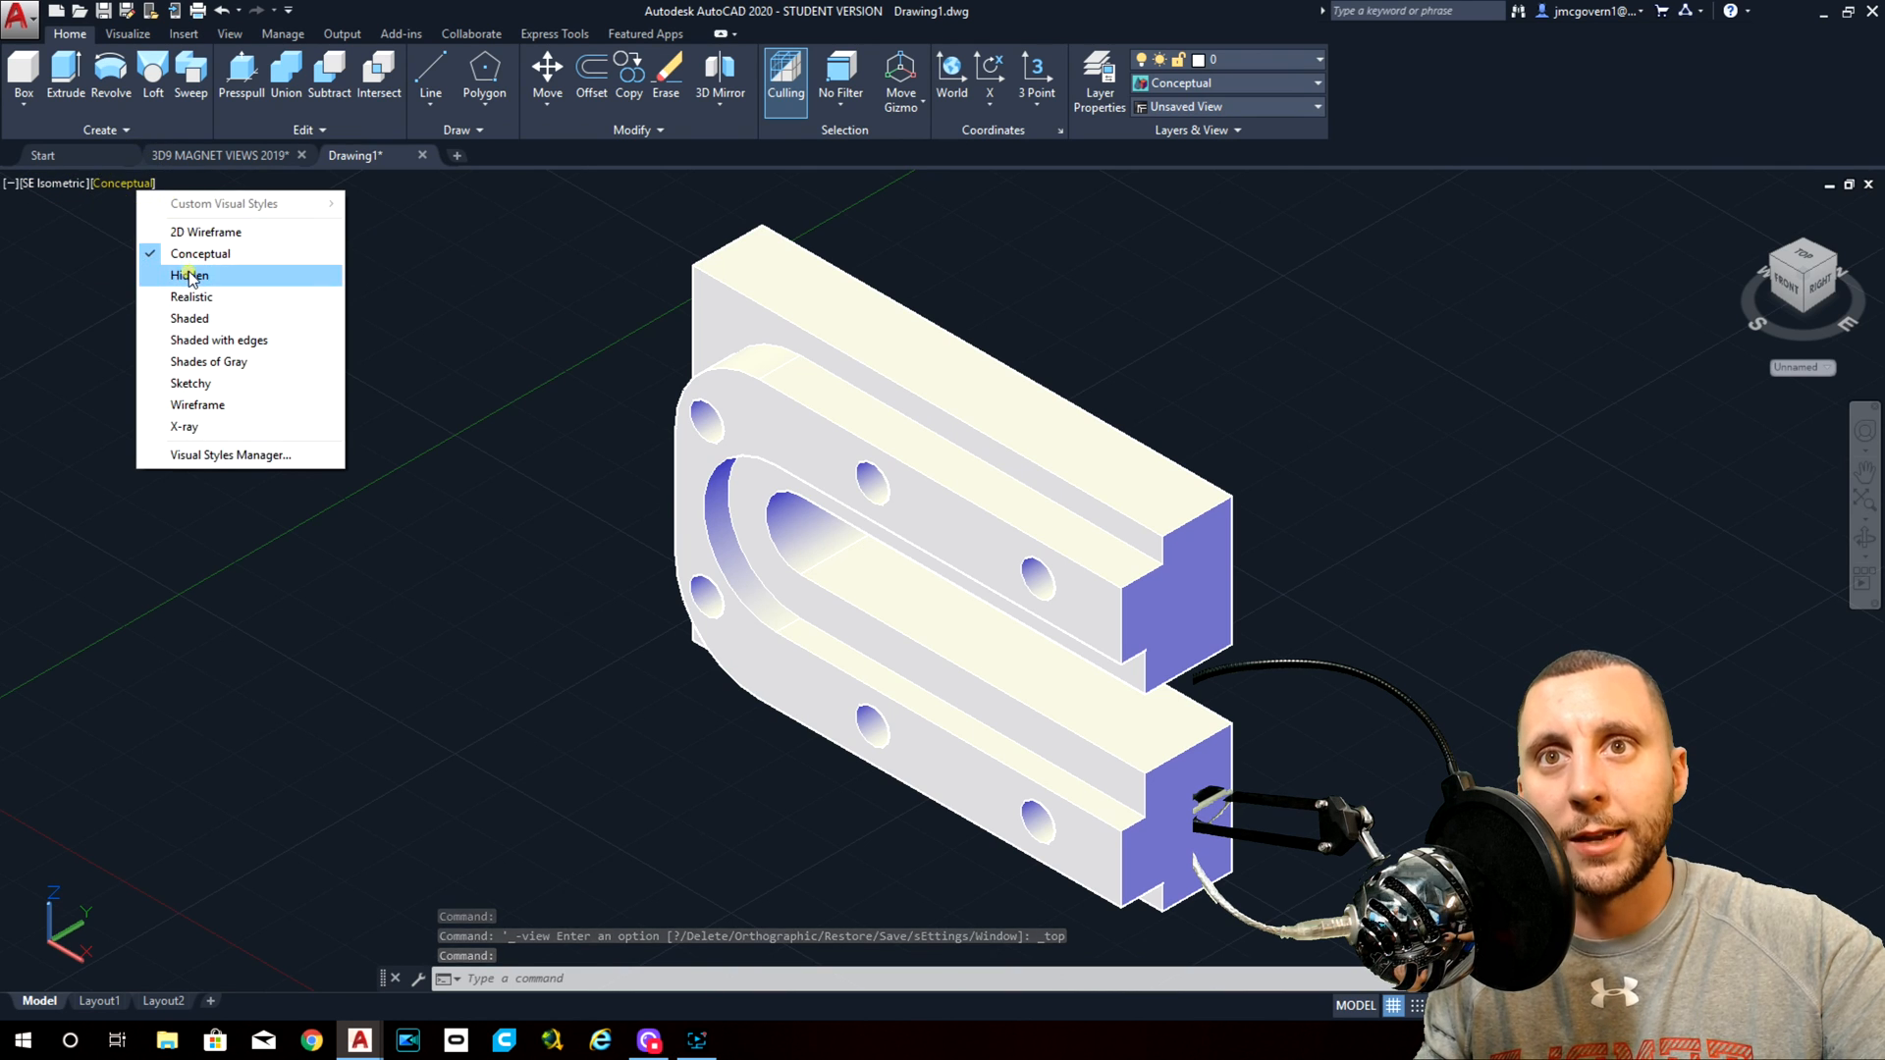
pyautogui.click(189, 275)
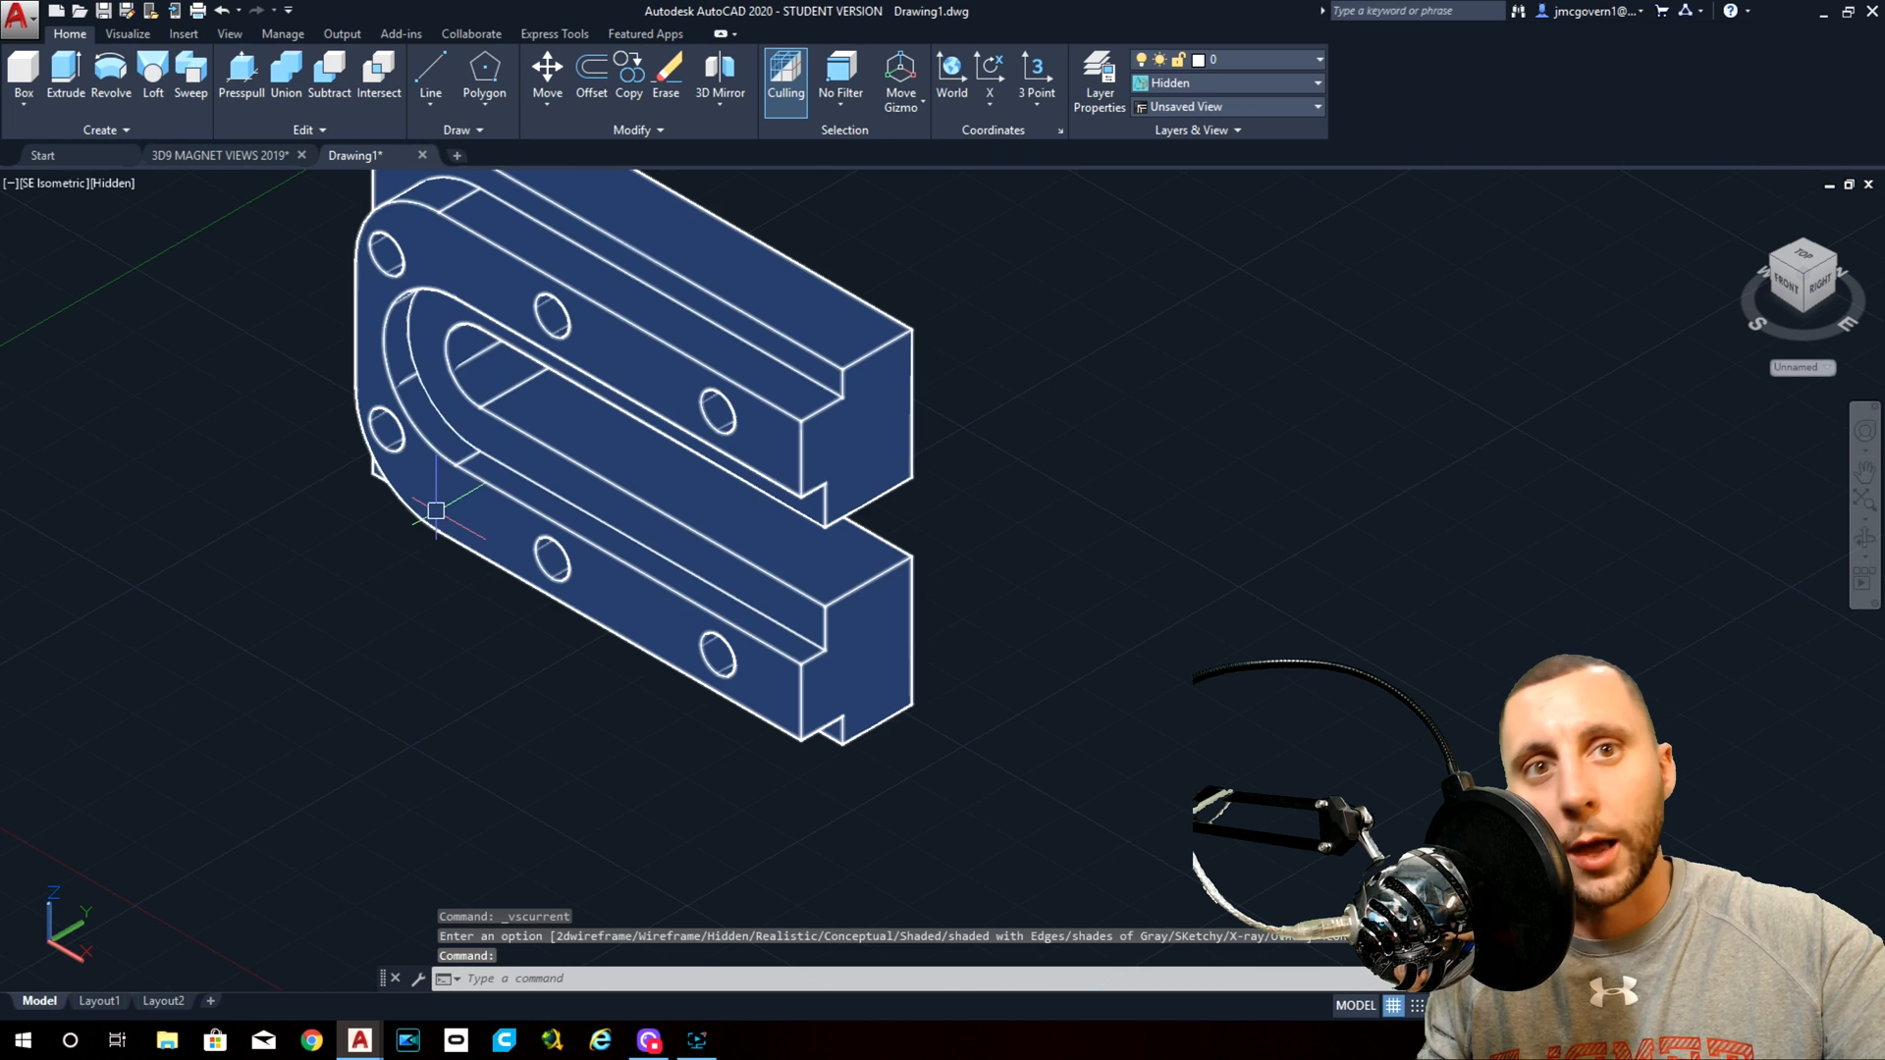